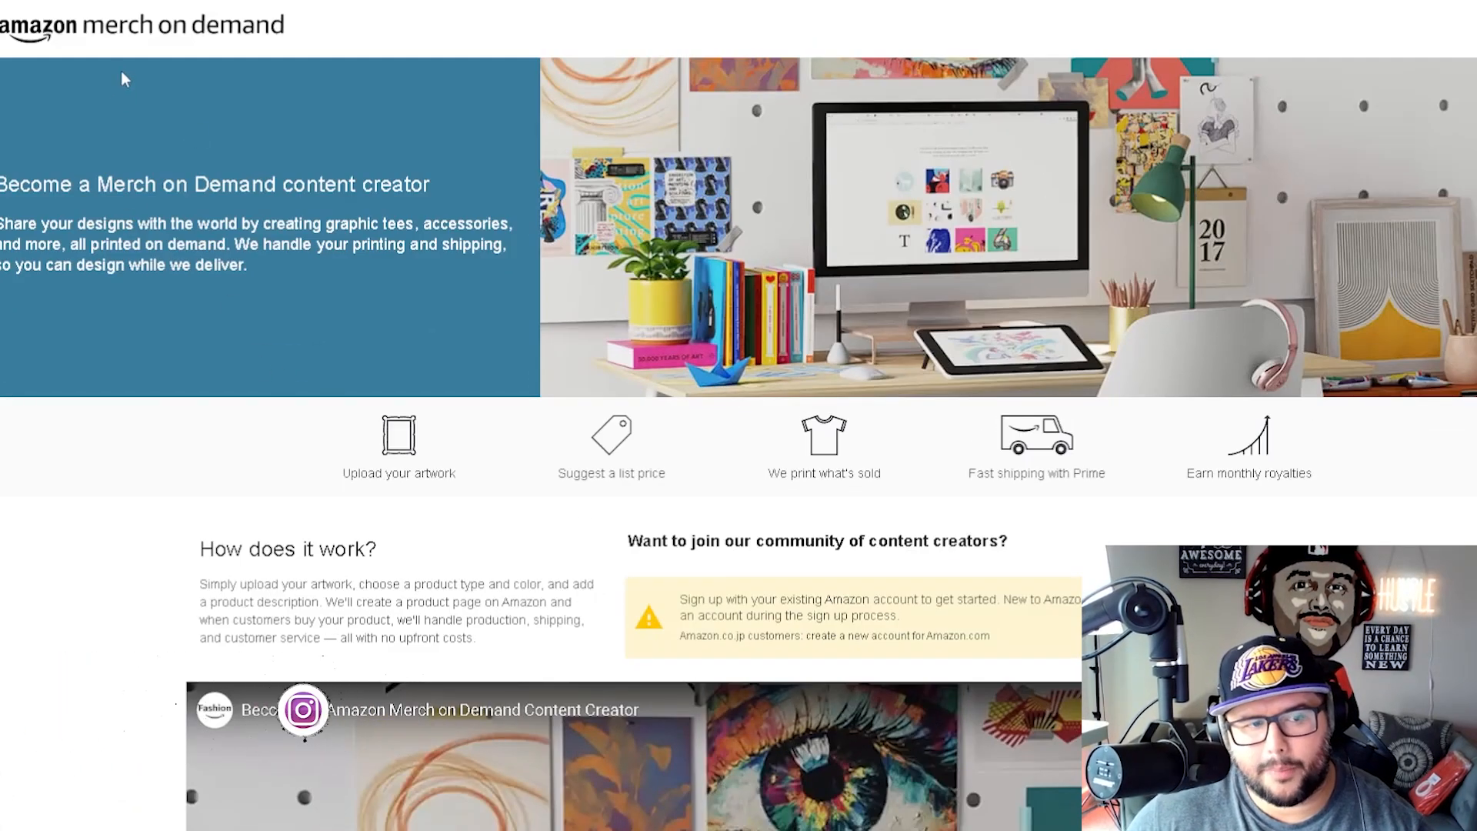
{"action": "mouse_move", "coordinate": [349, 108]}
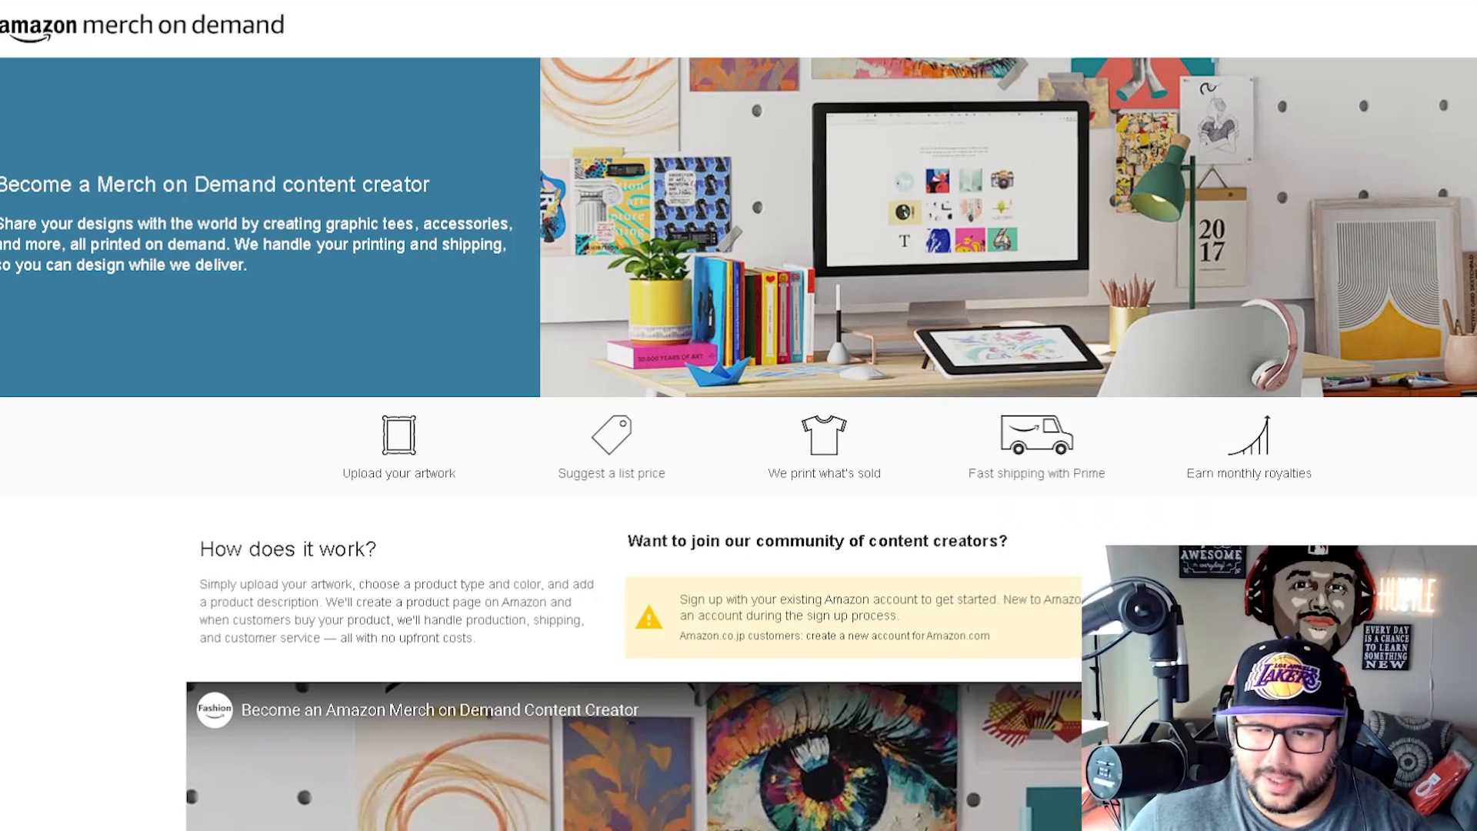
- Select the Premium t-shirt on the .com marketplace and confirm, bringing the selection to 54 products
{"action": "scroll", "scroll_direction": "down", "scroll_amount": 3}
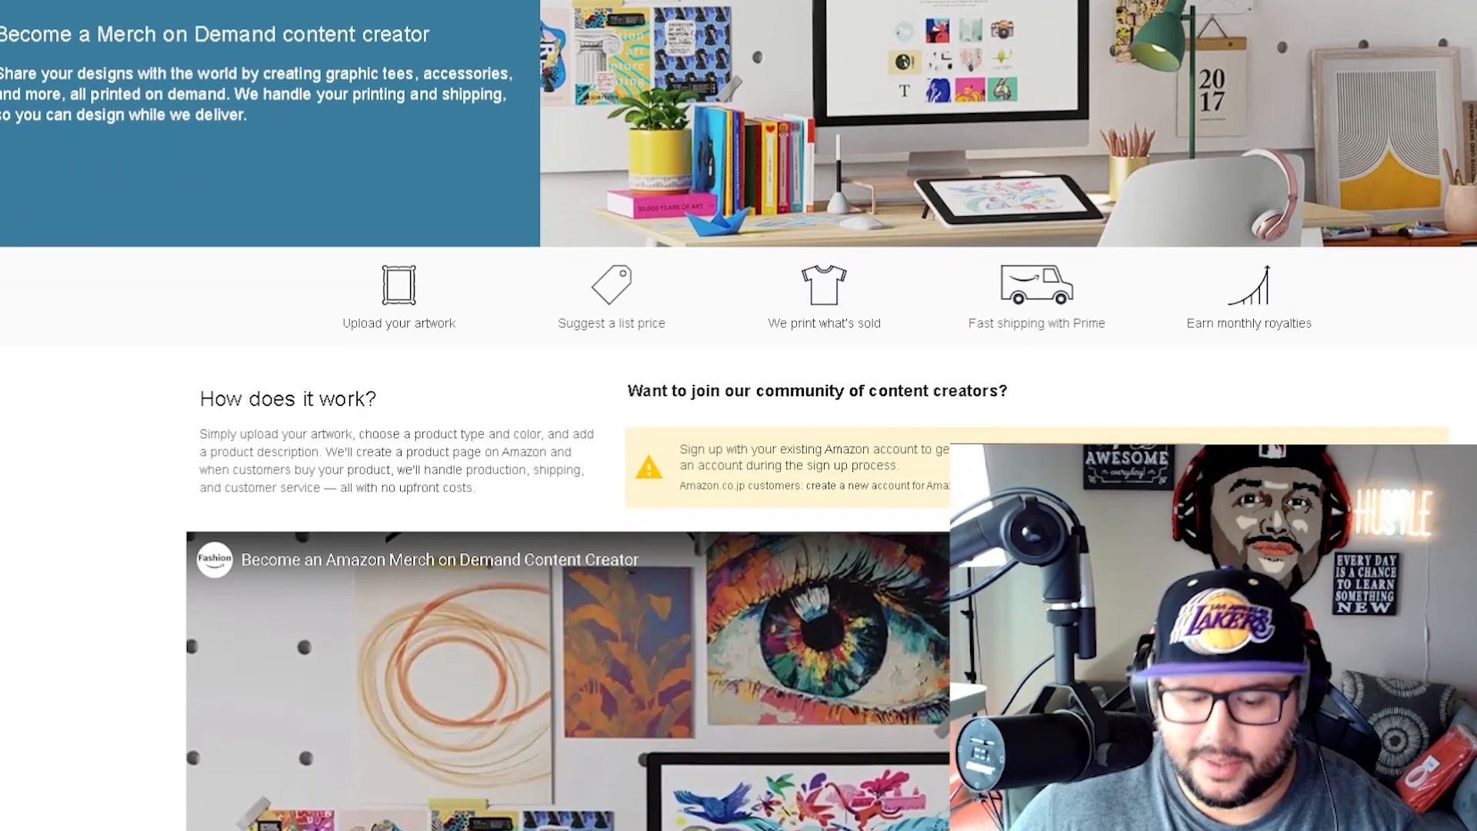
{"action": "scroll", "scroll_direction": "down", "scroll_amount": 3}
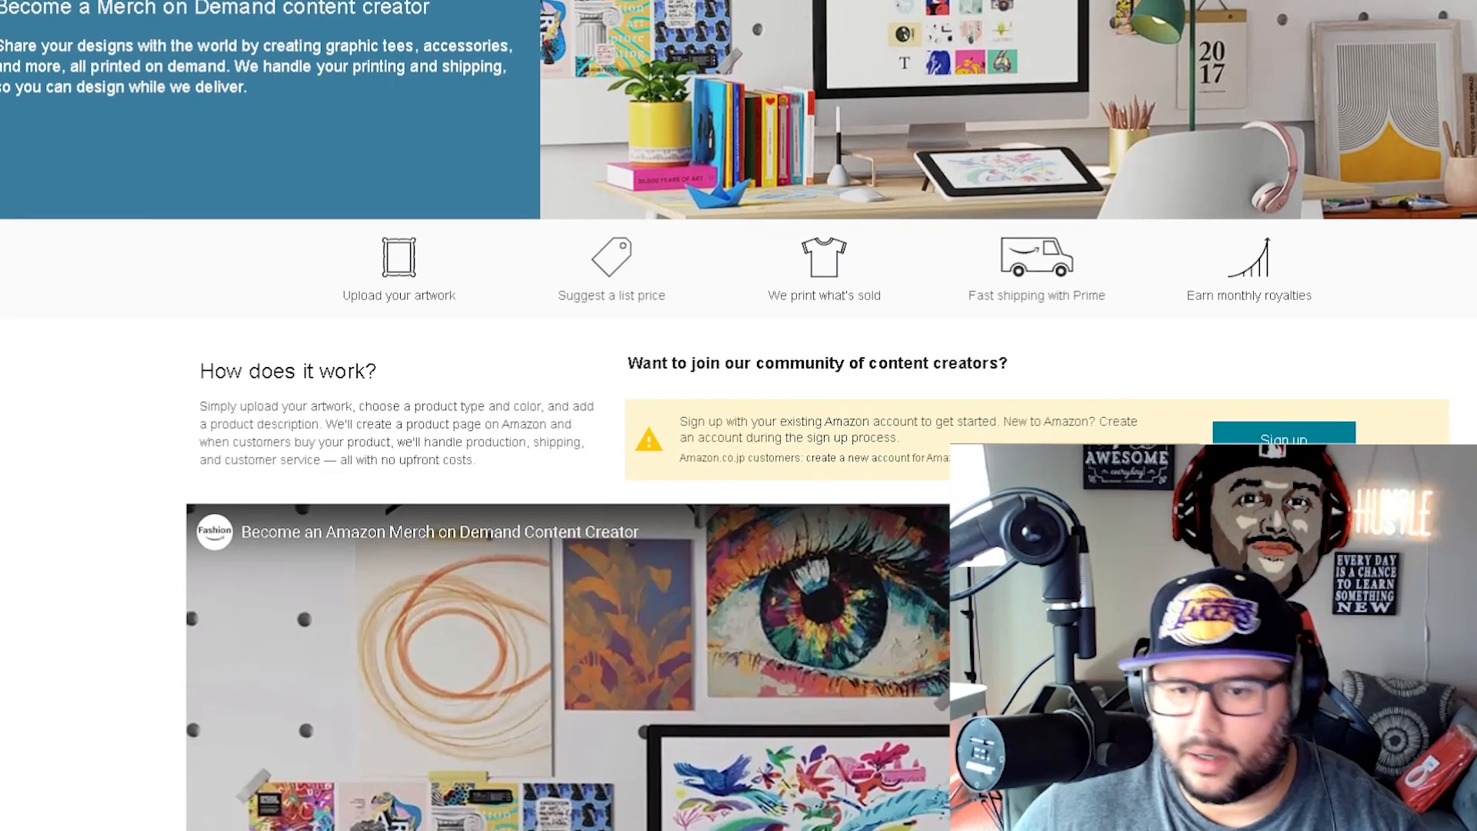
{"action": "scroll", "scroll_direction": "down", "scroll_amount": 3}
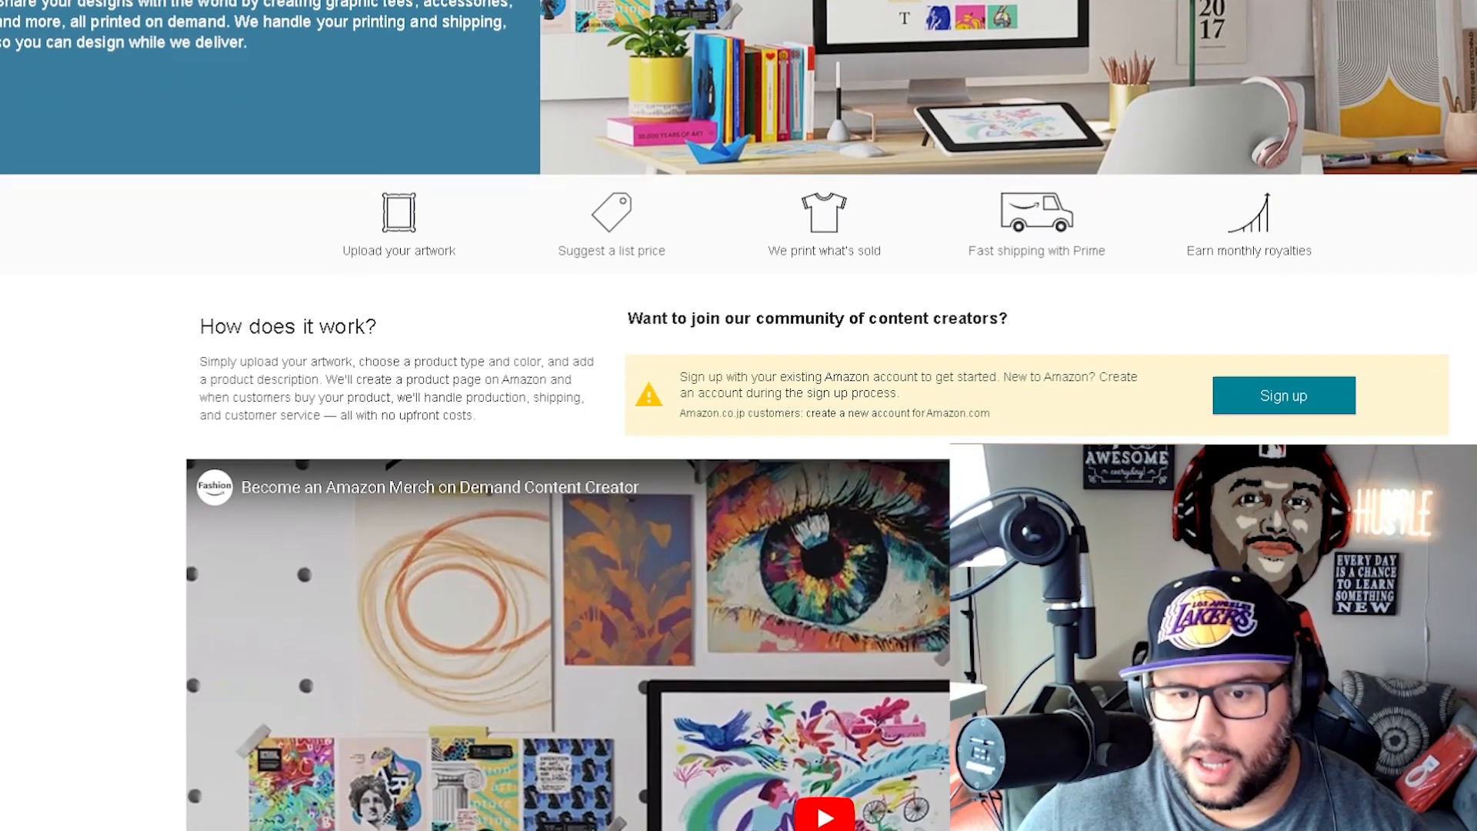
{"action": "scroll", "scroll_direction": "down", "scroll_amount": 3}
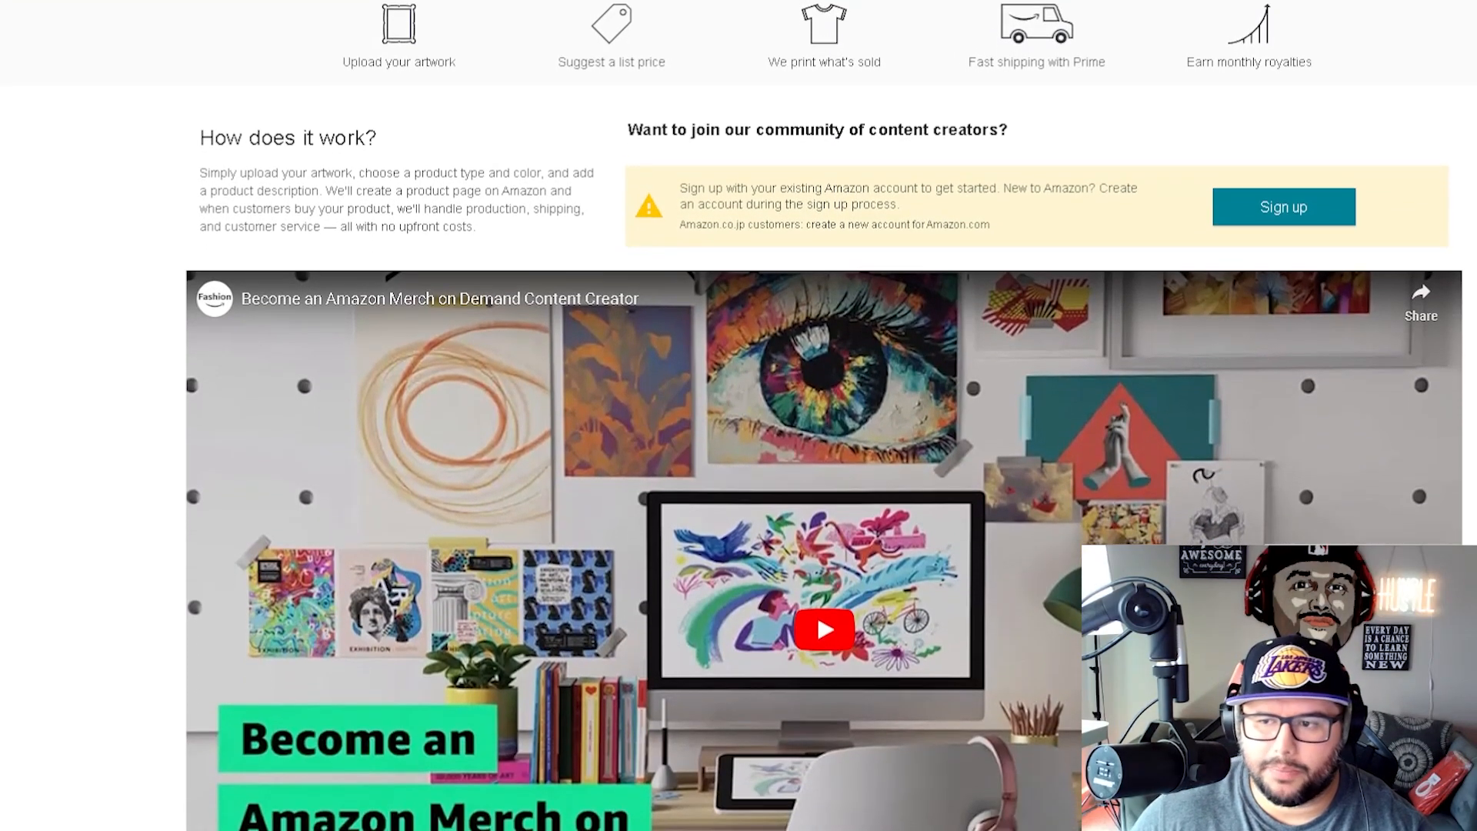
{"action": "scroll", "scroll_direction": "down", "scroll_amount": 3}
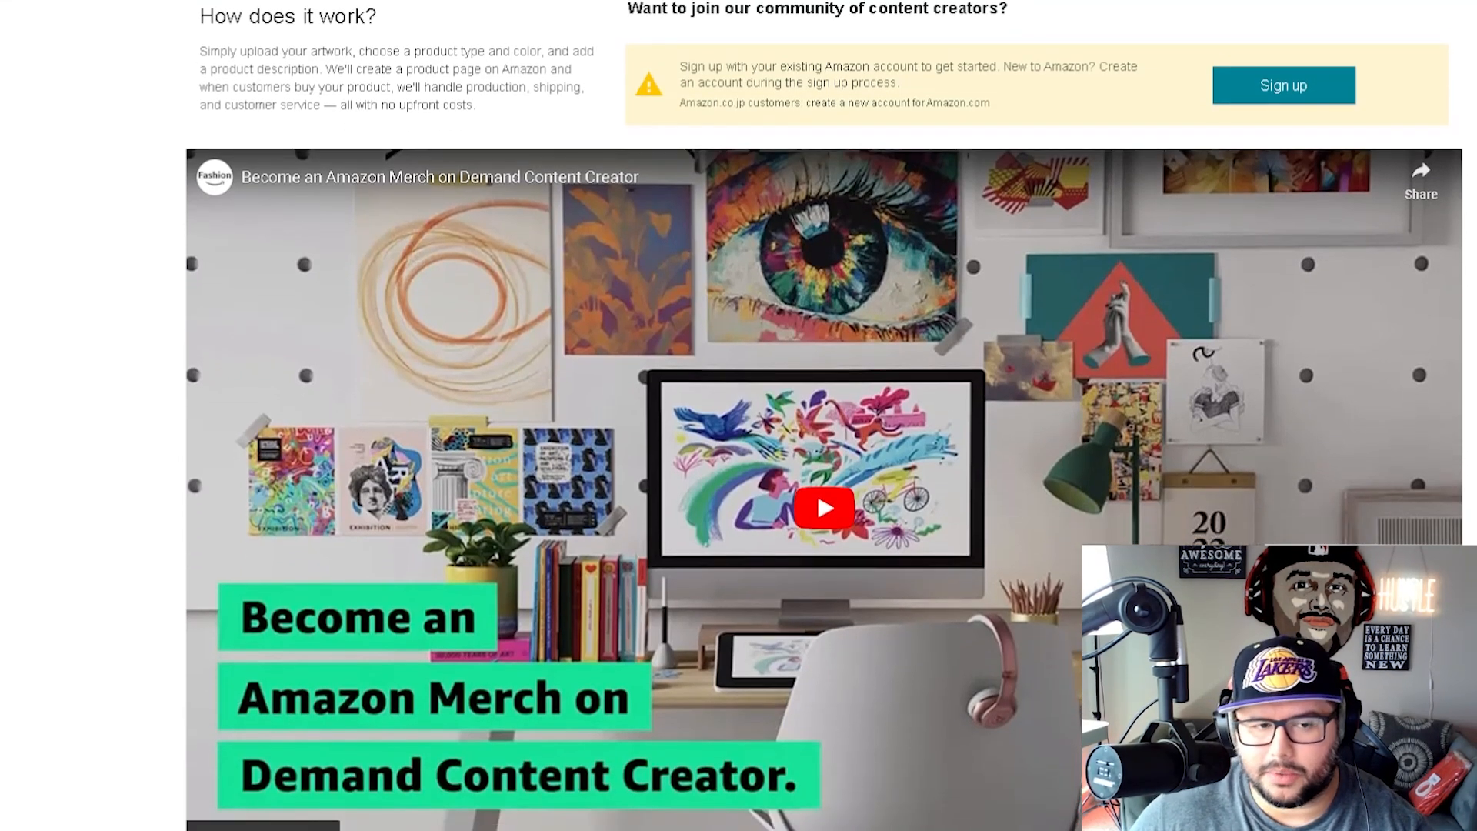
{"action": "scroll", "scroll_direction": "down", "scroll_amount": 3}
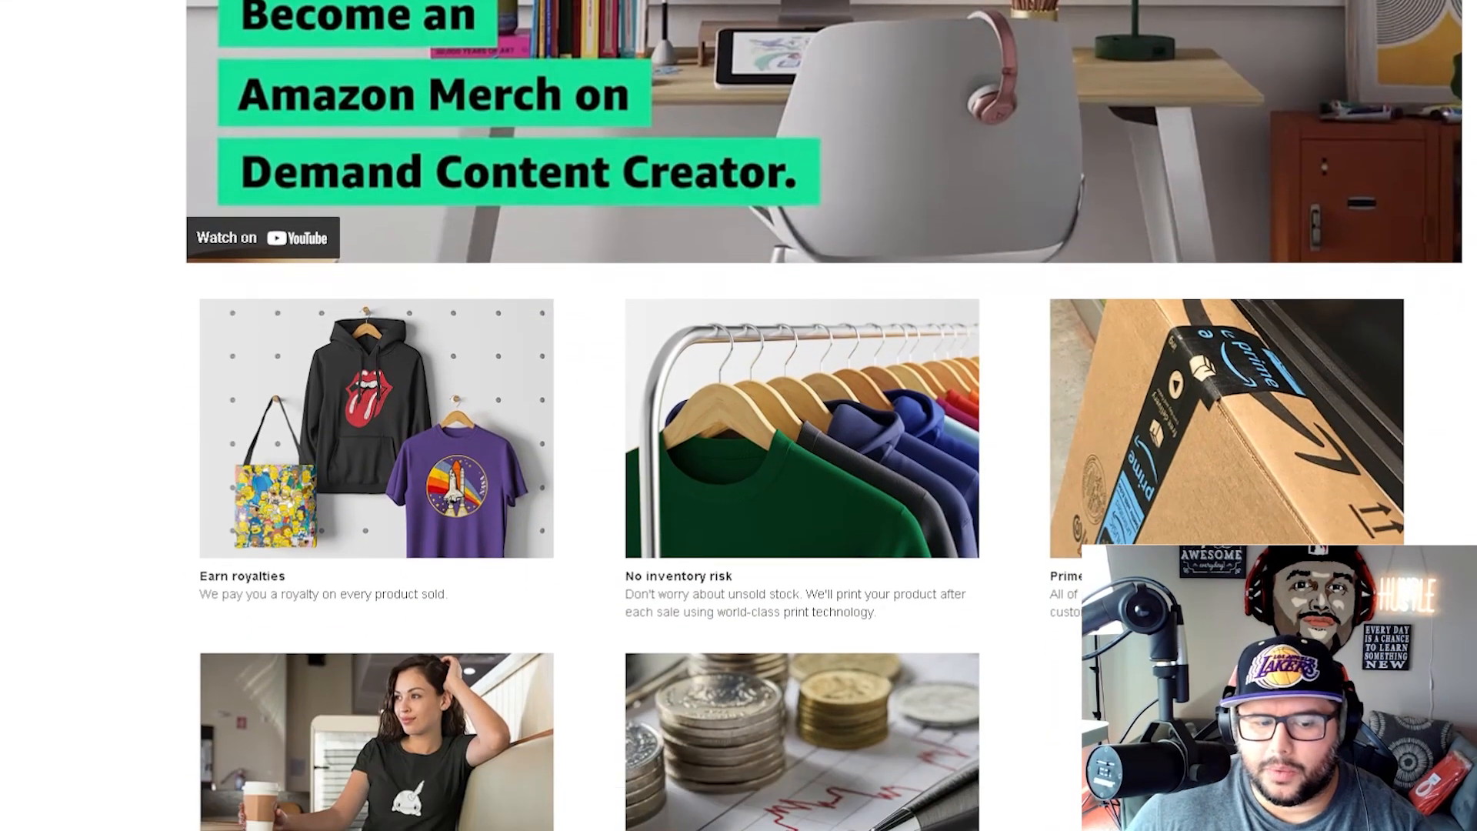
{"action": "scroll", "scroll_direction": "down", "scroll_amount": 3}
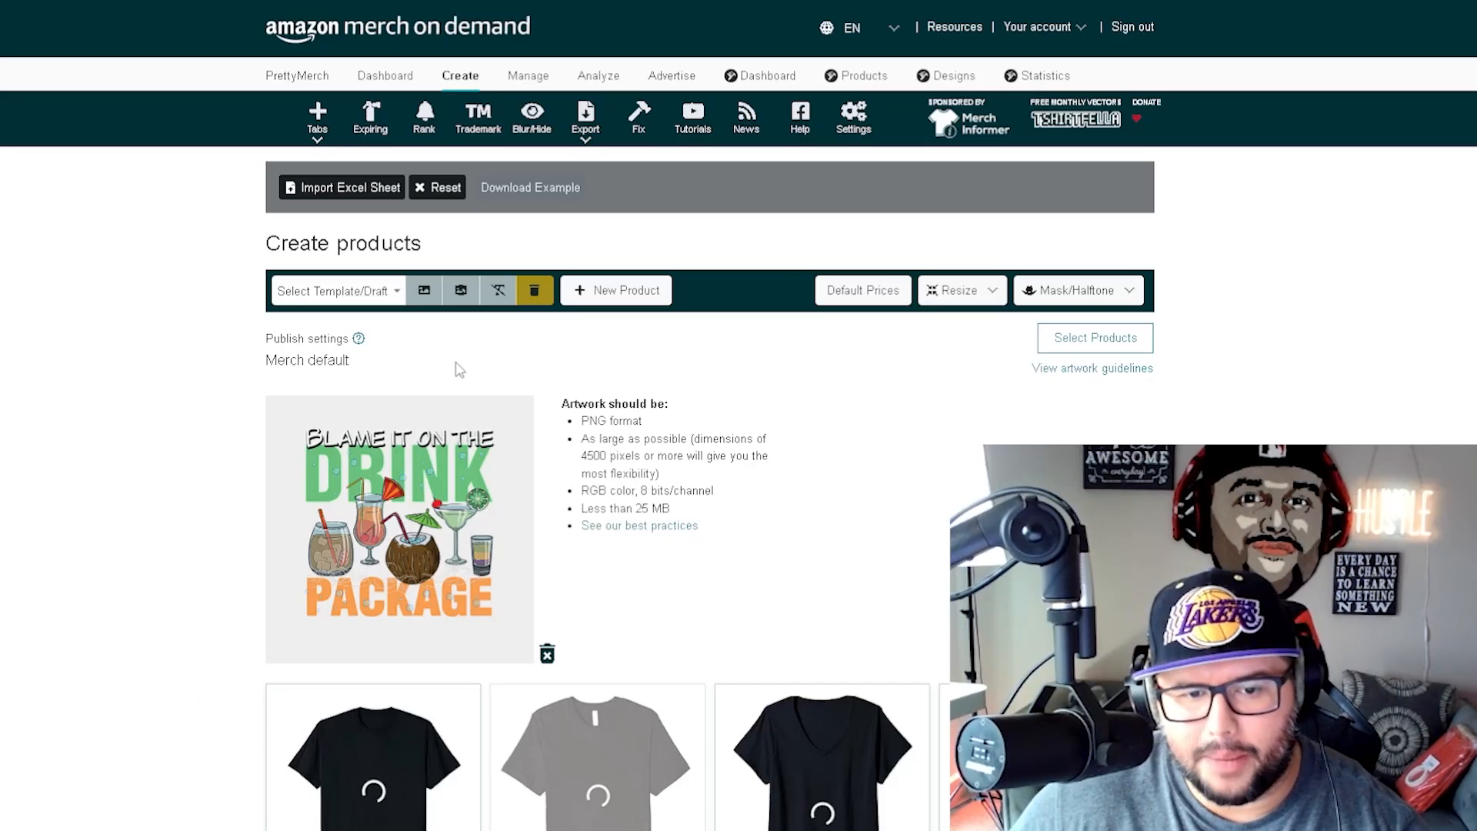
{"action": "mouse_move", "coordinate": [165, 536]}
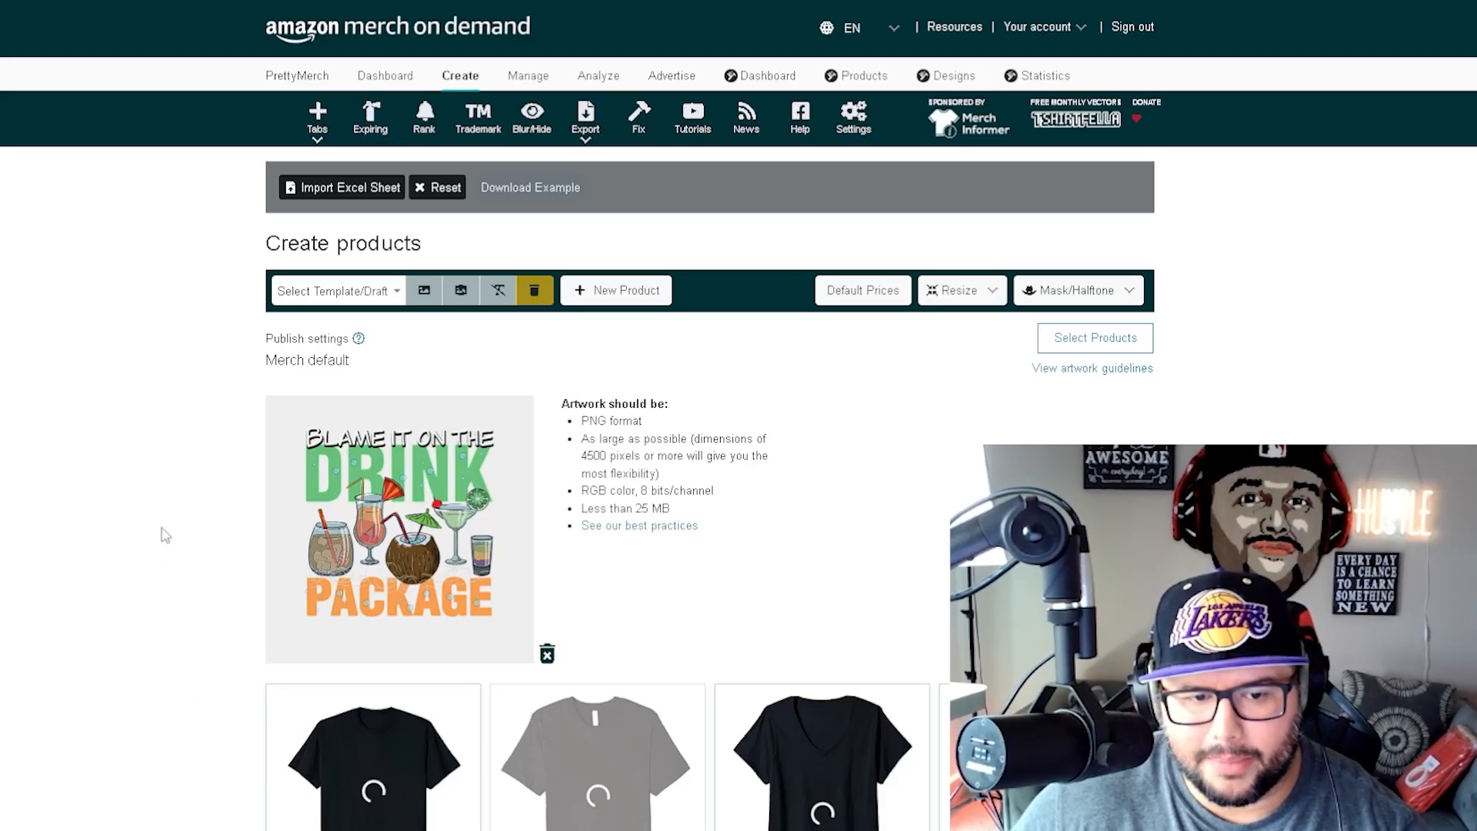
{"action": "scroll", "scroll_direction": "down", "scroll_amount": 3}
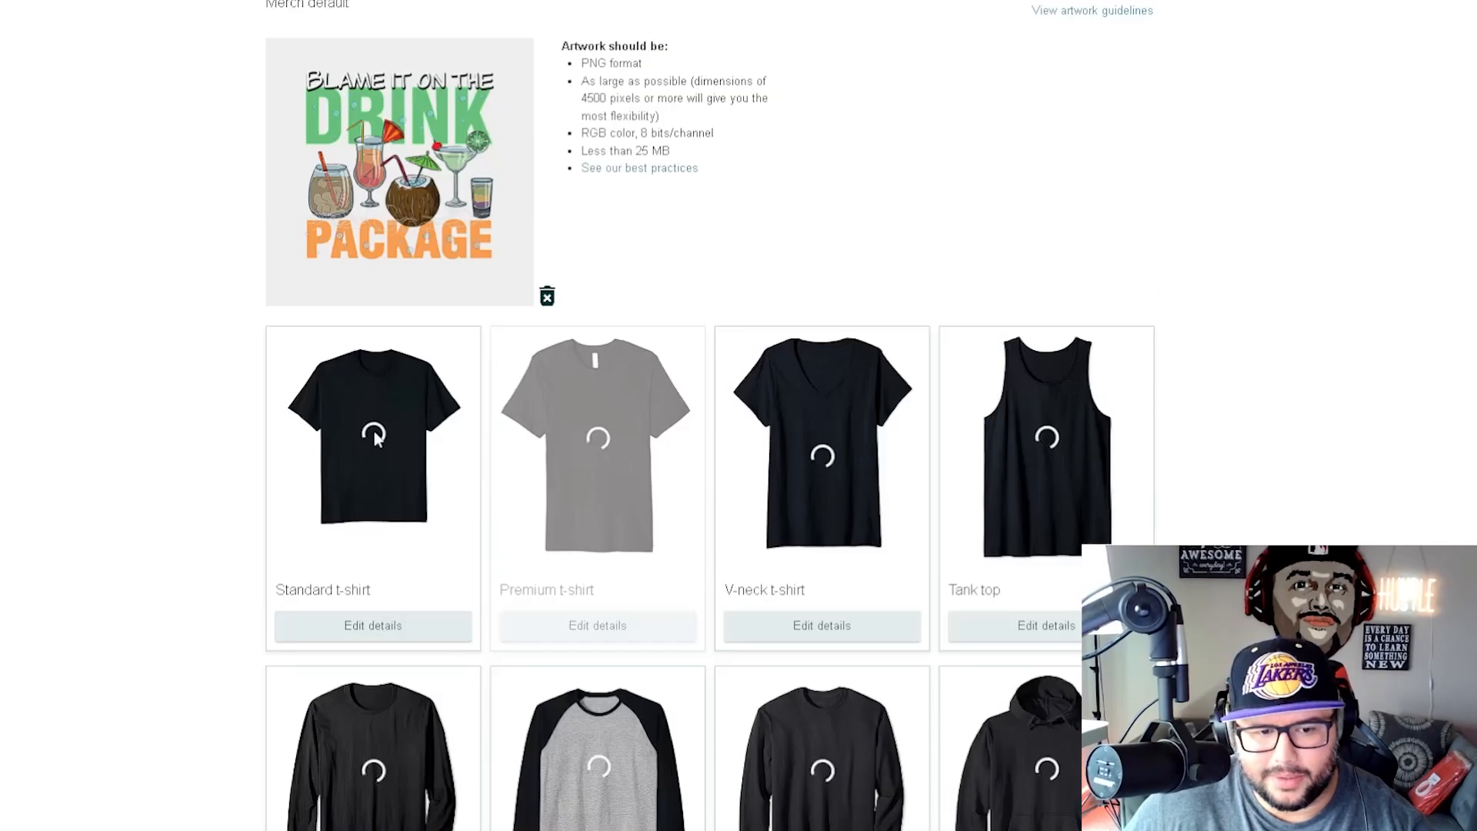
{"action": "mouse_move", "coordinate": [949, 263]}
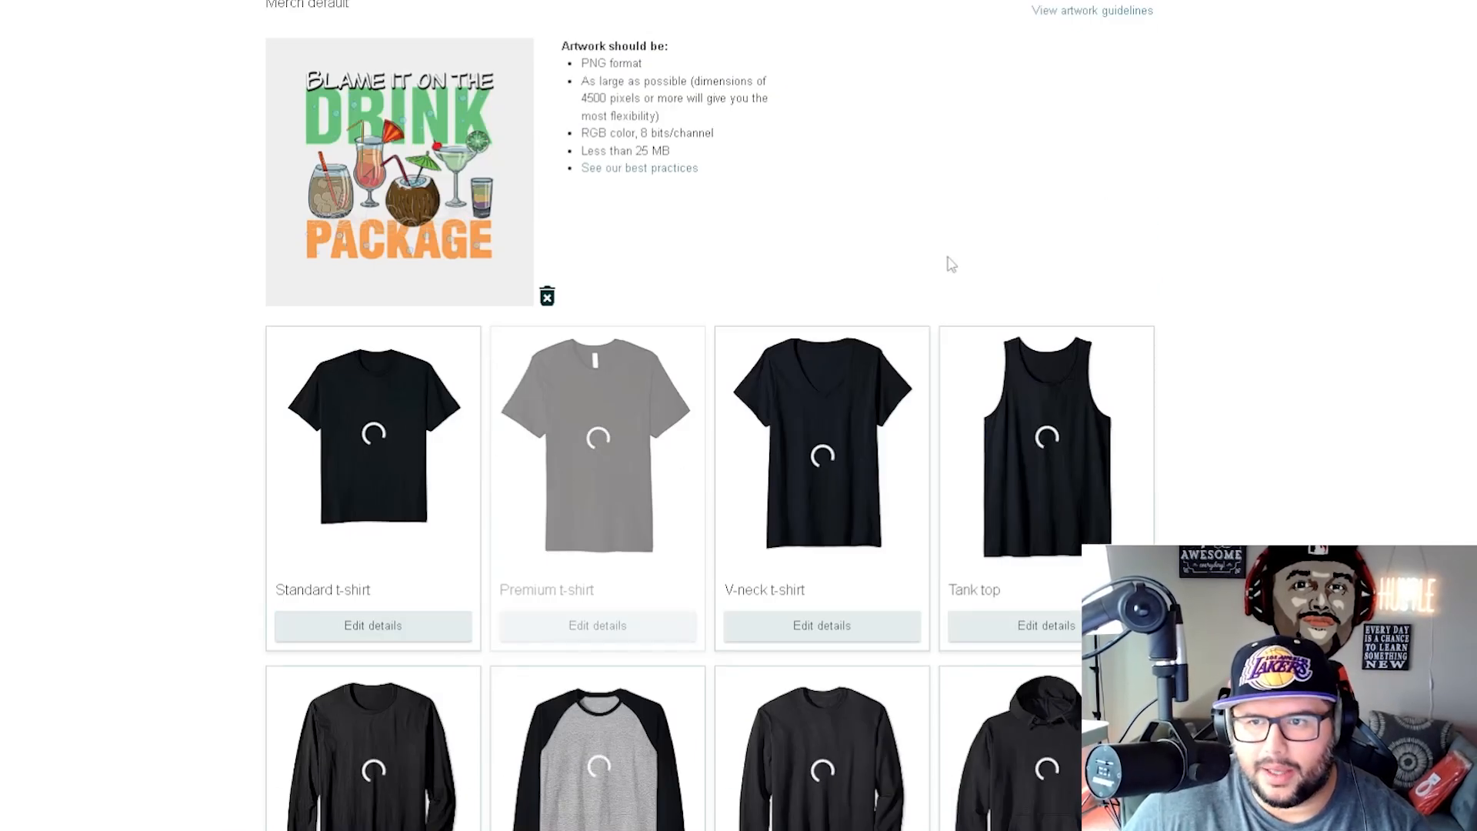
{"action": "scroll", "scroll_direction": "down", "scroll_amount": 3}
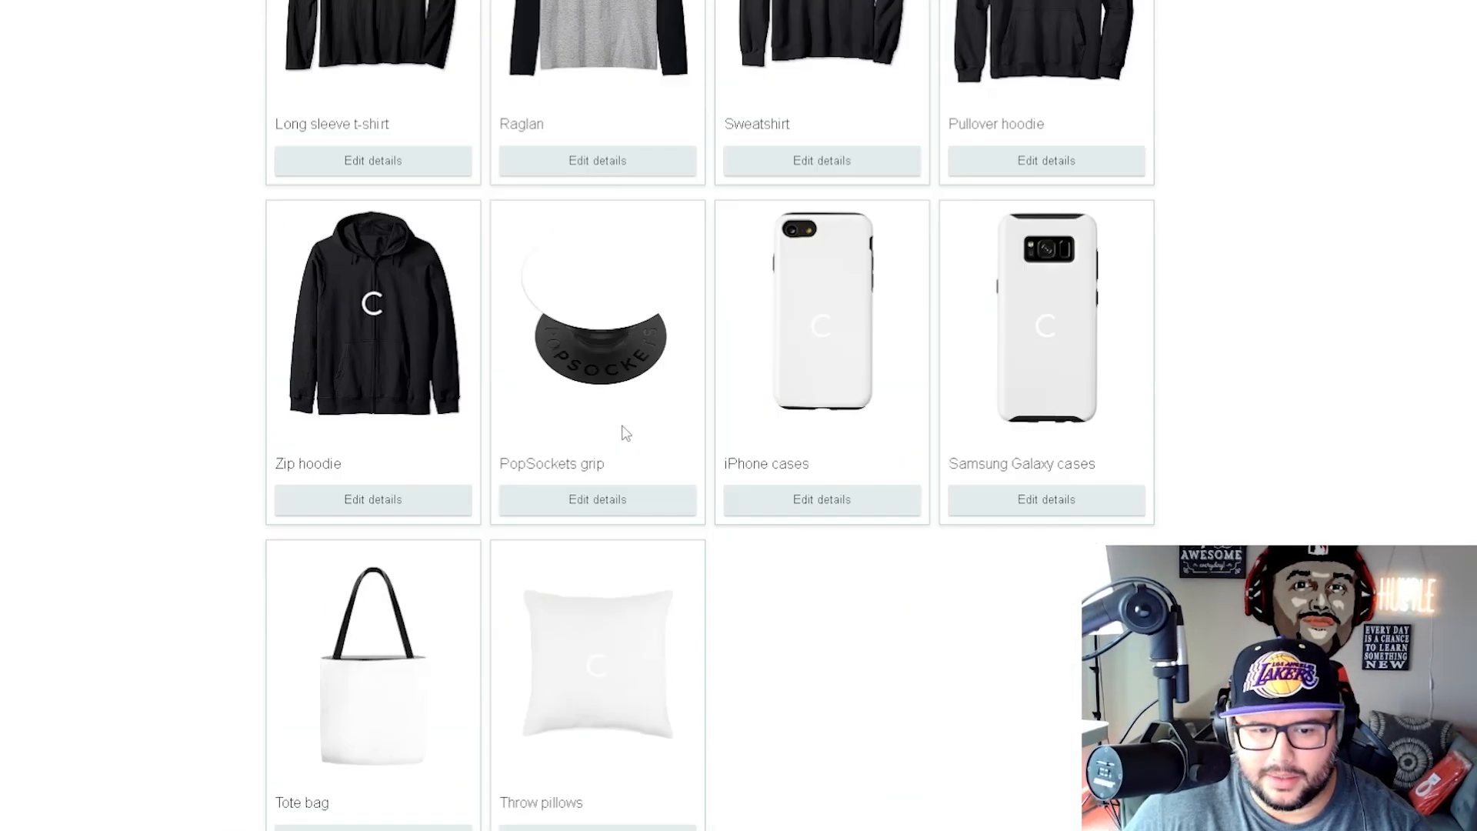
{"action": "scroll", "scroll_direction": "up", "scroll_amount": 3}
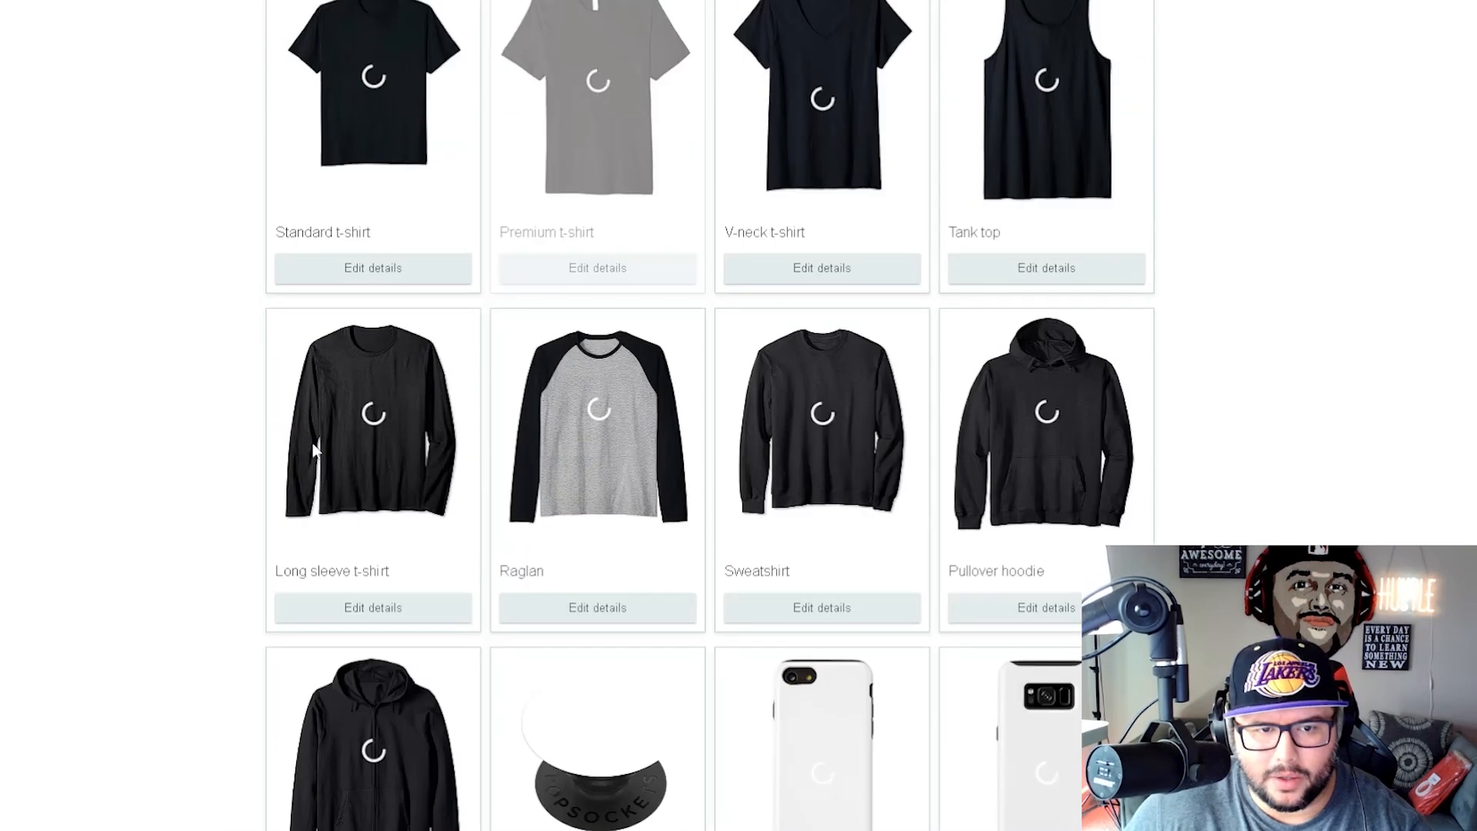
{"action": "scroll", "scroll_direction": "up", "scroll_amount": 3}
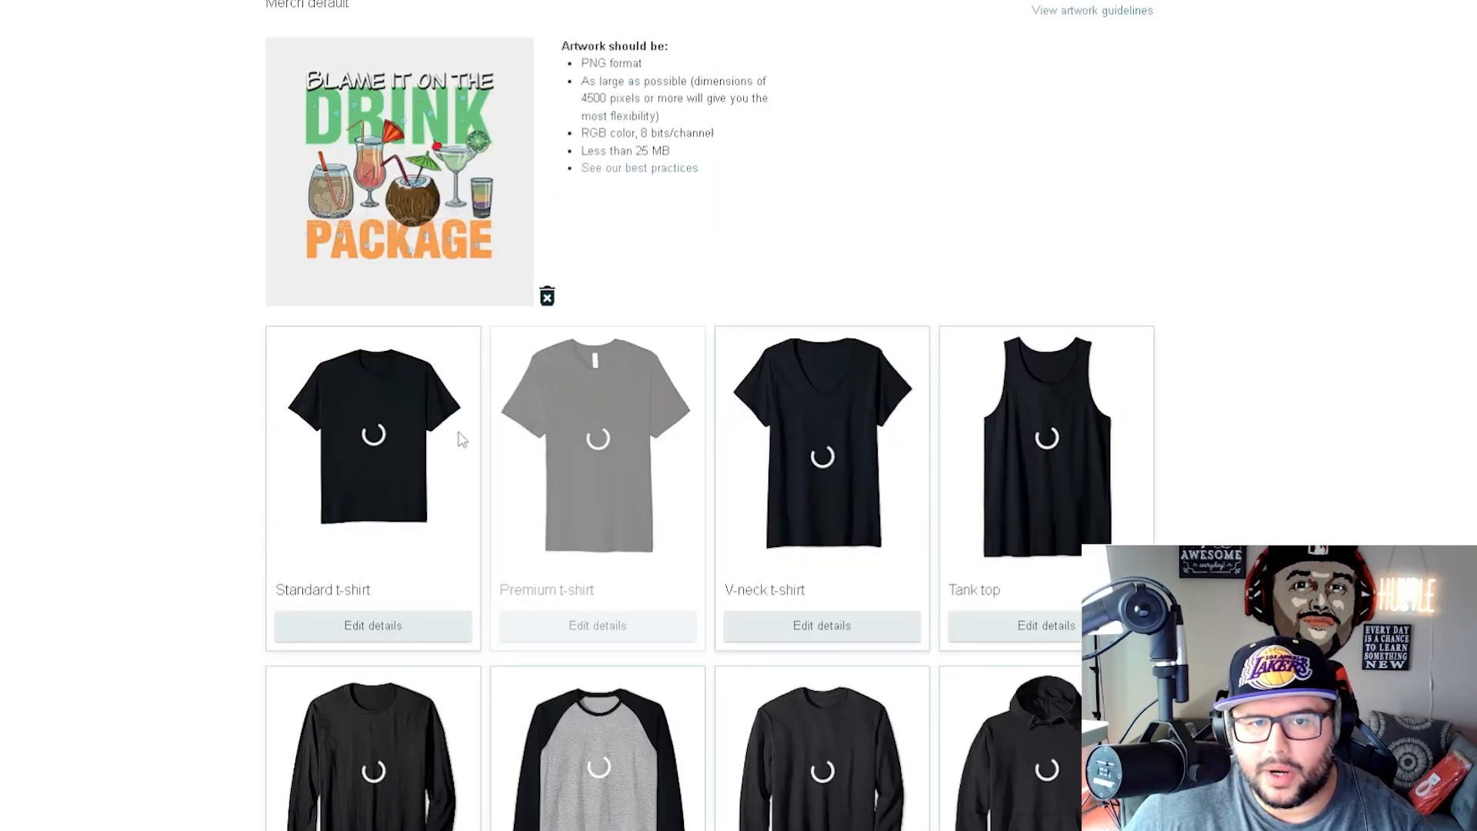
{"action": "scroll", "scroll_direction": "up", "scroll_amount": 3}
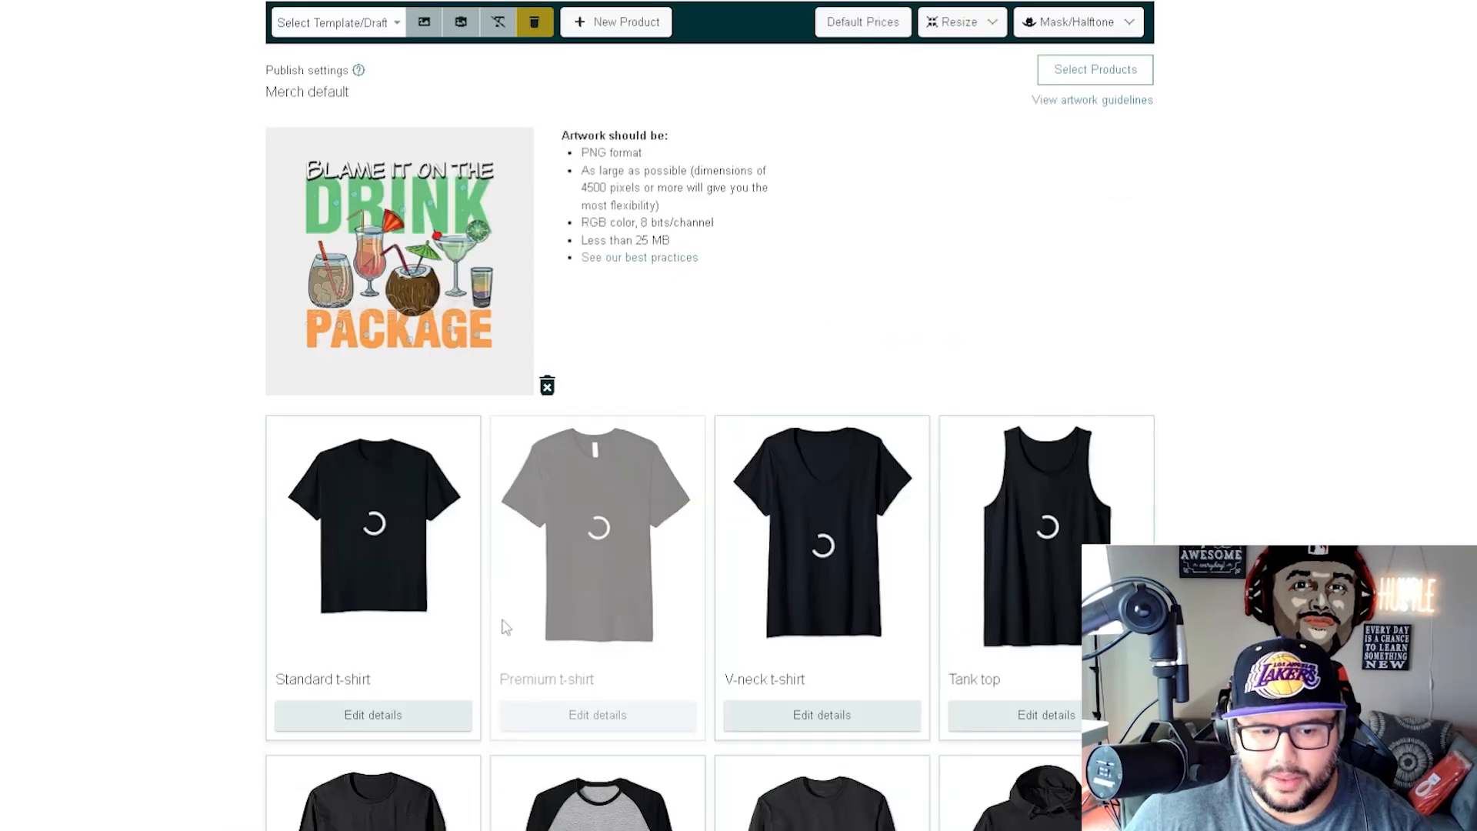
{"action": "scroll", "scroll_direction": "down", "scroll_amount": 3}
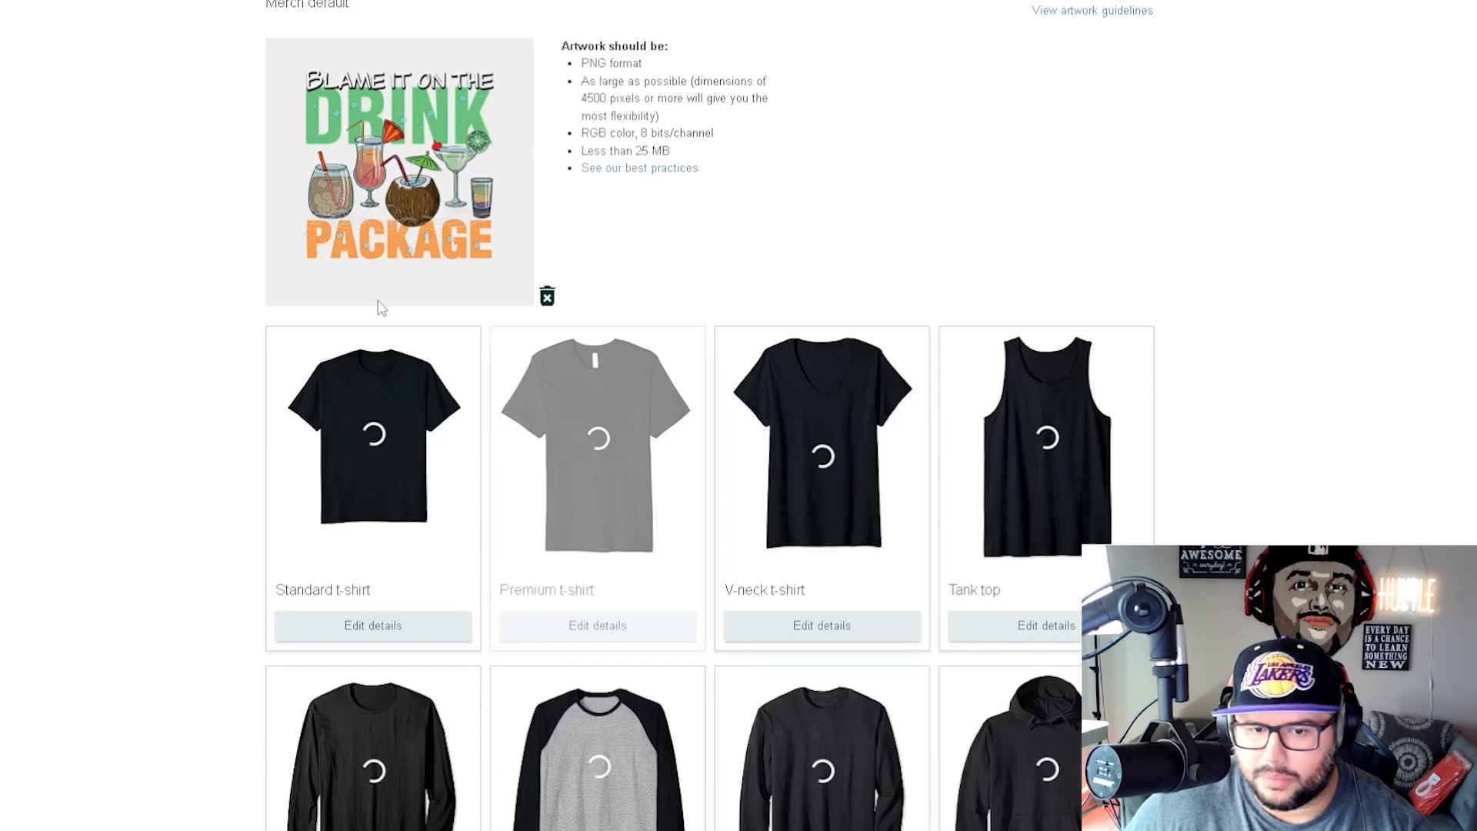
{"action": "scroll", "scroll_direction": "down", "scroll_amount": 3}
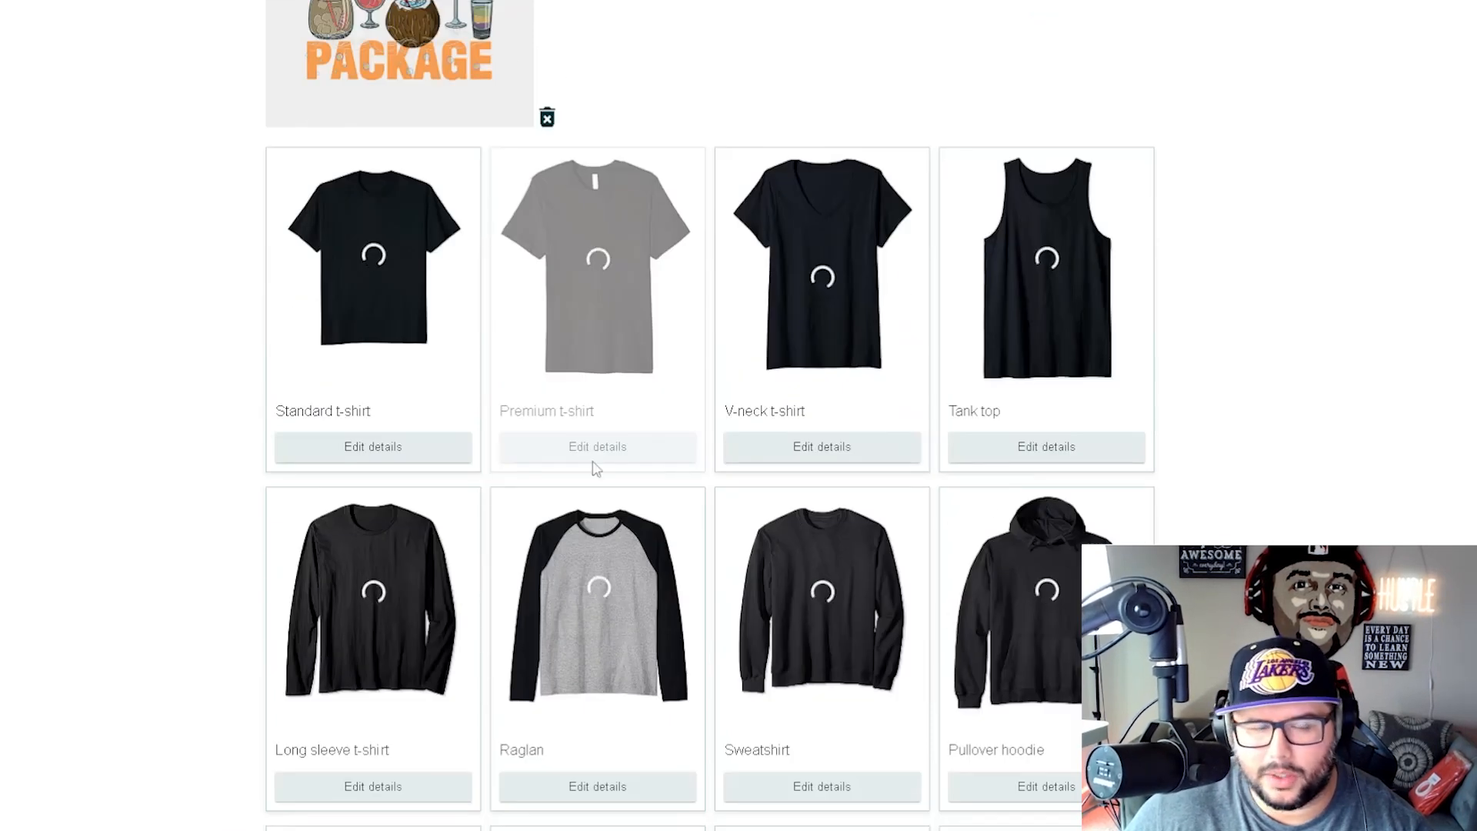
{"action": "scroll", "scroll_direction": "down", "scroll_amount": 3}
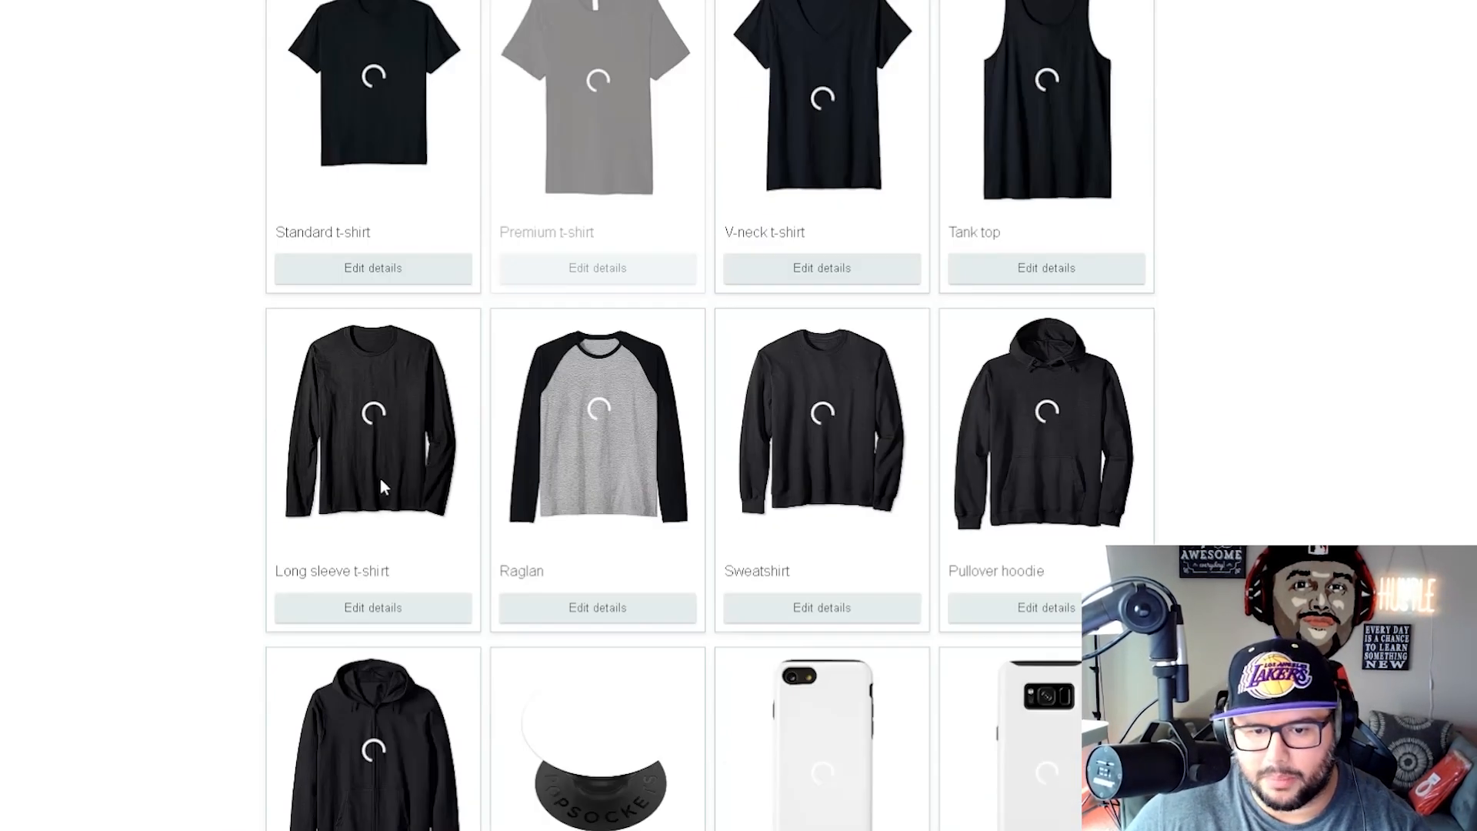
{"action": "scroll", "scroll_direction": "down", "scroll_amount": 3}
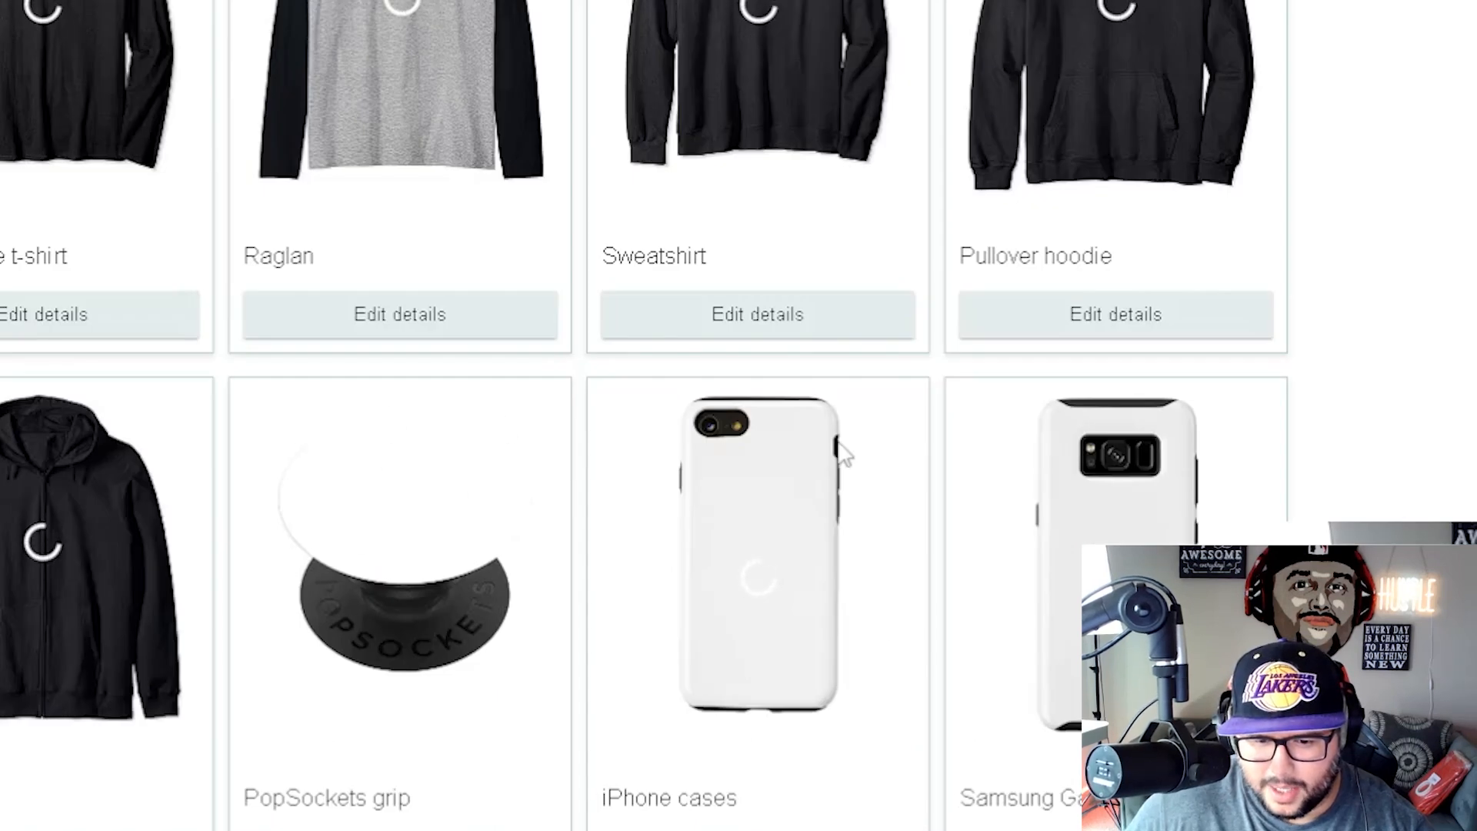
{"action": "mouse_move", "coordinate": [528, 635]}
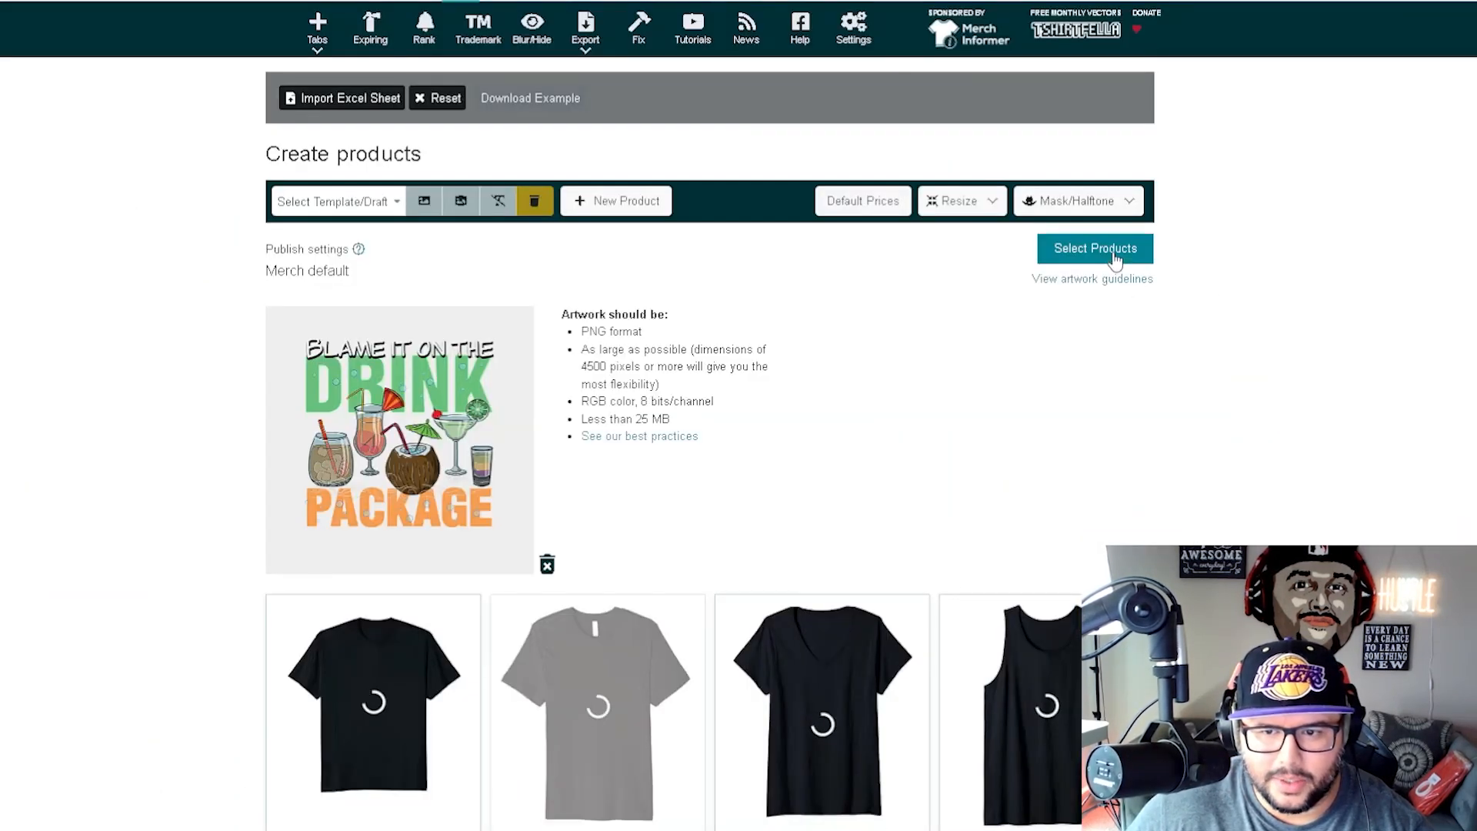
{"action": "left_click", "coordinate": [1094, 248]}
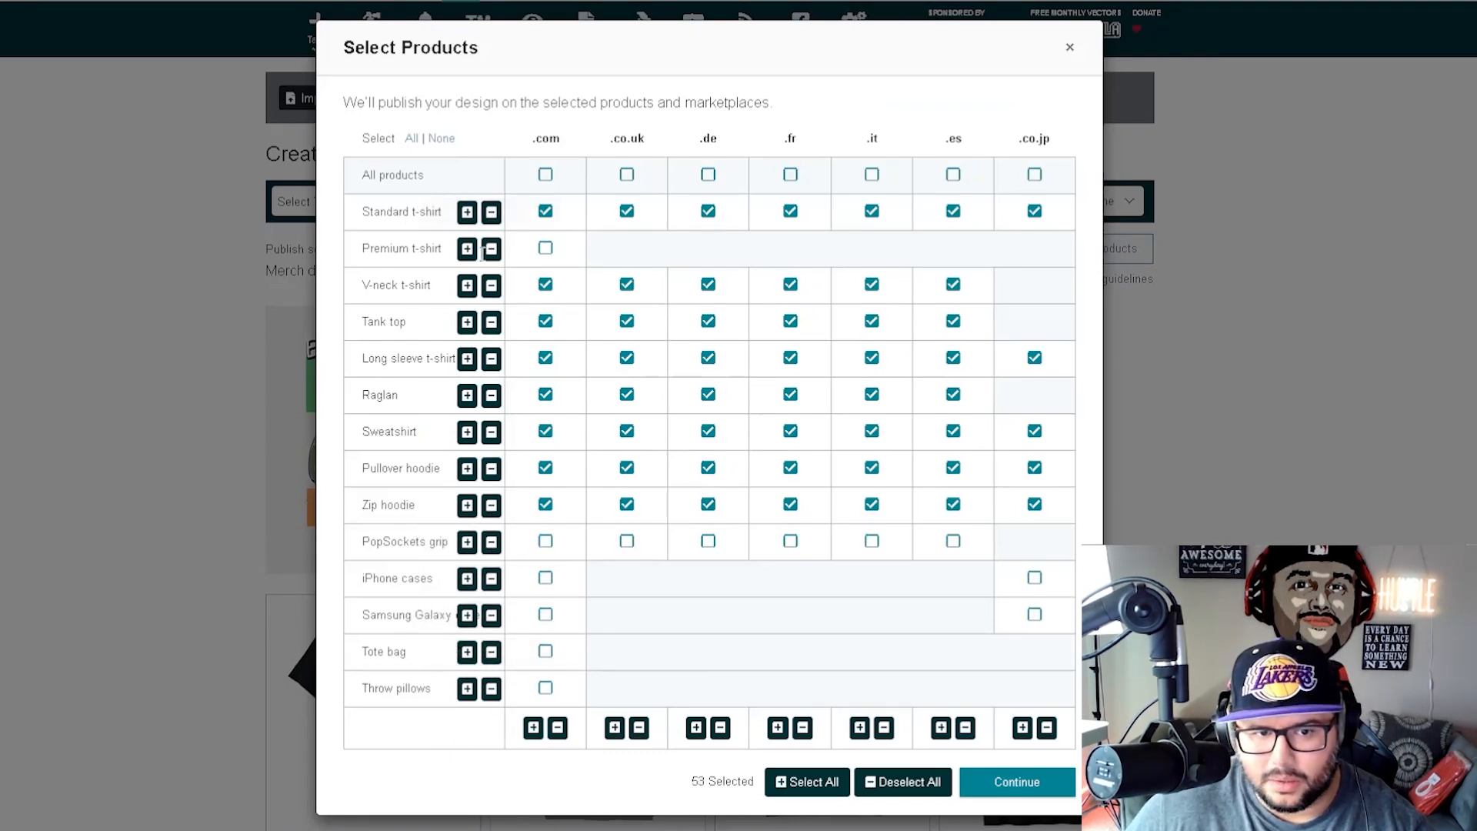
{"action": "left_click", "coordinate": [545, 248]}
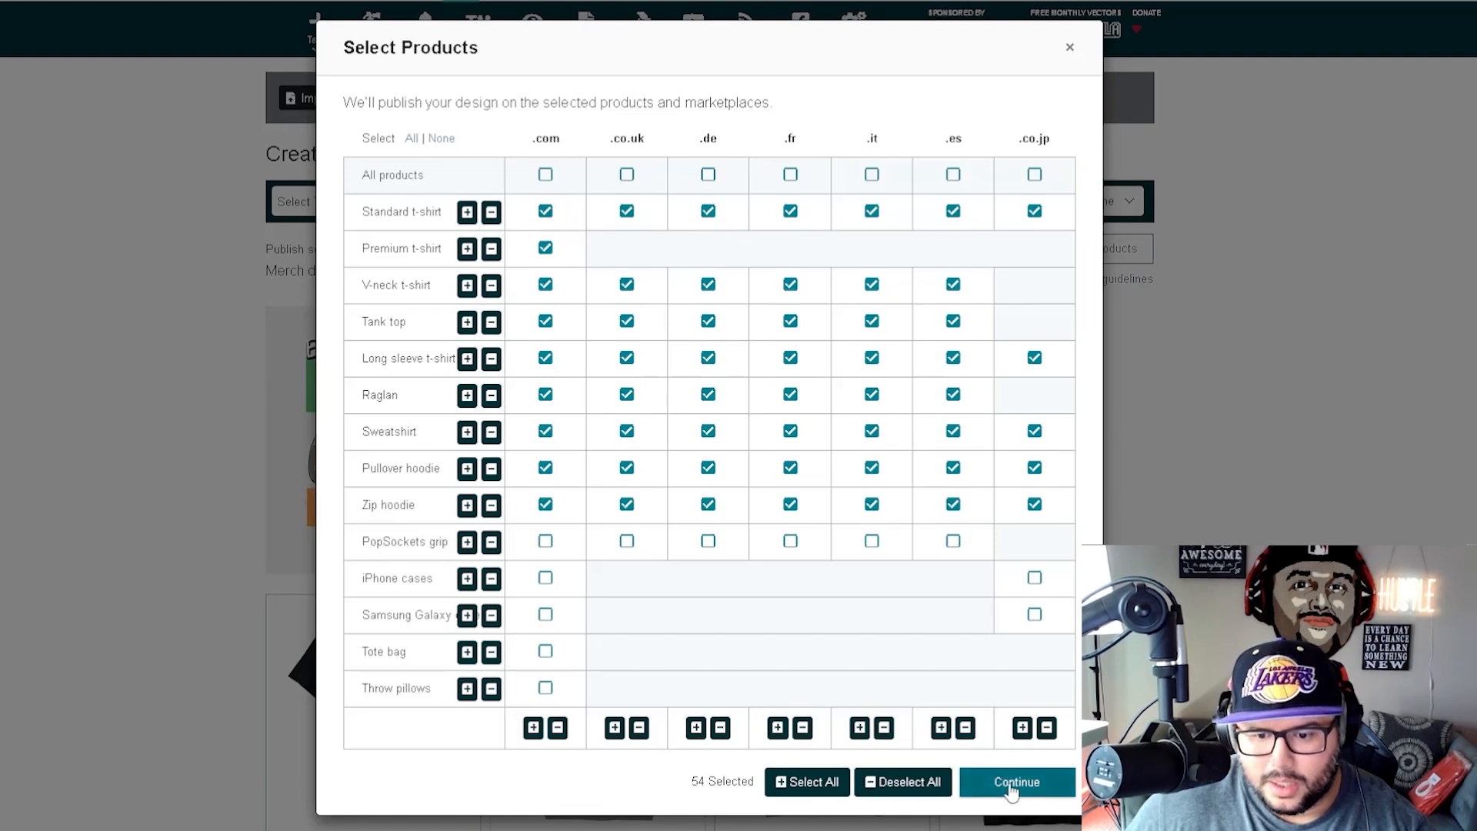
{"action": "left_click", "coordinate": [1015, 781]}
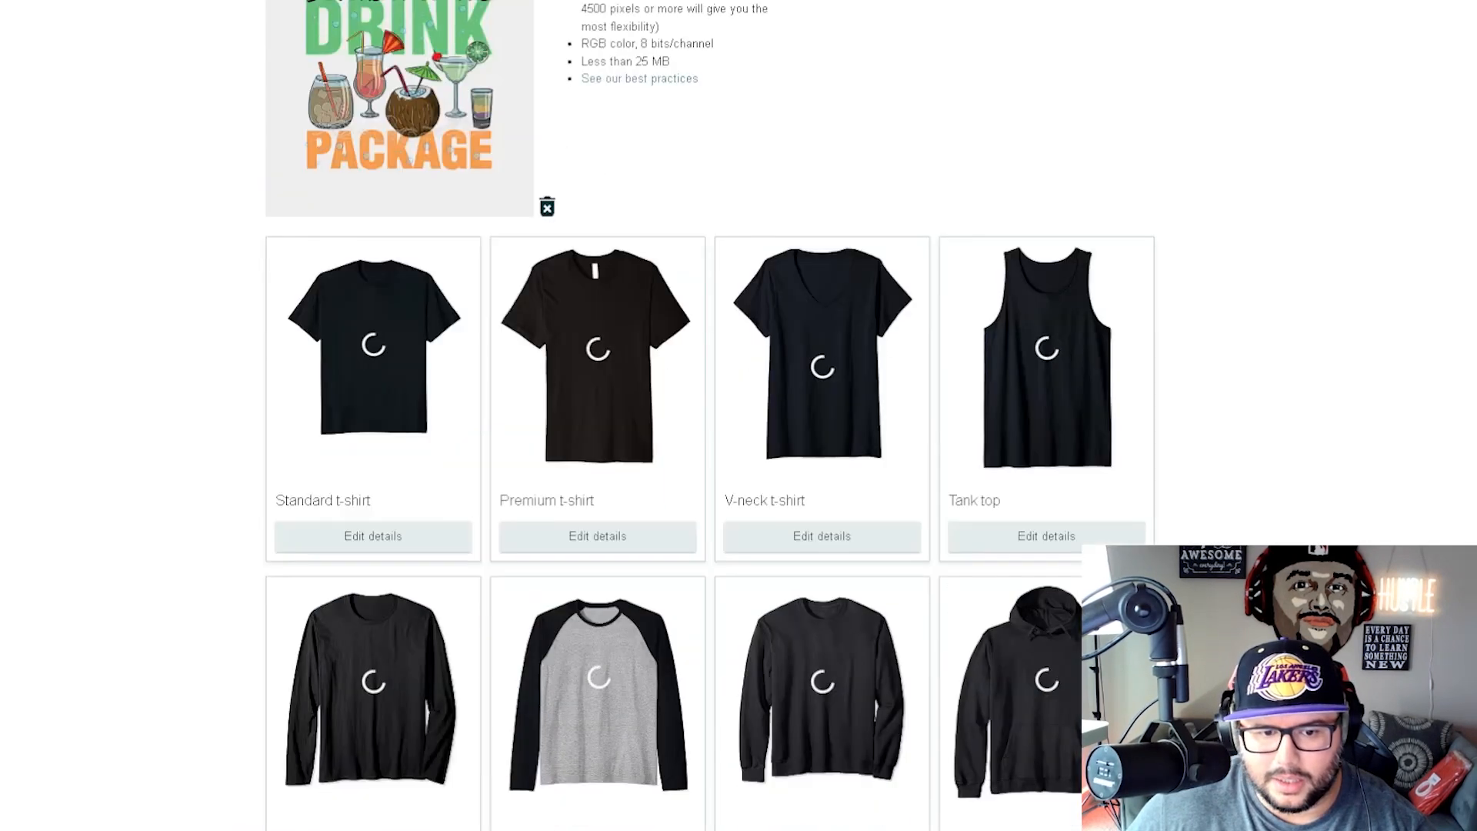
- Scroll past fit and colour options to the empty Product details and features fields
{"action": "scroll", "scroll_direction": "down", "scroll_amount": 3}
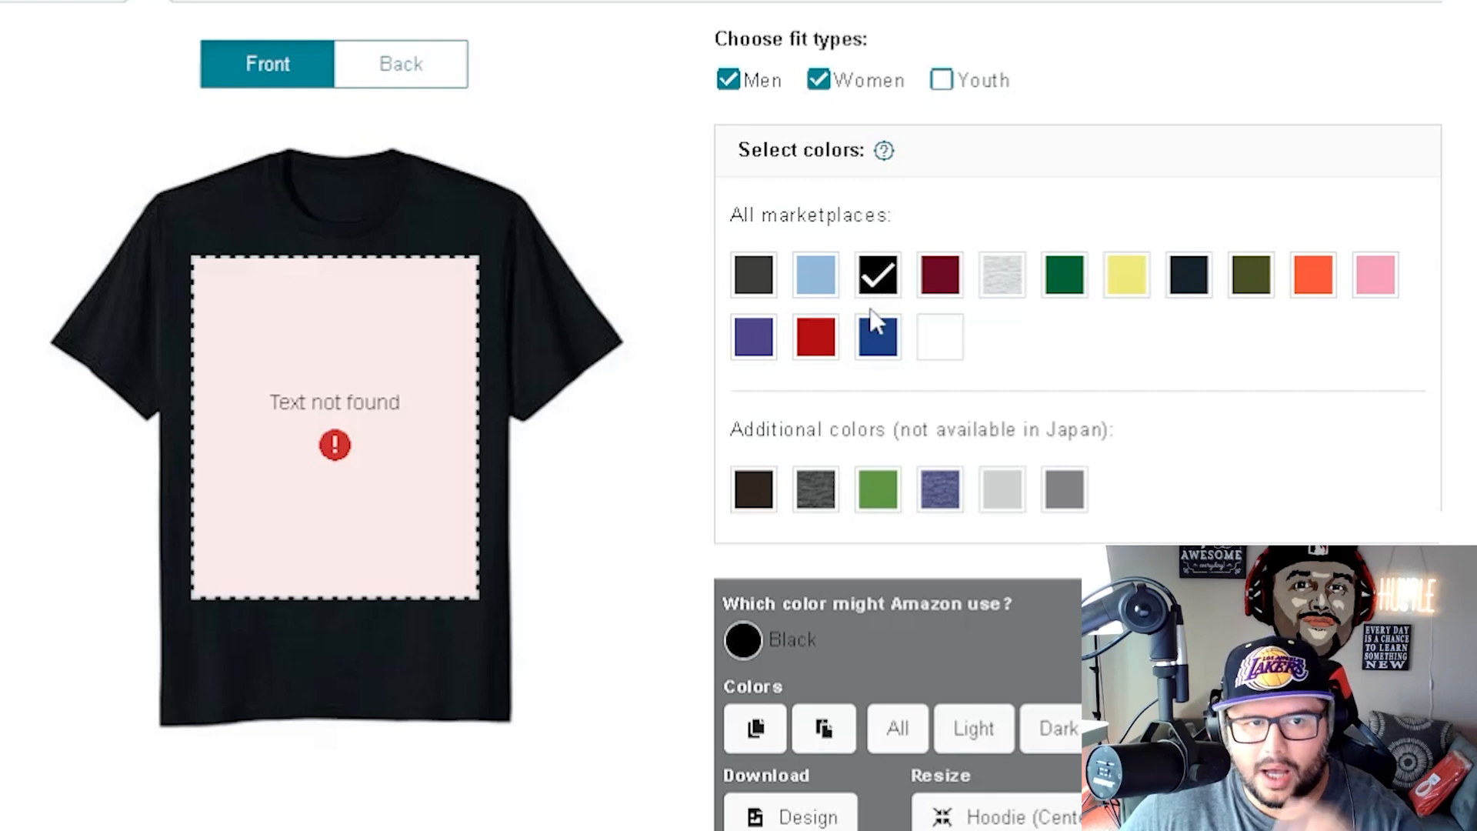
{"action": "mouse_move", "coordinate": [453, 350]}
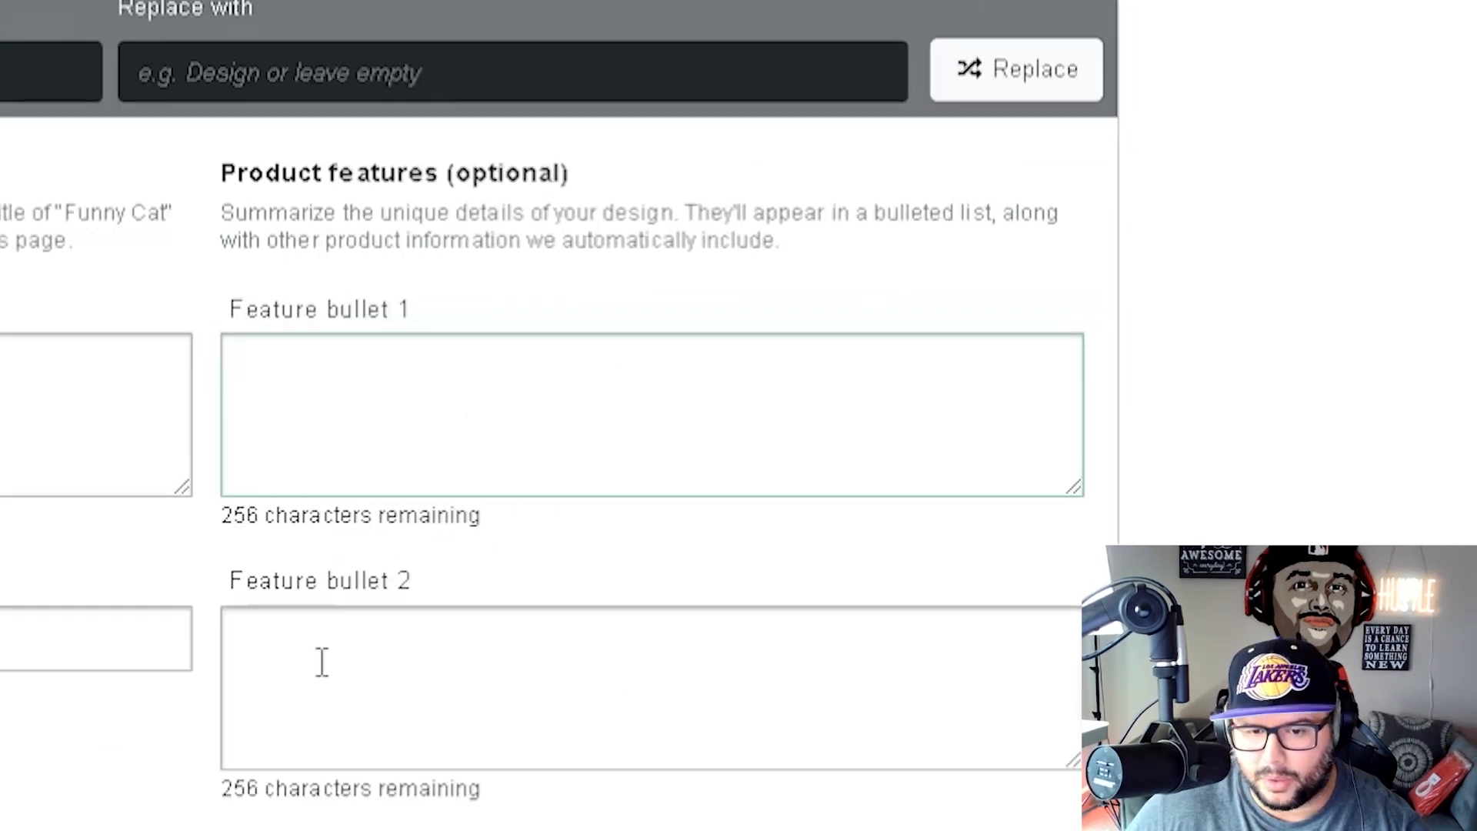
{"action": "scroll", "scroll_direction": "down", "scroll_amount": 3}
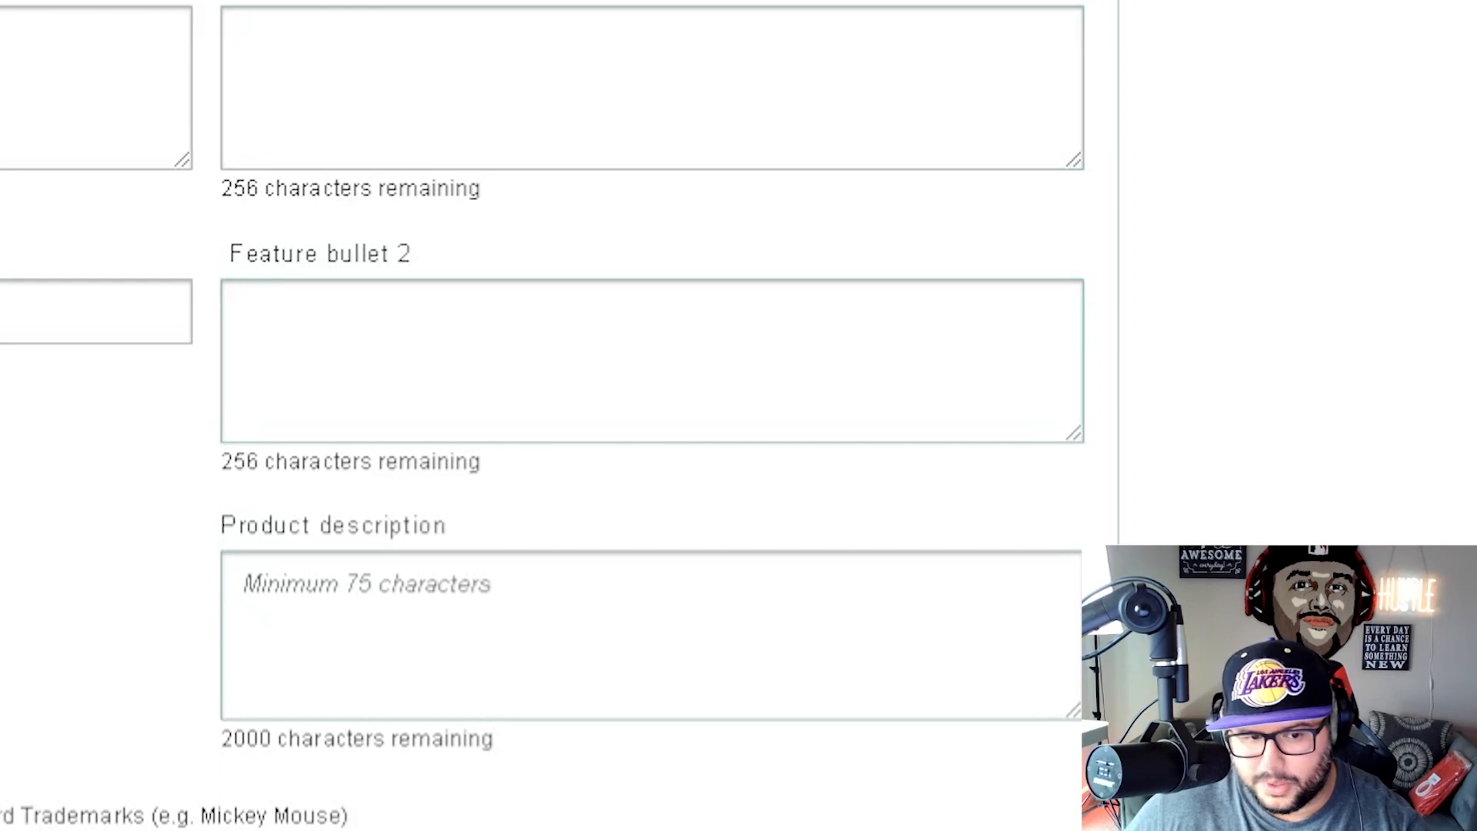
{"action": "scroll", "scroll_direction": "up", "scroll_amount": 3}
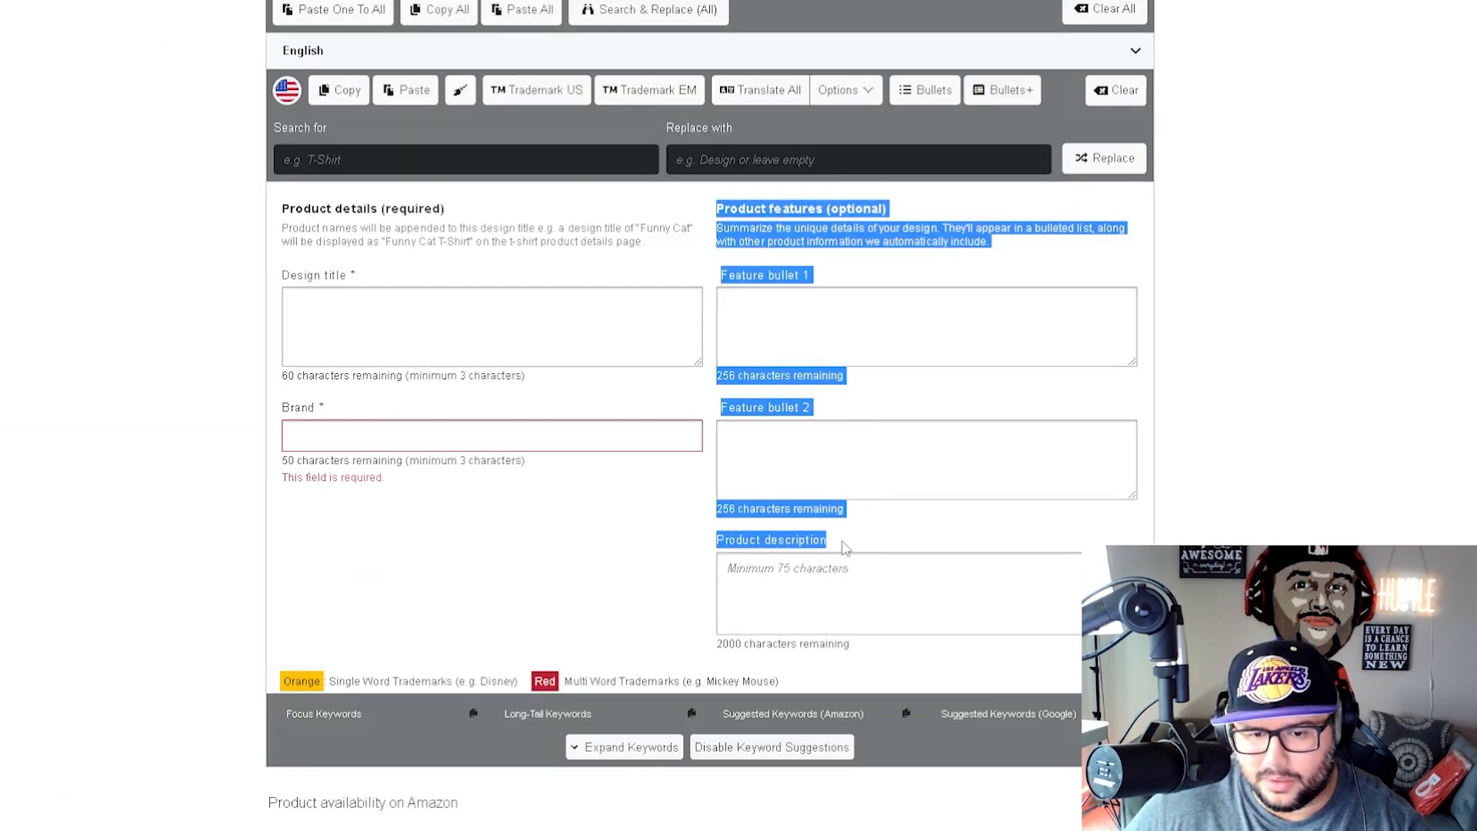
{"action": "left_click", "coordinate": [620, 545]}
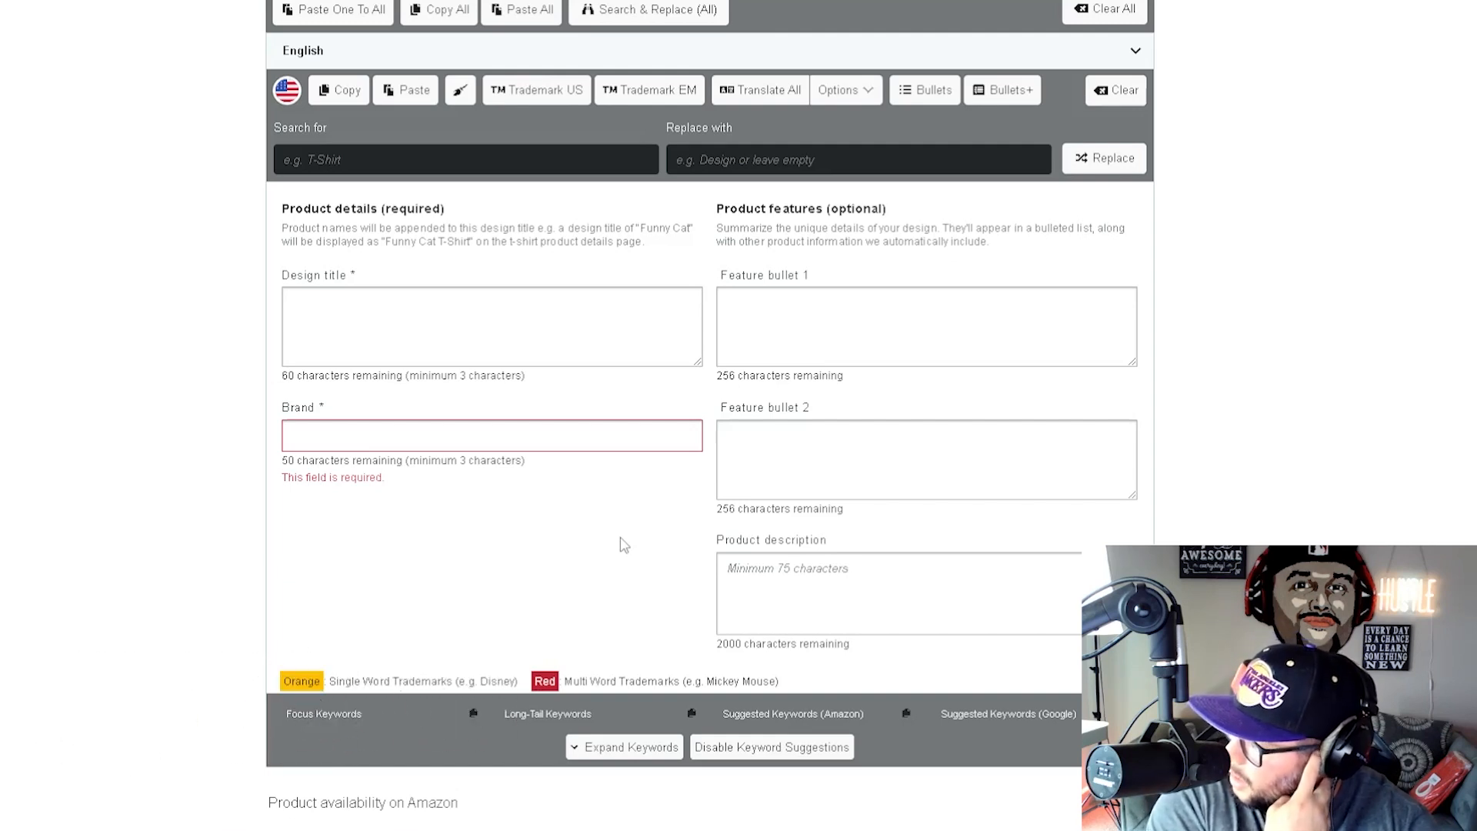
{"action": "mouse_move", "coordinate": [374, 402]}
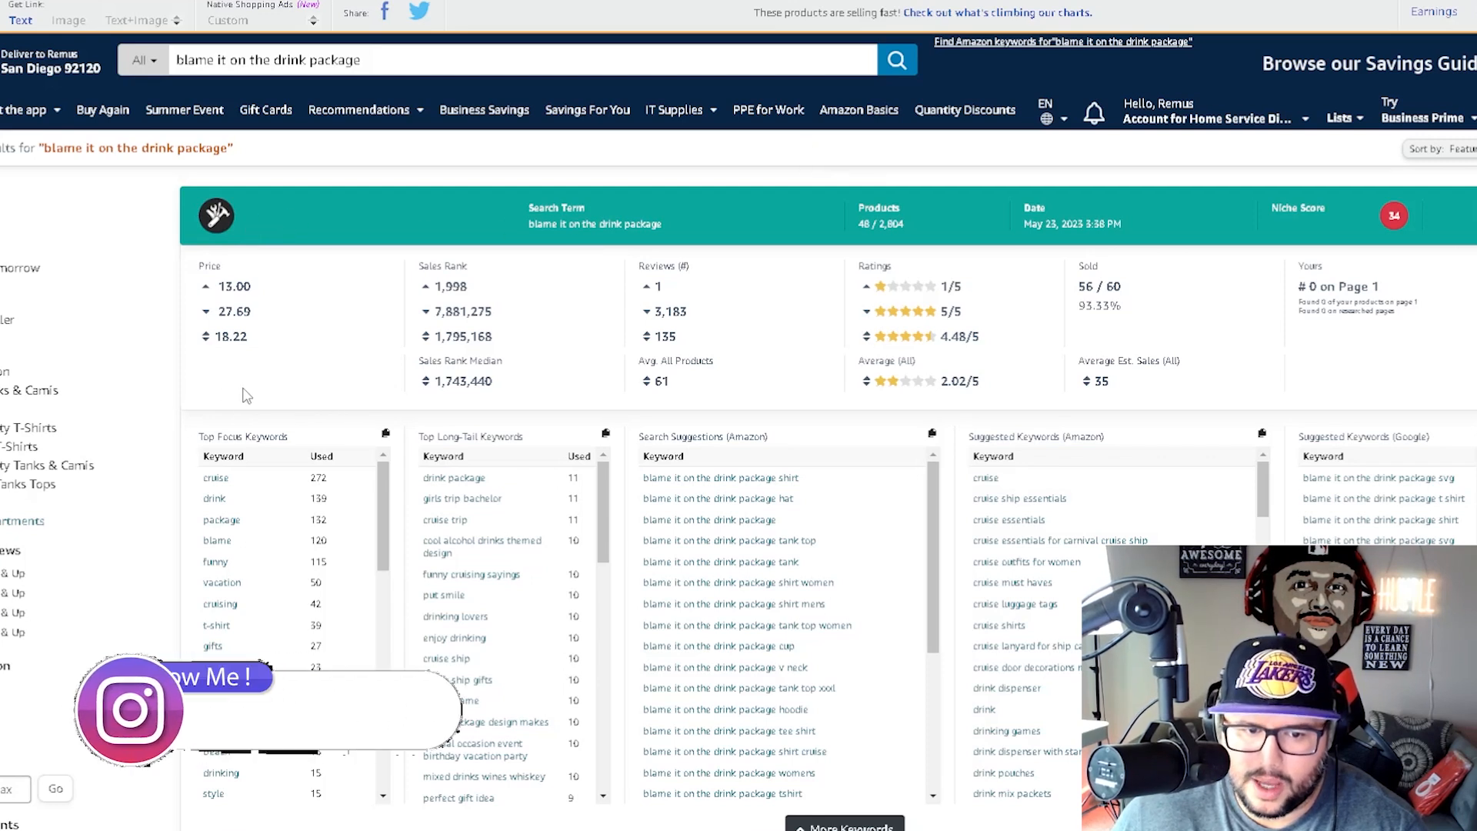
- Review the Merch Informer keyword tables for 'blame it on the drink package' on Amazon
{"action": "scroll", "scroll_direction": "down", "scroll_amount": 3}
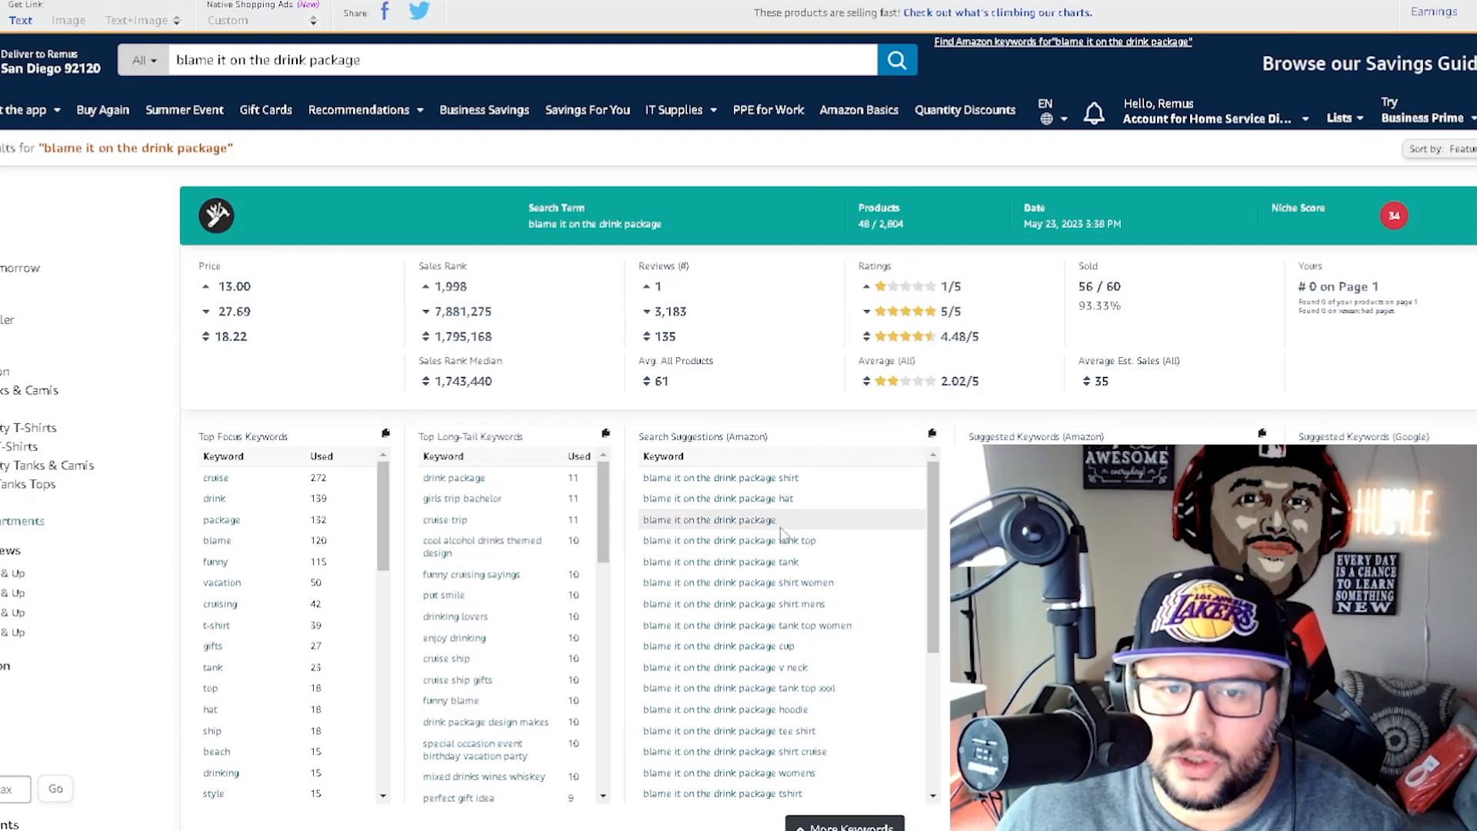
{"action": "left_click", "coordinate": [1264, 434]}
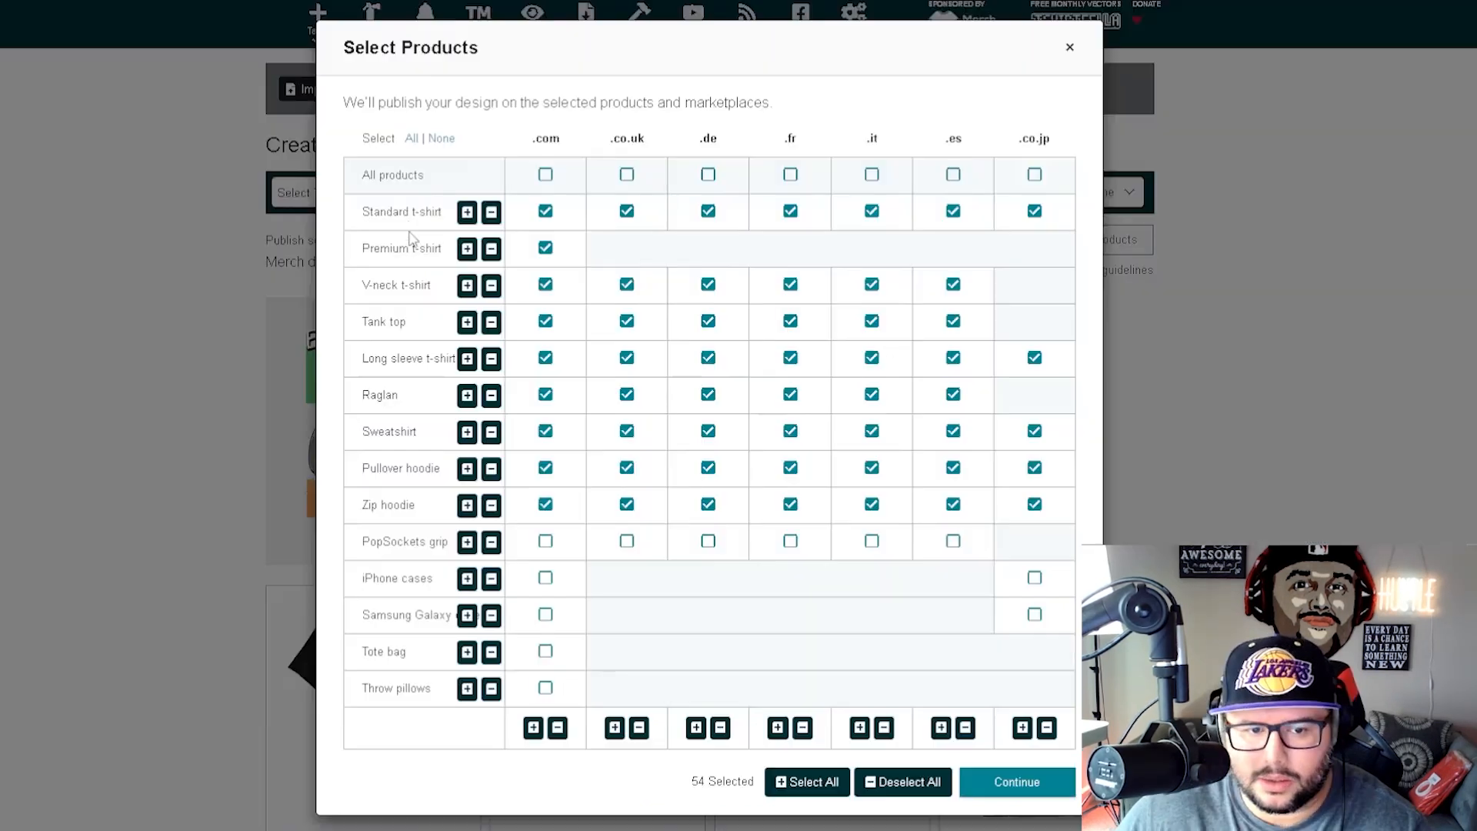
{"action": "mouse_move", "coordinate": [393, 509]}
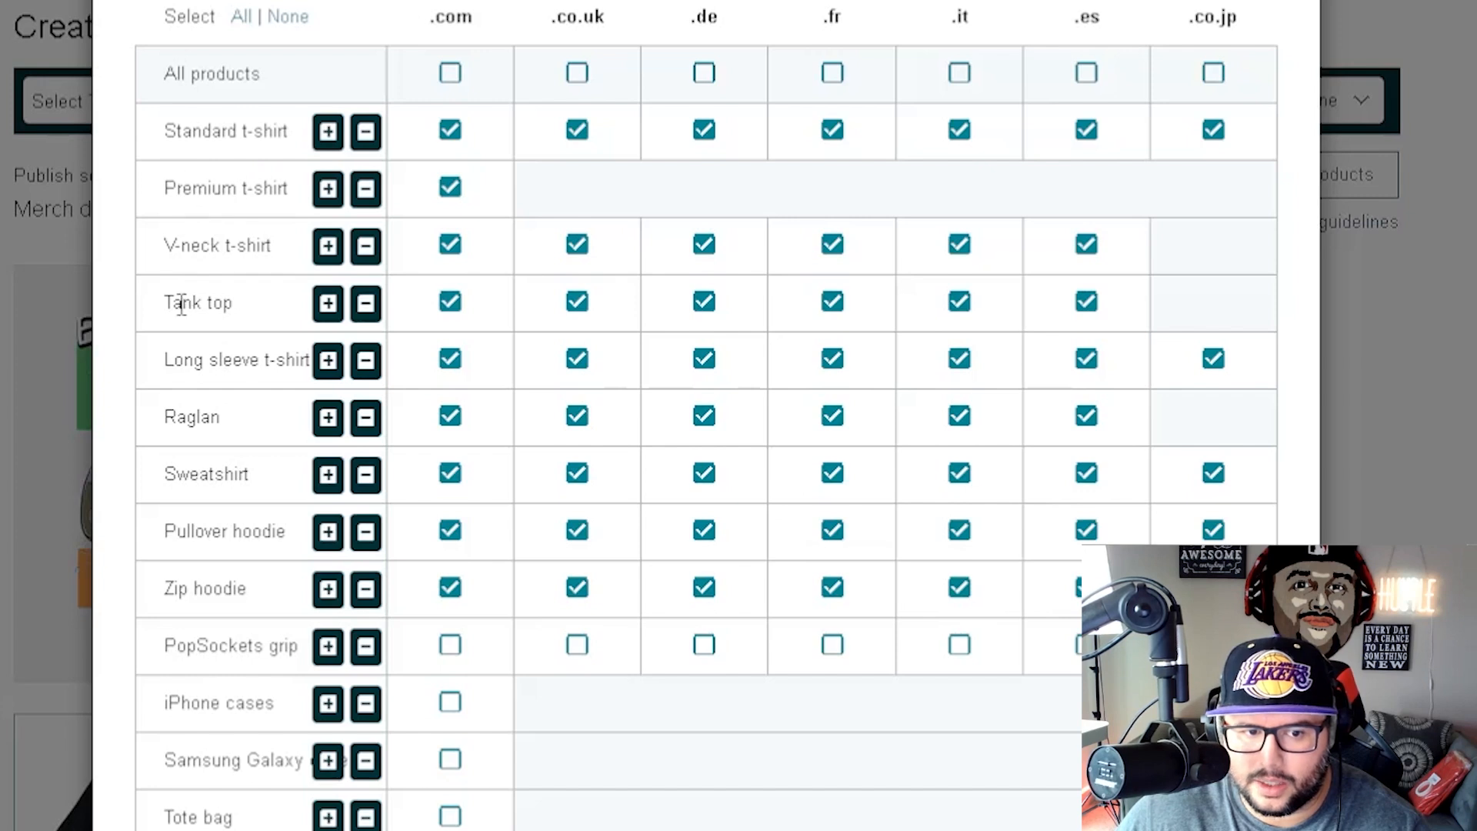
{"action": "mouse_move", "coordinate": [217, 497]}
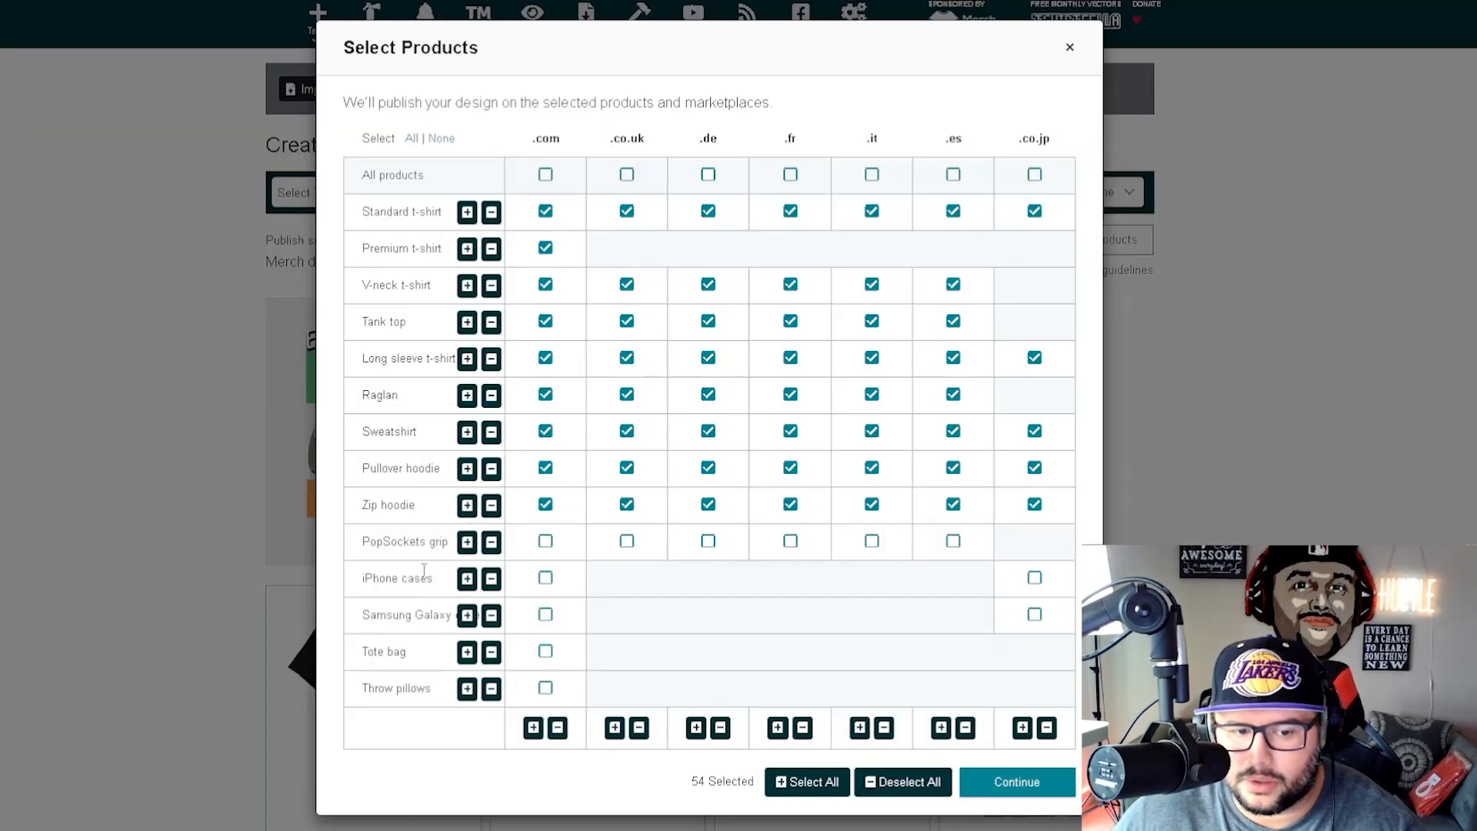
{"action": "mouse_move", "coordinate": [443, 606]}
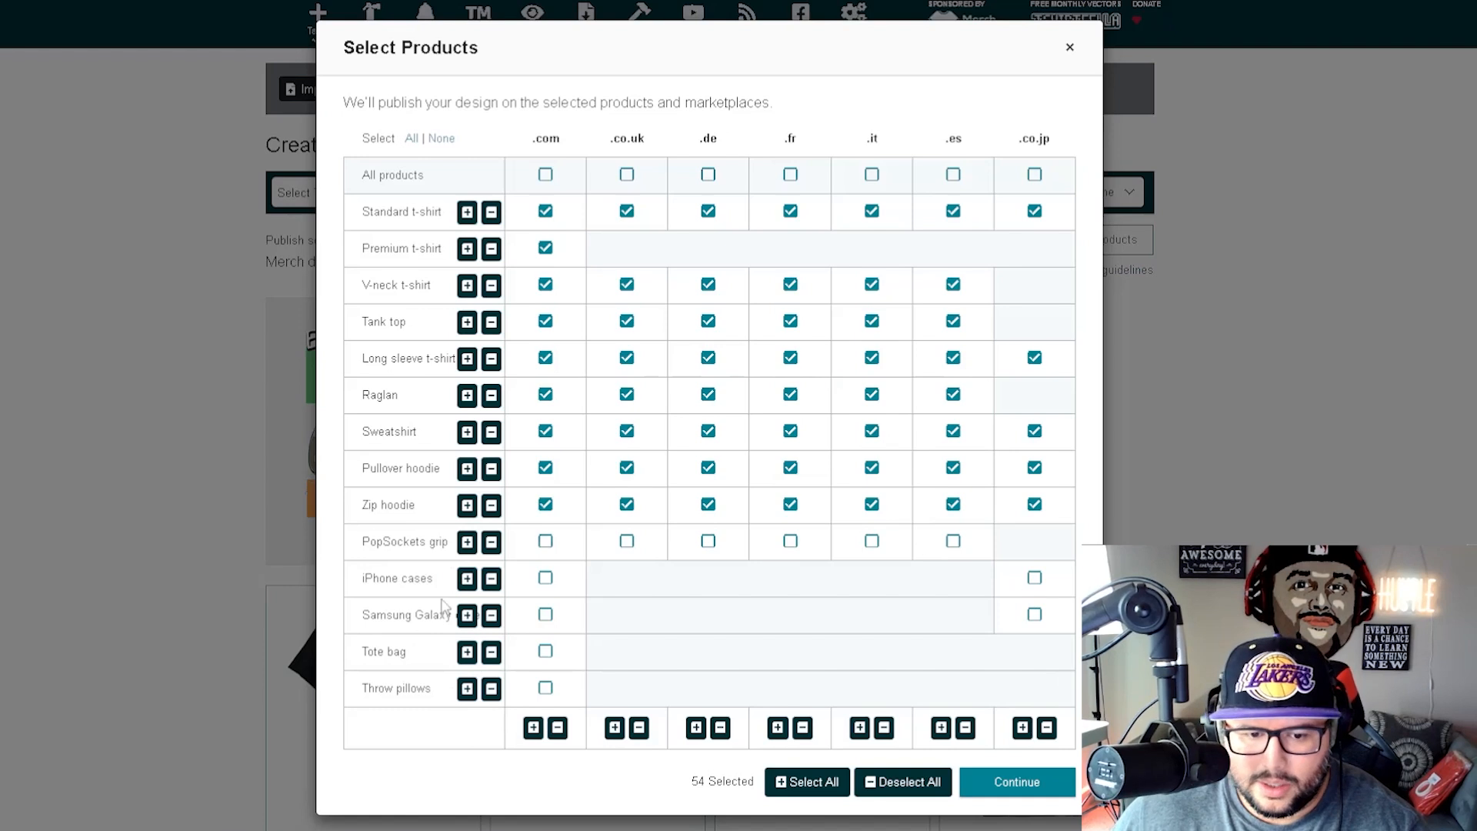
{"action": "mouse_move", "coordinate": [562, 666]}
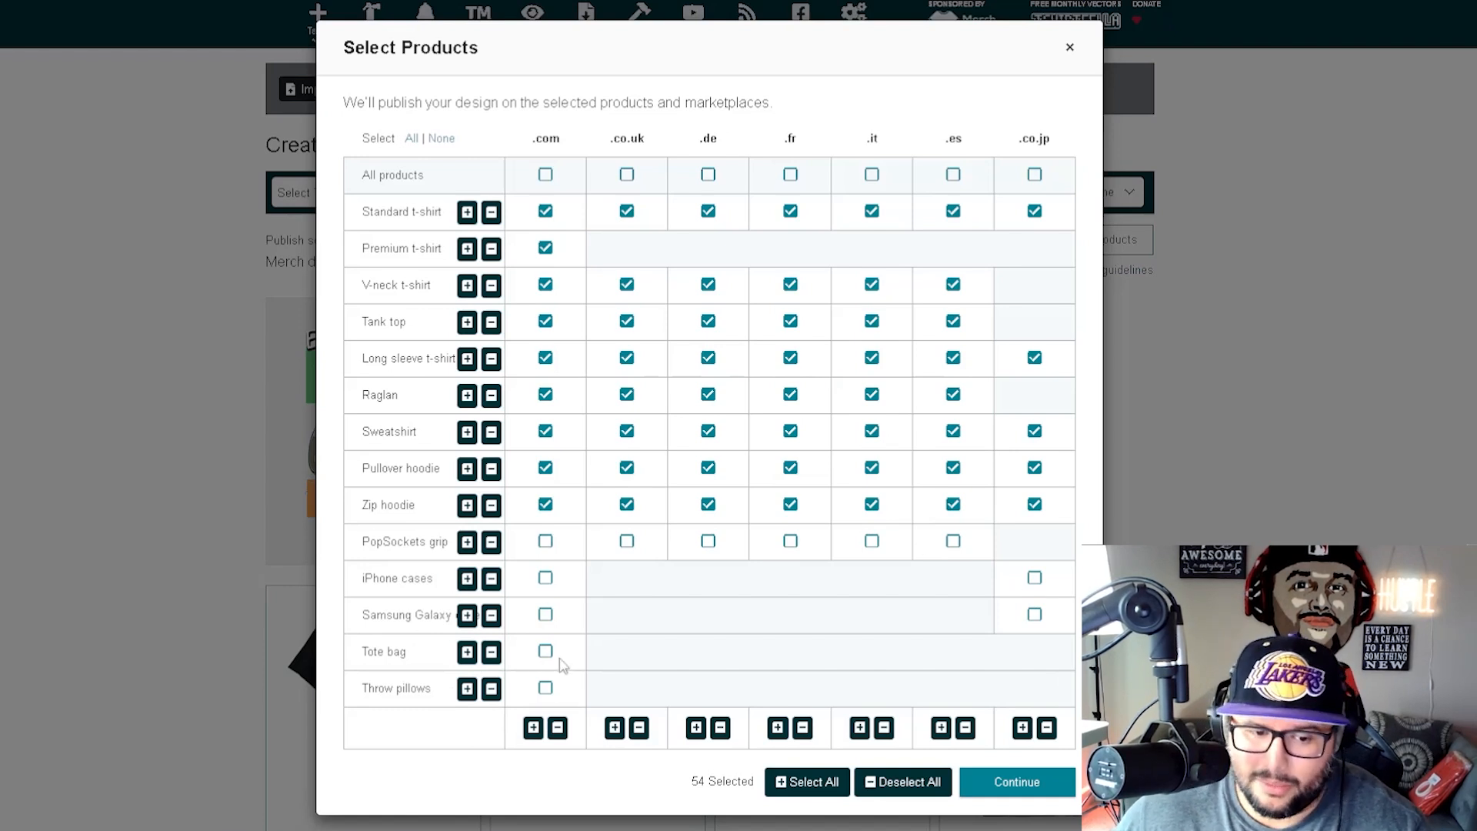
- Tick then untick the Tote bag .com option, confirming the selection at 54 products
{"action": "left_click", "coordinate": [544, 651]}
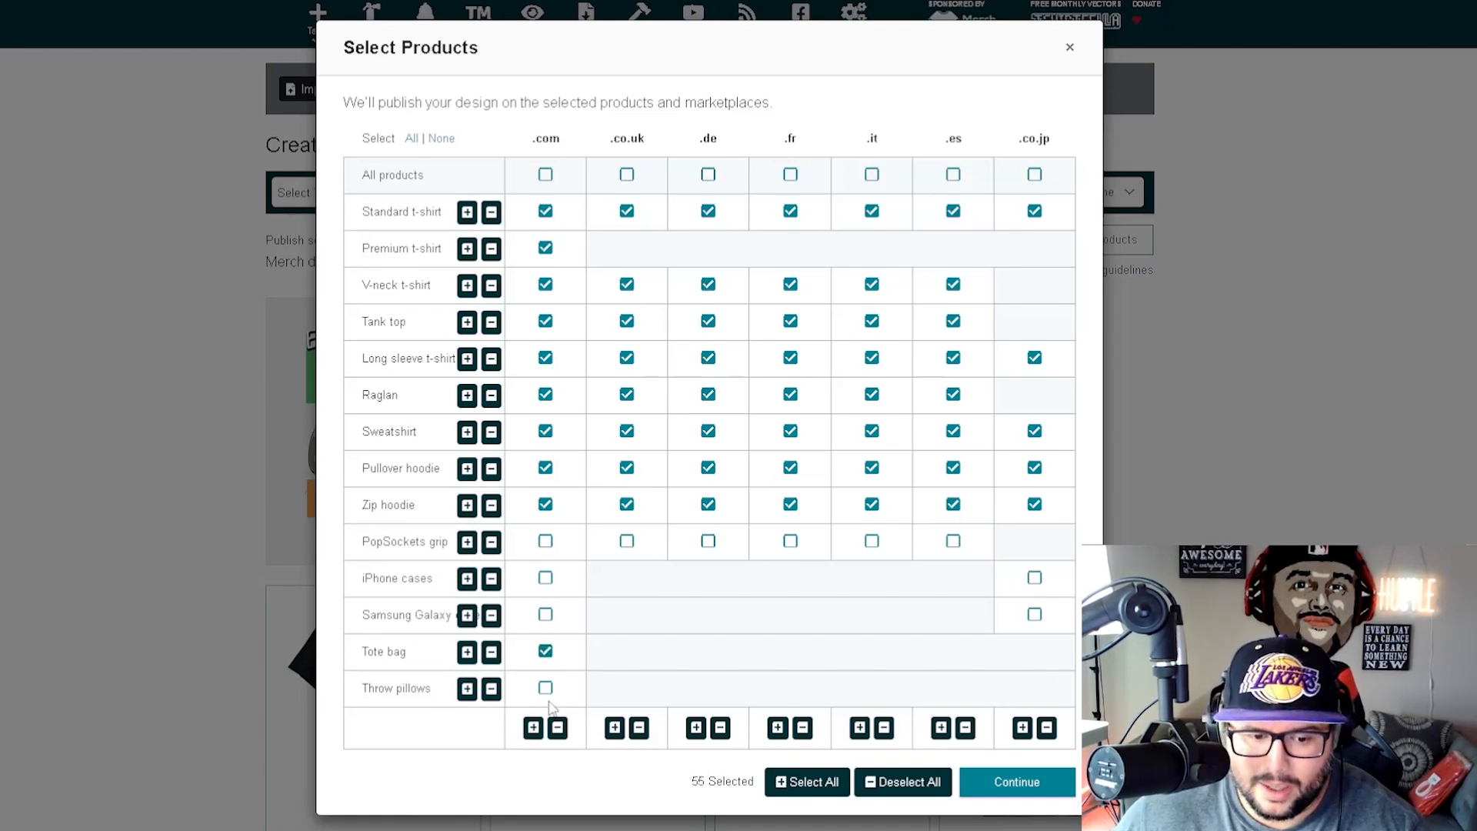
{"action": "left_click", "coordinate": [1016, 782]}
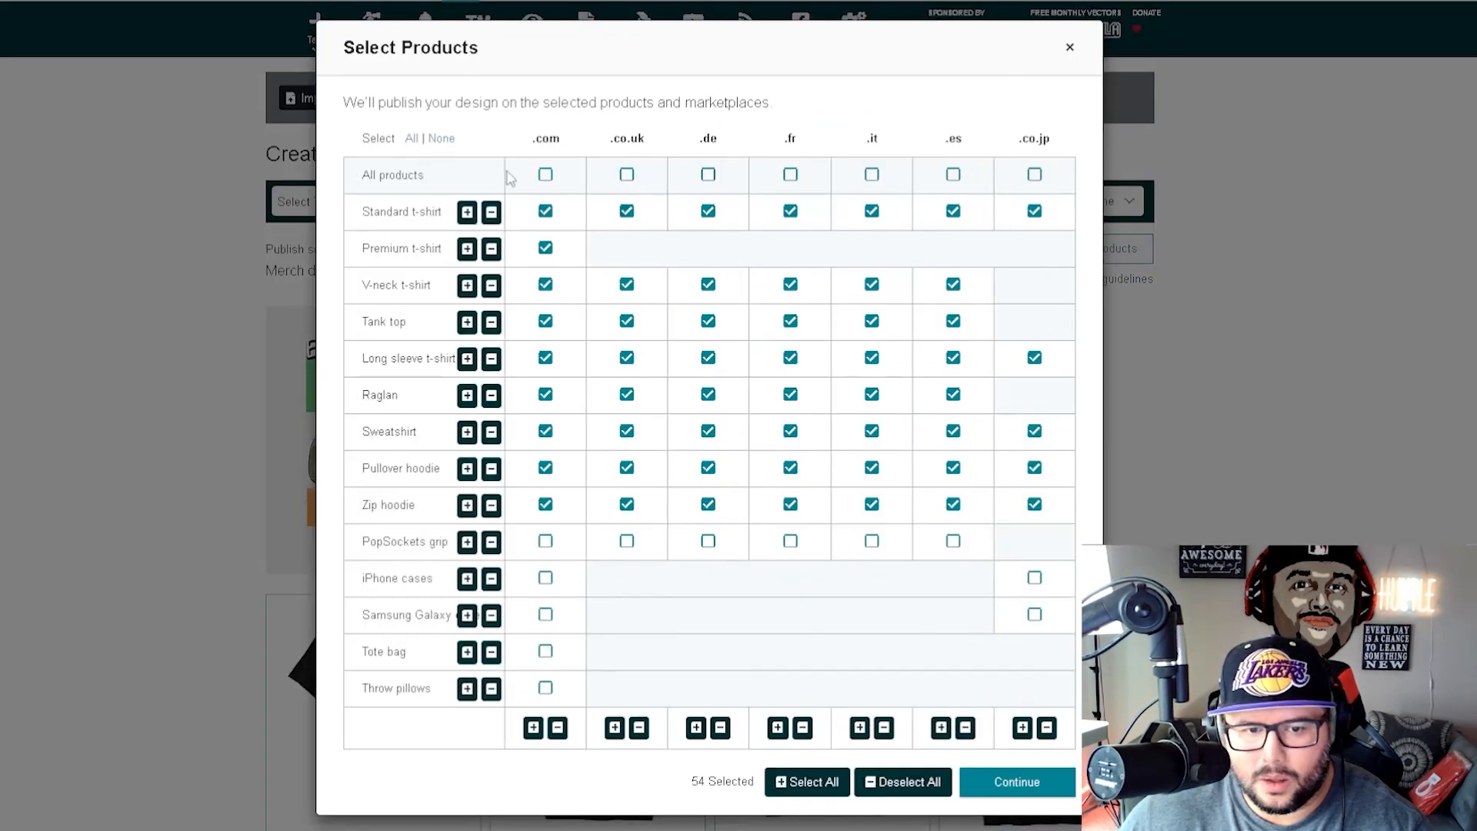
{"action": "mouse_move", "coordinate": [406, 217]}
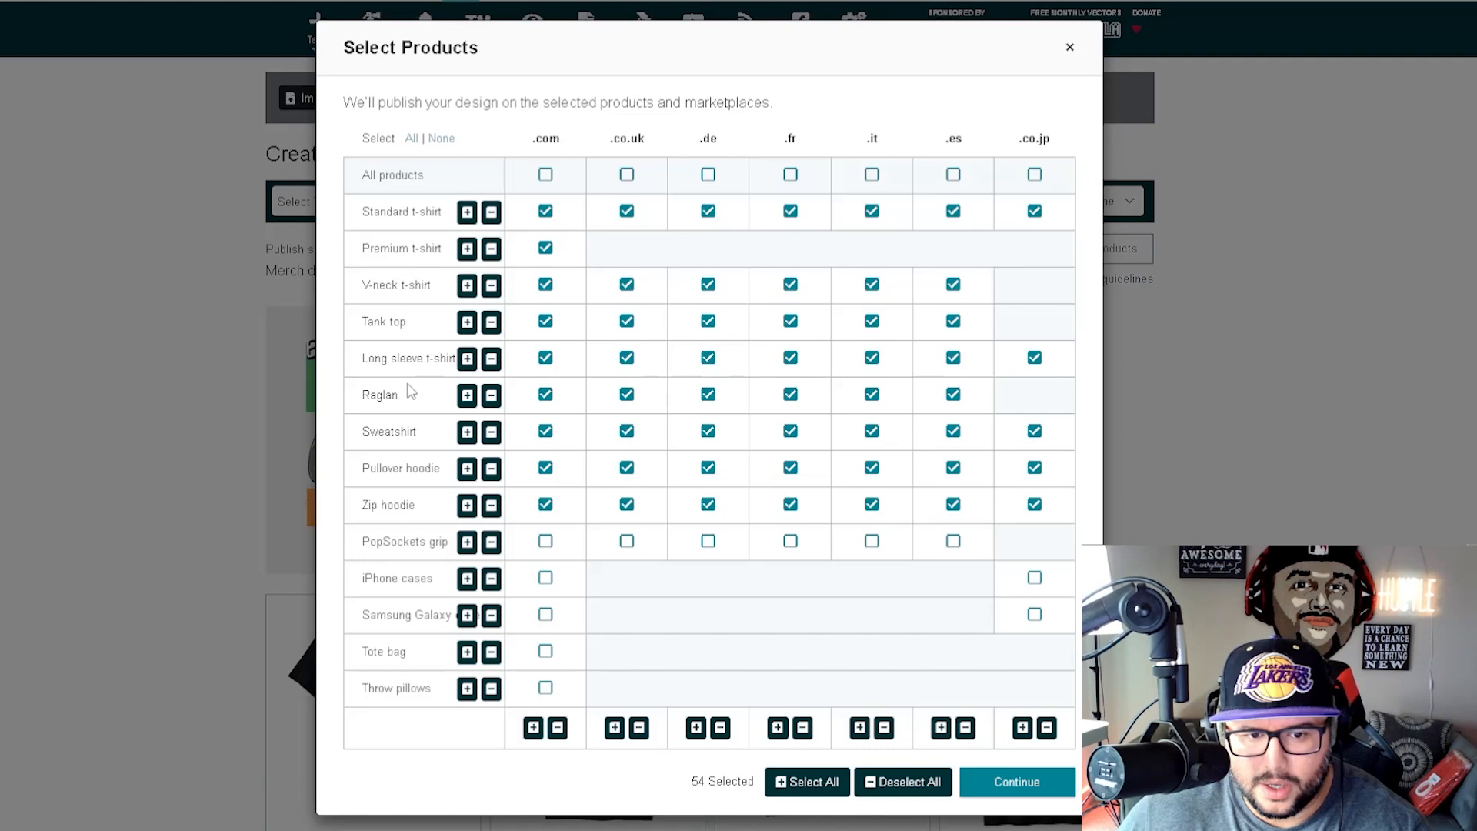
{"action": "mouse_move", "coordinate": [883, 463]}
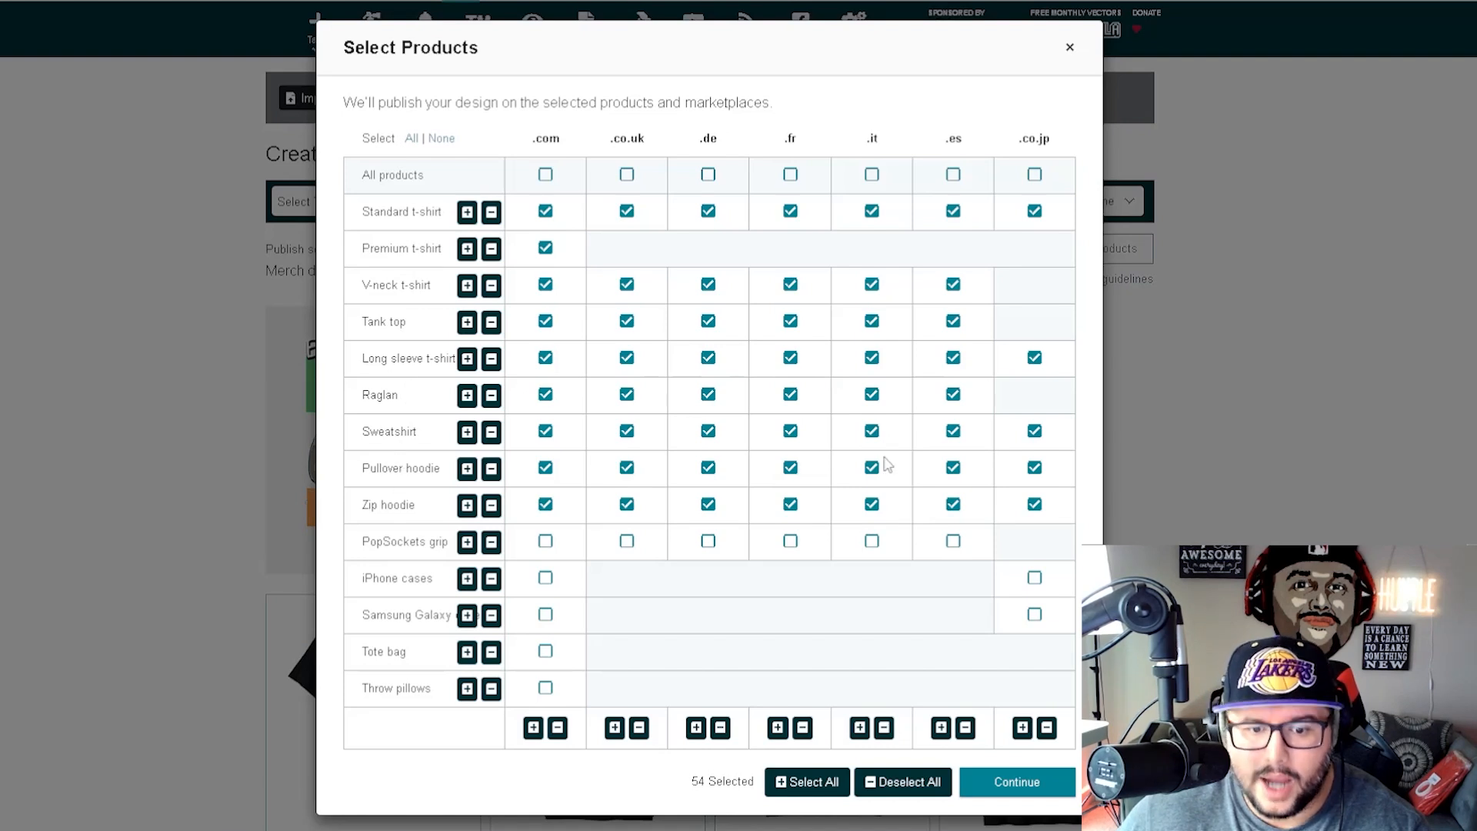
{"action": "mouse_move", "coordinate": [466, 608]}
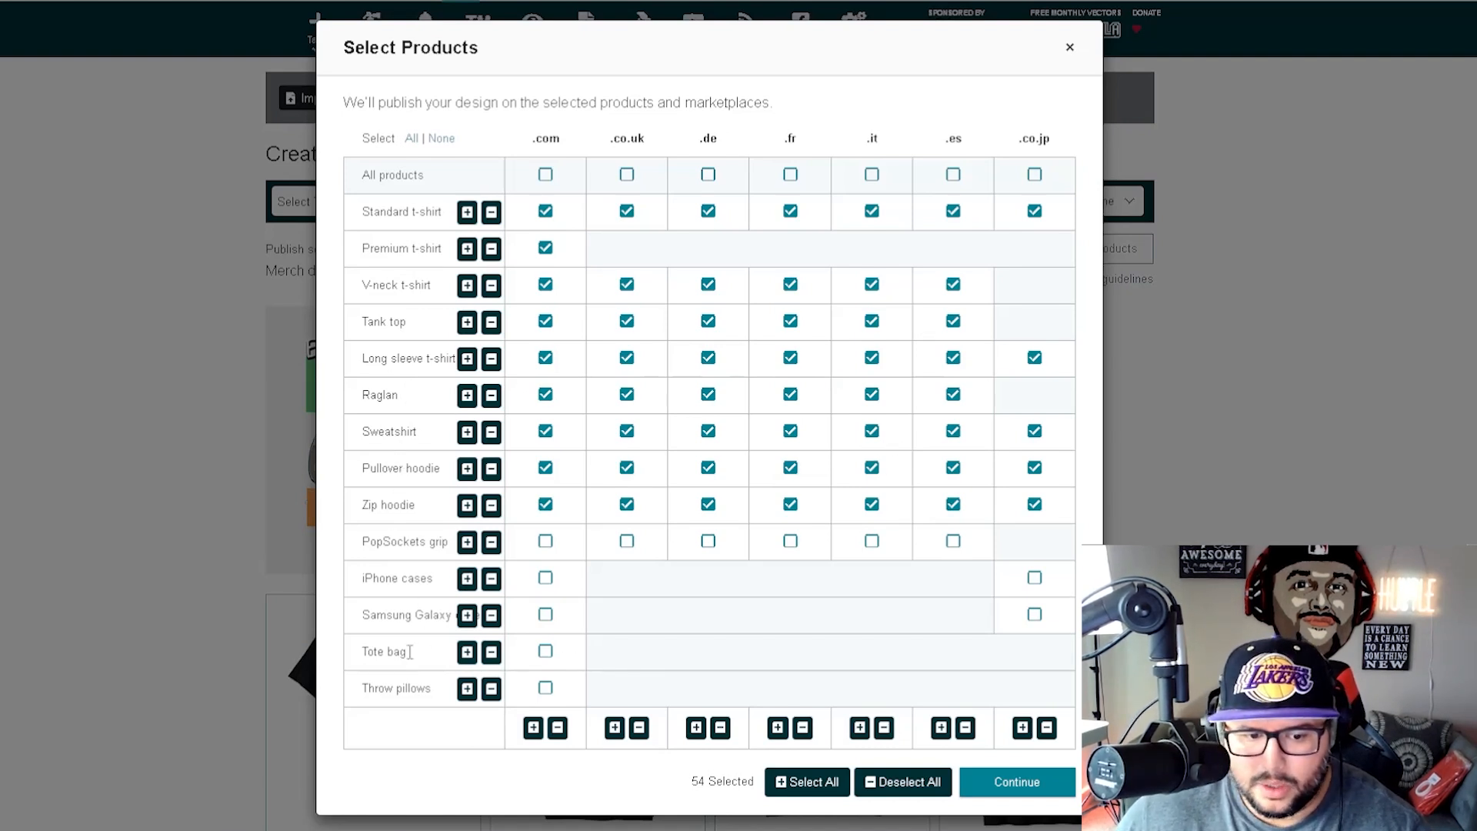
{"action": "mouse_move", "coordinate": [829, 425]}
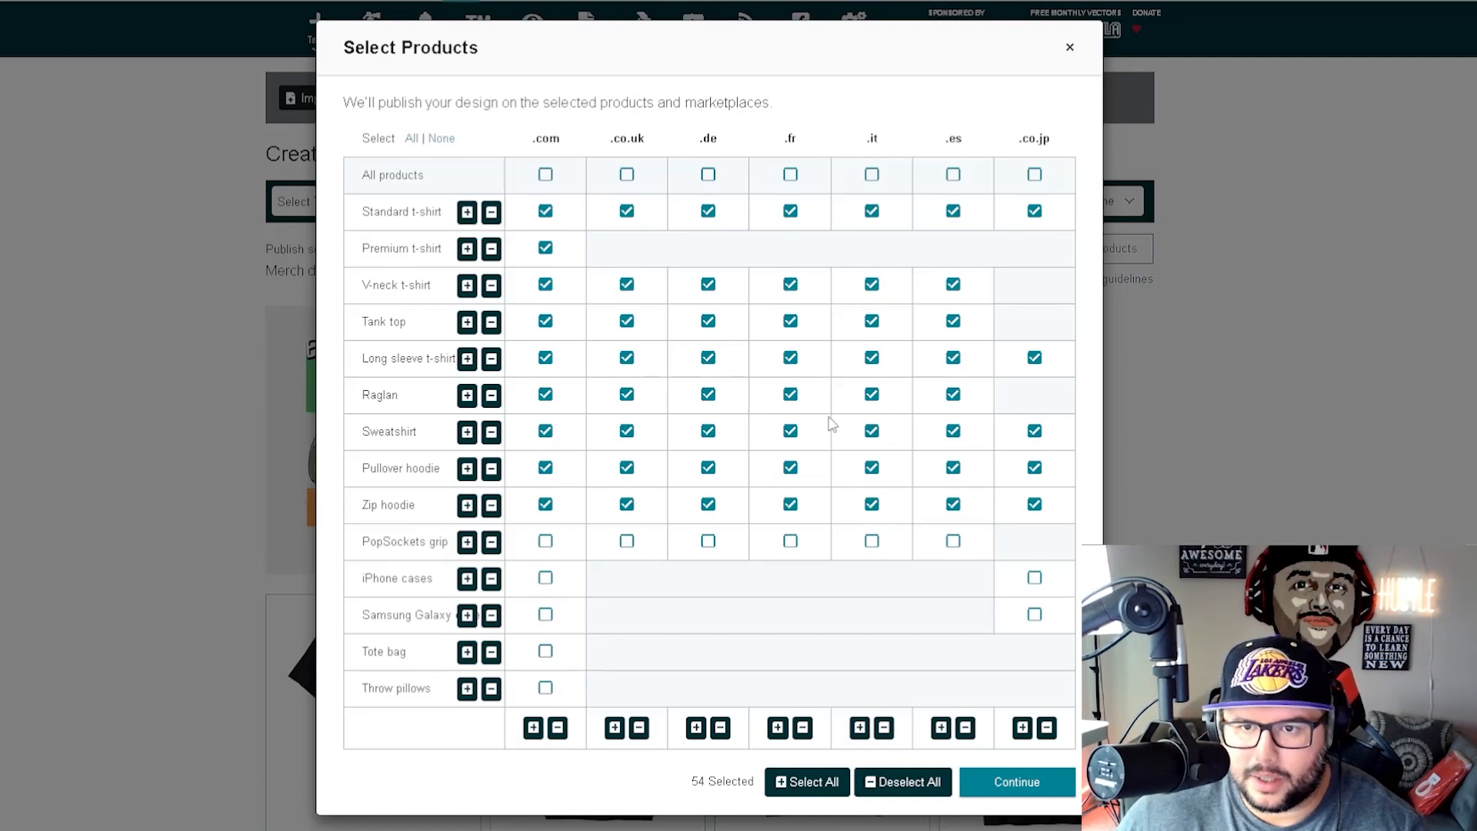
{"action": "left_click", "coordinate": [1016, 781]}
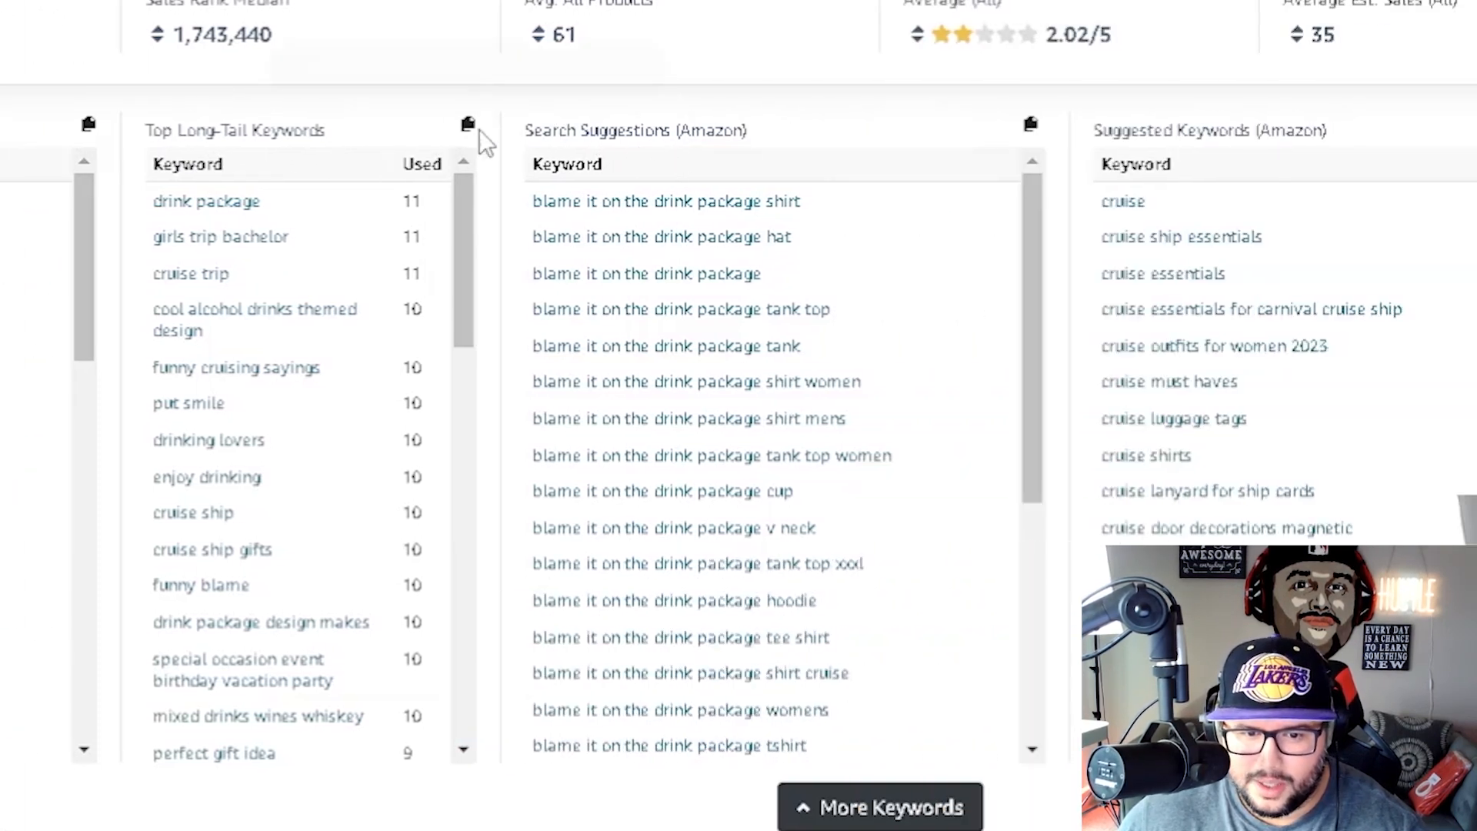
{"action": "mouse_move", "coordinate": [682, 309]}
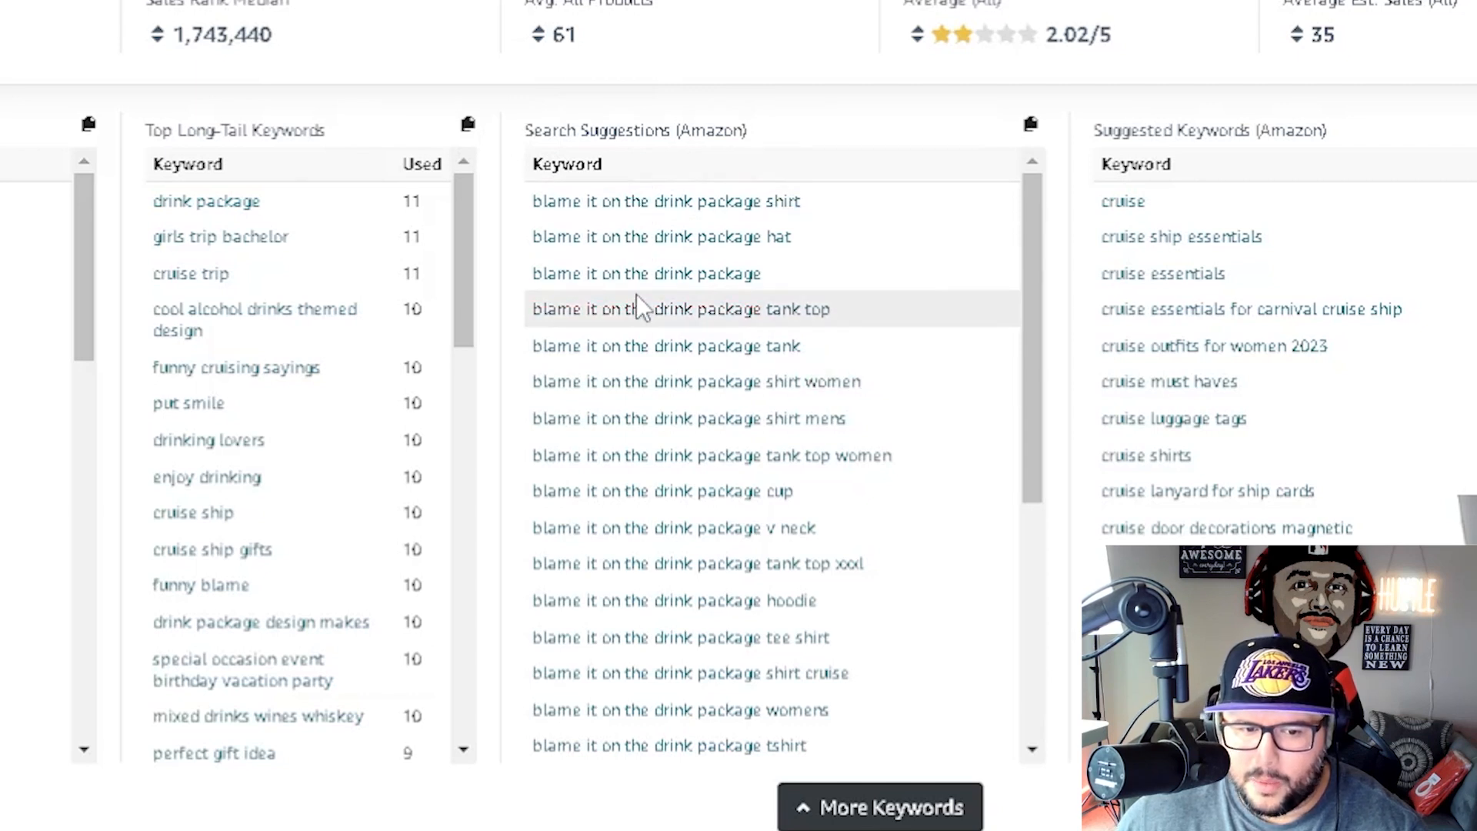
{"action": "mouse_move", "coordinate": [514, 499]}
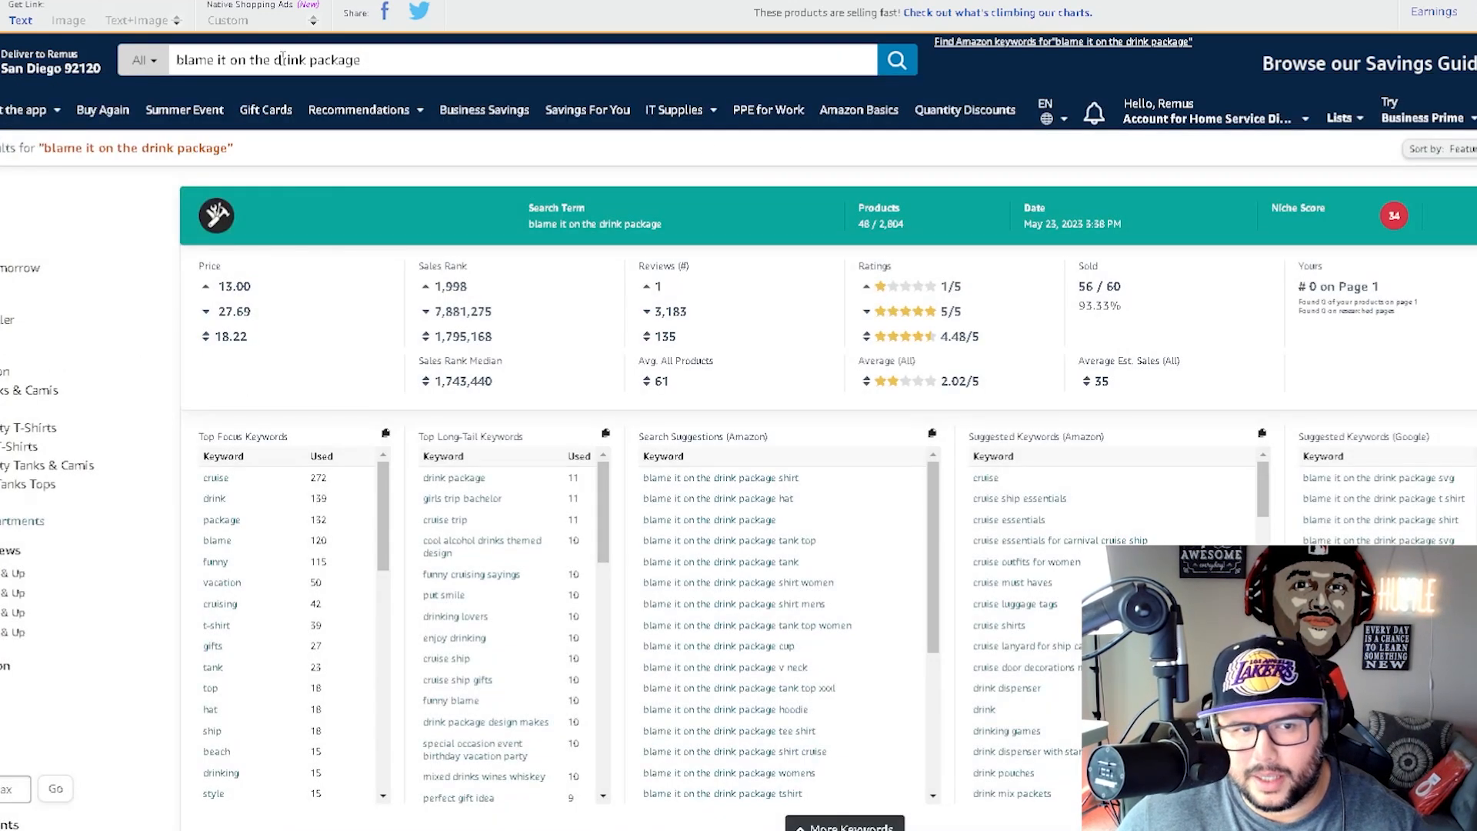
{"action": "scroll", "scroll_direction": "down", "scroll_amount": 3}
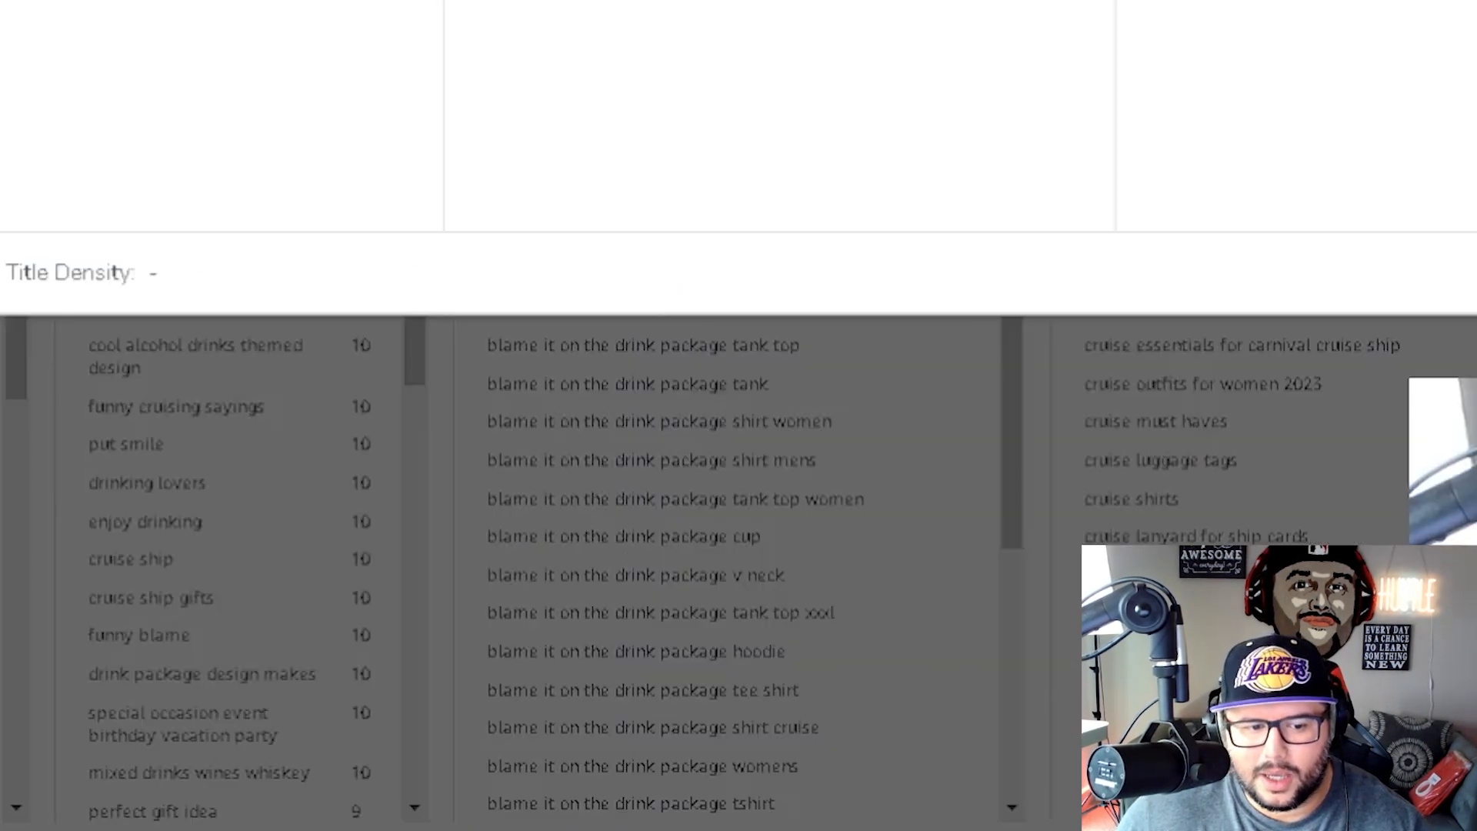
{"action": "scroll", "scroll_direction": "up", "scroll_amount": 3}
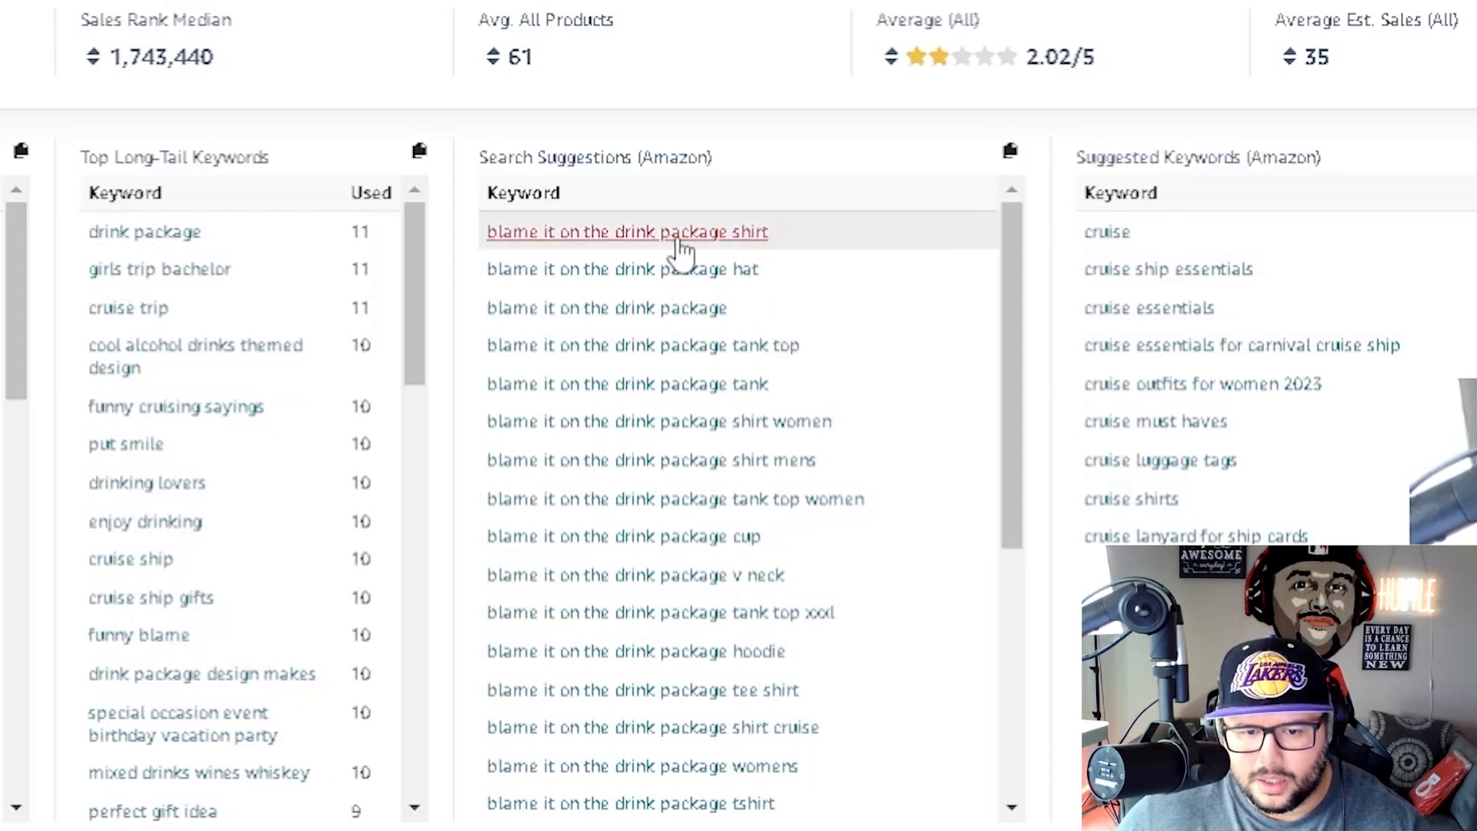
{"action": "mouse_move", "coordinate": [763, 259]}
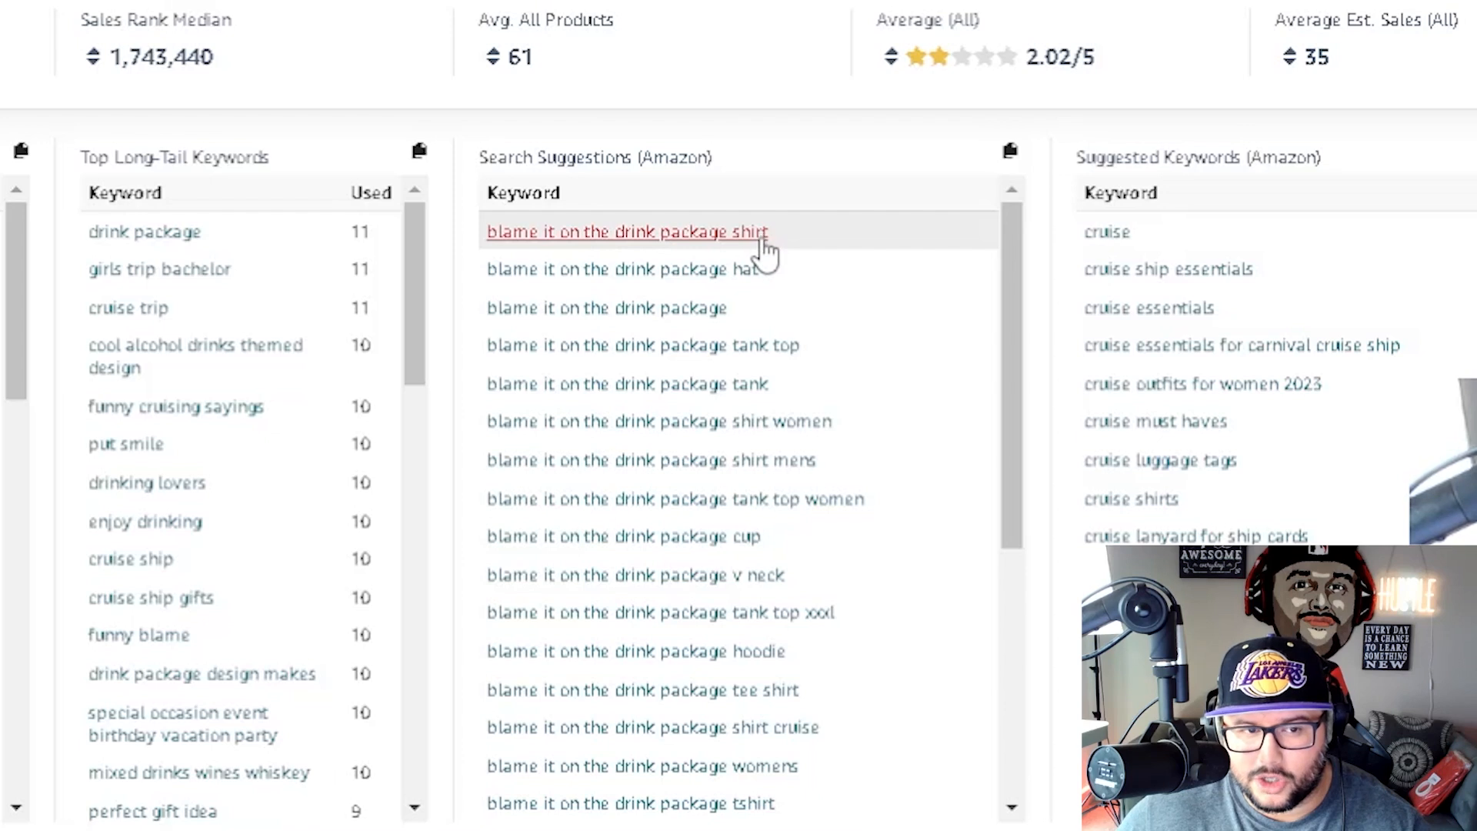
{"action": "mouse_move", "coordinate": [774, 267]}
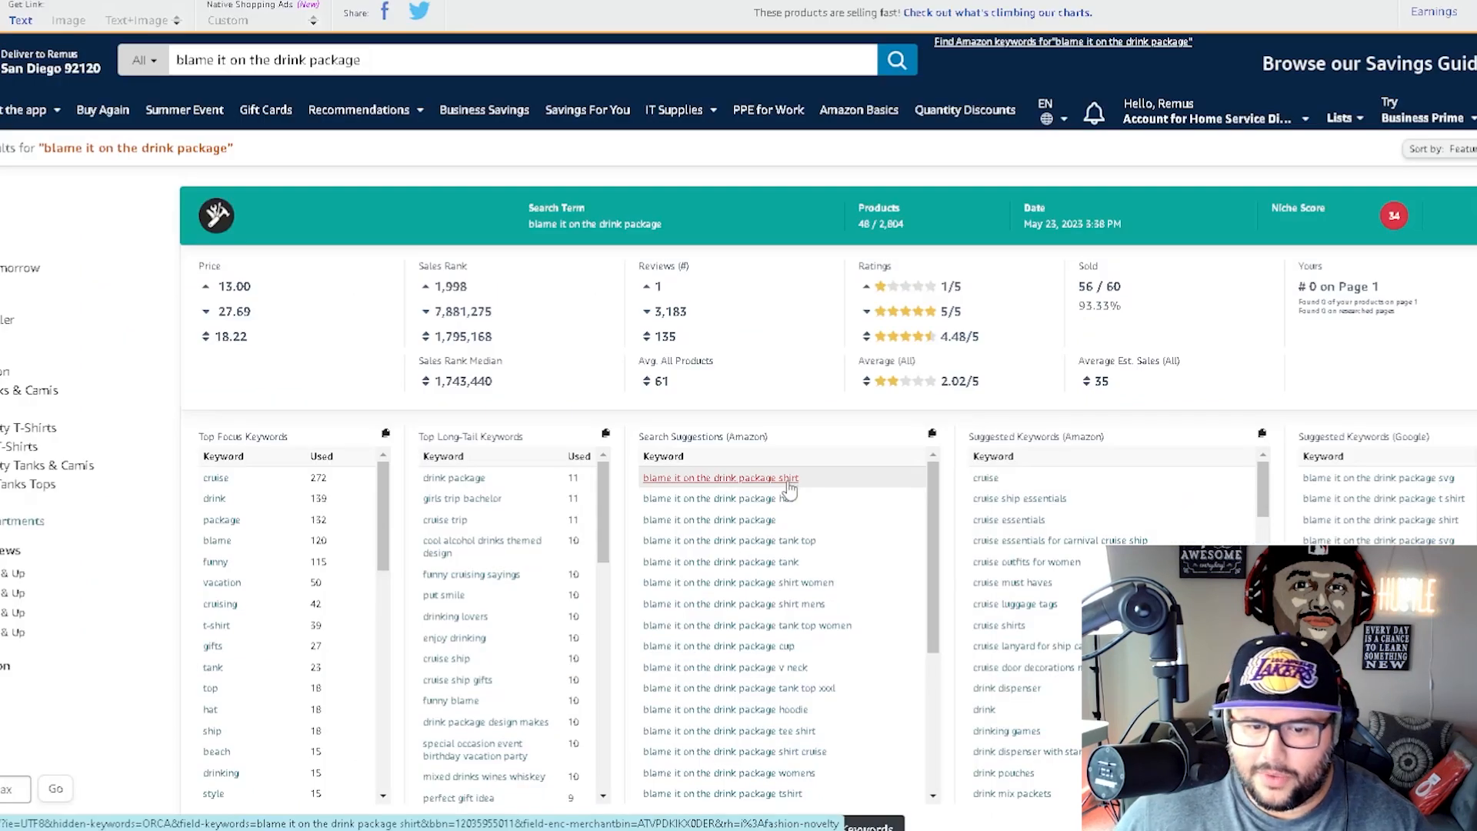
{"action": "left_click", "coordinate": [720, 477]}
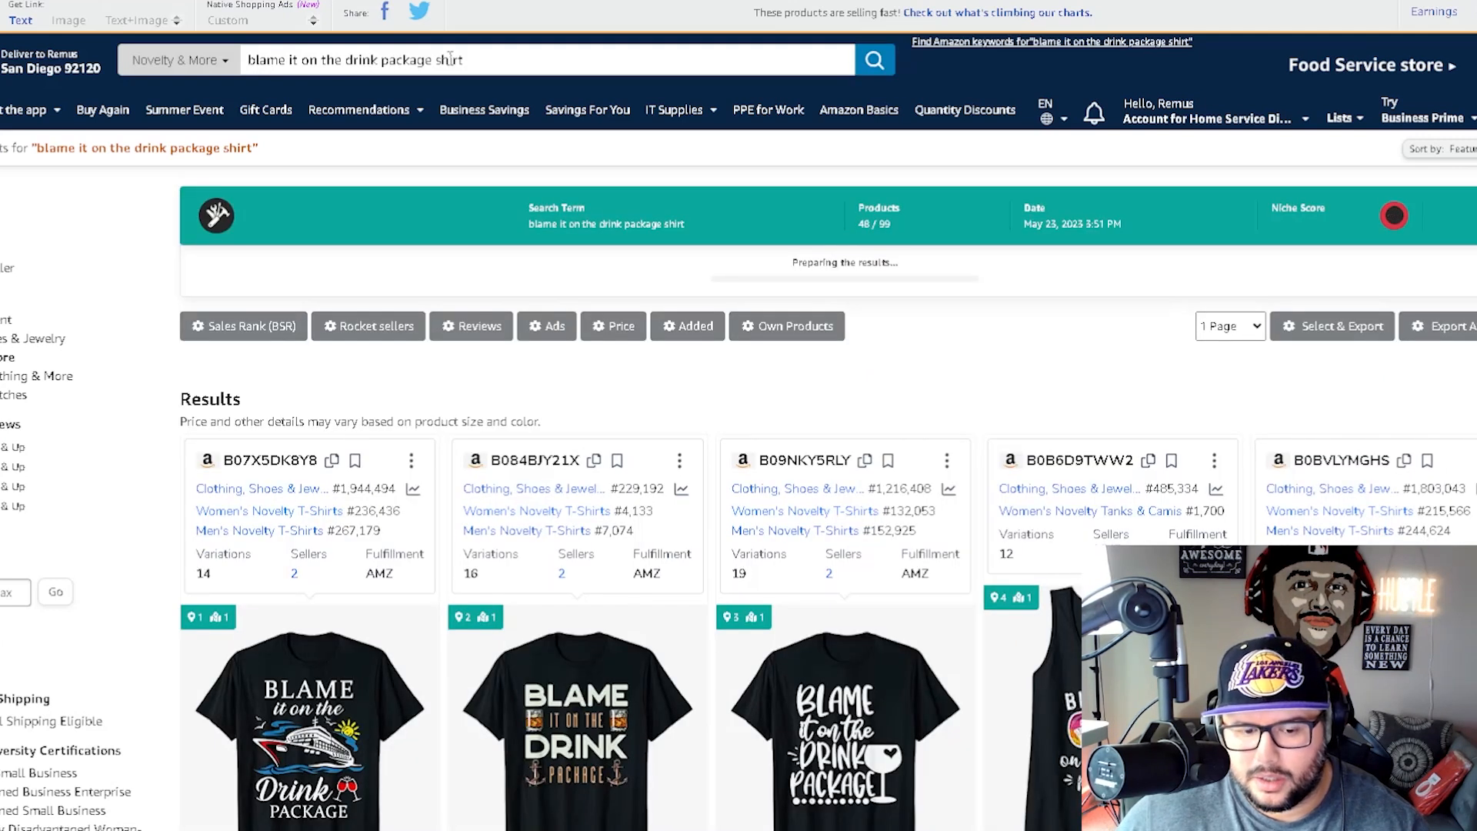
{"action": "scroll", "scroll_direction": "down", "scroll_amount": 3}
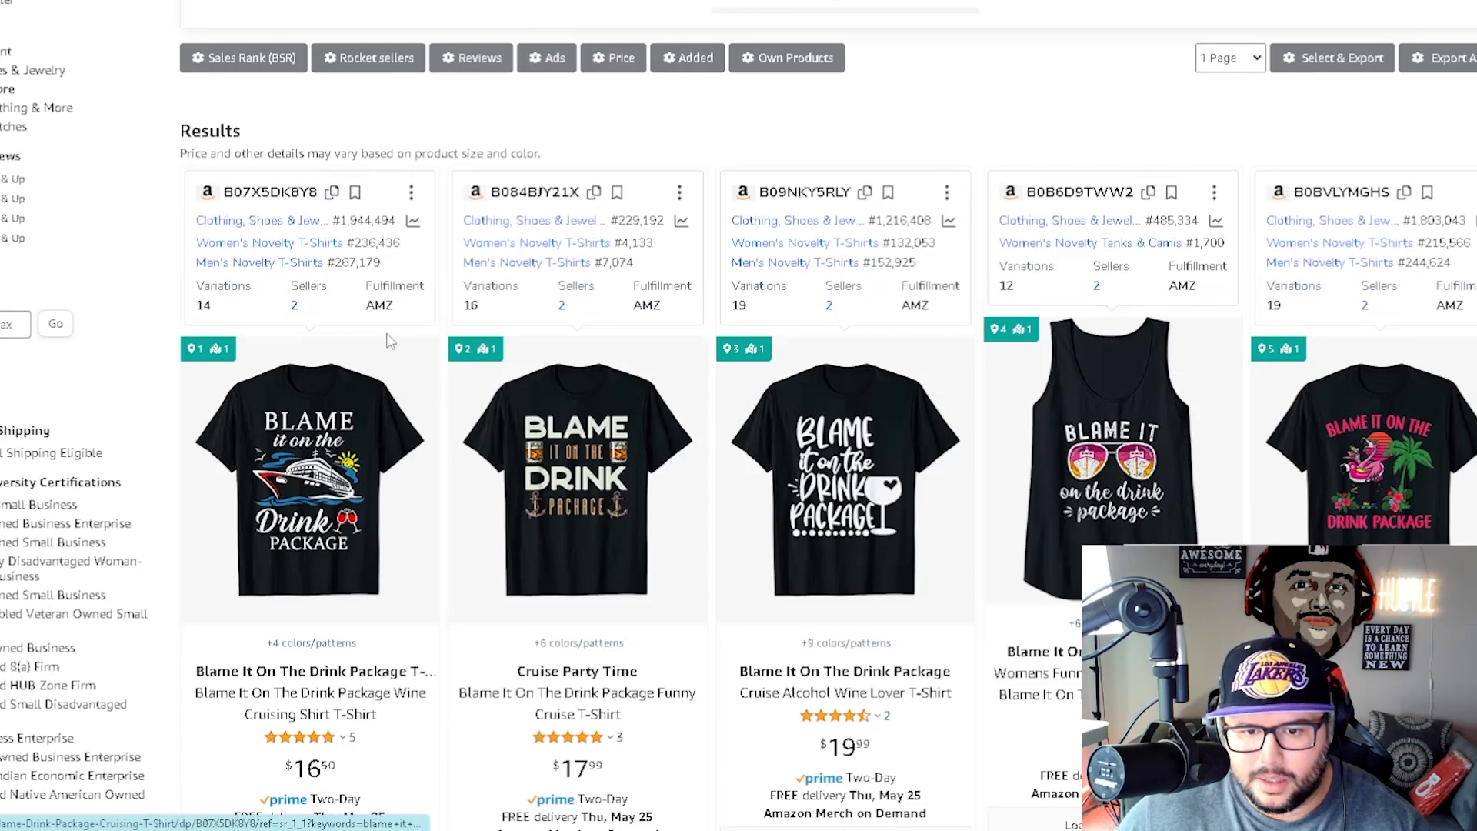
{"action": "scroll", "scroll_direction": "down", "scroll_amount": 3}
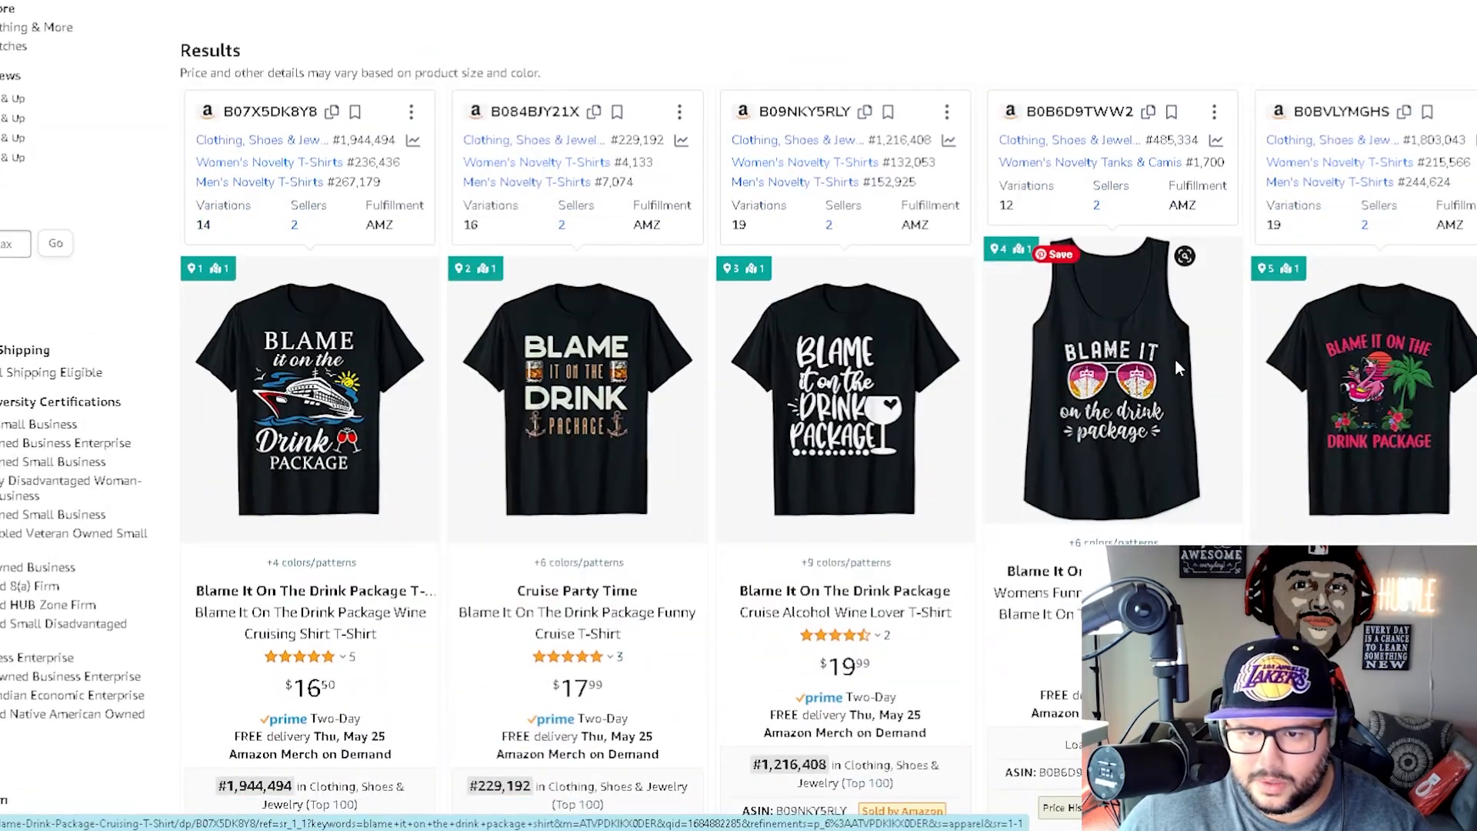
{"action": "scroll", "scroll_direction": "down", "scroll_amount": 3}
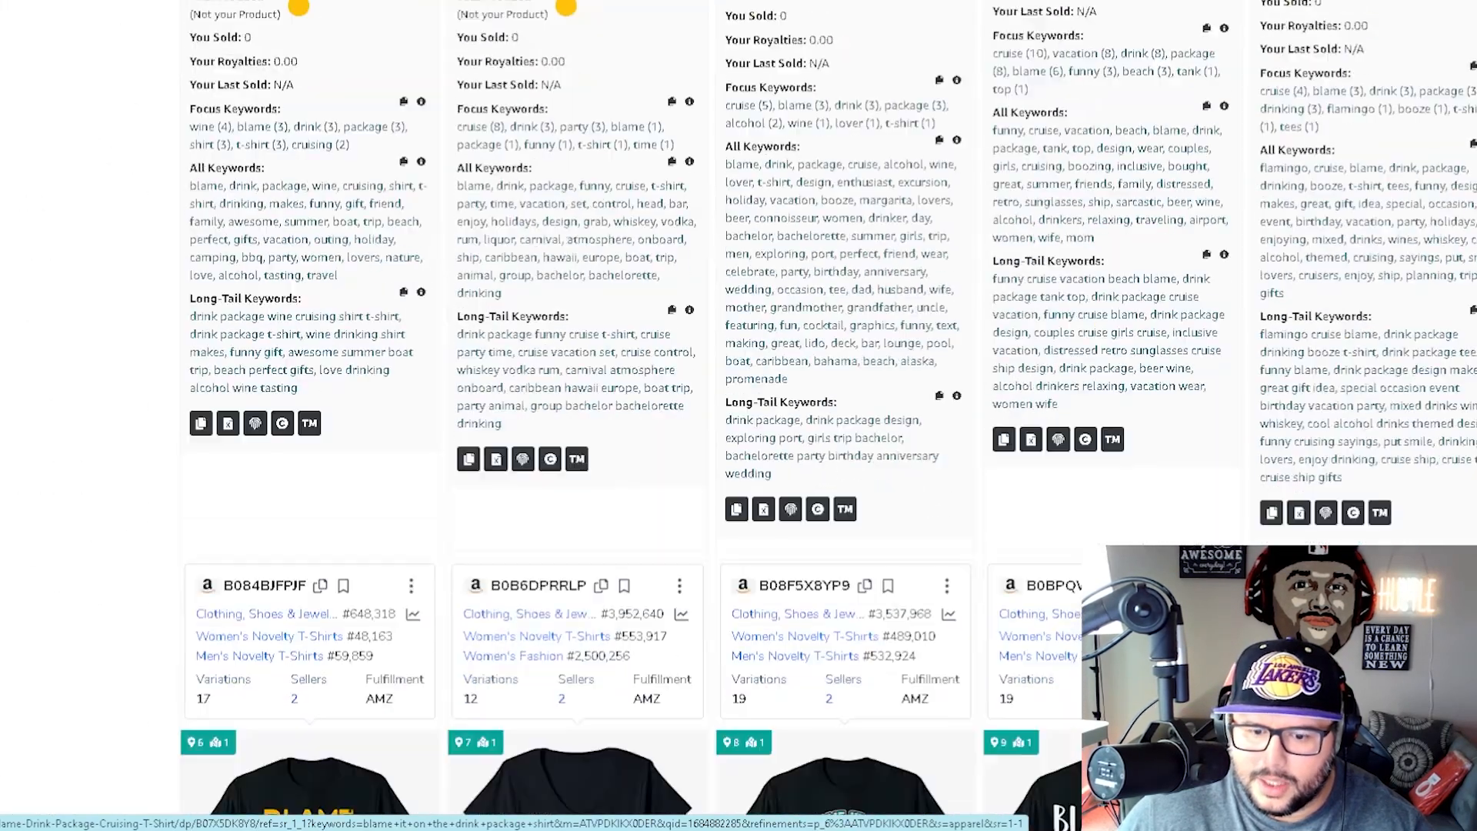
{"action": "scroll", "scroll_direction": "down", "scroll_amount": 3}
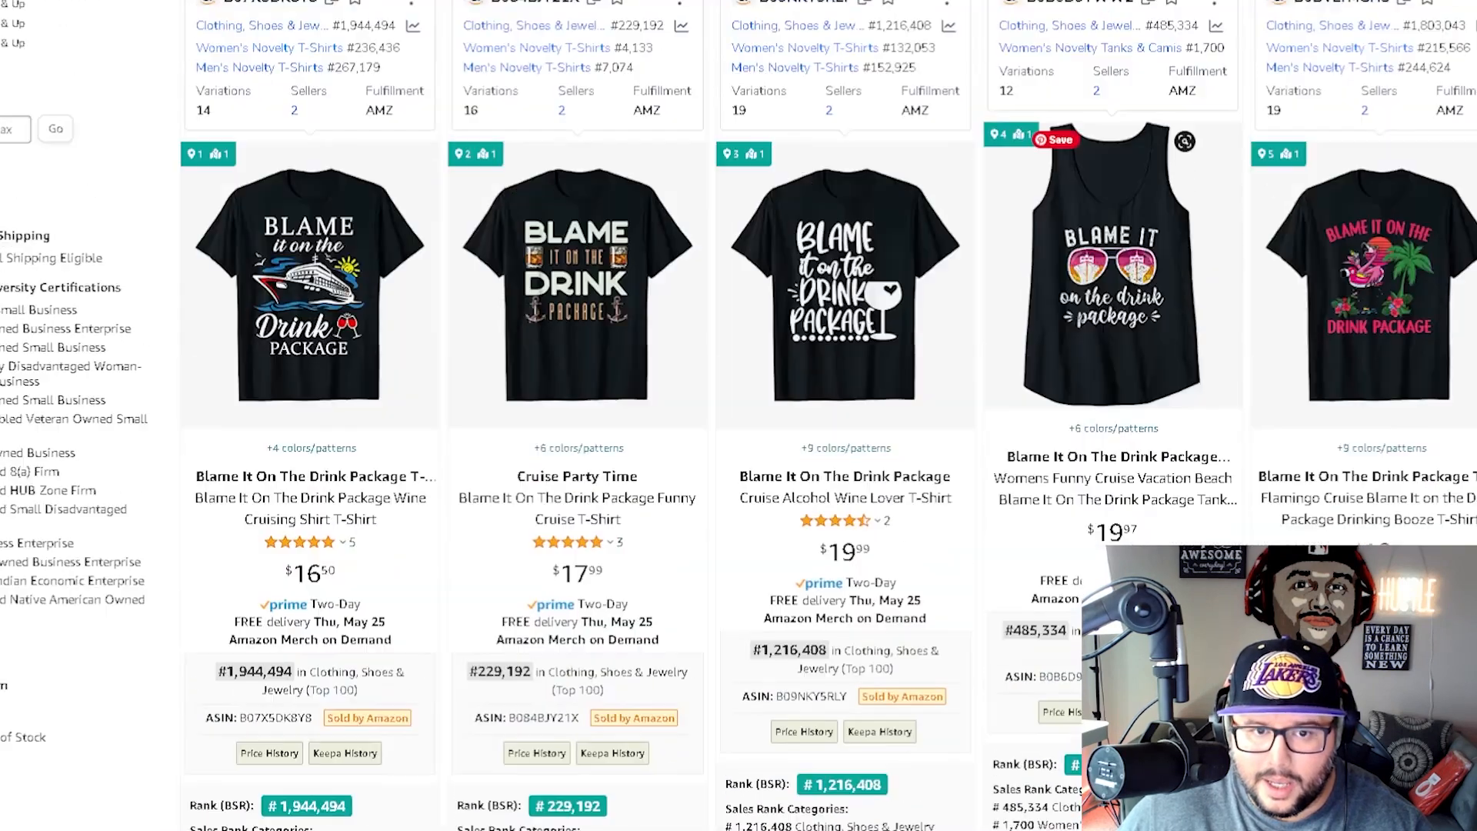
{"action": "scroll", "scroll_direction": "down", "scroll_amount": 3}
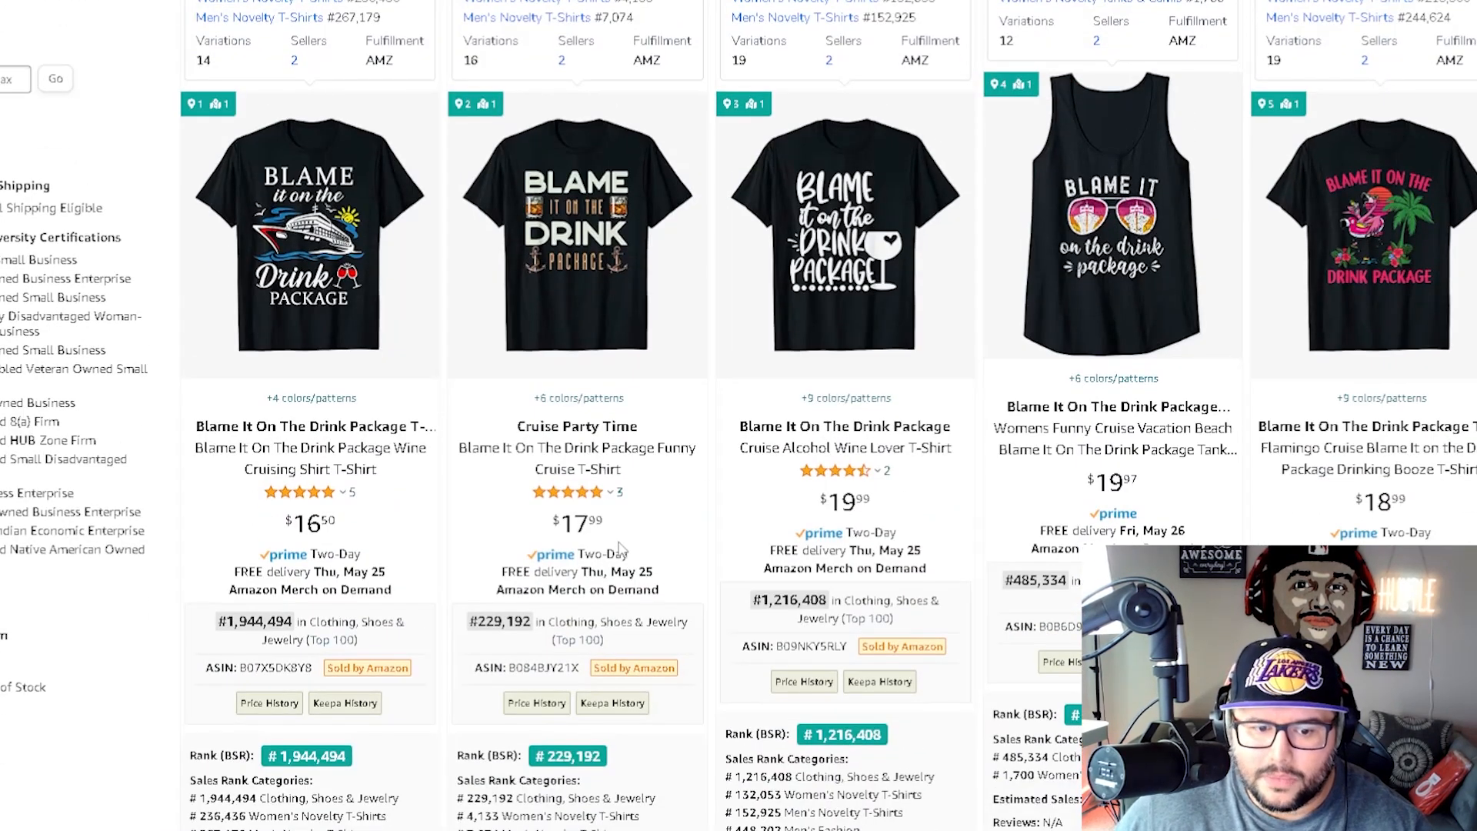
{"action": "scroll", "scroll_direction": "down", "scroll_amount": 3}
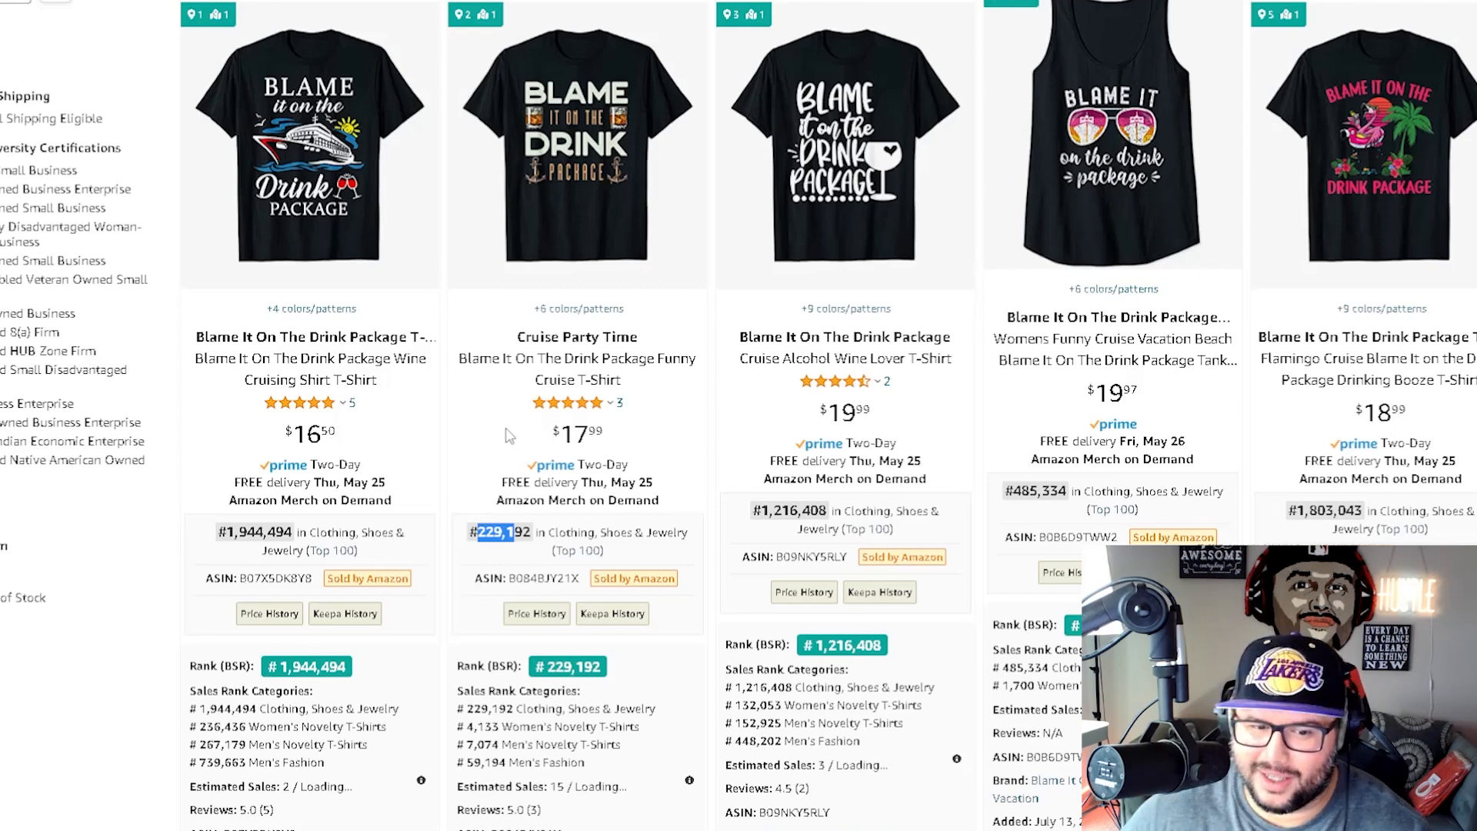
{"action": "mouse_move", "coordinate": [517, 541]}
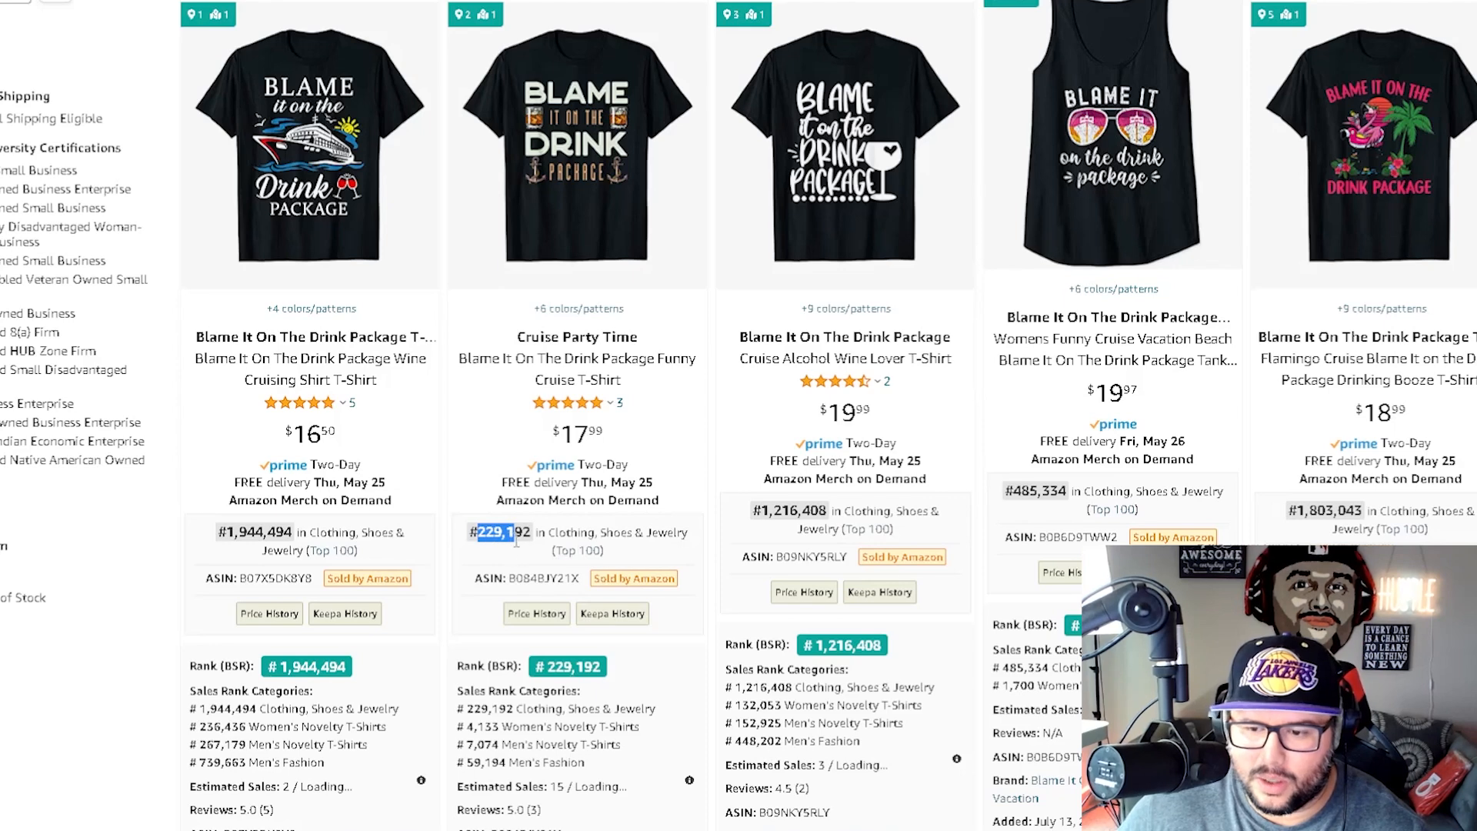
{"action": "mouse_move", "coordinate": [271, 551]}
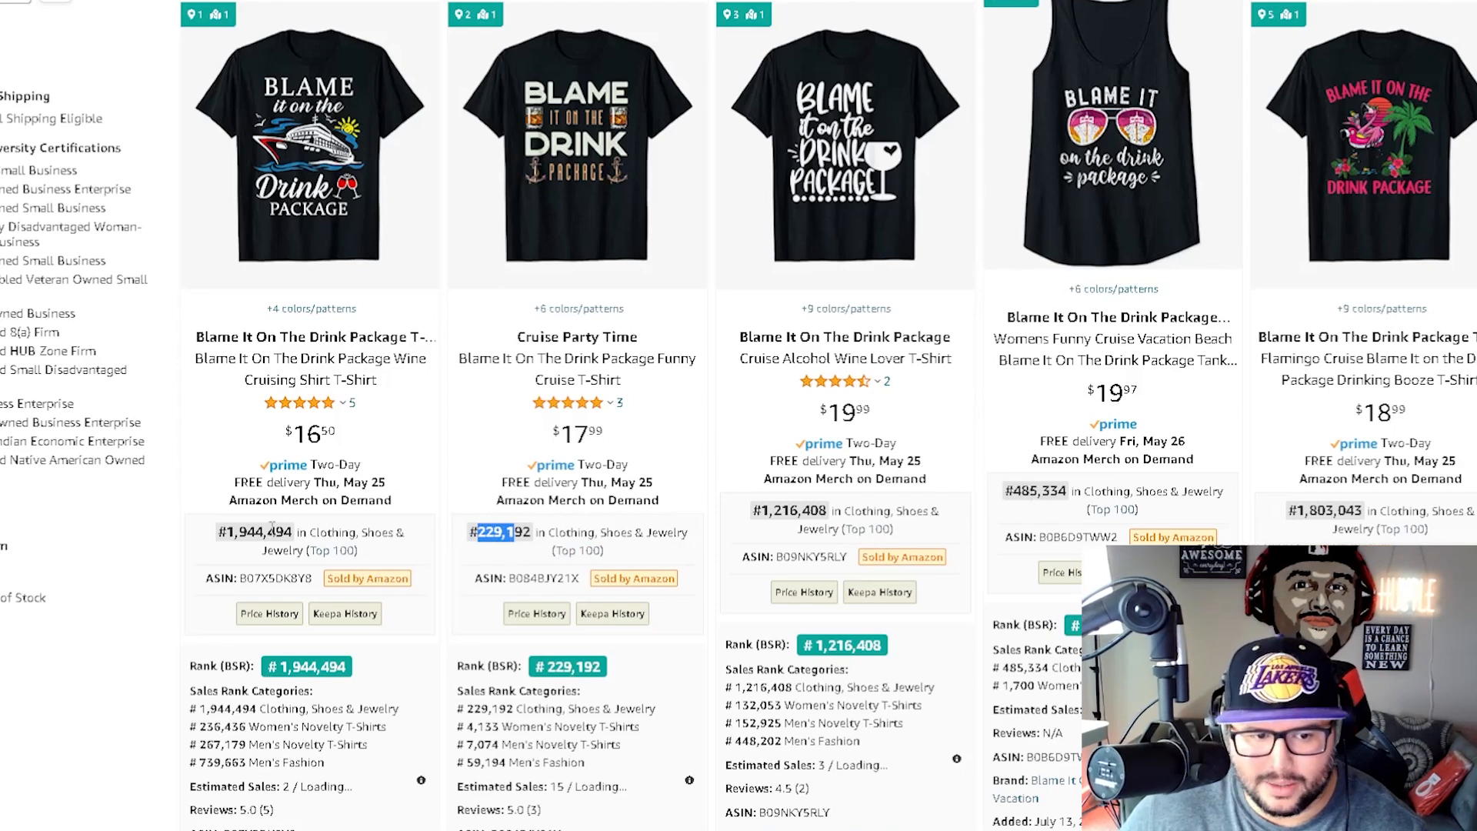
{"action": "scroll", "scroll_direction": "down", "scroll_amount": 3}
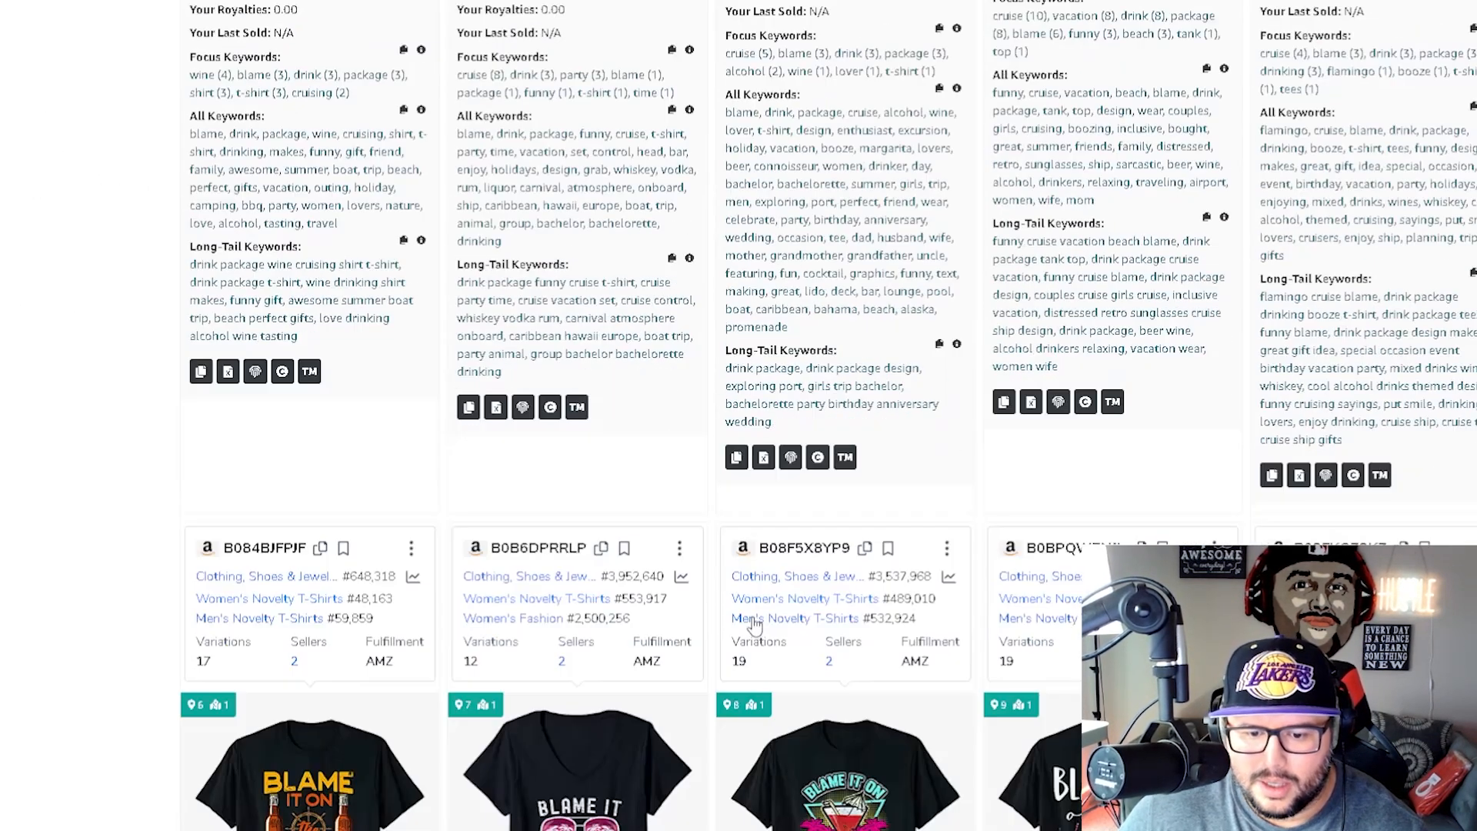
{"action": "scroll", "scroll_direction": "down", "scroll_amount": 3}
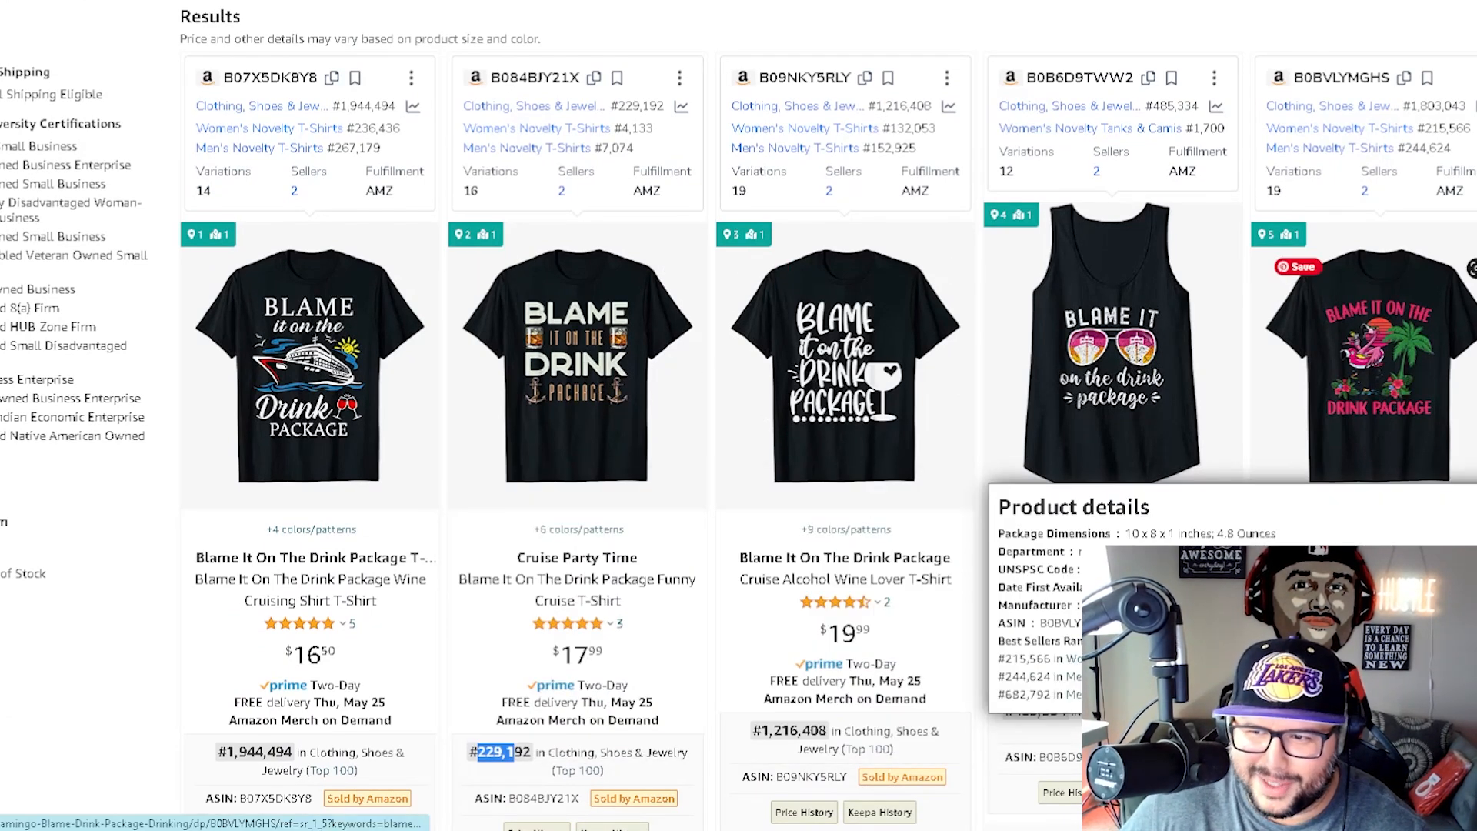
{"action": "scroll", "scroll_direction": "down", "scroll_amount": 3}
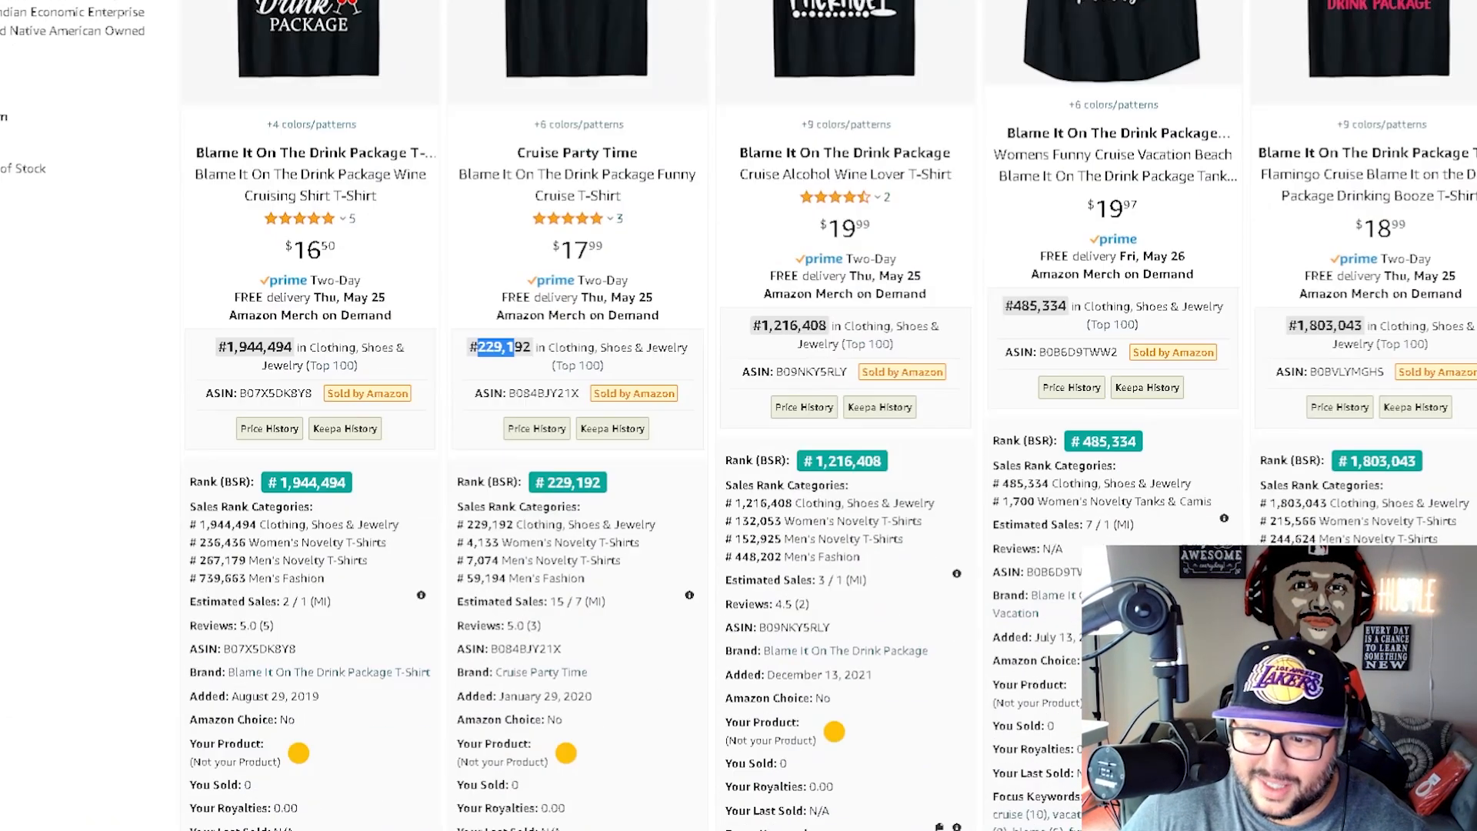
{"action": "scroll", "scroll_direction": "up", "scroll_amount": 3}
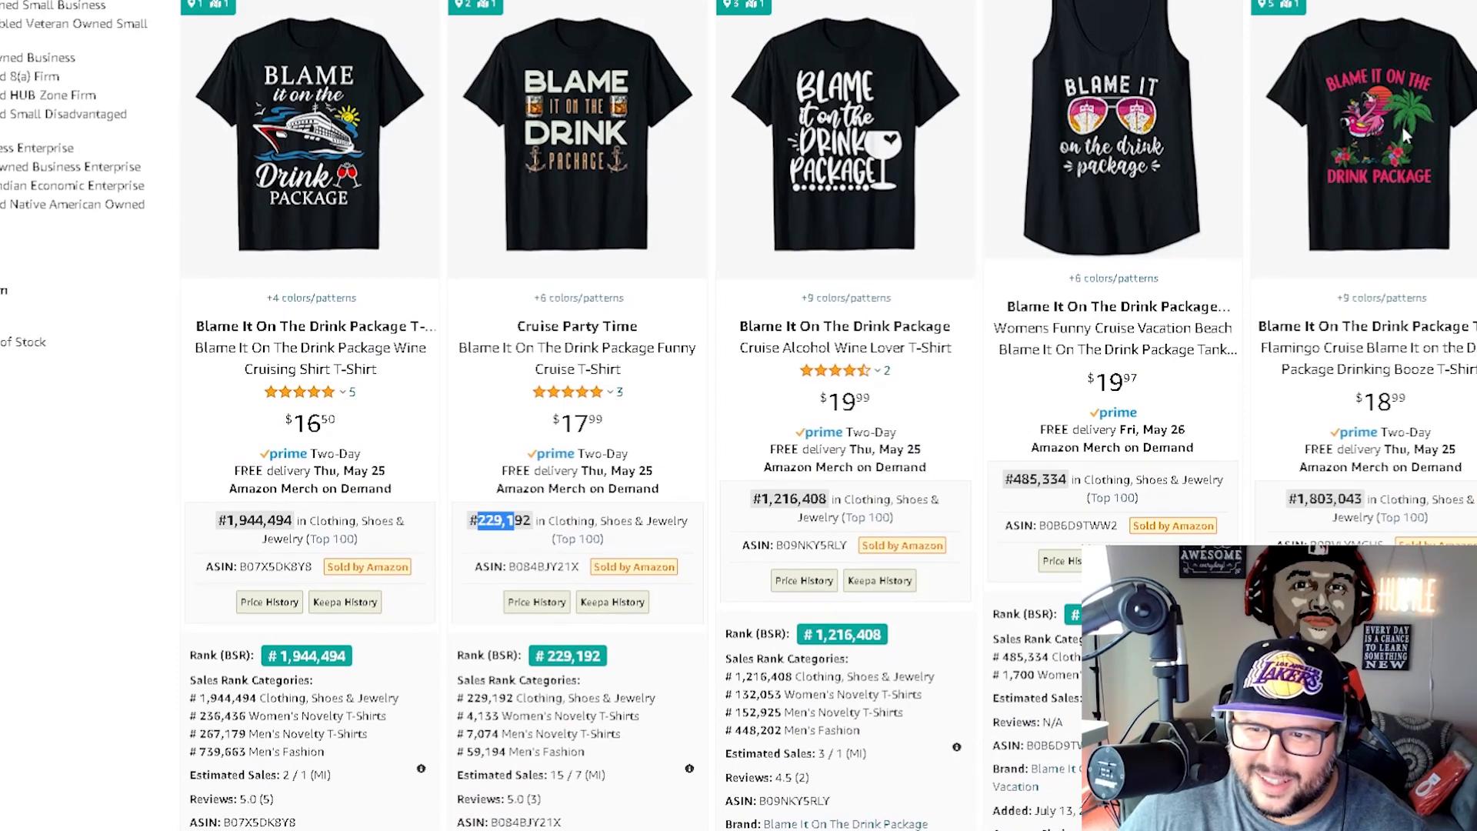
{"action": "scroll", "scroll_direction": "down", "scroll_amount": 3}
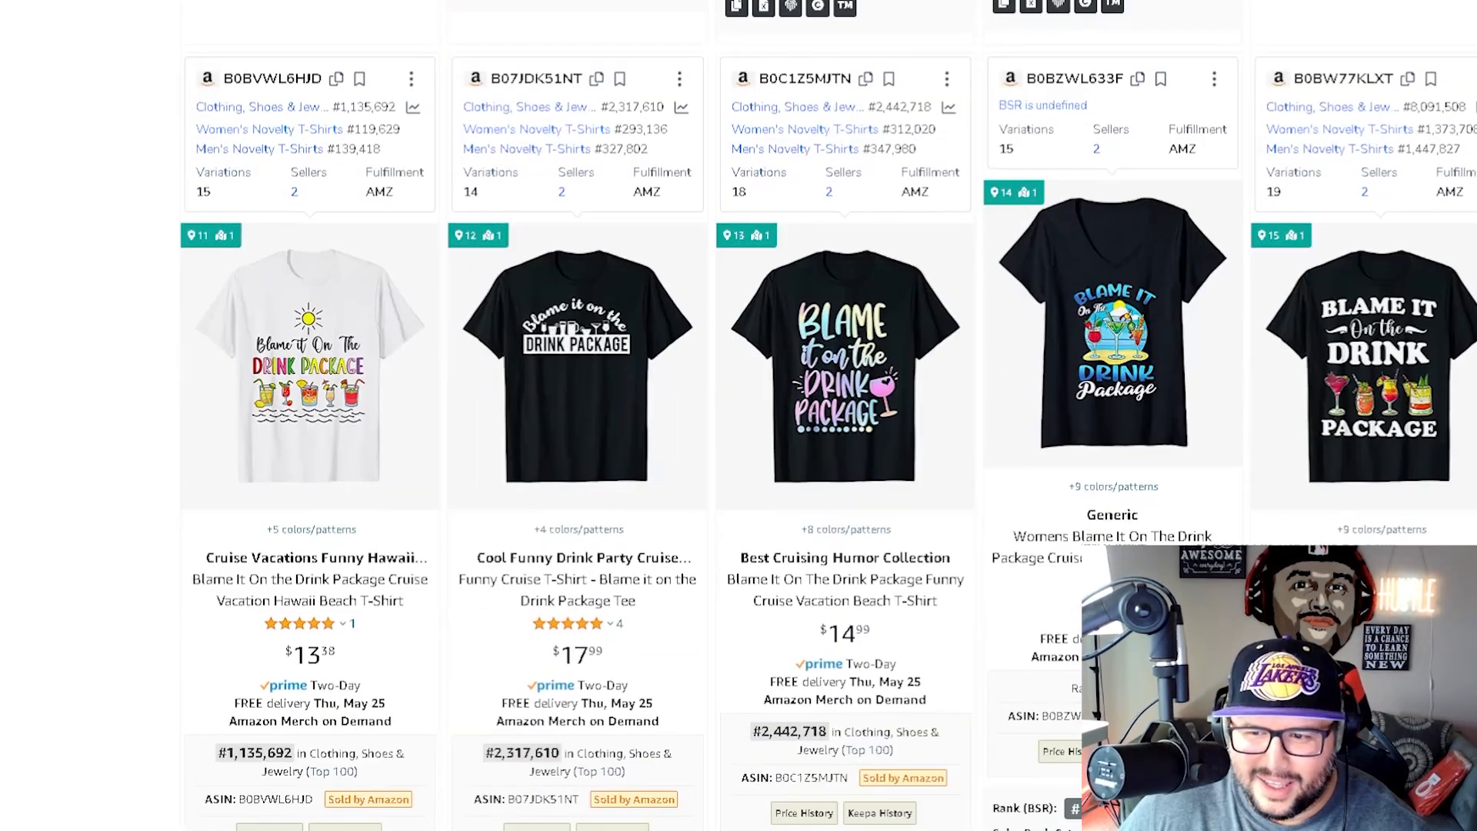
{"action": "scroll", "scroll_direction": "down", "scroll_amount": 3}
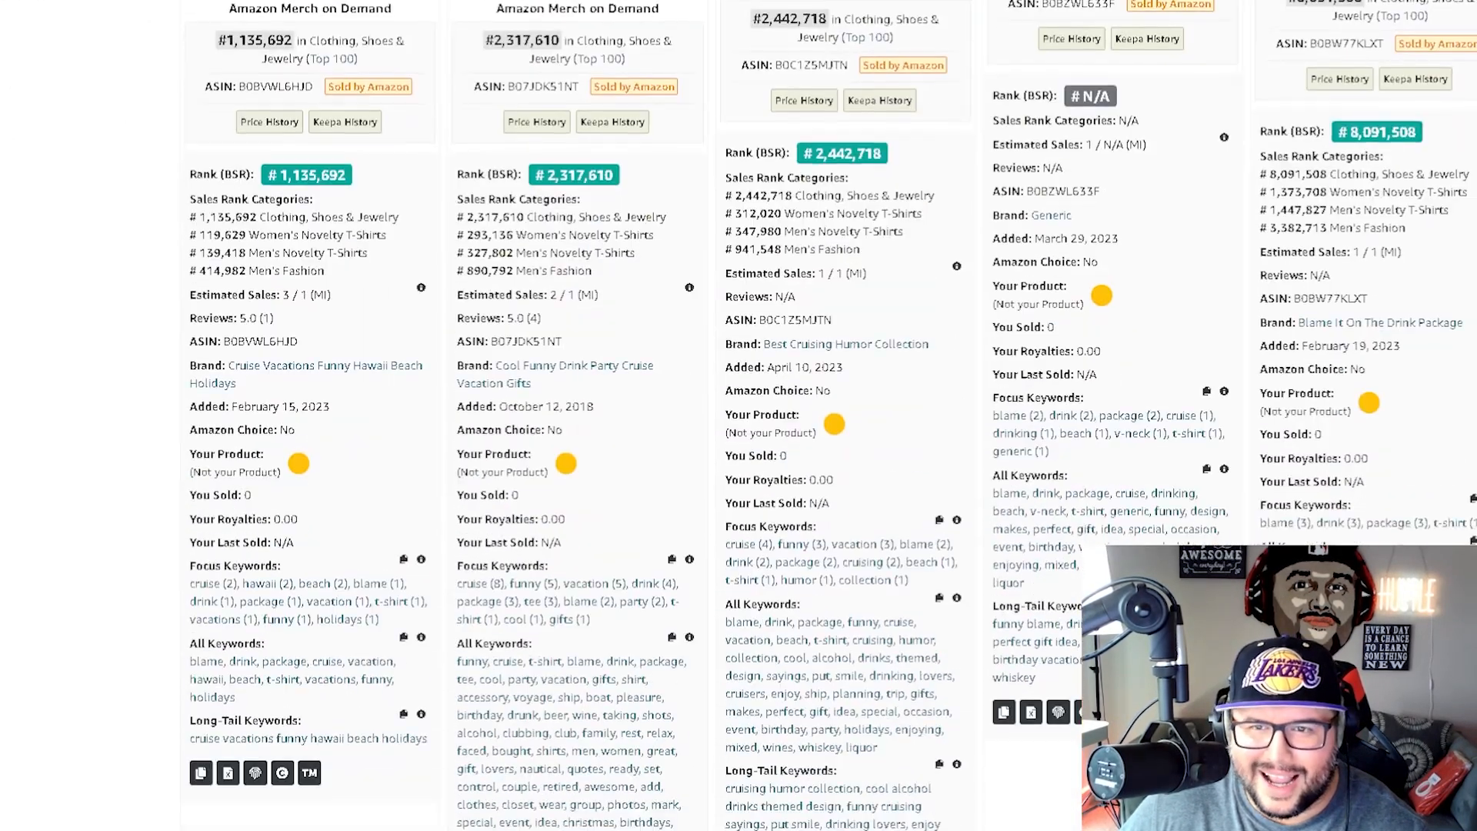
{"action": "scroll", "scroll_direction": "down", "scroll_amount": 3}
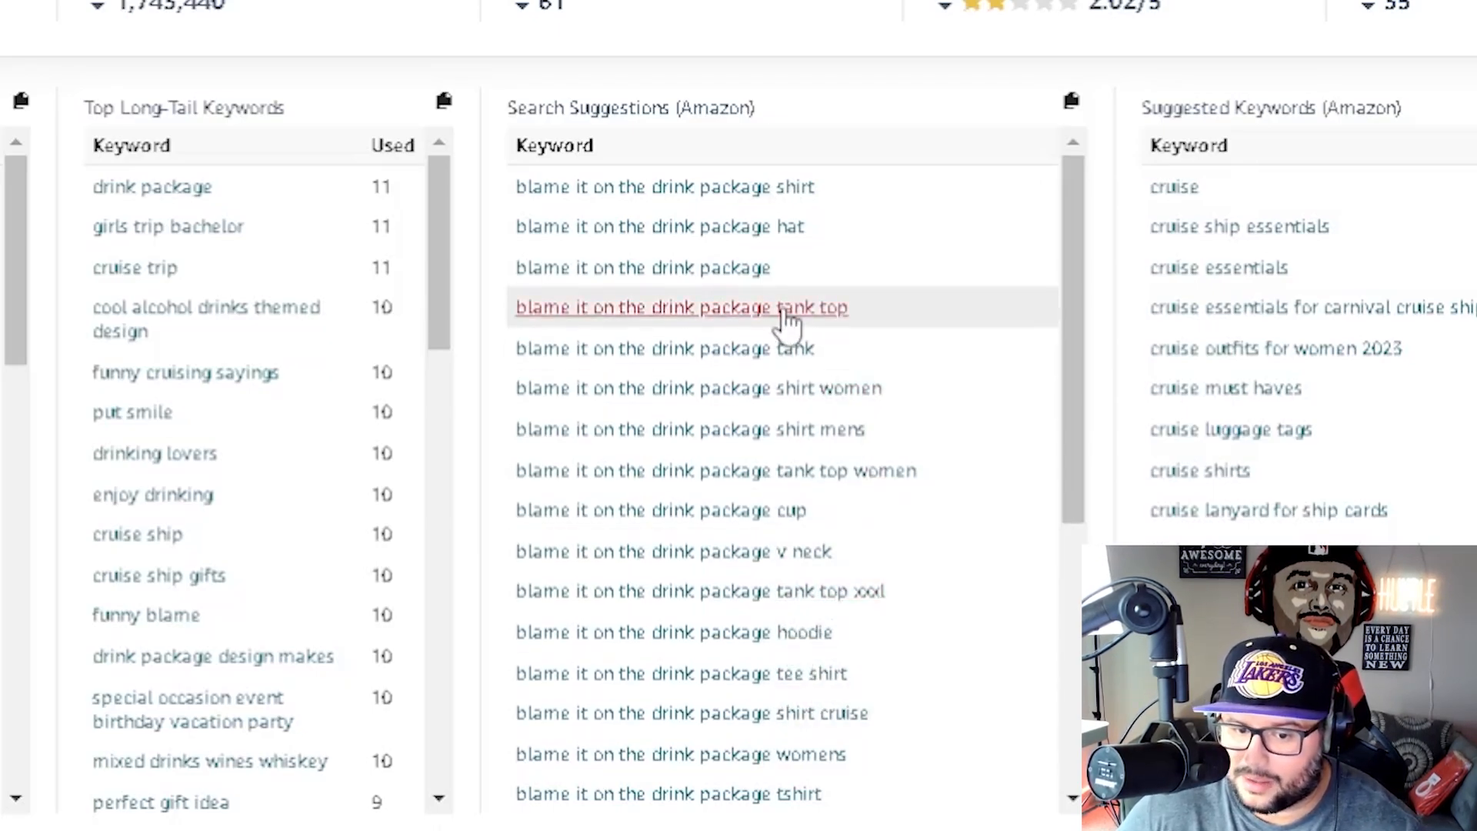
{"action": "mouse_move", "coordinate": [832, 347]}
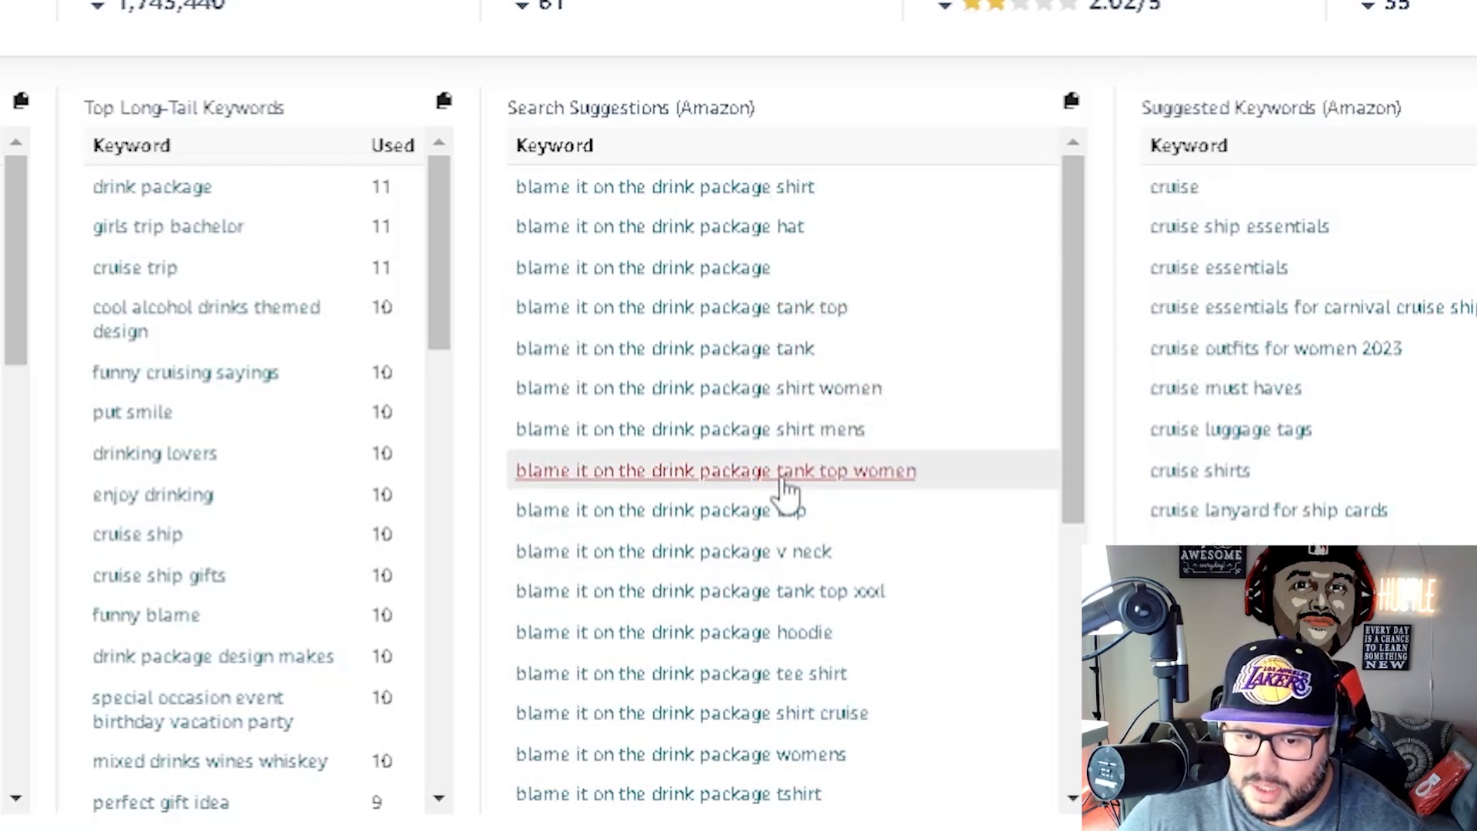
{"action": "mouse_move", "coordinate": [786, 528]}
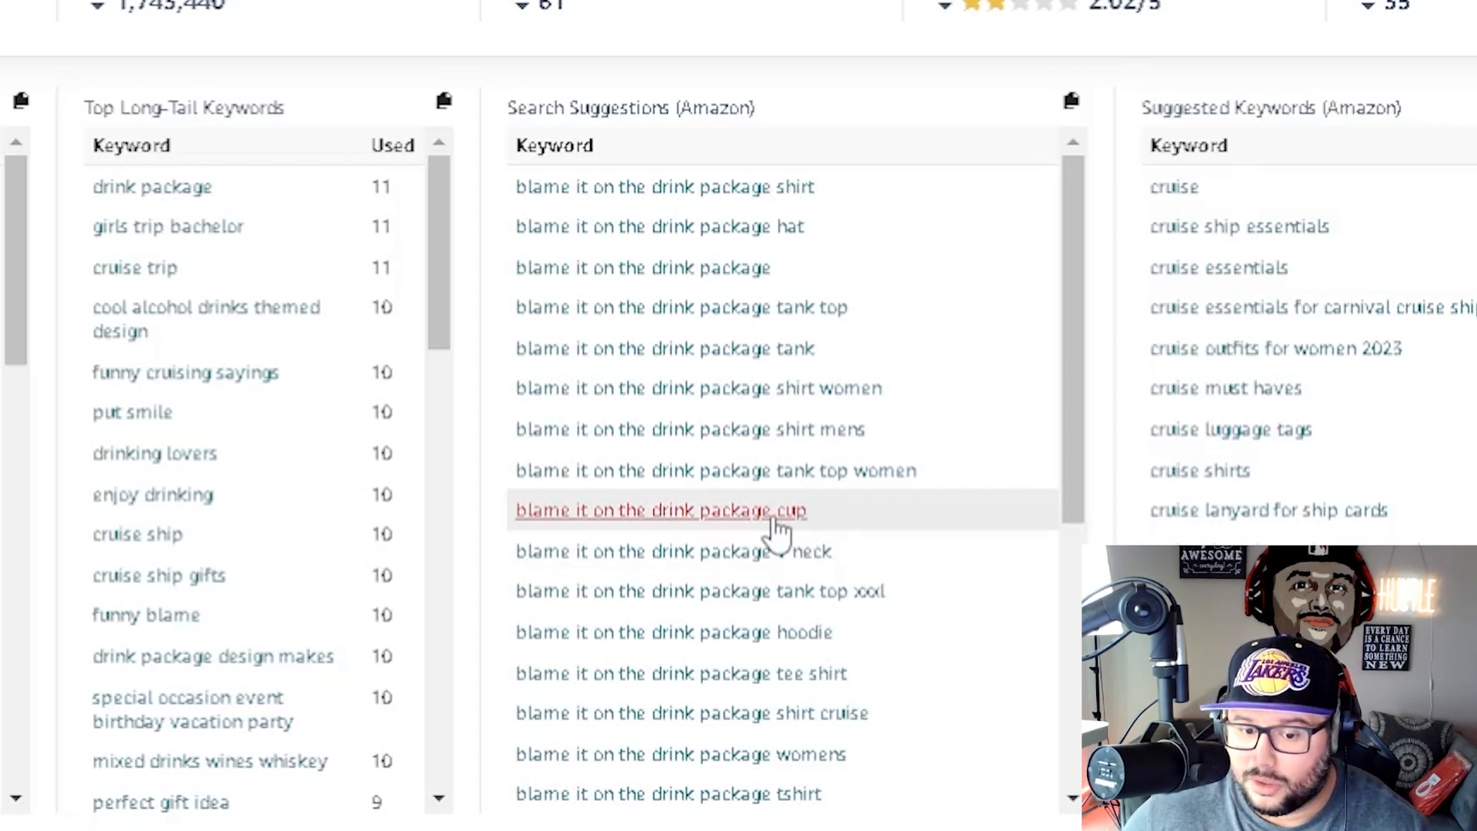
{"action": "mouse_move", "coordinate": [887, 590]}
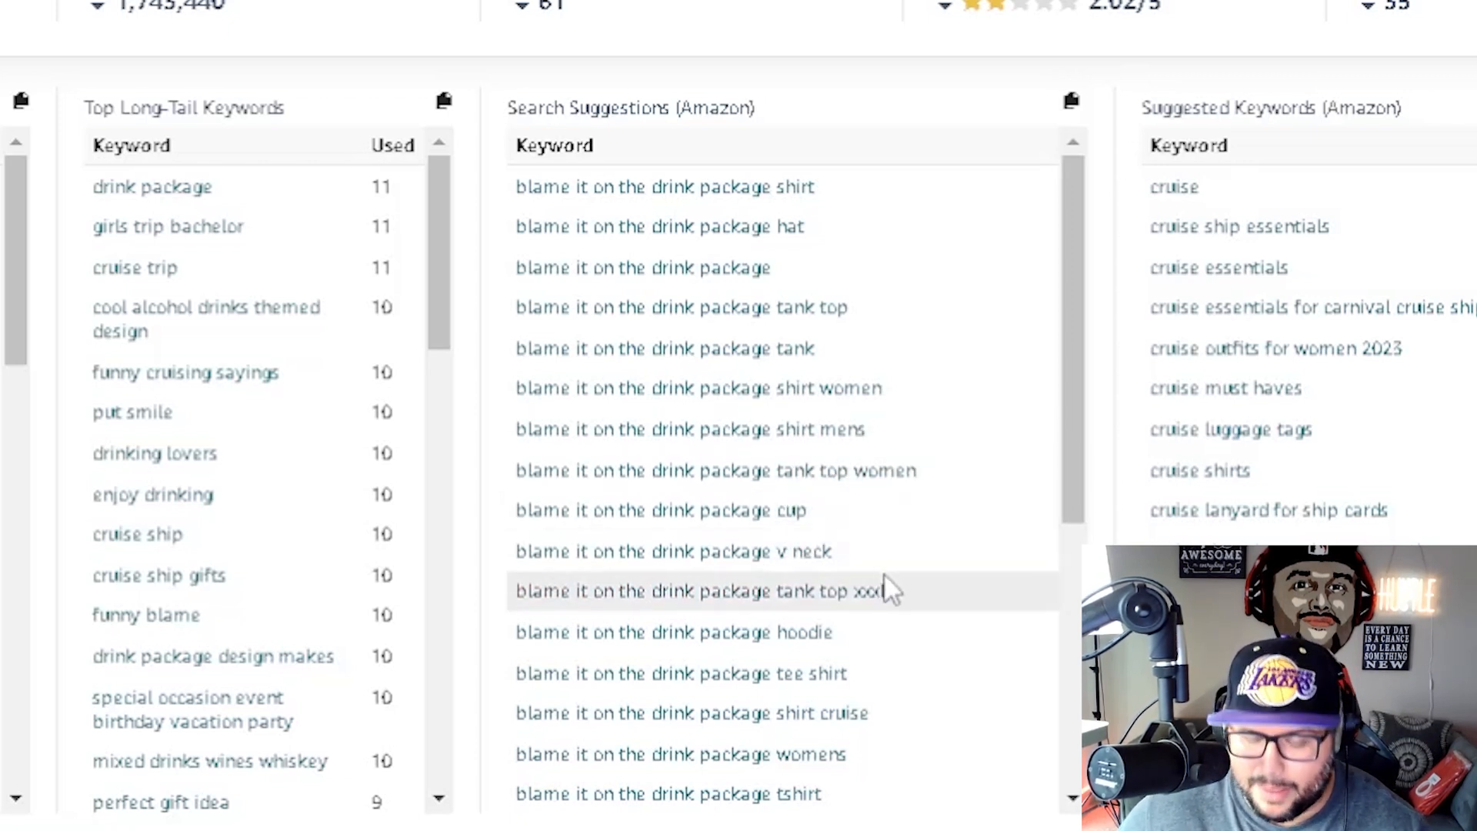
{"action": "mouse_move", "coordinate": [947, 603]}
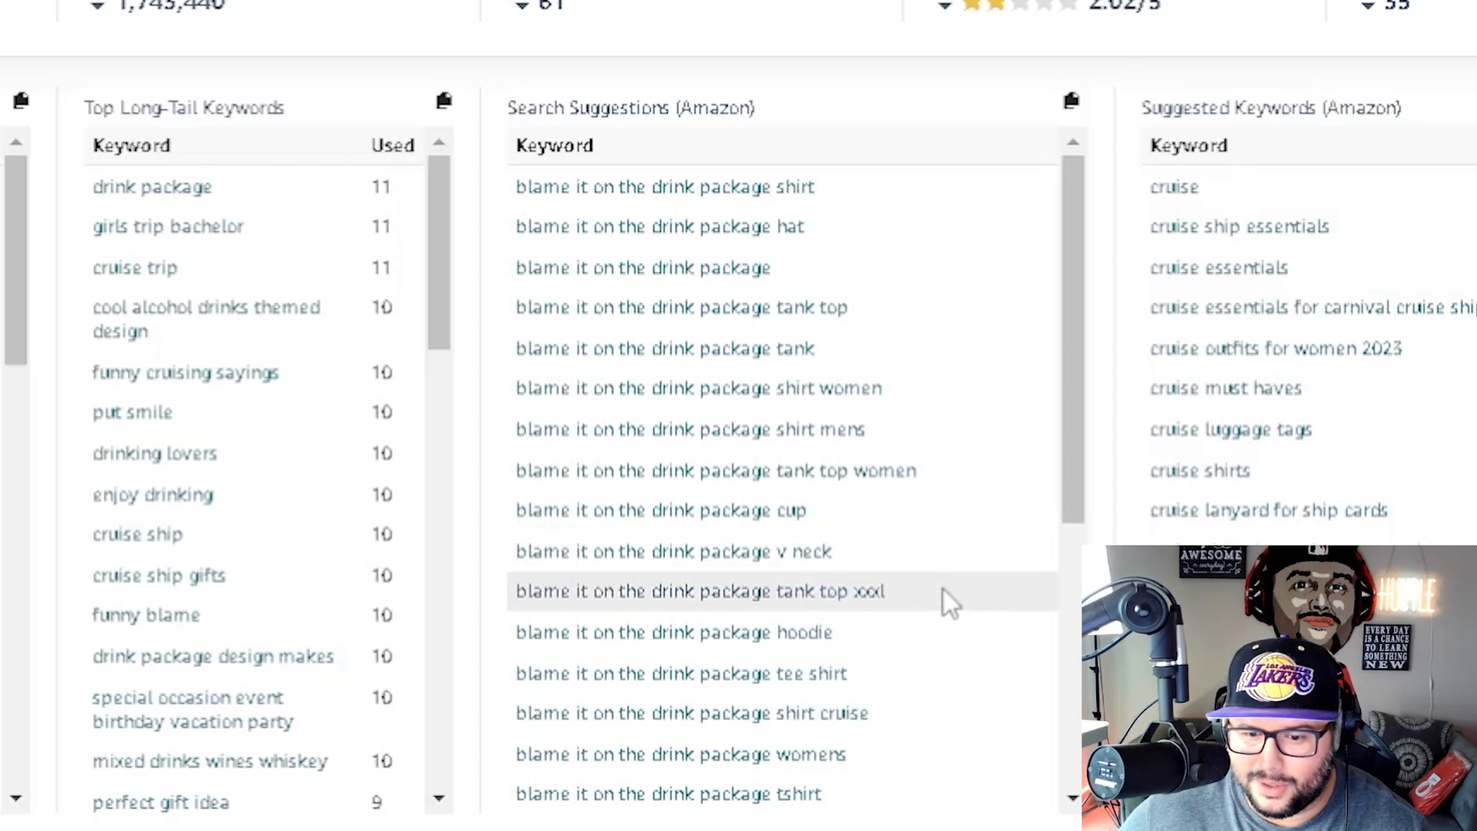
{"action": "mouse_move", "coordinate": [796, 590]}
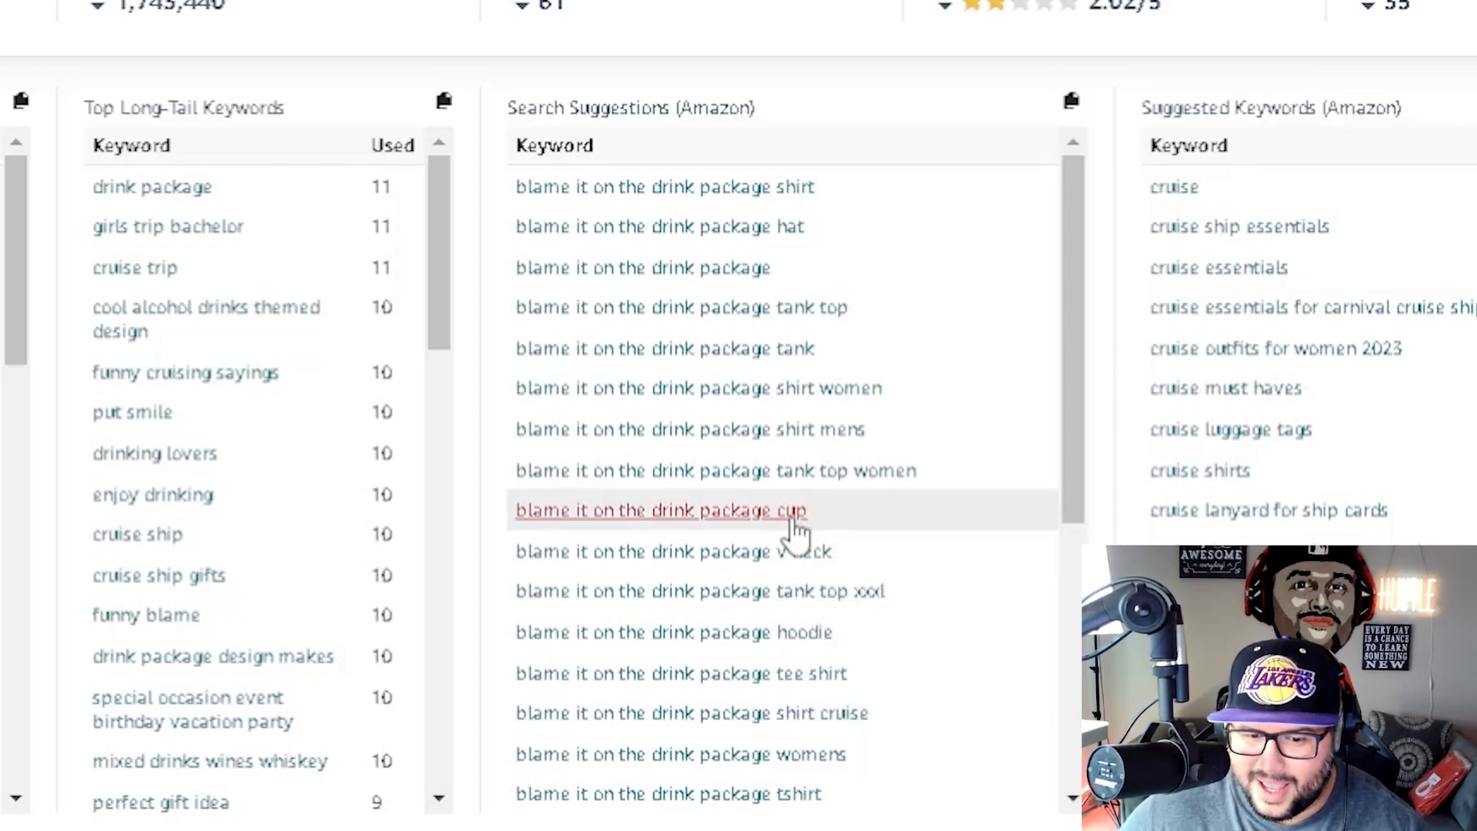
{"action": "scroll", "scroll_direction": "down", "scroll_amount": 3}
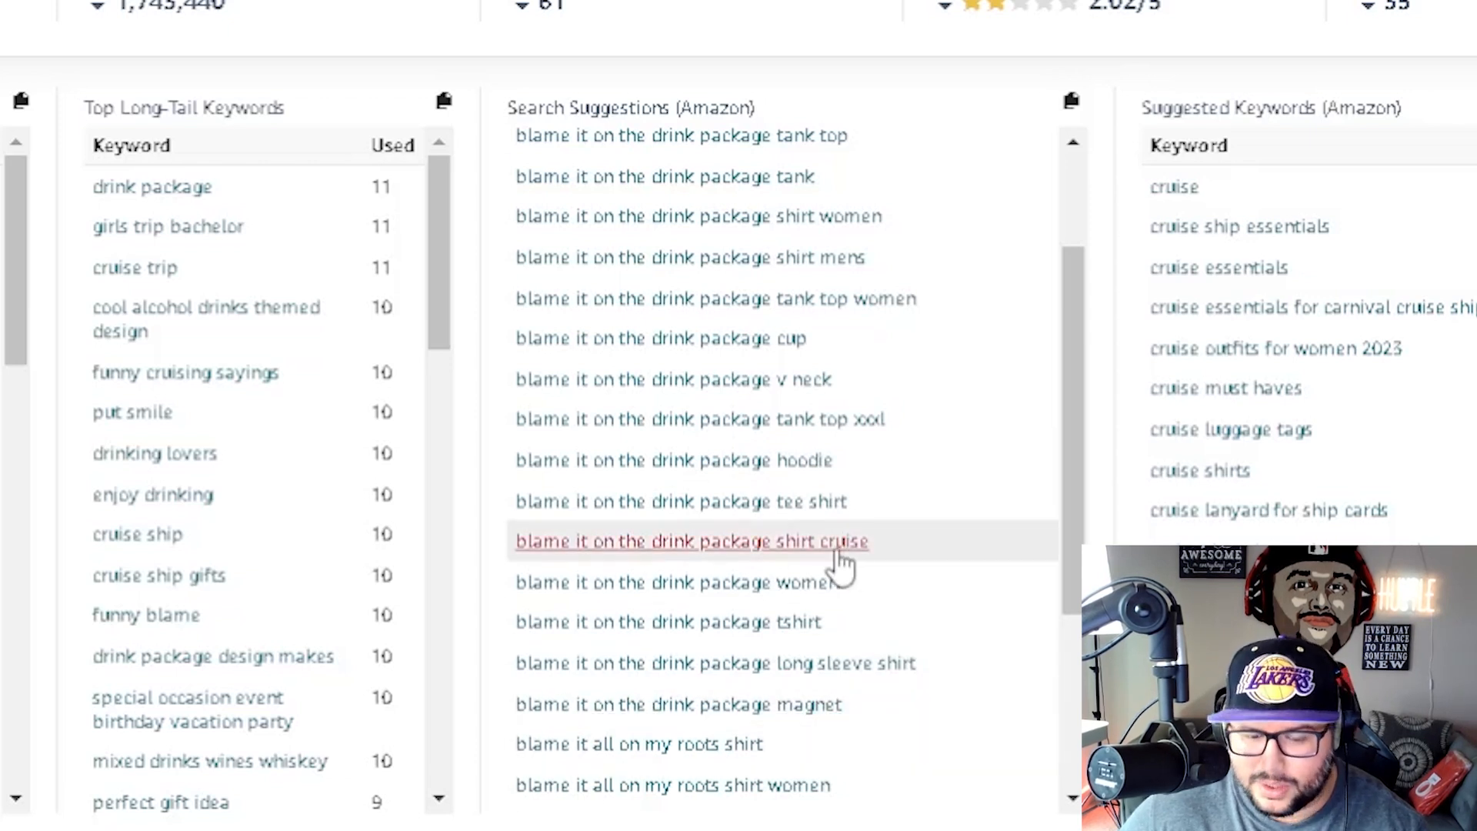
{"action": "mouse_move", "coordinate": [857, 565]}
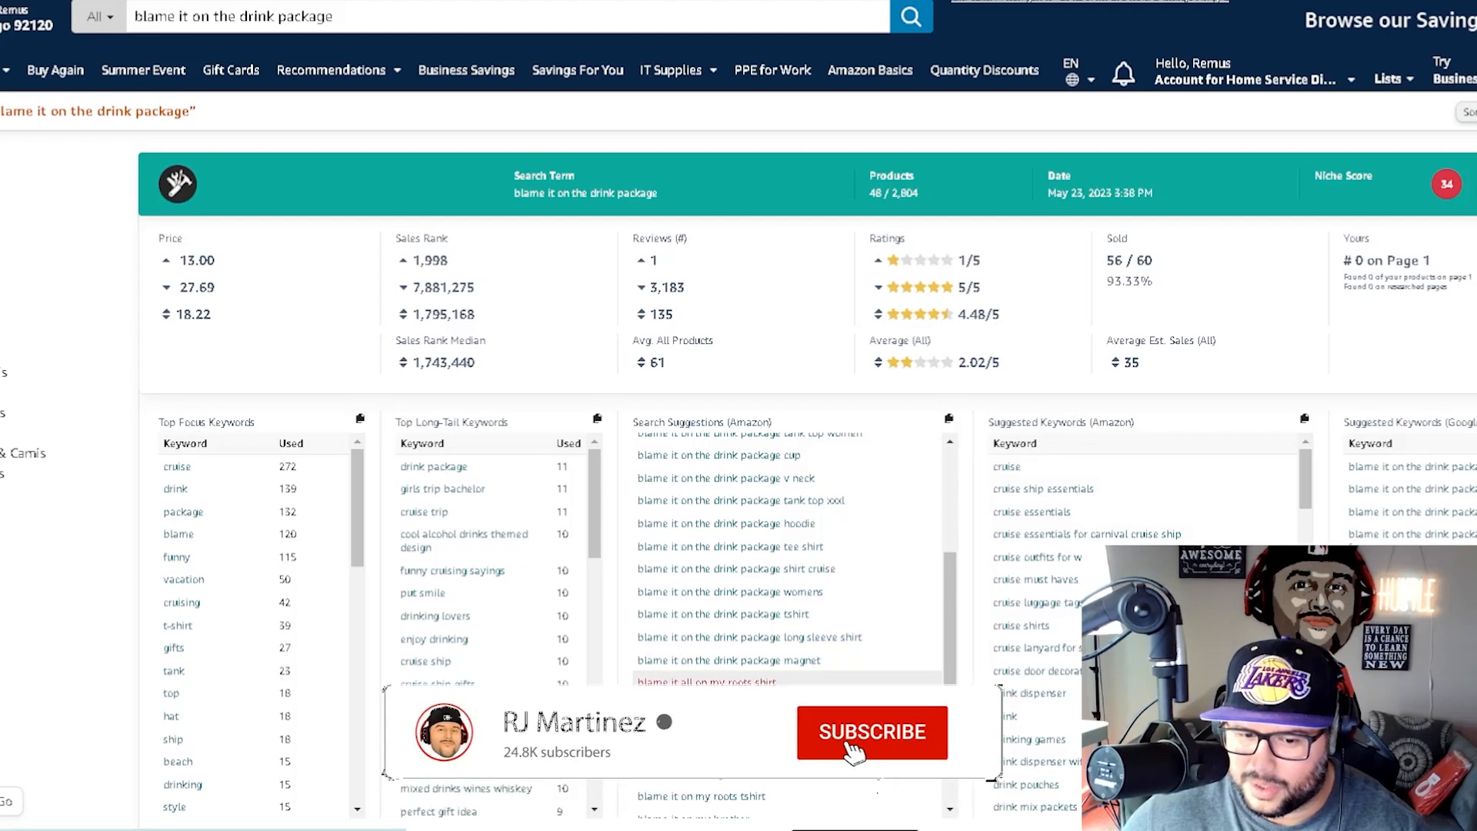
{"action": "left_click", "coordinate": [871, 733]}
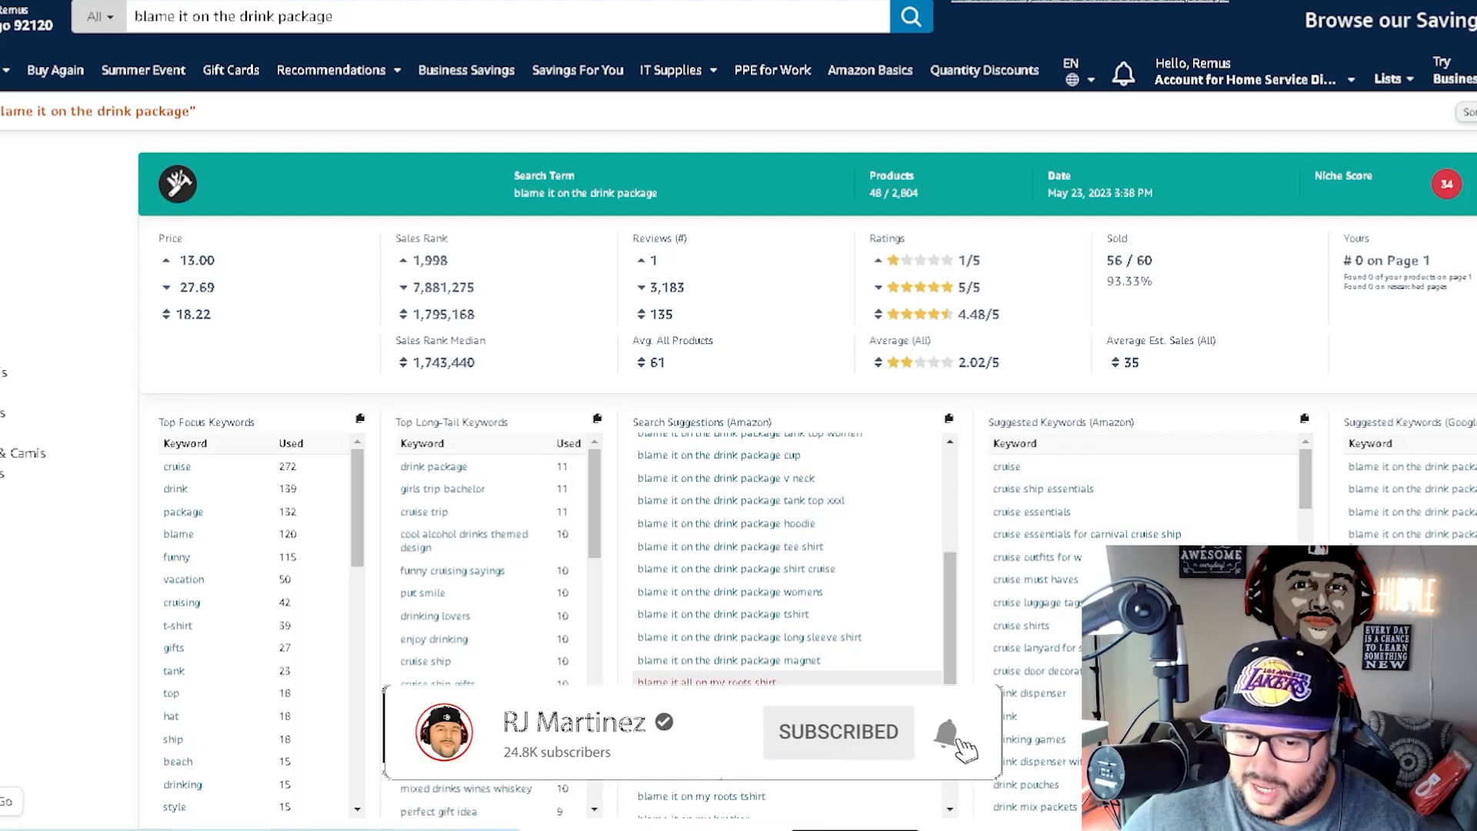
{"action": "scroll", "scroll_direction": "down", "scroll_amount": 3}
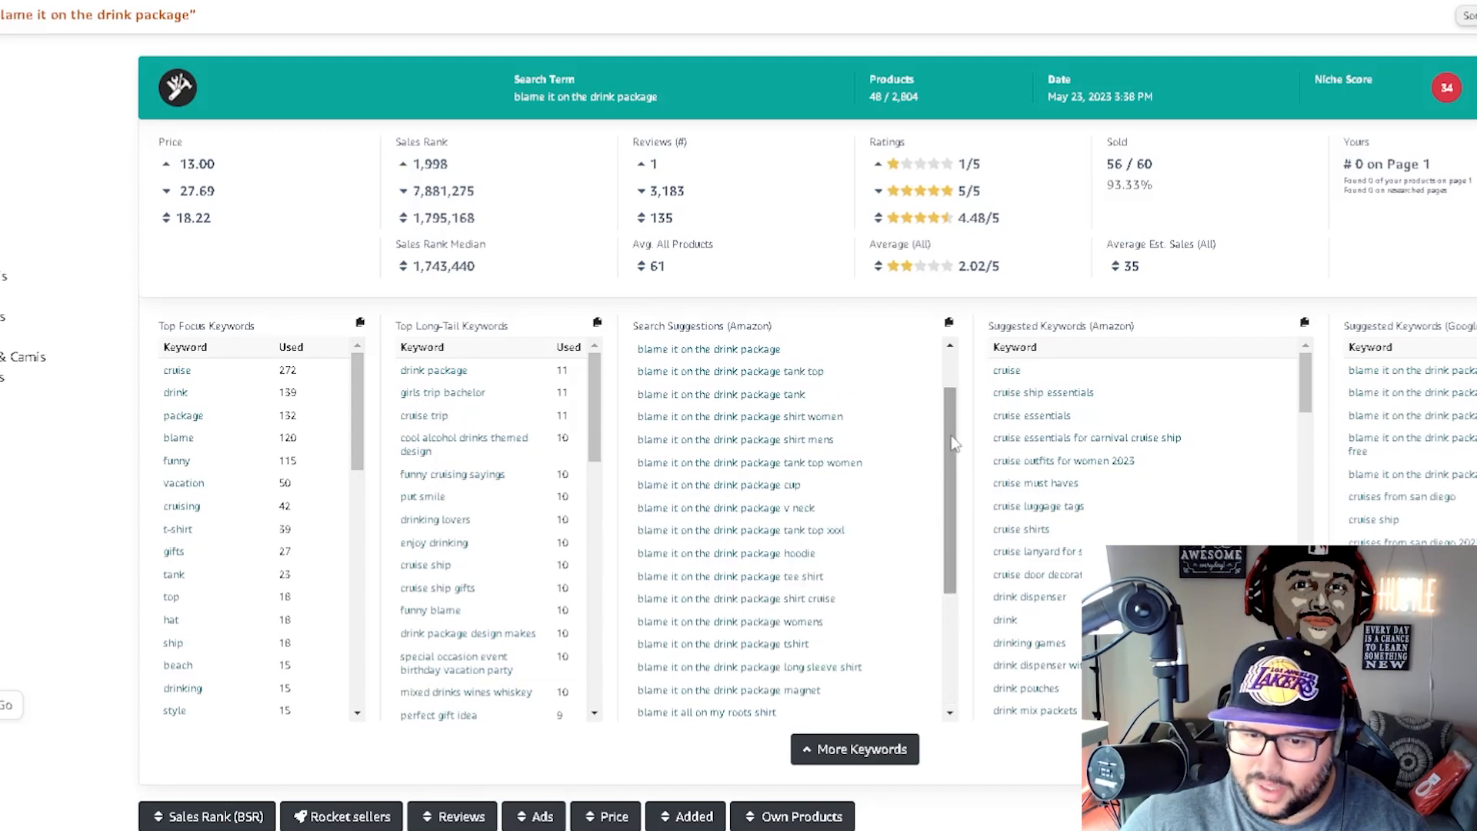
{"action": "scroll", "scroll_direction": "up", "scroll_amount": 3}
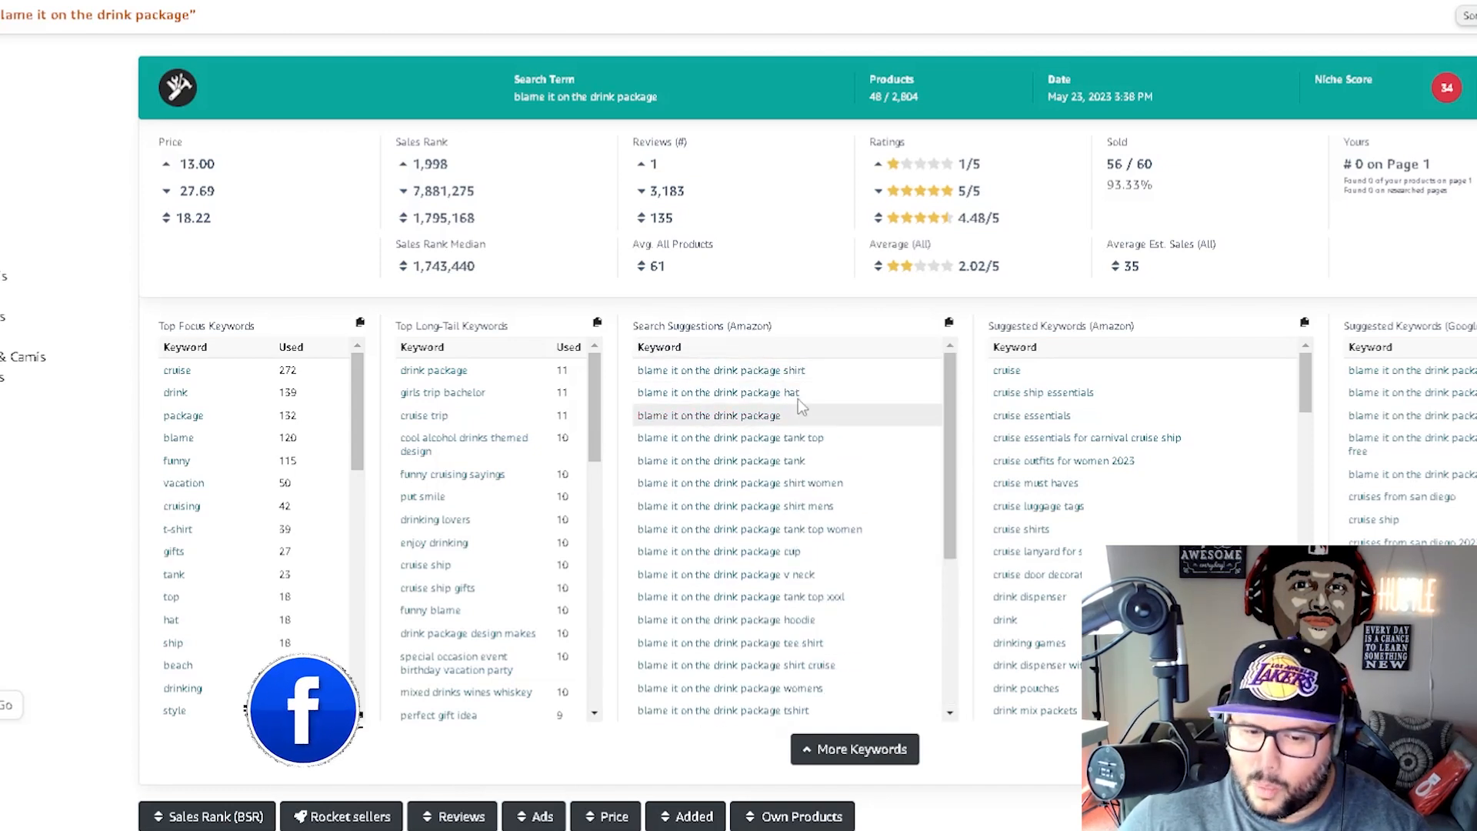
{"action": "mouse_move", "coordinate": [748, 528]}
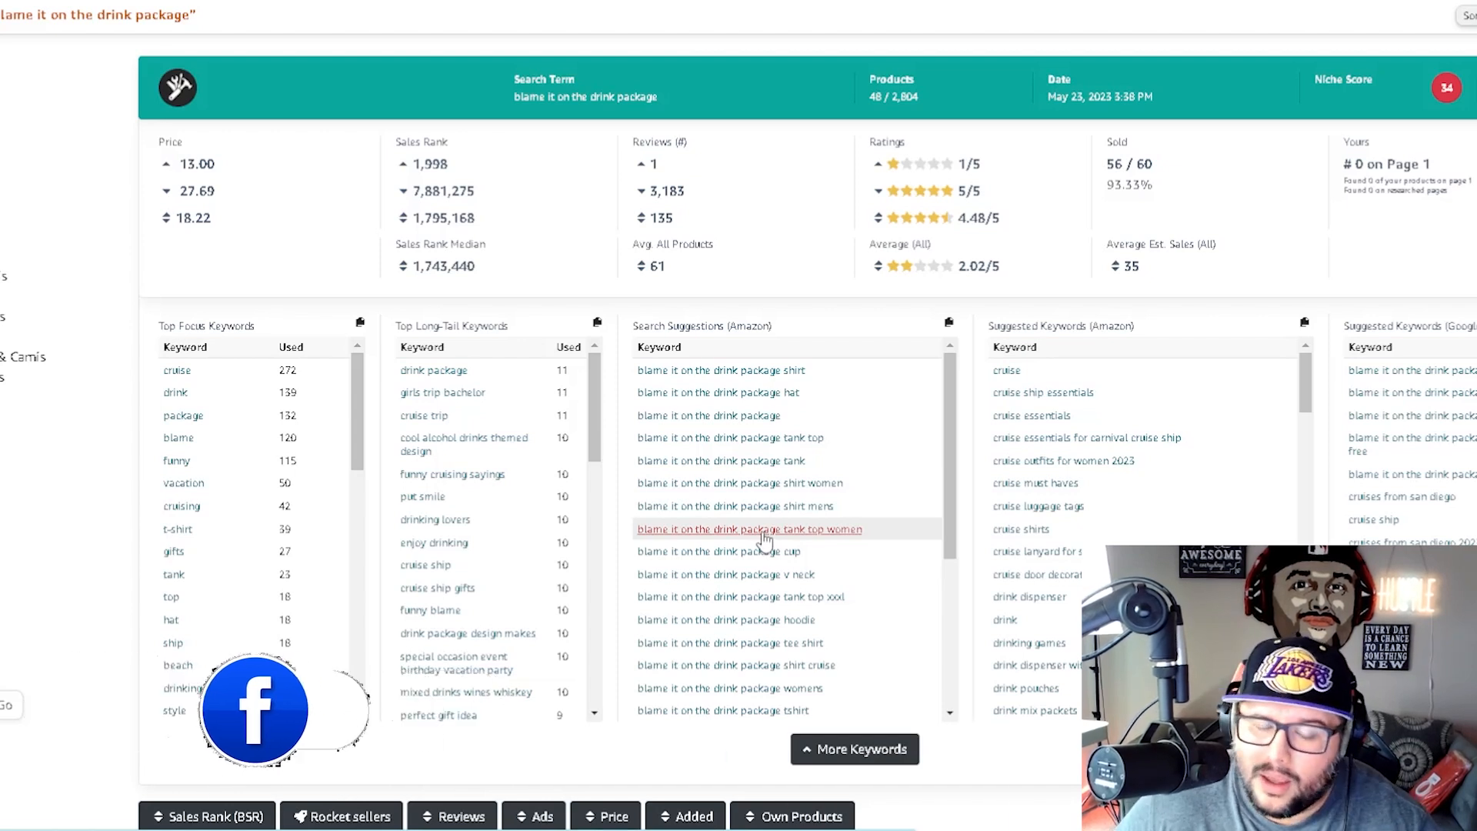
{"action": "mouse_move", "coordinate": [763, 437]}
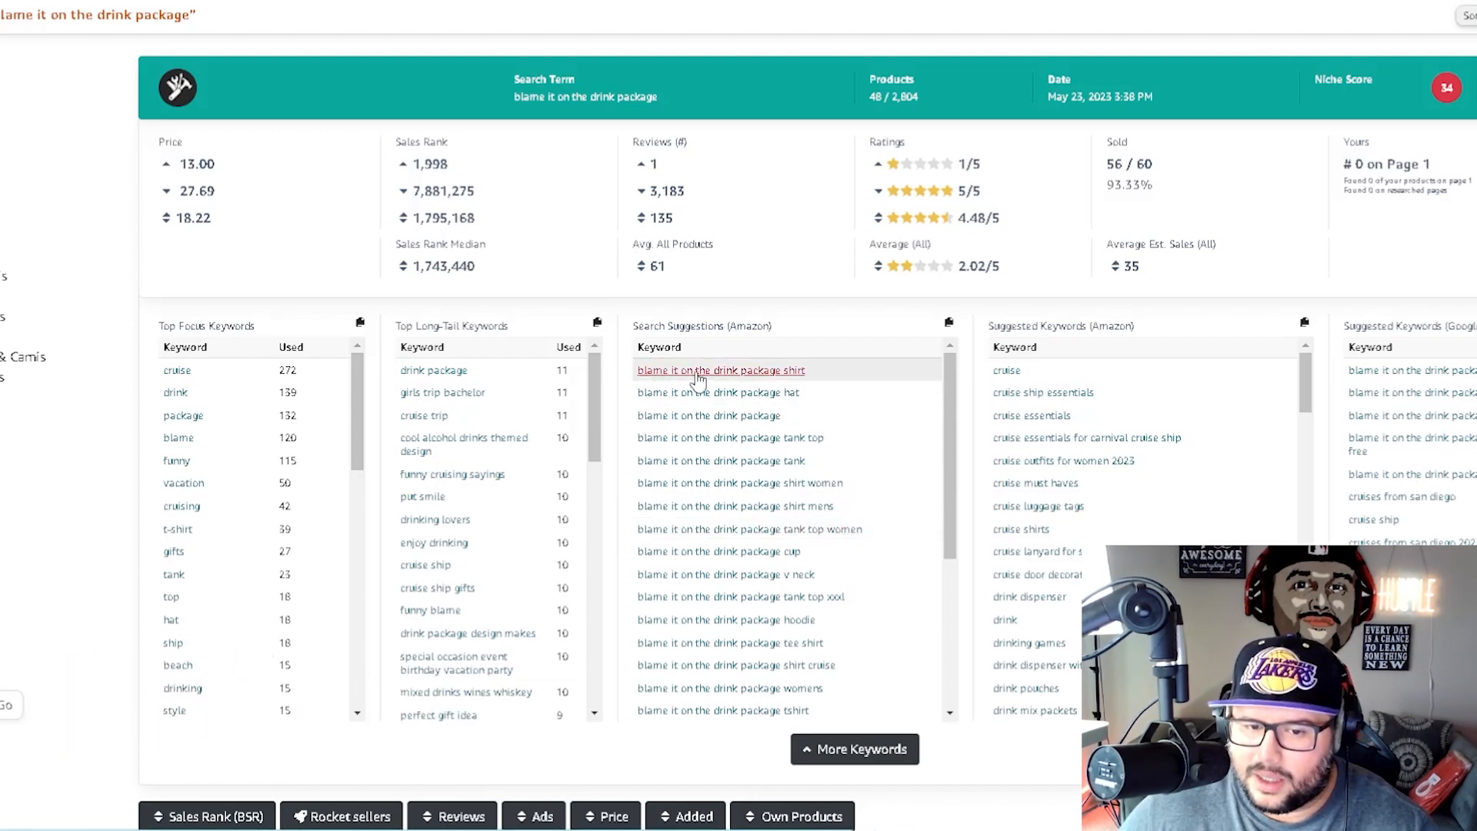
{"action": "mouse_move", "coordinate": [805, 415]}
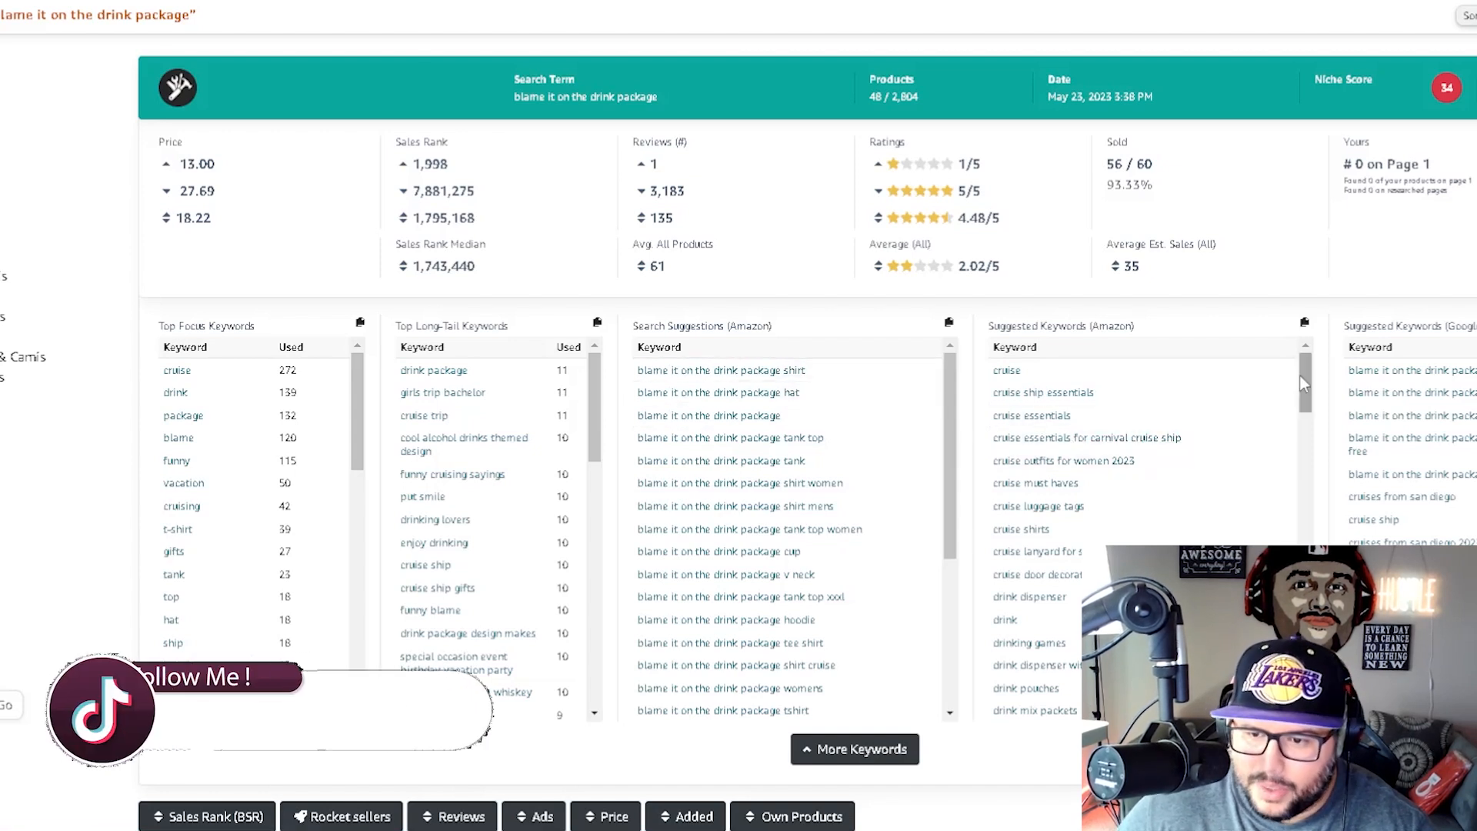
{"action": "scroll", "scroll_direction": "down", "scroll_amount": 3}
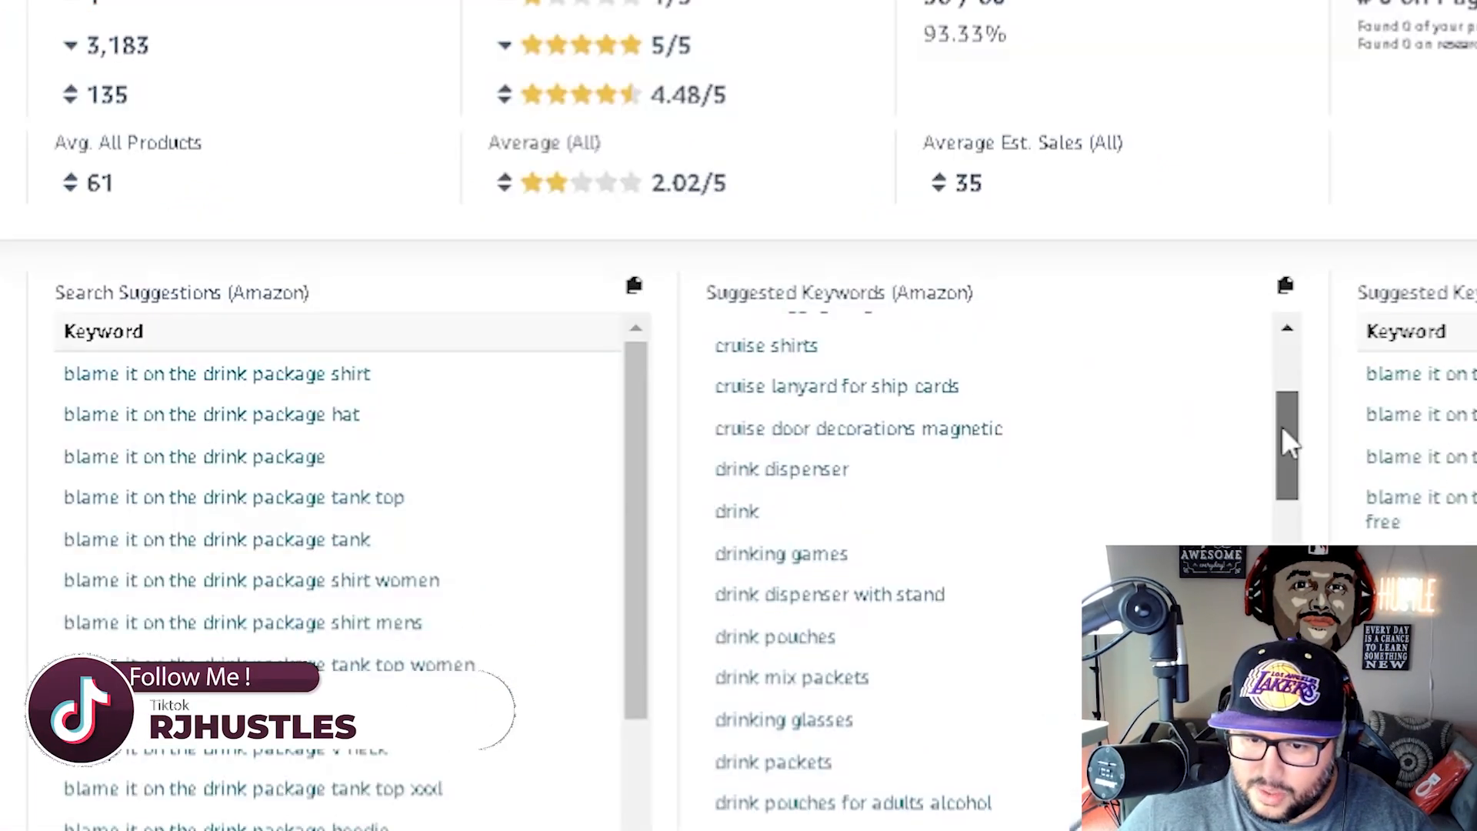
{"action": "scroll", "scroll_direction": "down", "scroll_amount": 3}
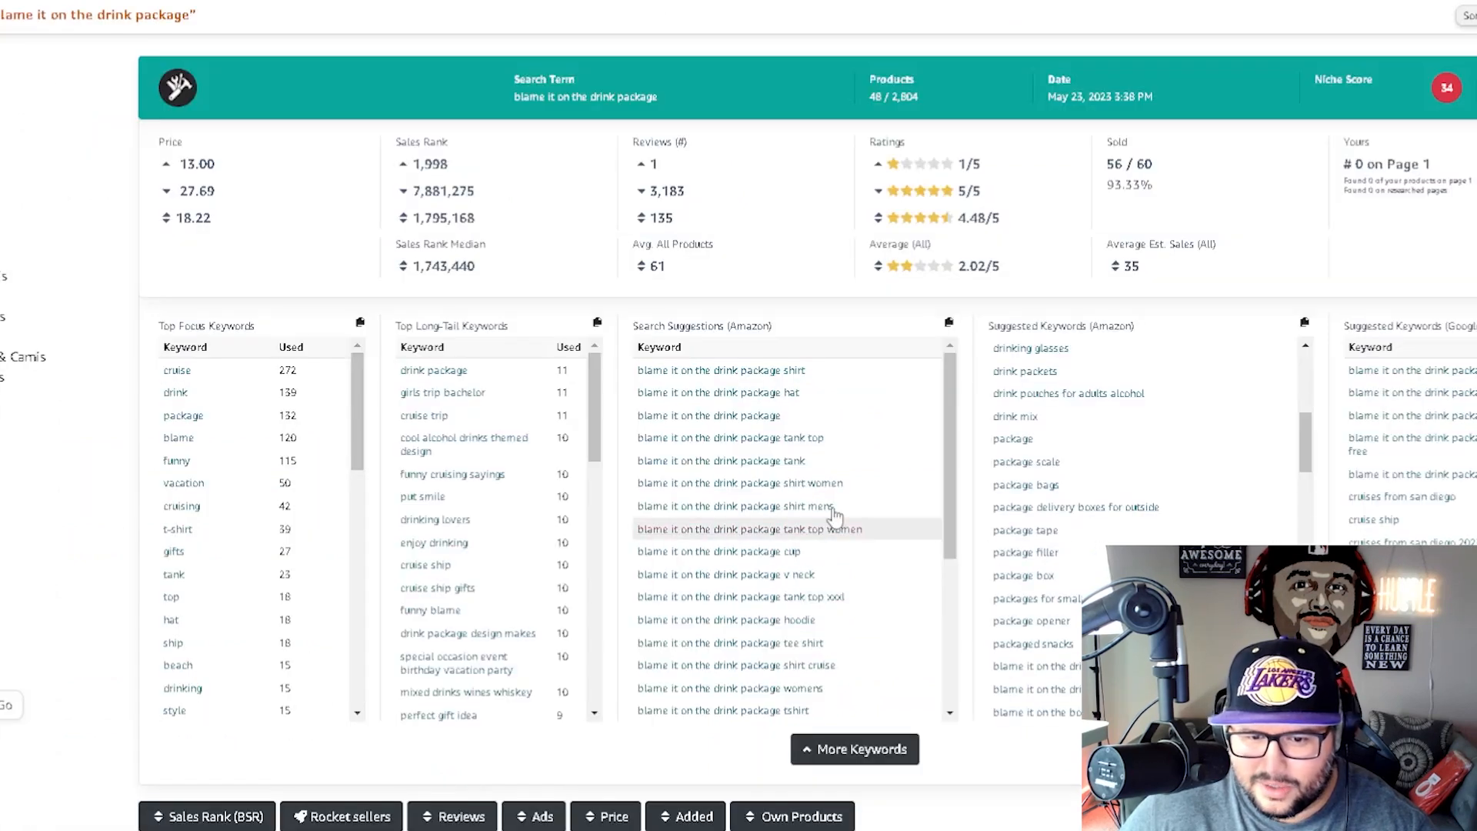
{"action": "mouse_move", "coordinate": [851, 597]}
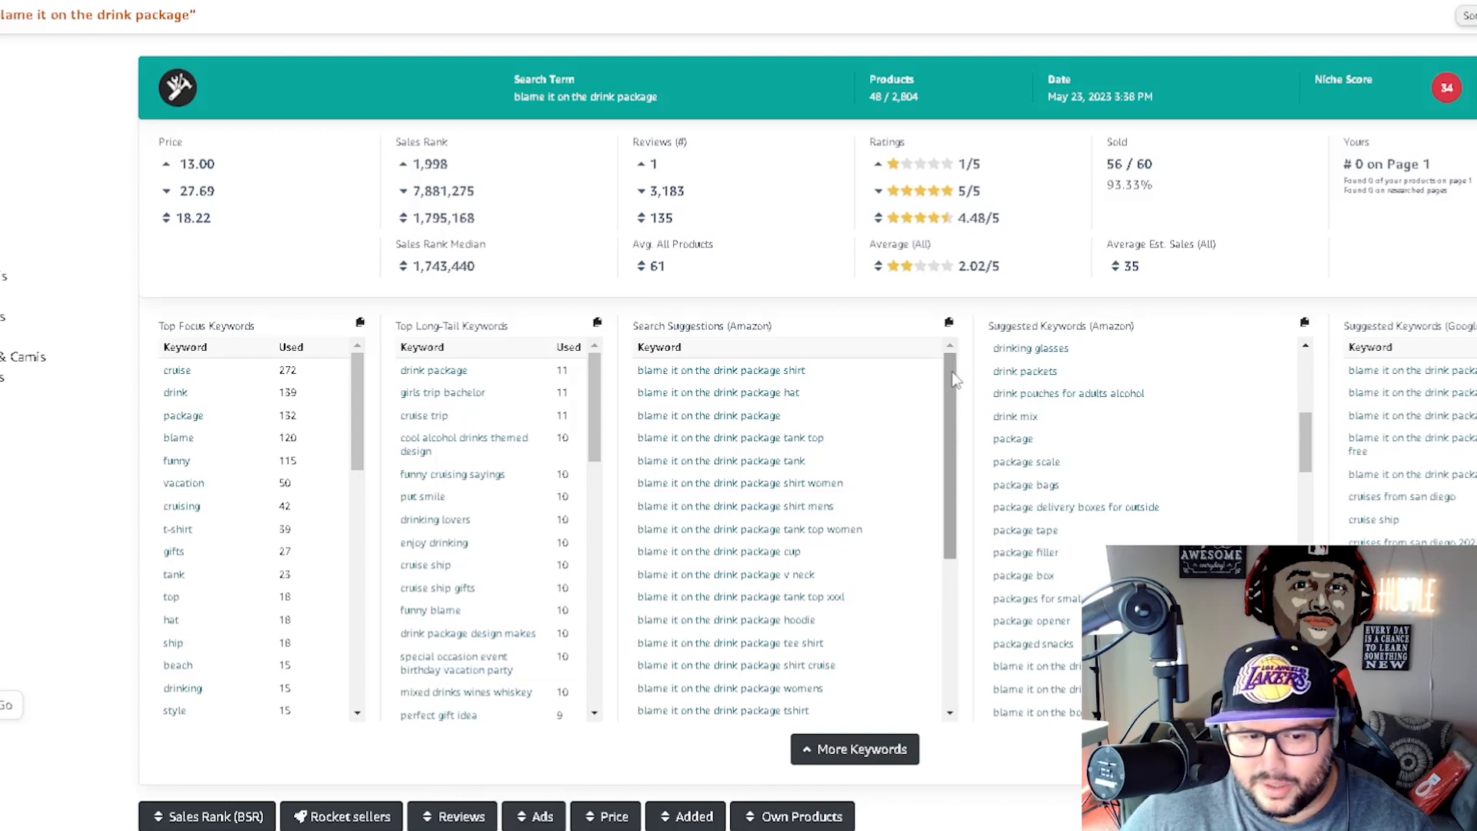
{"action": "scroll", "scroll_direction": "up", "scroll_amount": 3}
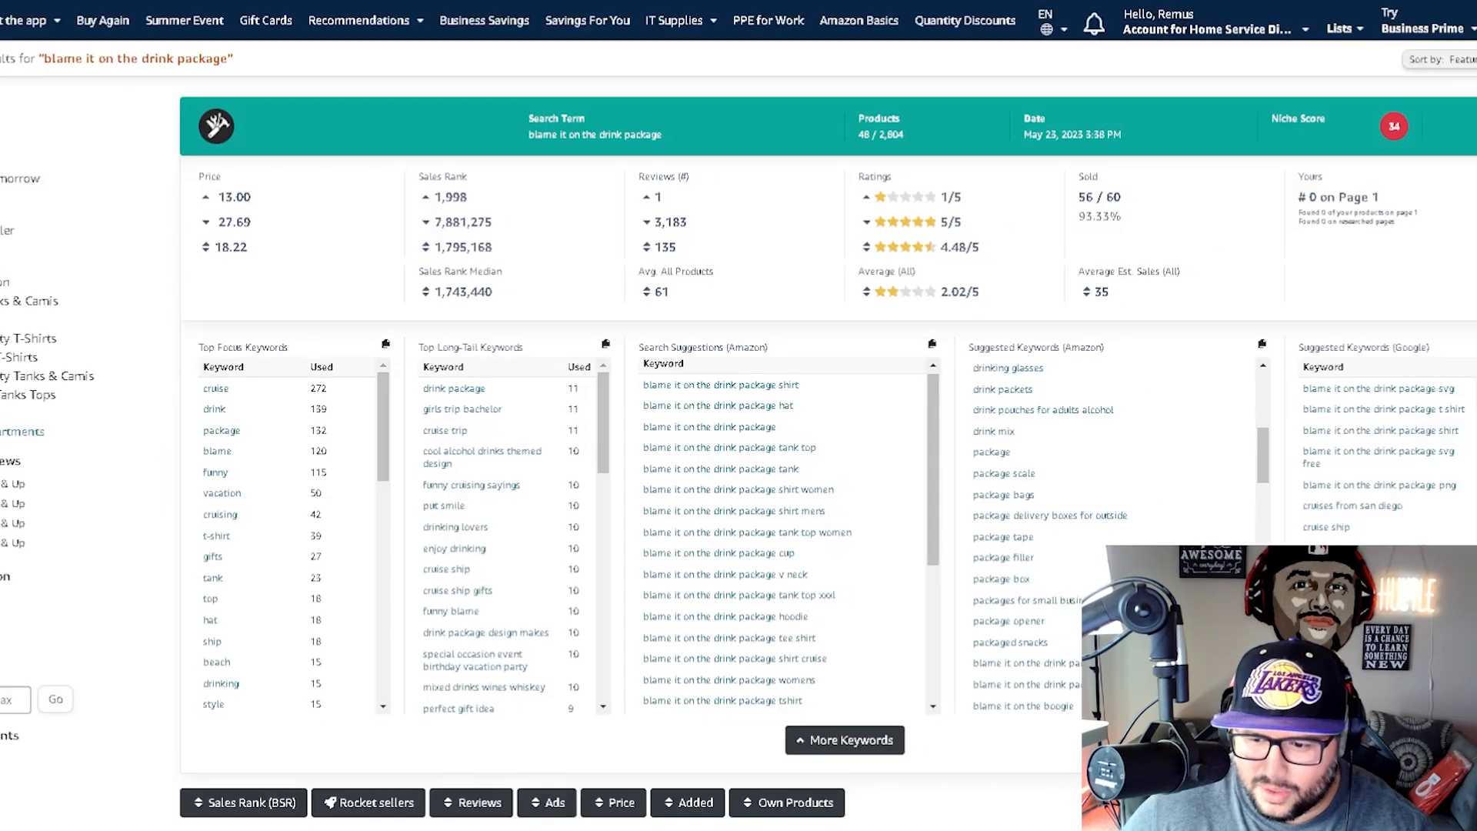
{"action": "scroll", "scroll_direction": "down", "scroll_amount": 3}
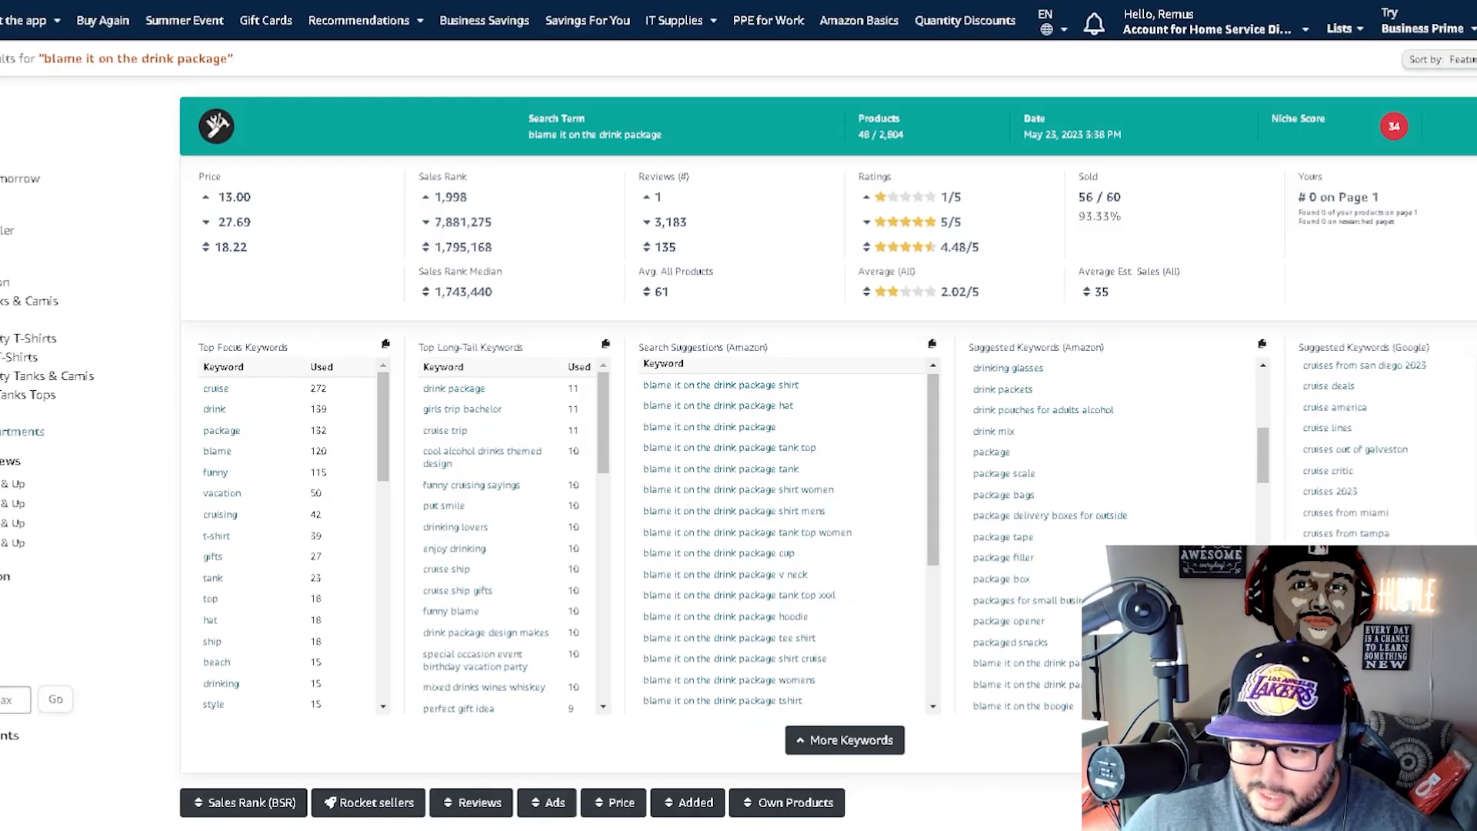
{"action": "scroll", "scroll_direction": "down", "scroll_amount": 3}
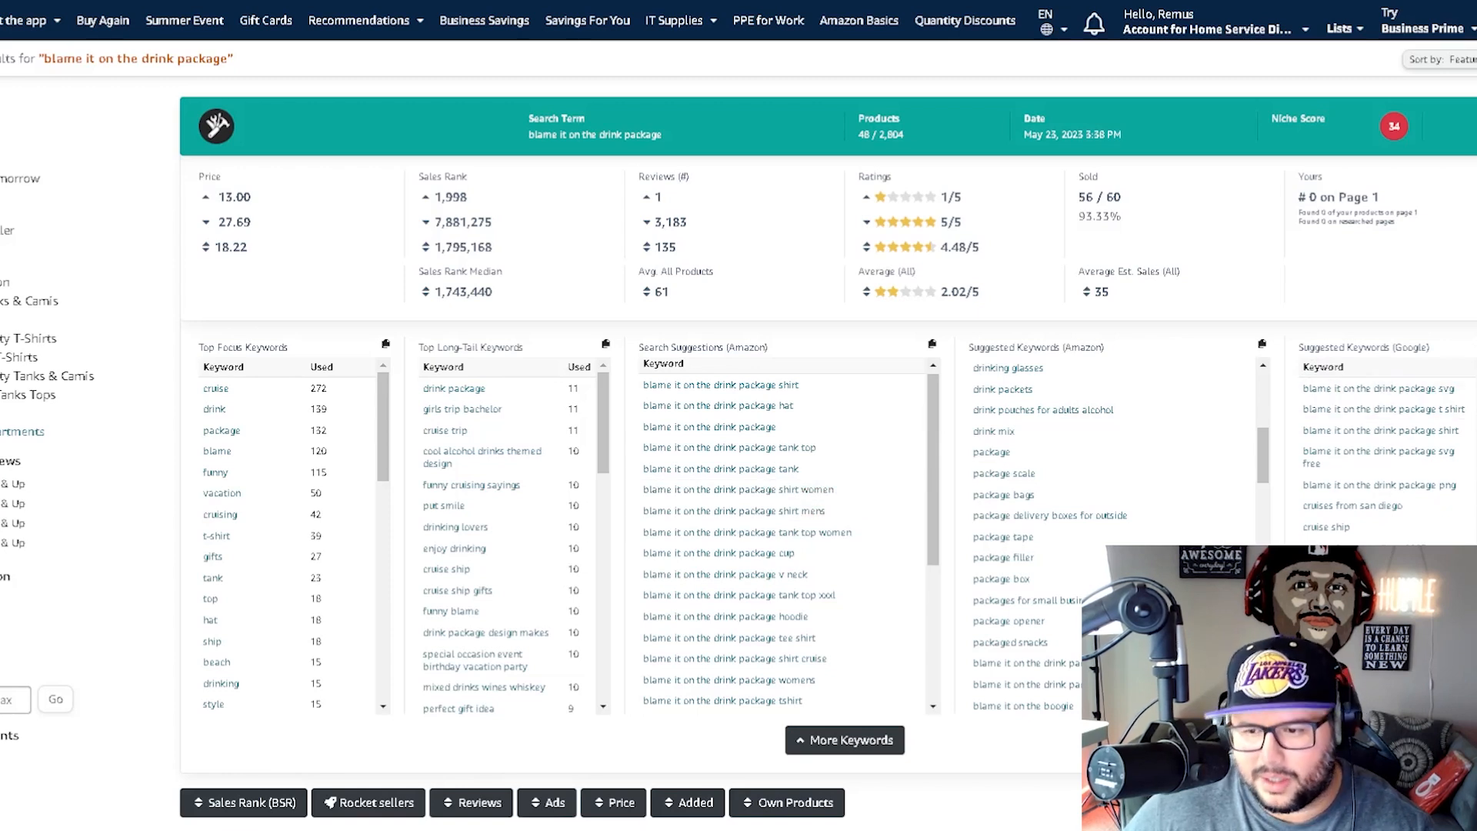
{"action": "mouse_move", "coordinate": [1042, 516]}
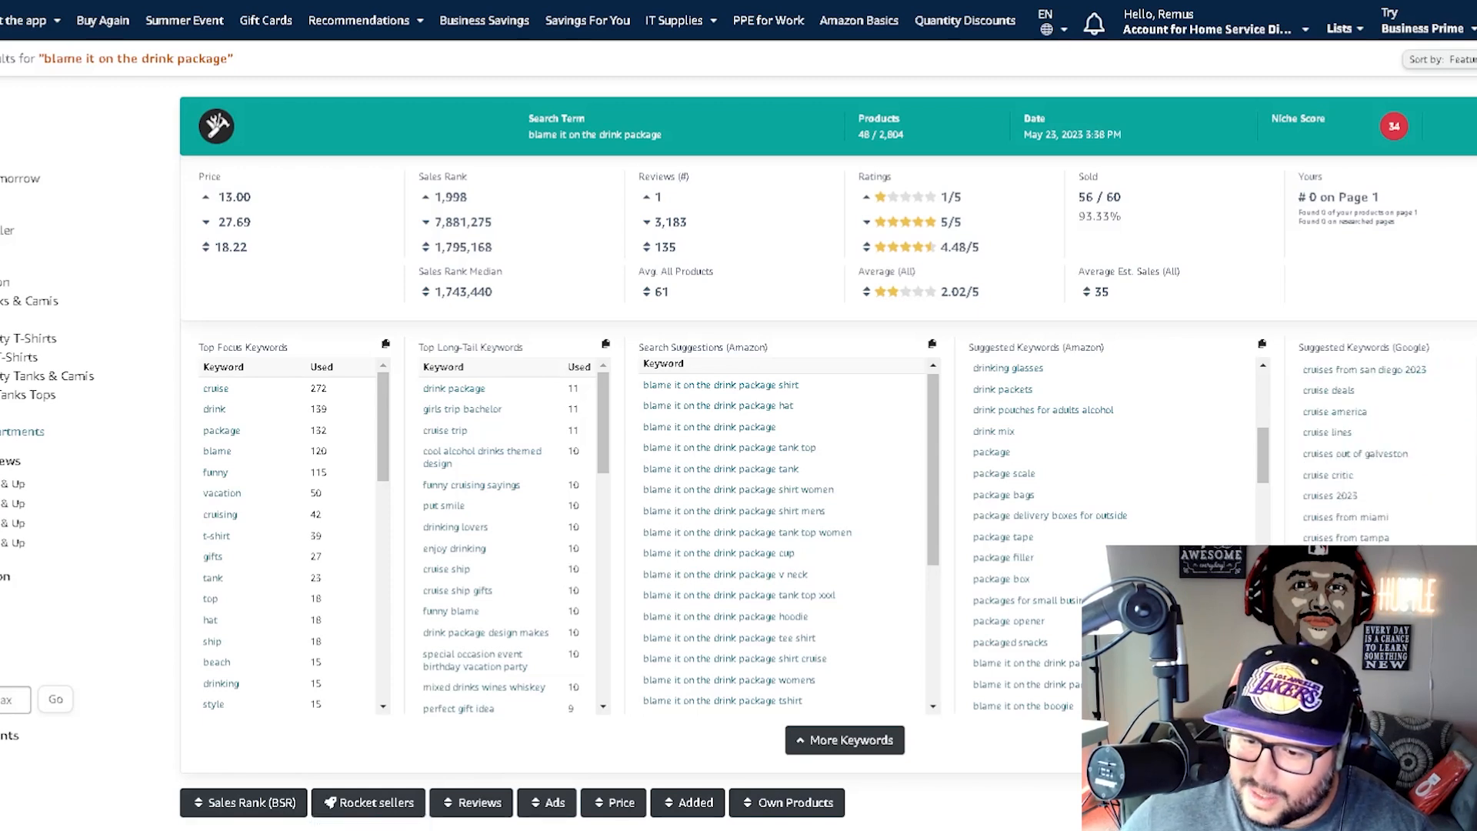
{"action": "scroll", "scroll_direction": "down", "scroll_amount": 3}
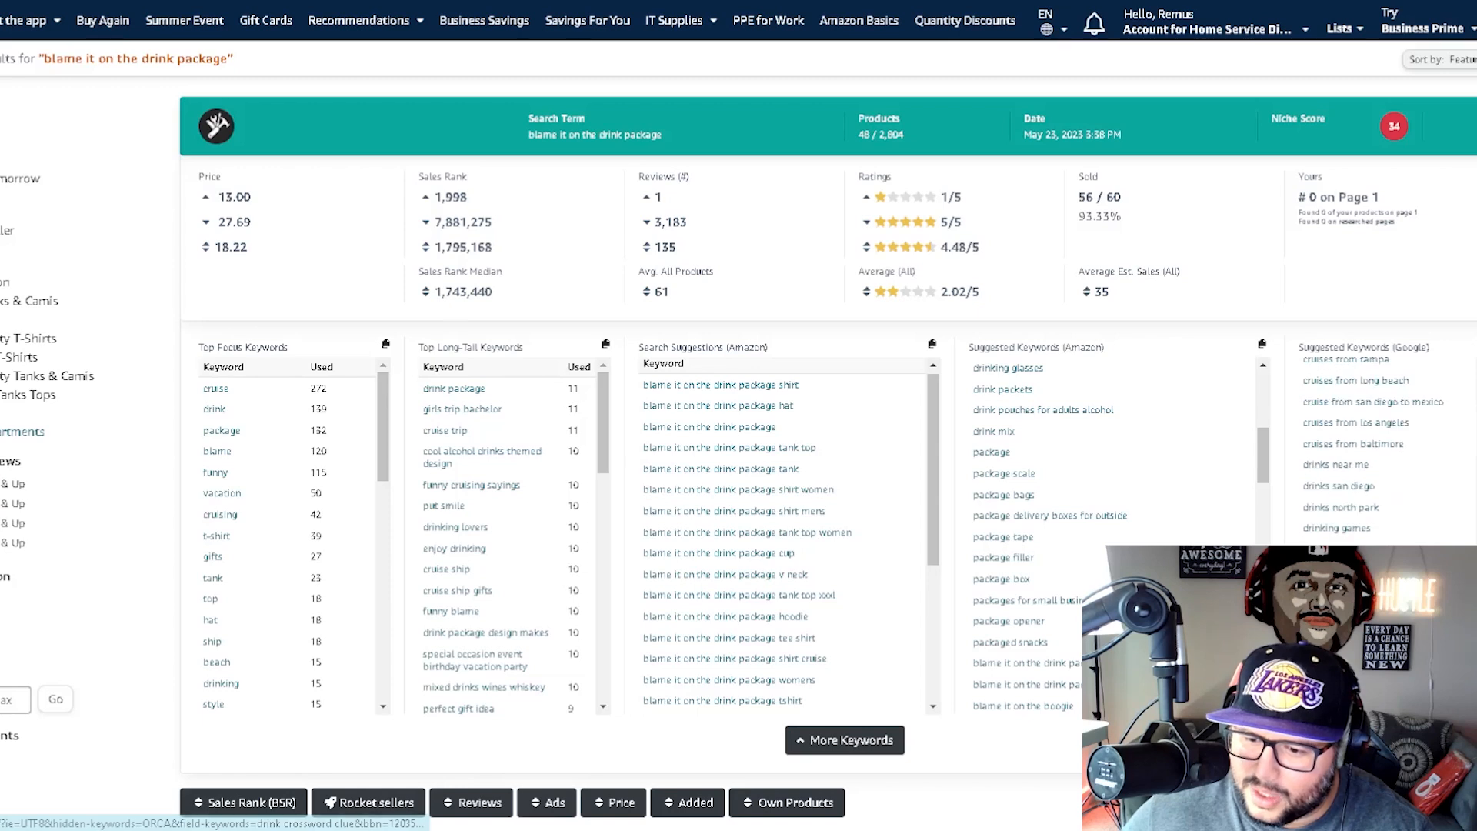
{"action": "scroll", "scroll_direction": "down", "scroll_amount": 3}
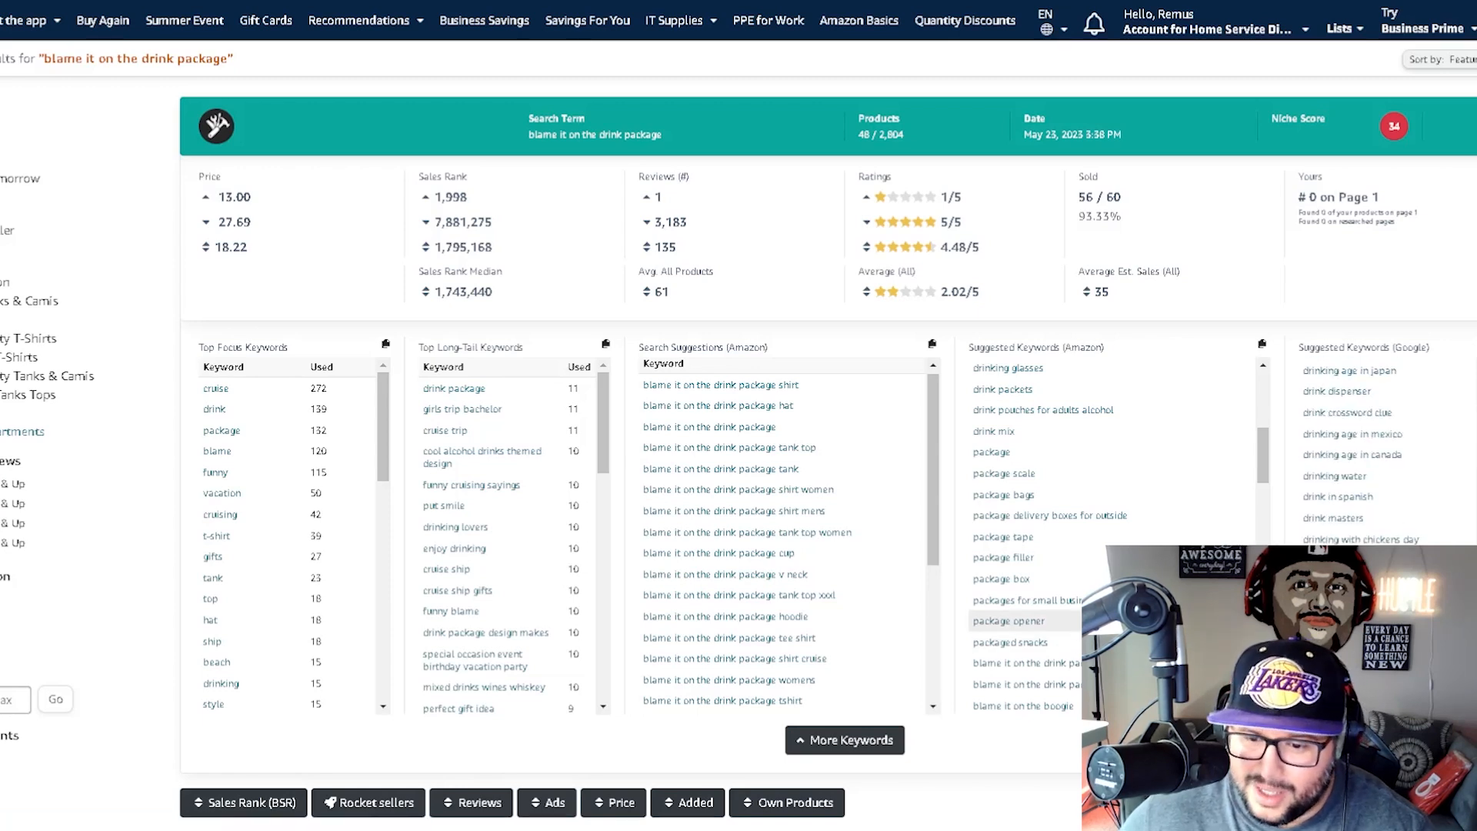
{"action": "scroll", "scroll_direction": "down", "scroll_amount": 3}
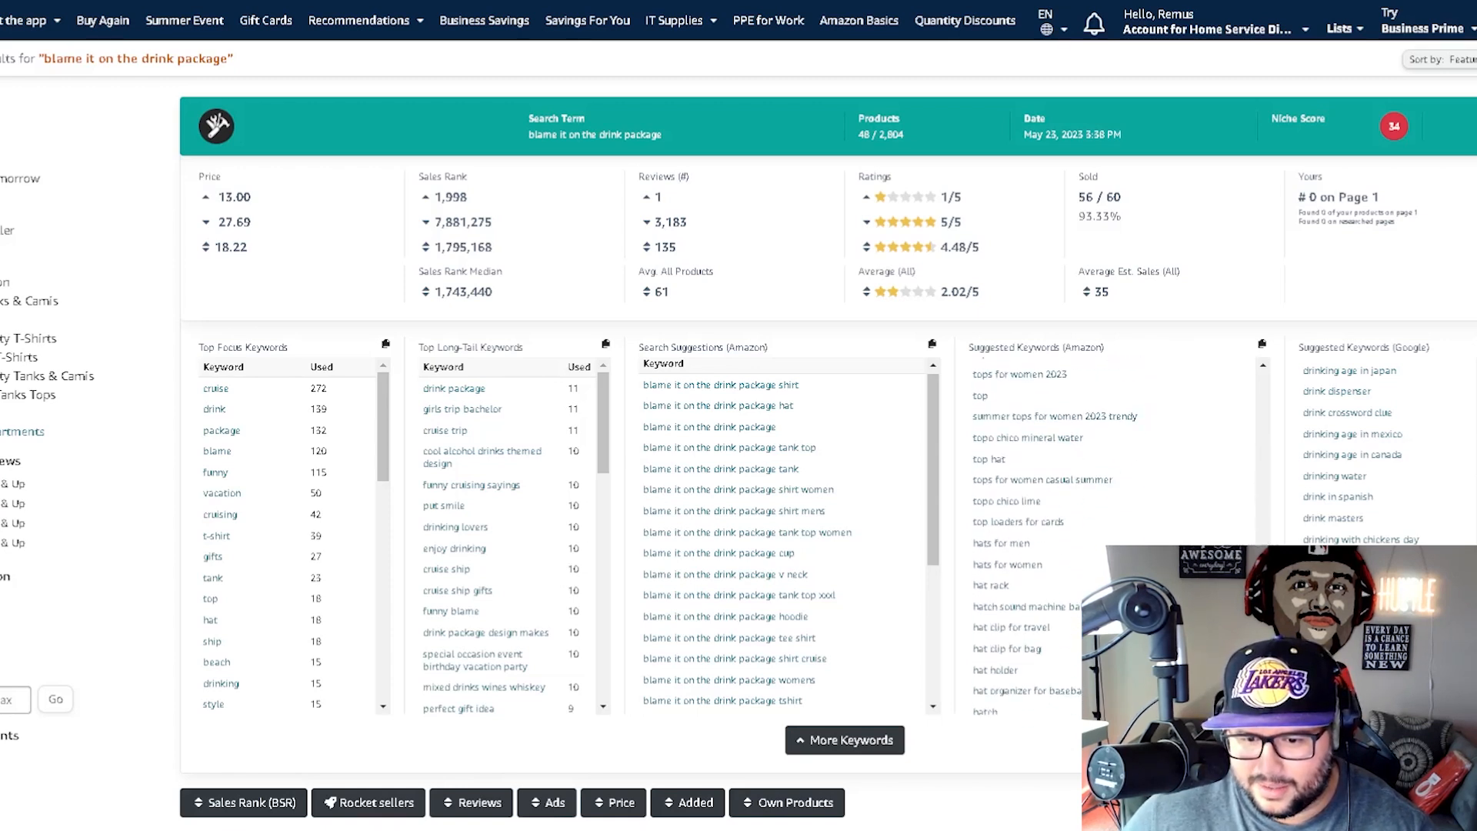
{"action": "scroll", "scroll_direction": "down", "scroll_amount": 3}
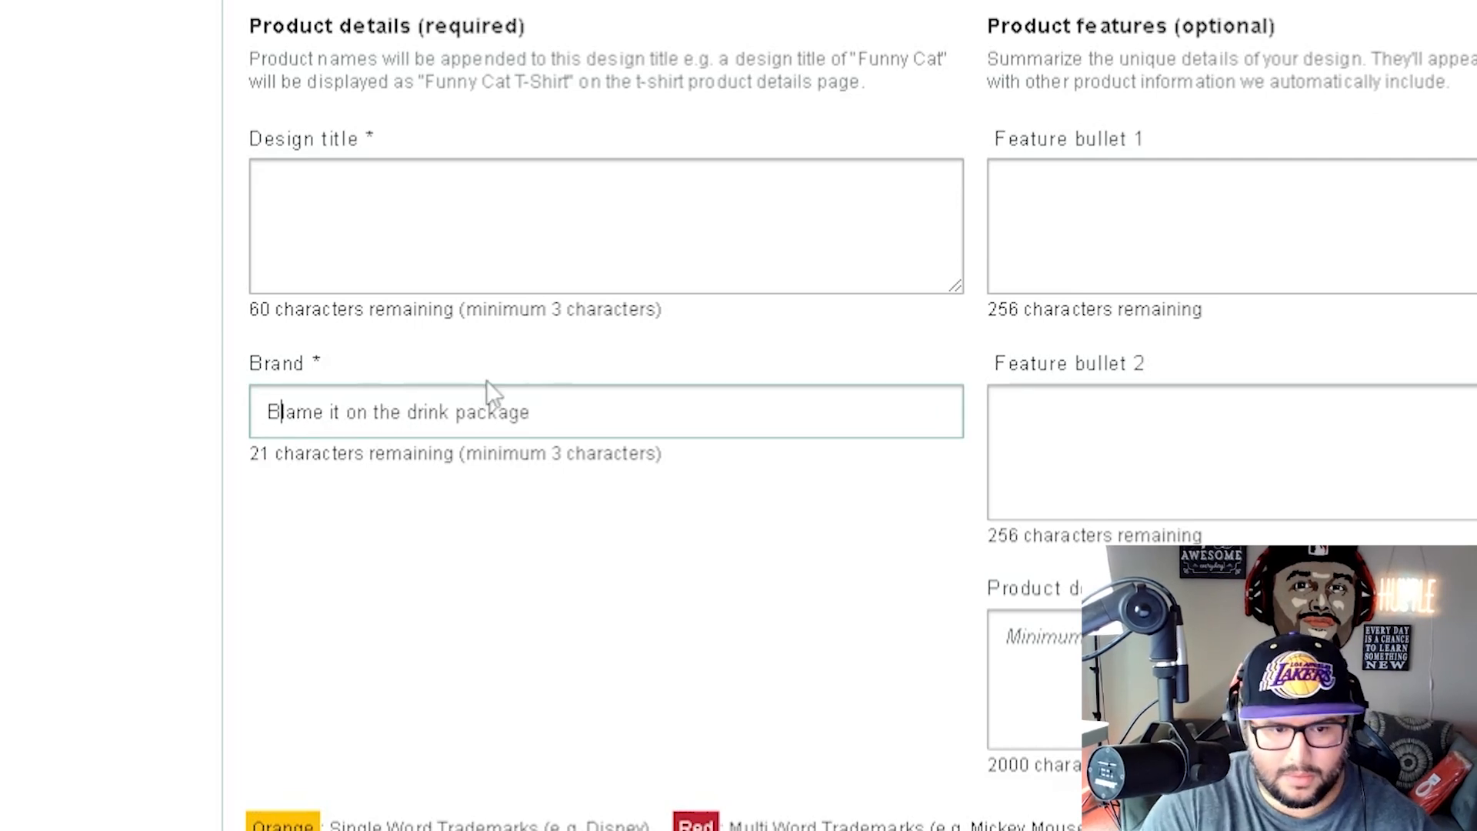
- Retype the brand in title case as 'Blame It On The Drink Package By RM'
{"action": "key", "text": "Backspace"}
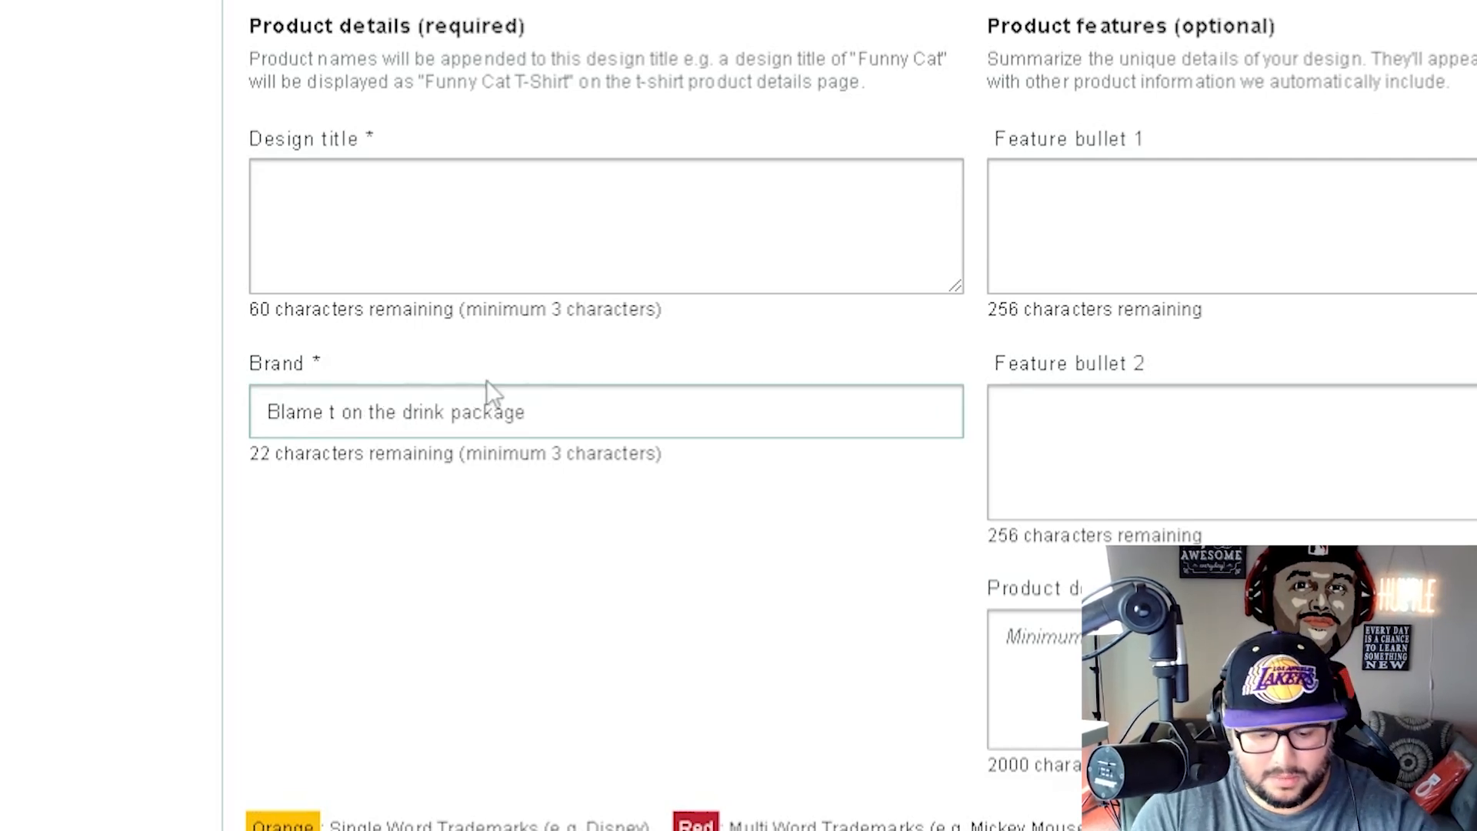
{"action": "type", "text": "It On"}
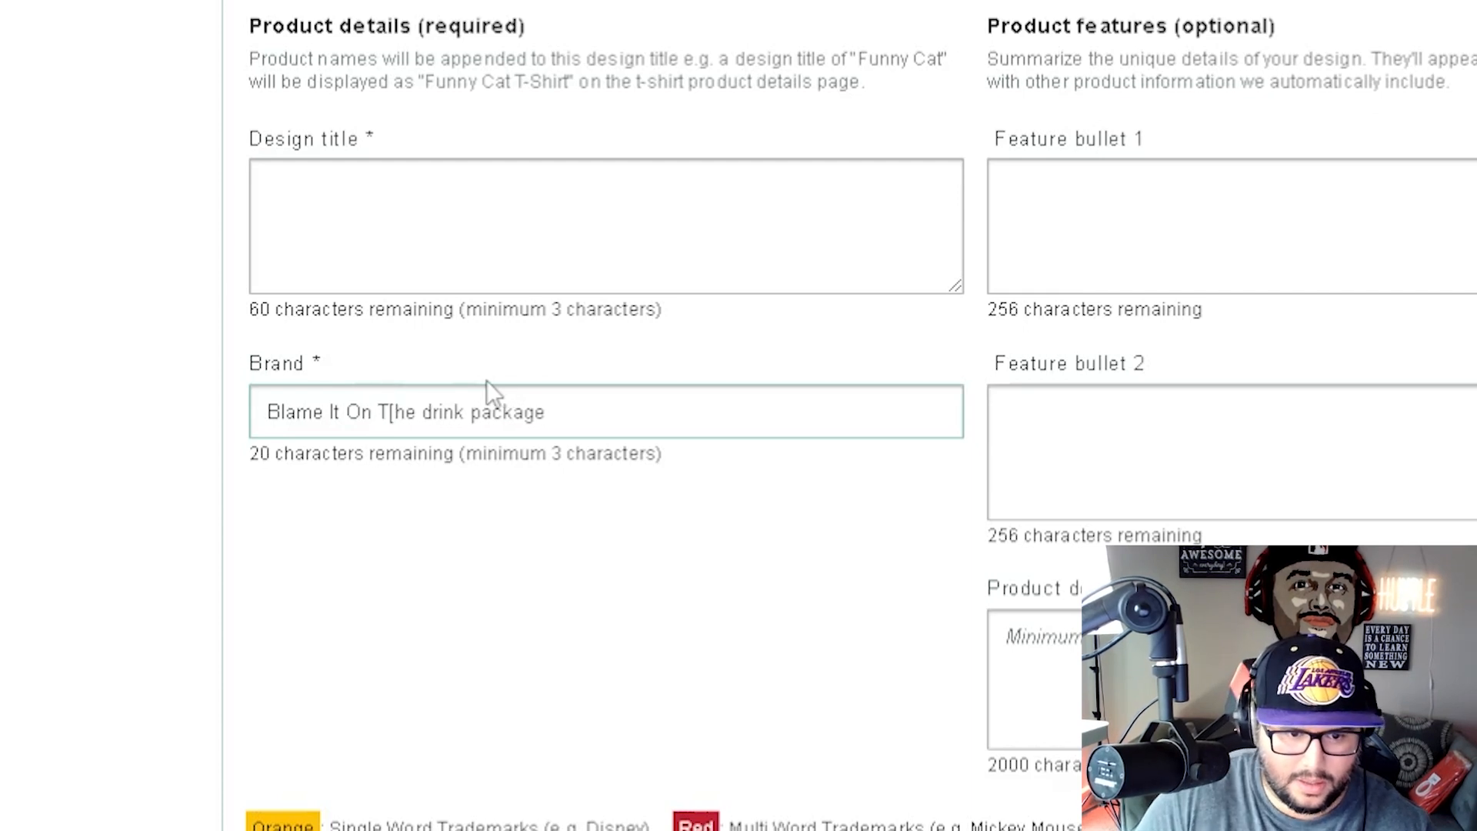
{"action": "type", "text": "he"}
{"action": "left_click", "coordinate": [607, 226]}
{"action": "type", "text": "Blame It On The Drink Package"}
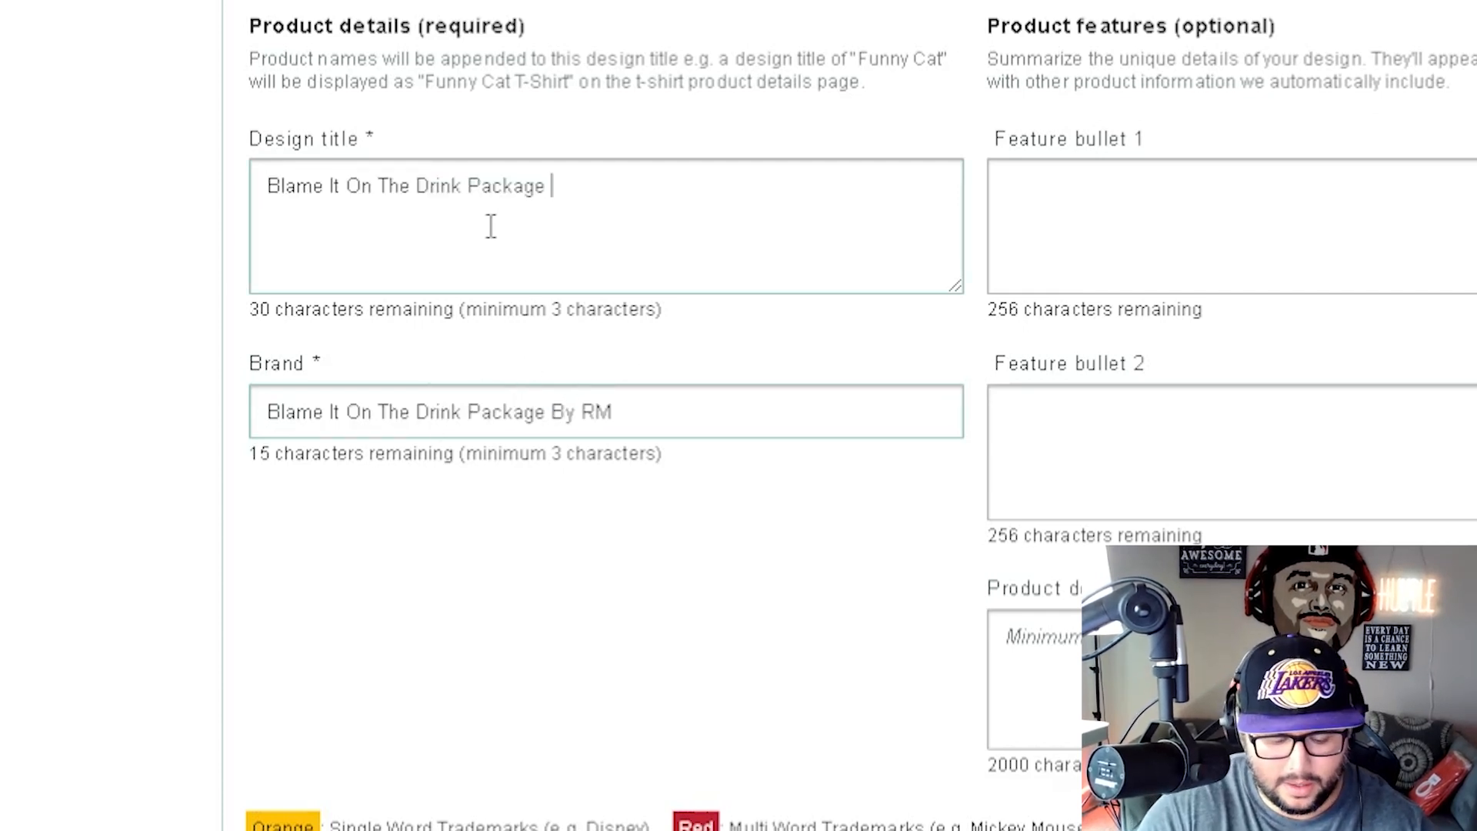
- Enter the design title 'Blame It On The Drink Package Cruise 2023'
{"action": "type", "text": "Crus"}
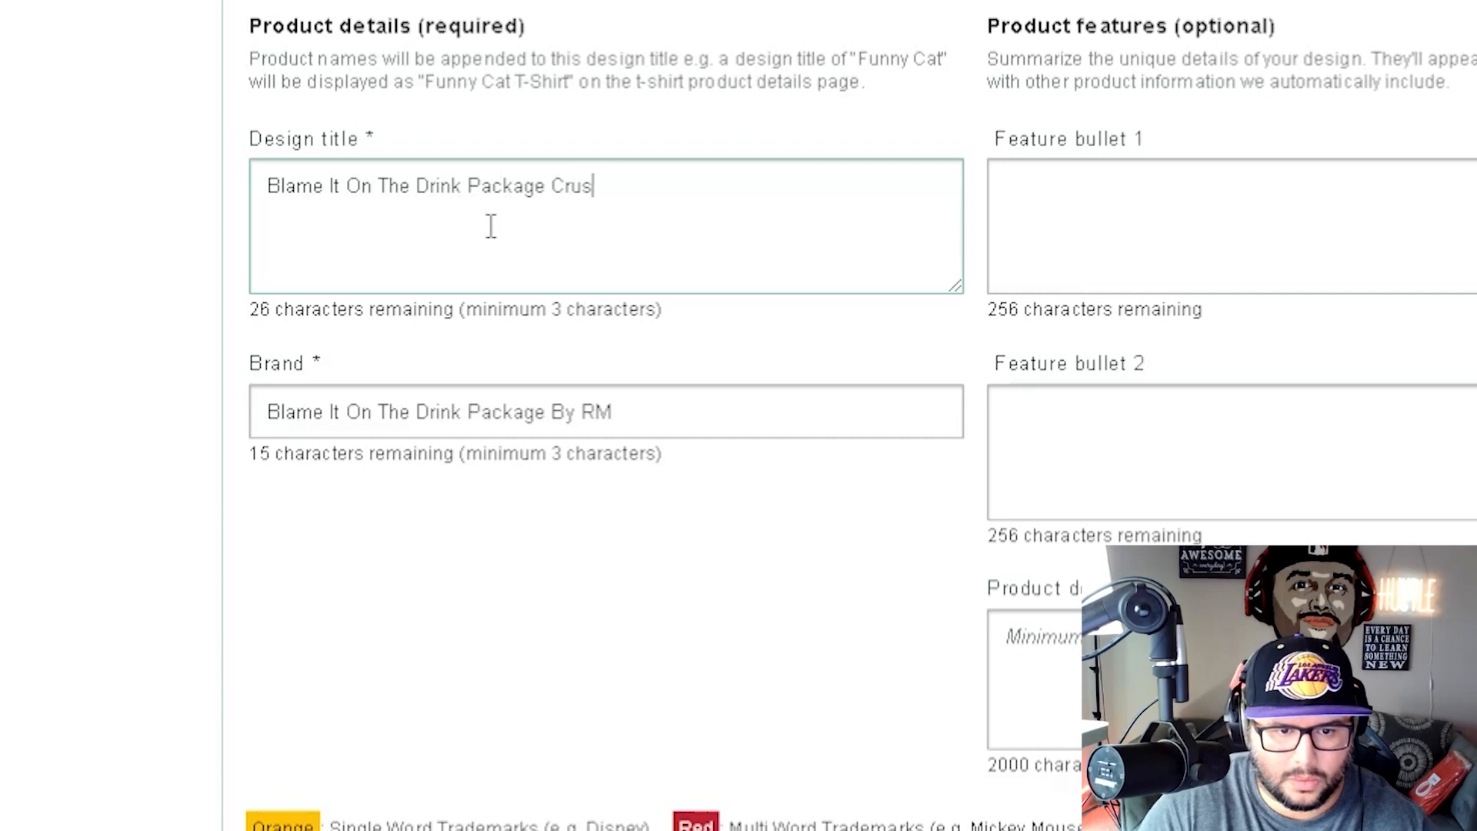
{"action": "type", "text": "ise 2"}
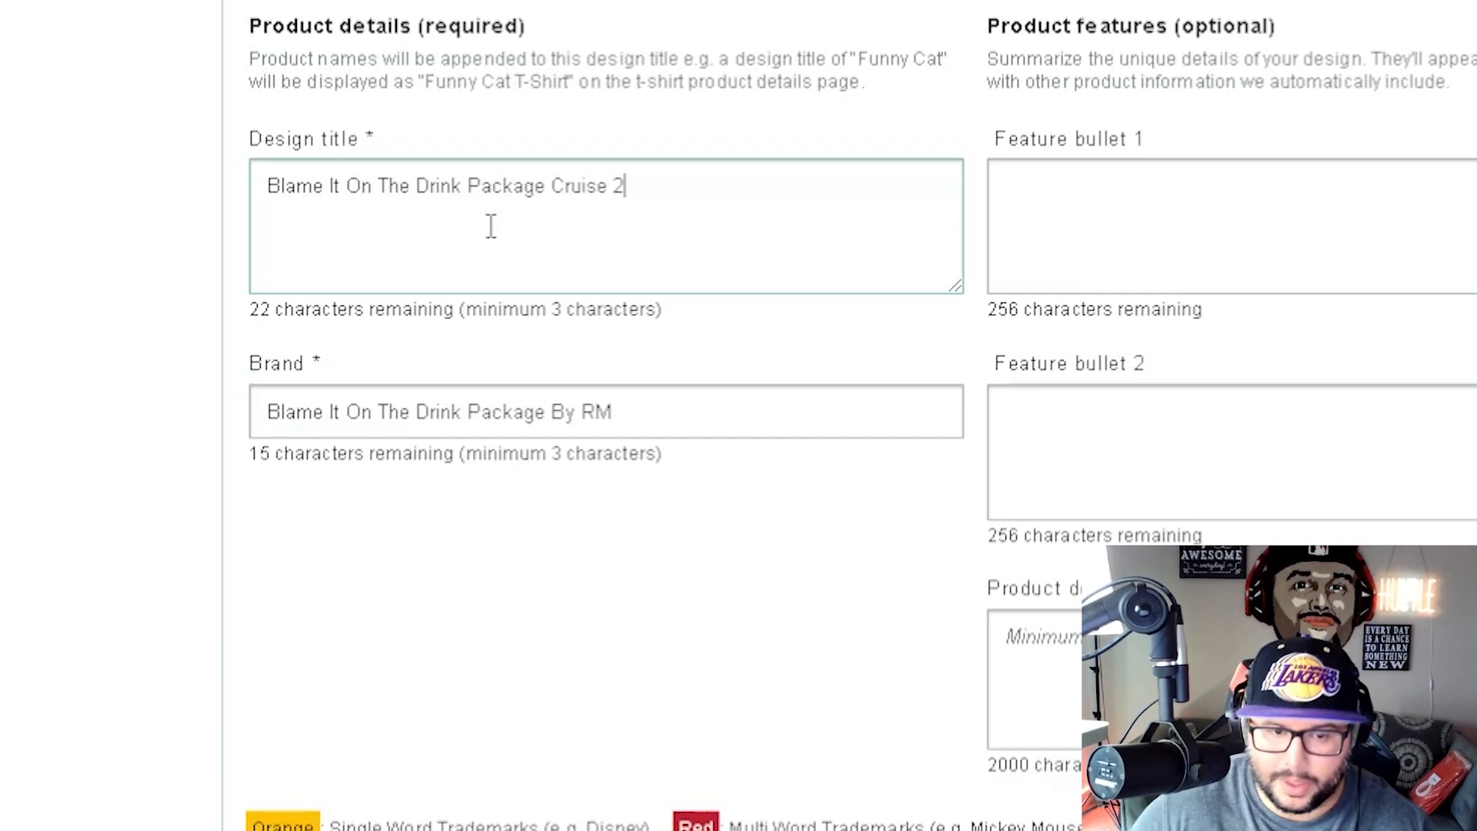
{"action": "type", "text": "023"}
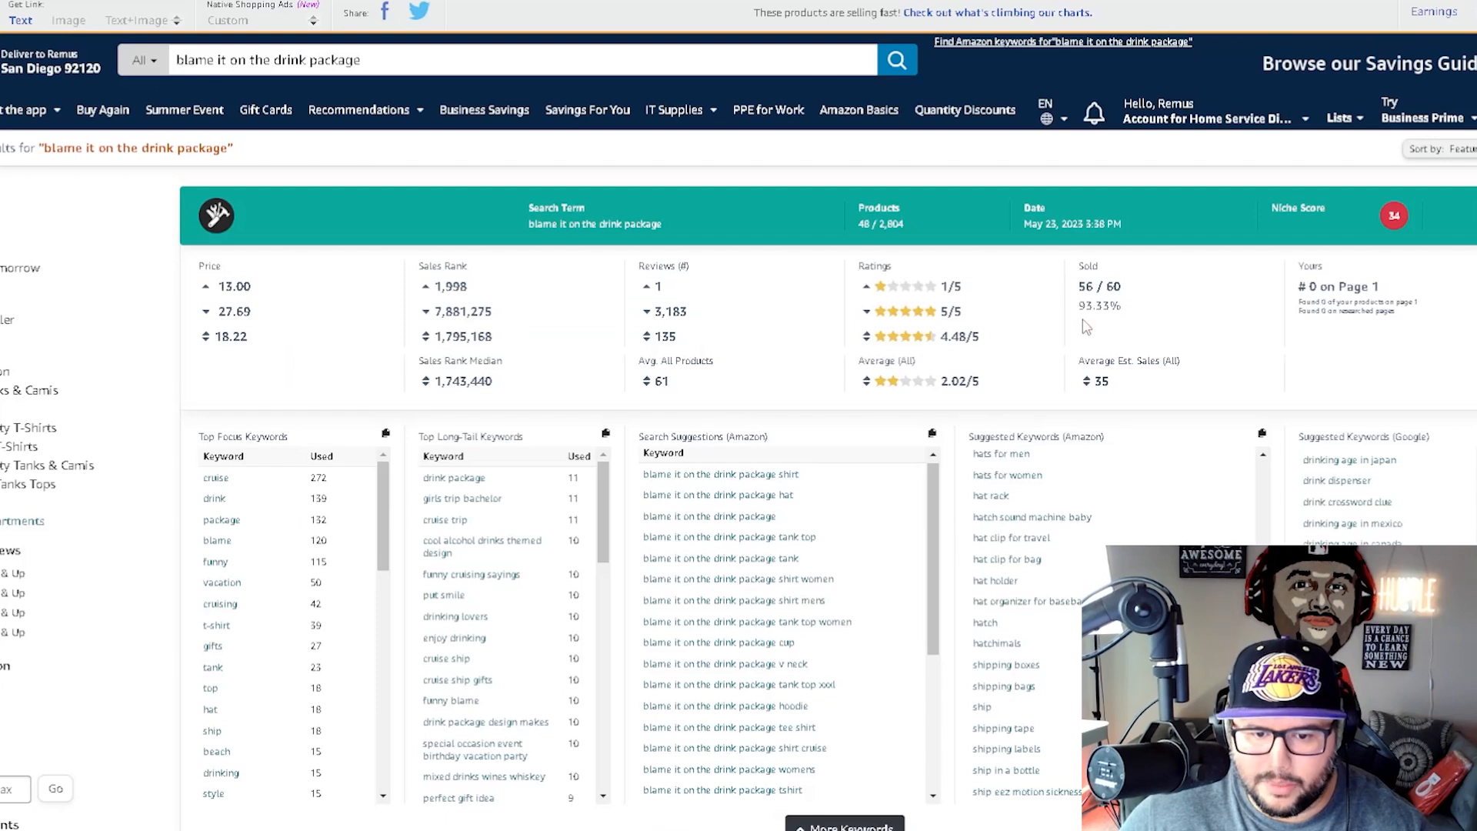
- Scroll the Merch Informer panel to the Top Focus Keywords list led by 'cruise'
{"action": "scroll", "scroll_direction": "down", "scroll_amount": 3}
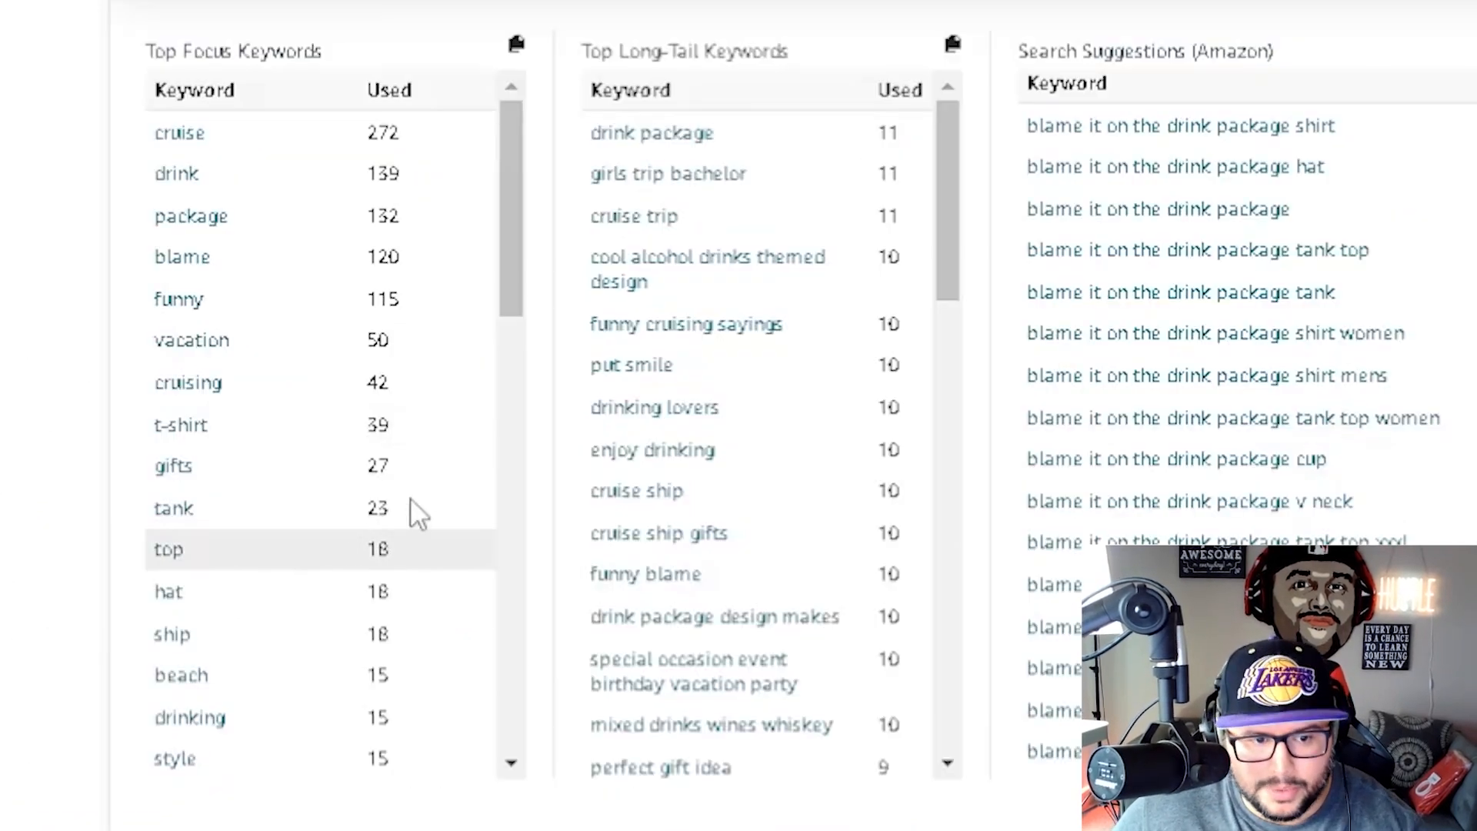
{"action": "scroll", "scroll_direction": "up", "scroll_amount": 3}
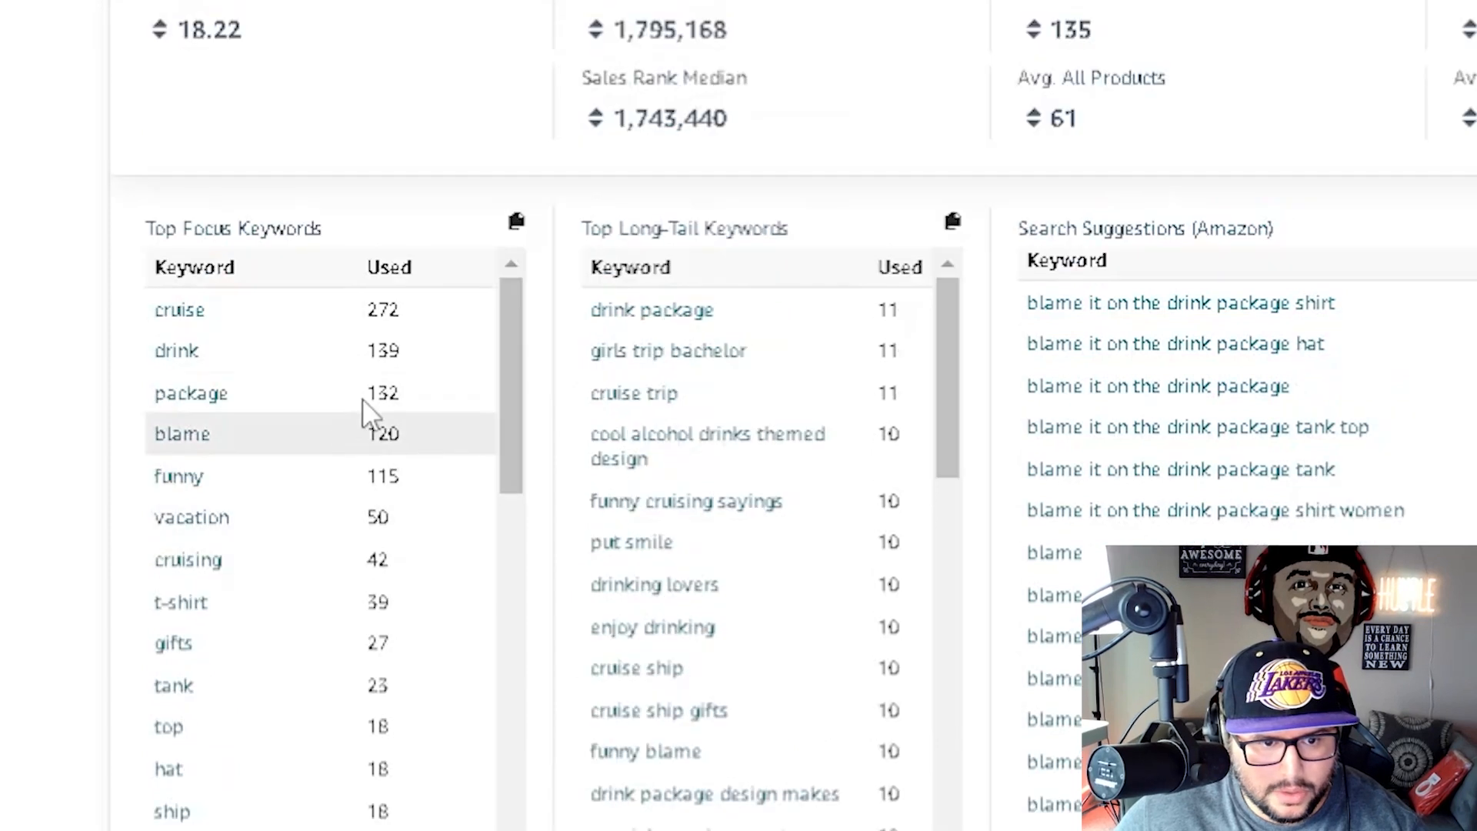
{"action": "mouse_move", "coordinate": [191, 517]}
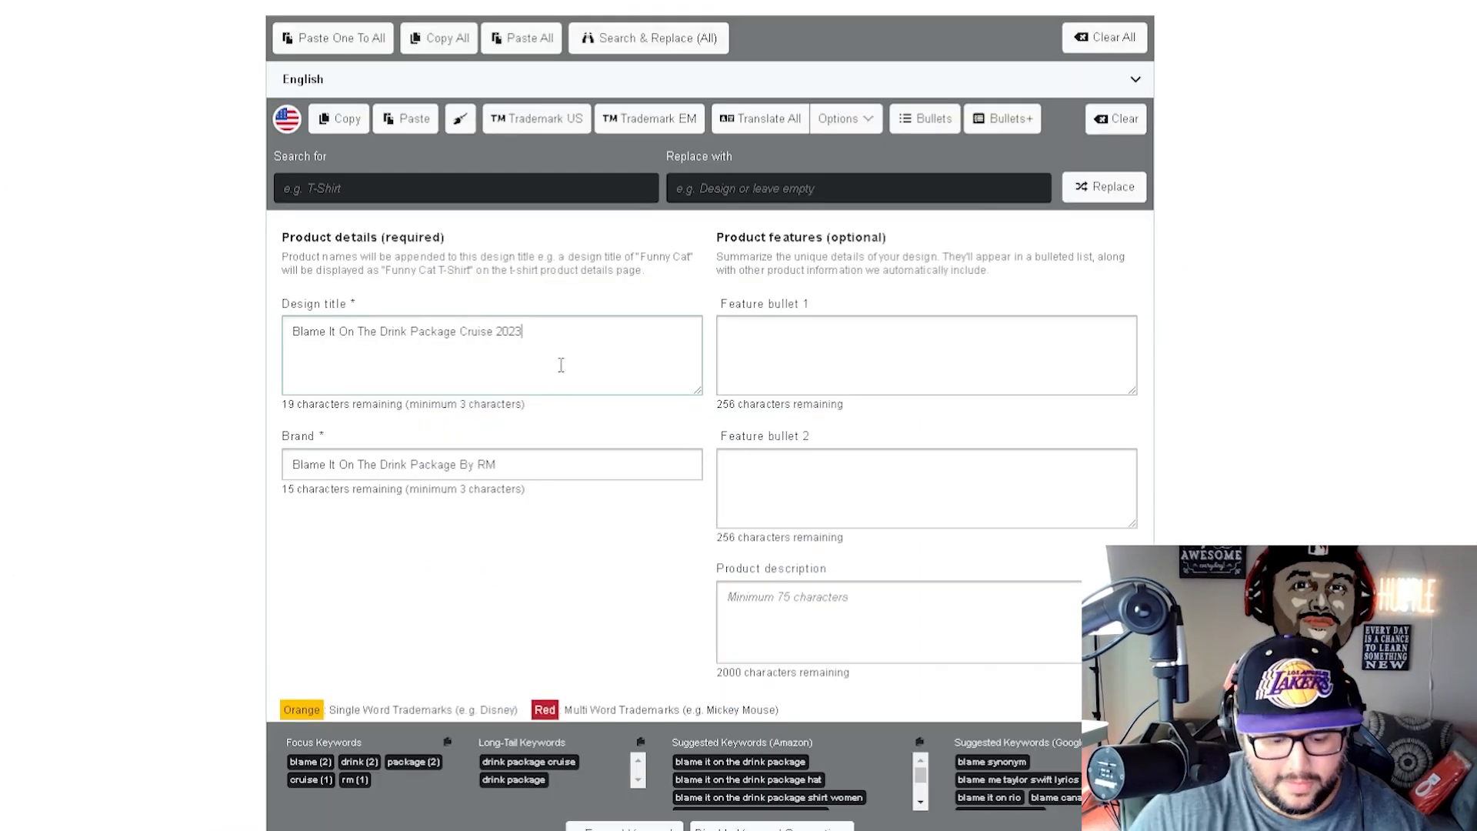
- Append 'Funny Drinking' to the design title and remove the stray extra letters
{"action": "type", "text": "Funny"}
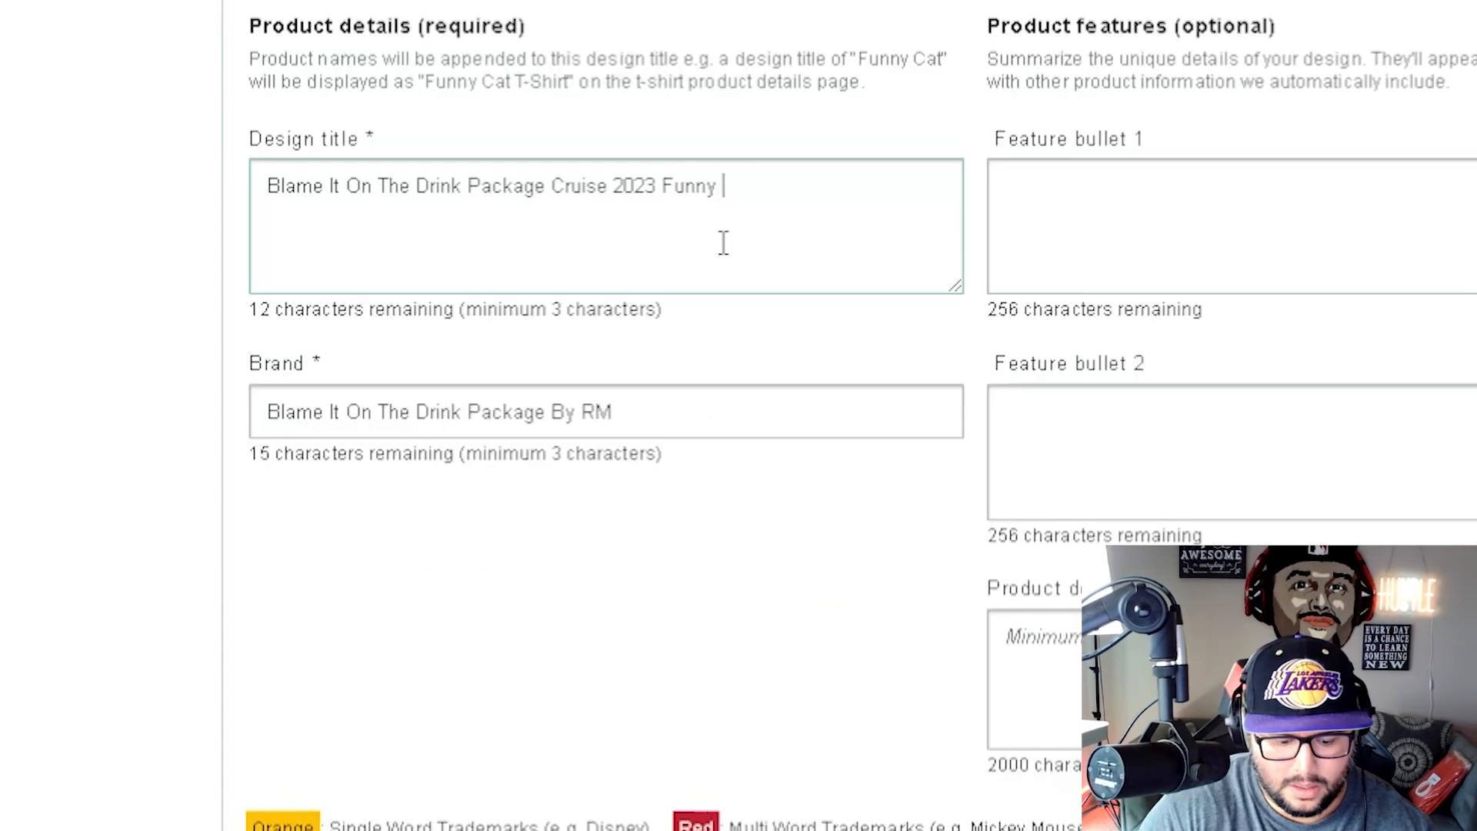
{"action": "type", "text": "Drinking"}
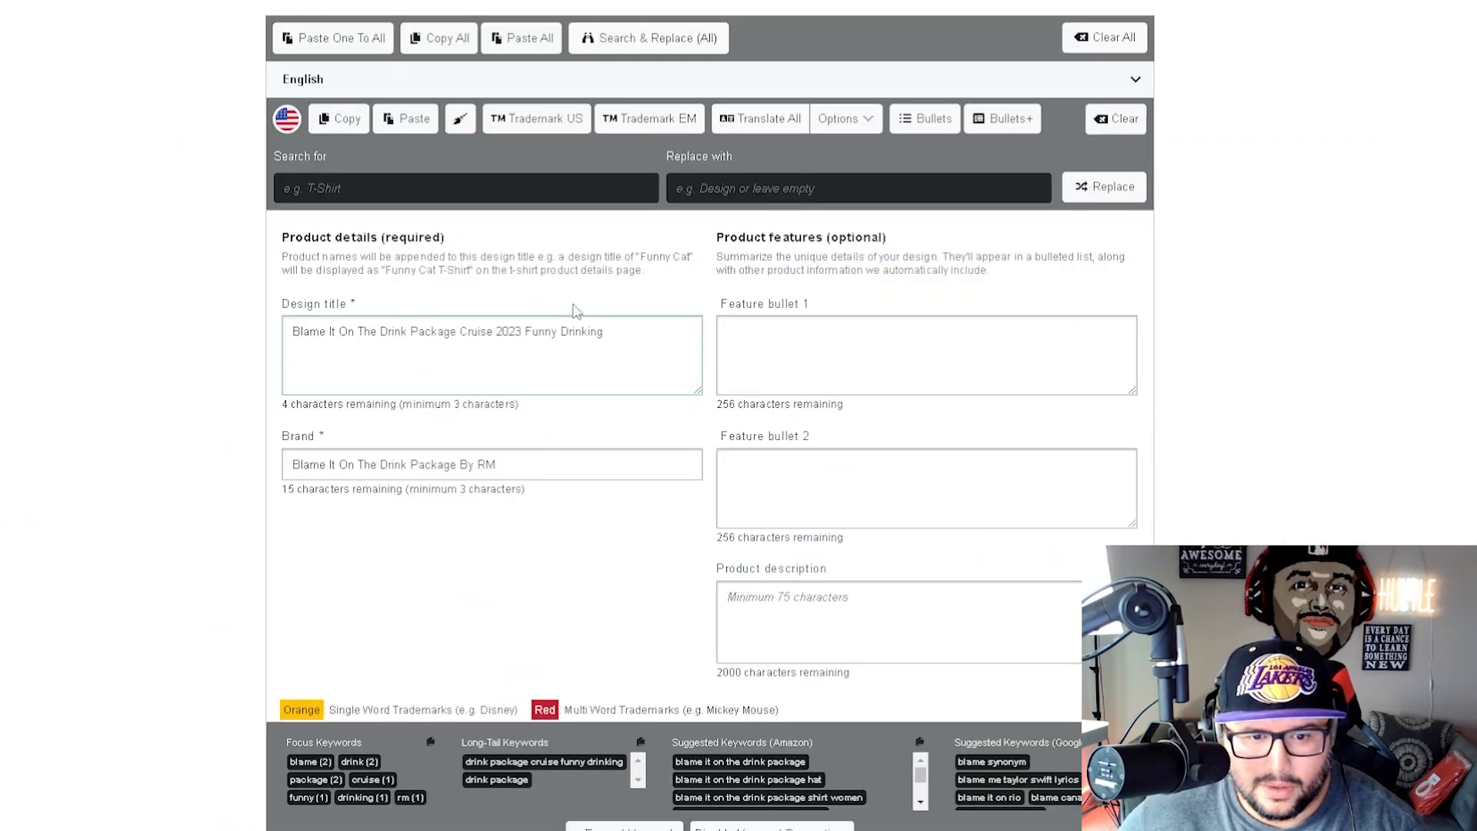
{"action": "type", "text": "S"}
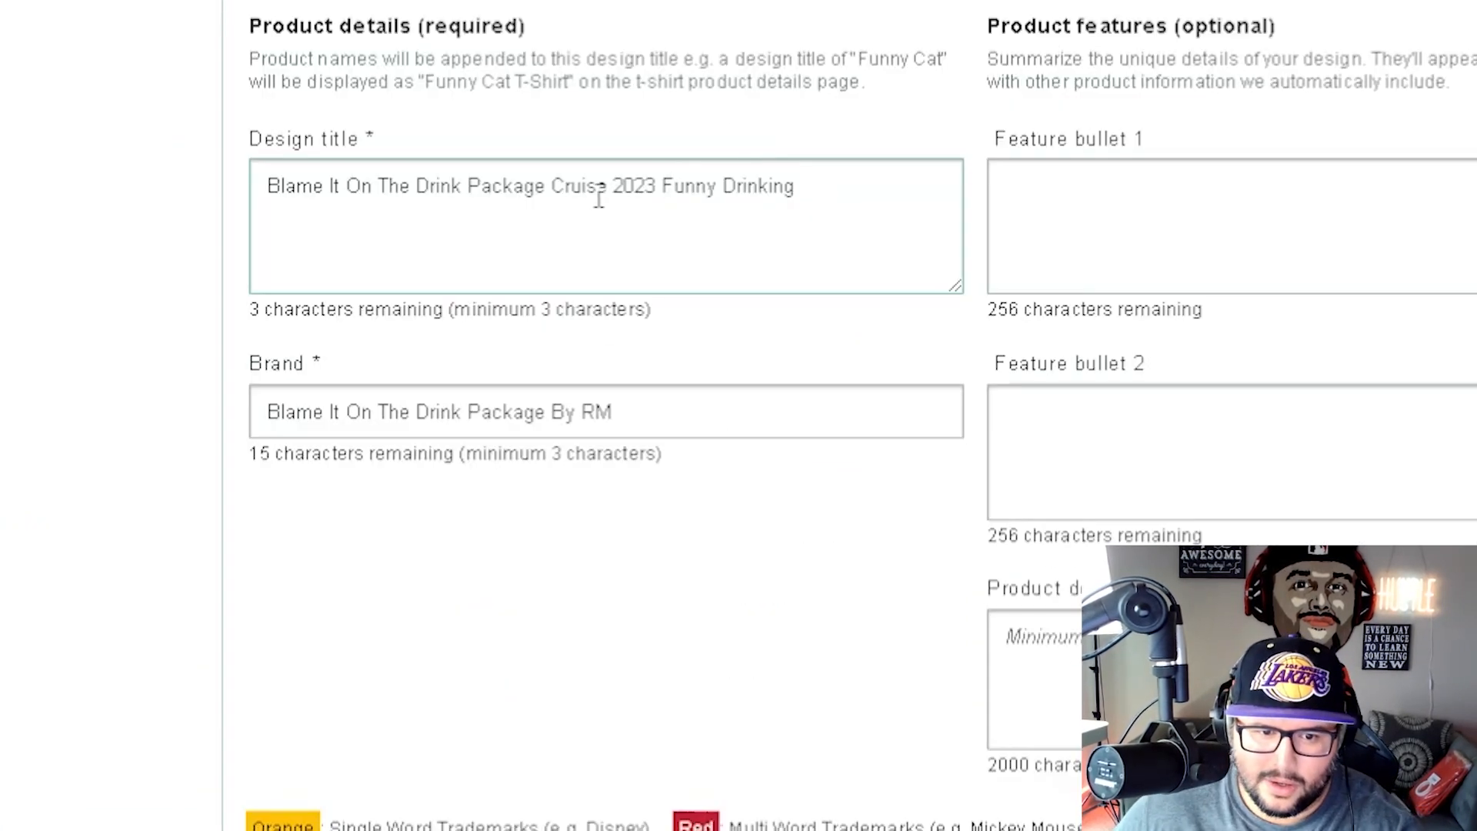
{"action": "type", "text": "Sh"}
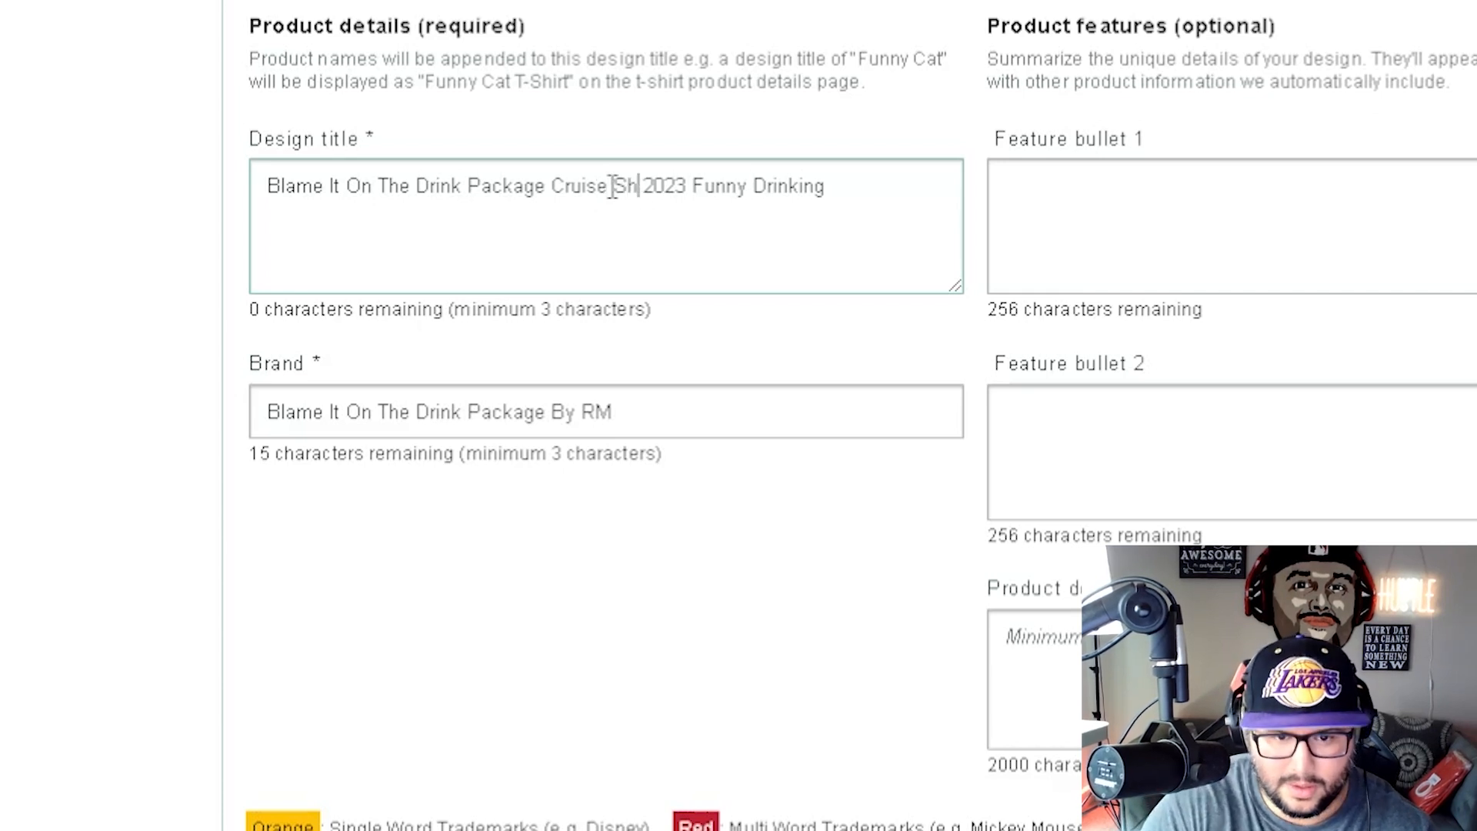
{"action": "key", "text": "Backspace"}
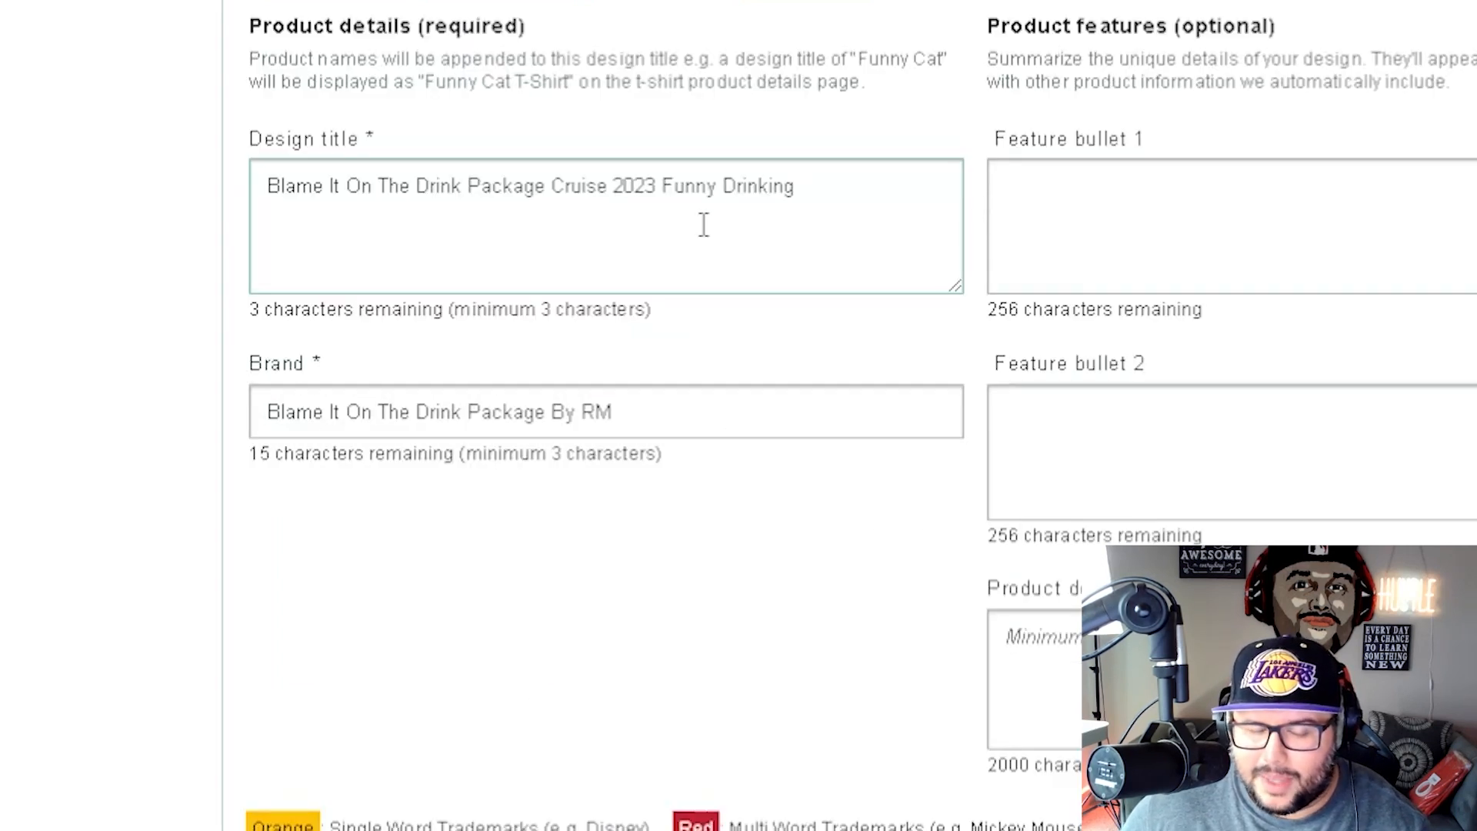
- Change the brand to '...Cruise Ship By RM' and select the design title text
{"action": "double_click", "coordinate": [579, 186]}
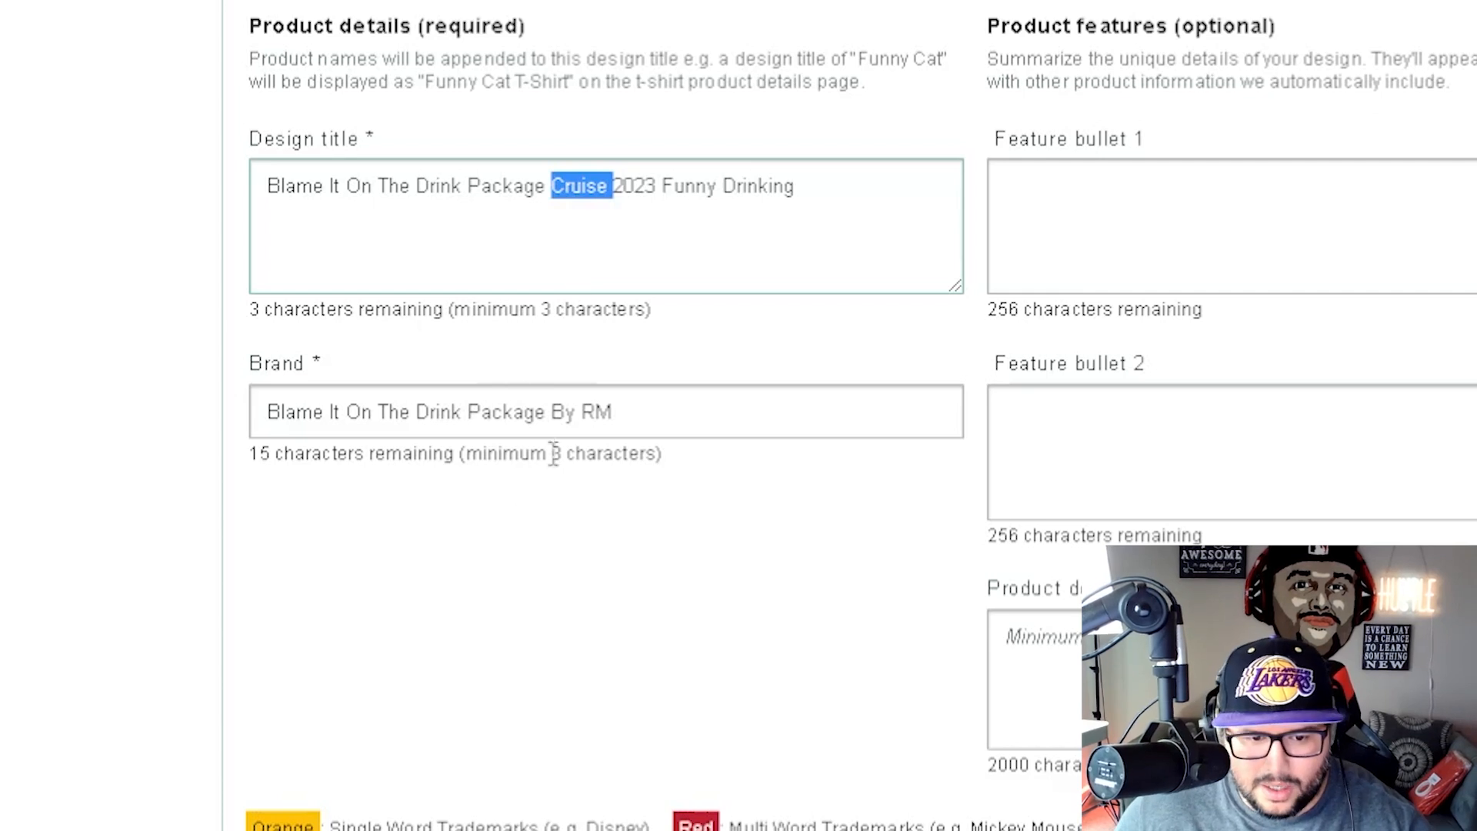
{"action": "type", "text": "Cruise"}
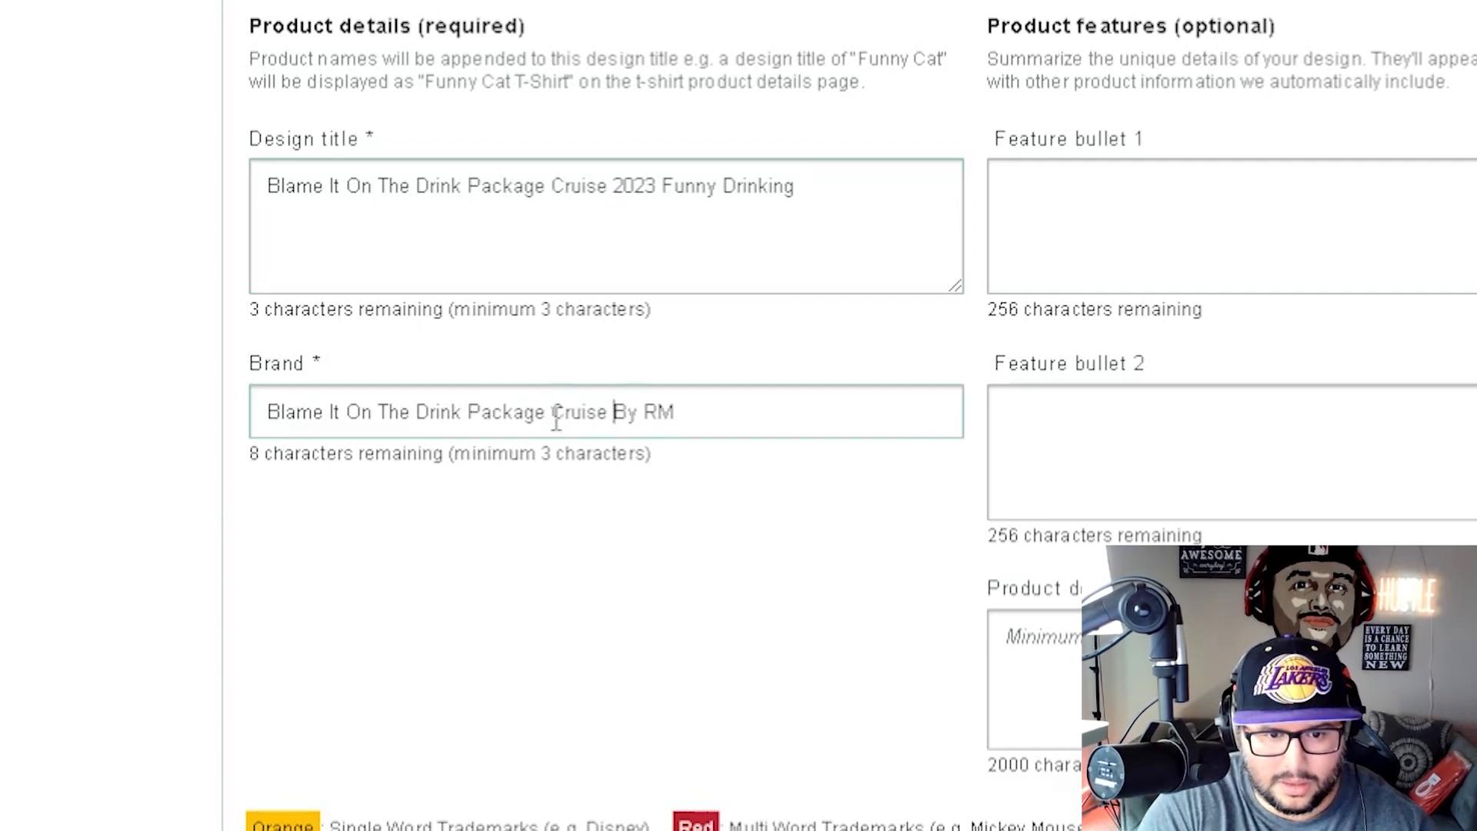
{"action": "type", "text": "Ship"}
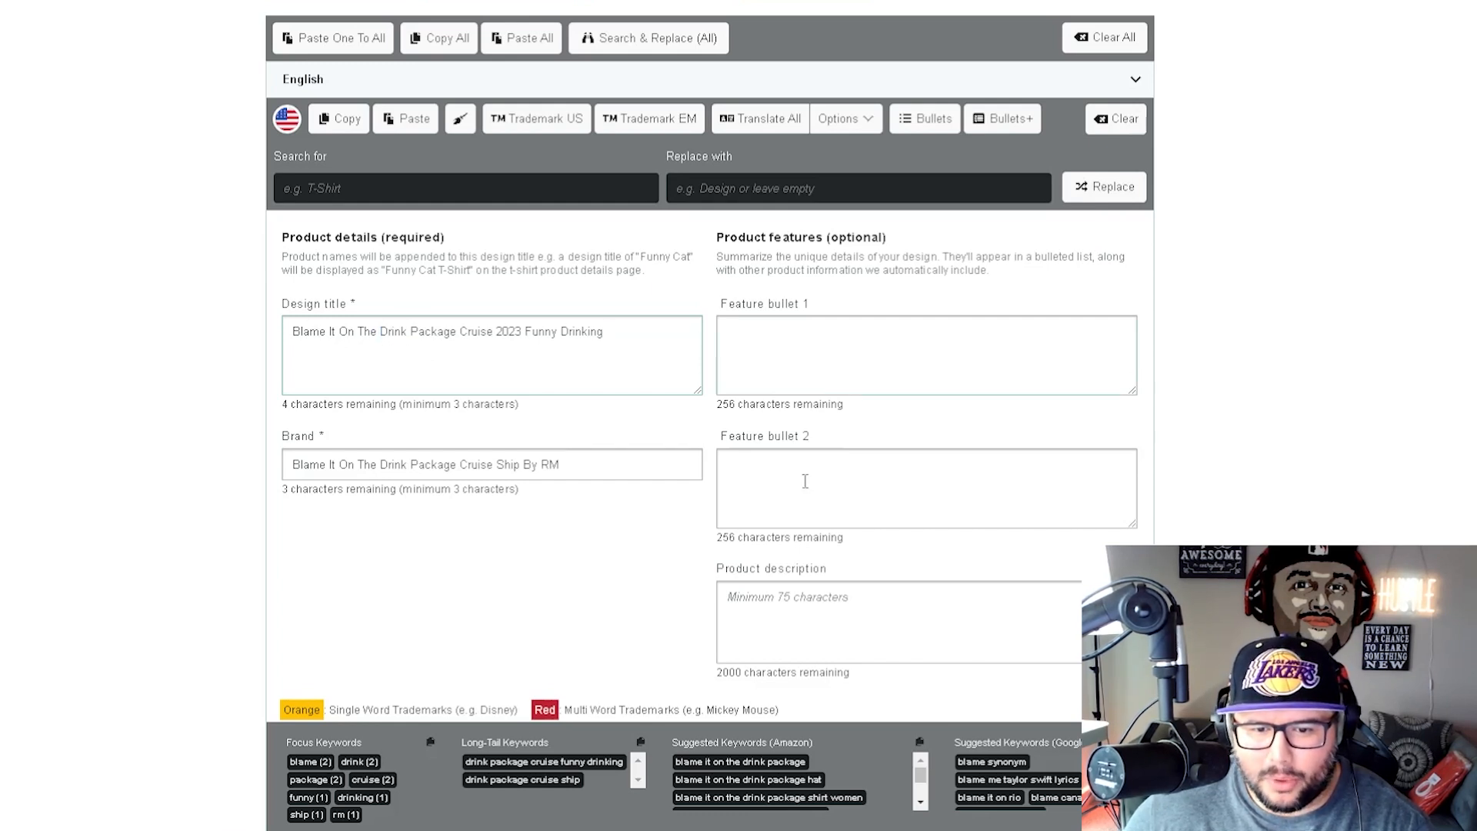
{"action": "mouse_move", "coordinate": [473, 594]}
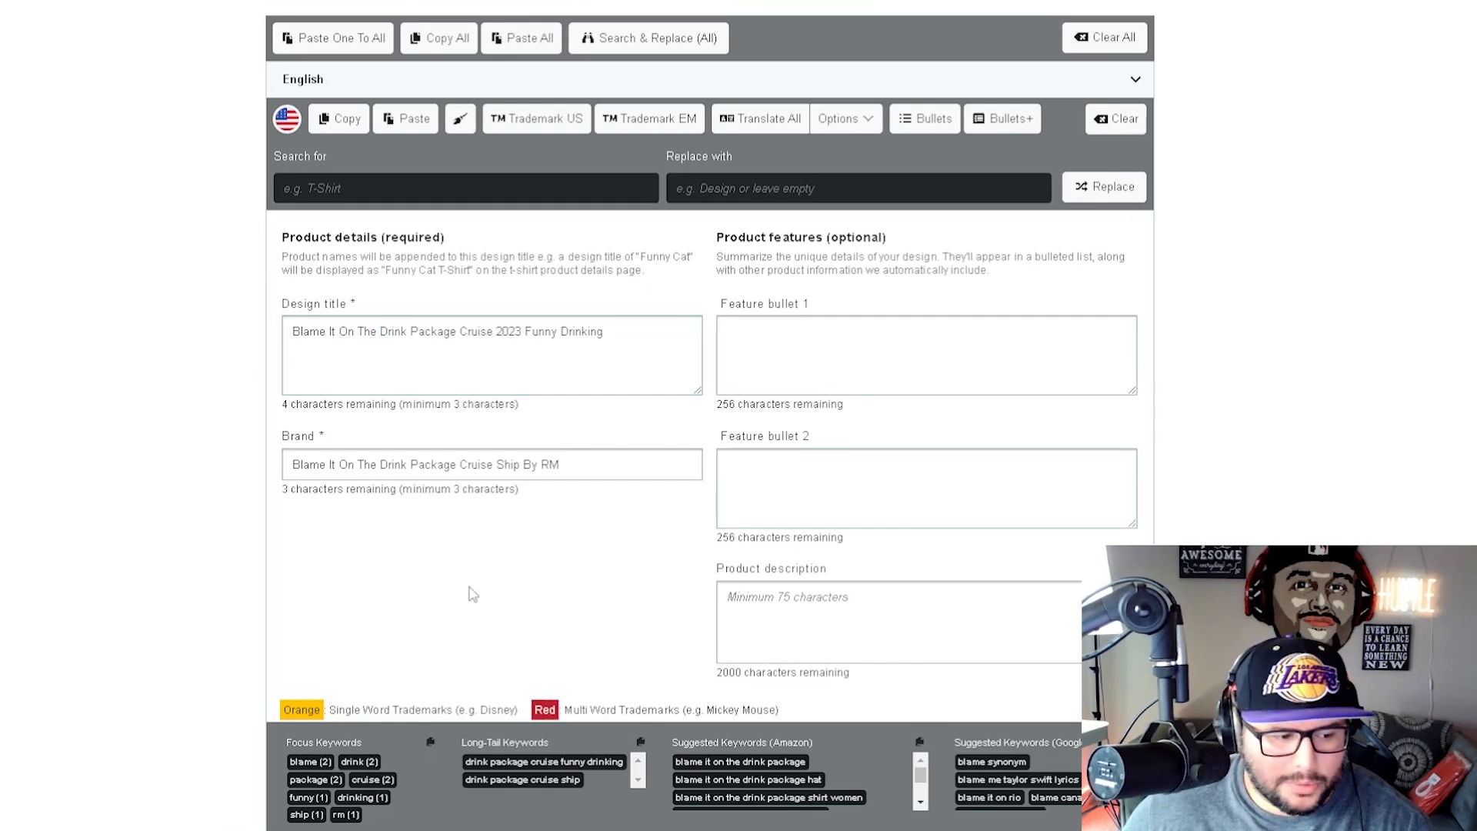
{"action": "double_click", "coordinate": [392, 331]}
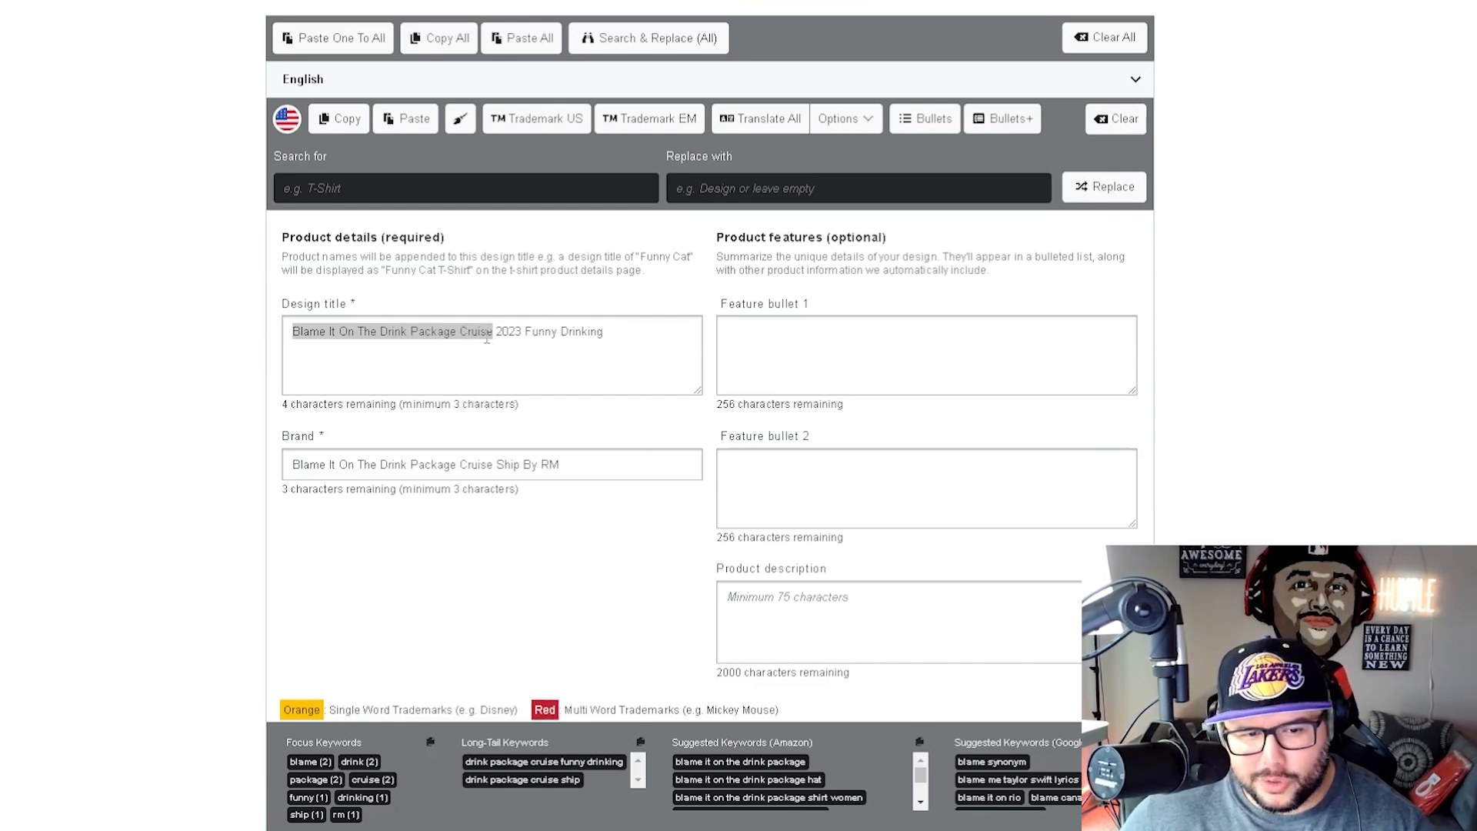
{"action": "double_click", "coordinate": [391, 331]}
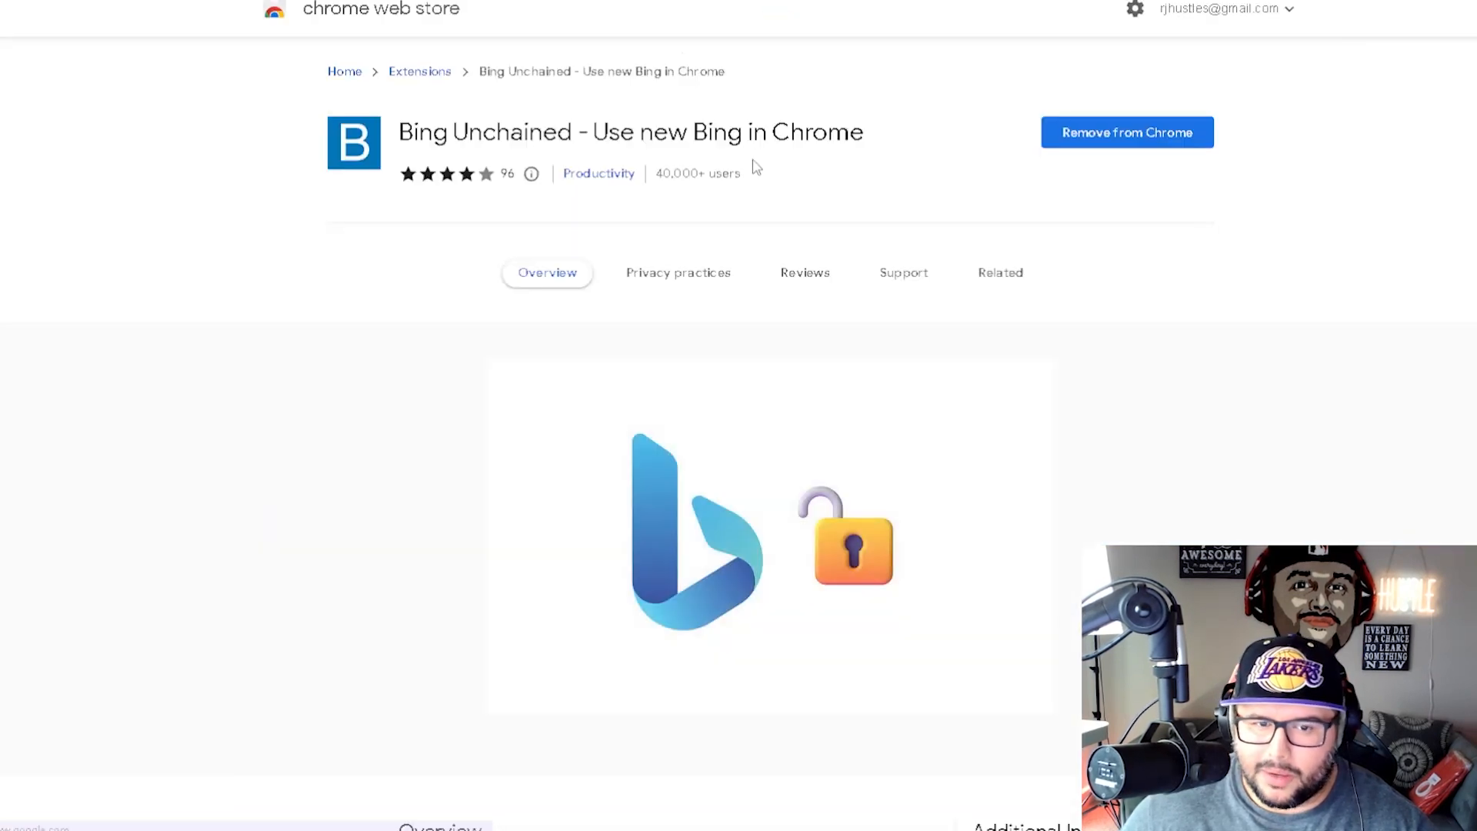
{"action": "mouse_move", "coordinate": [740, 127]}
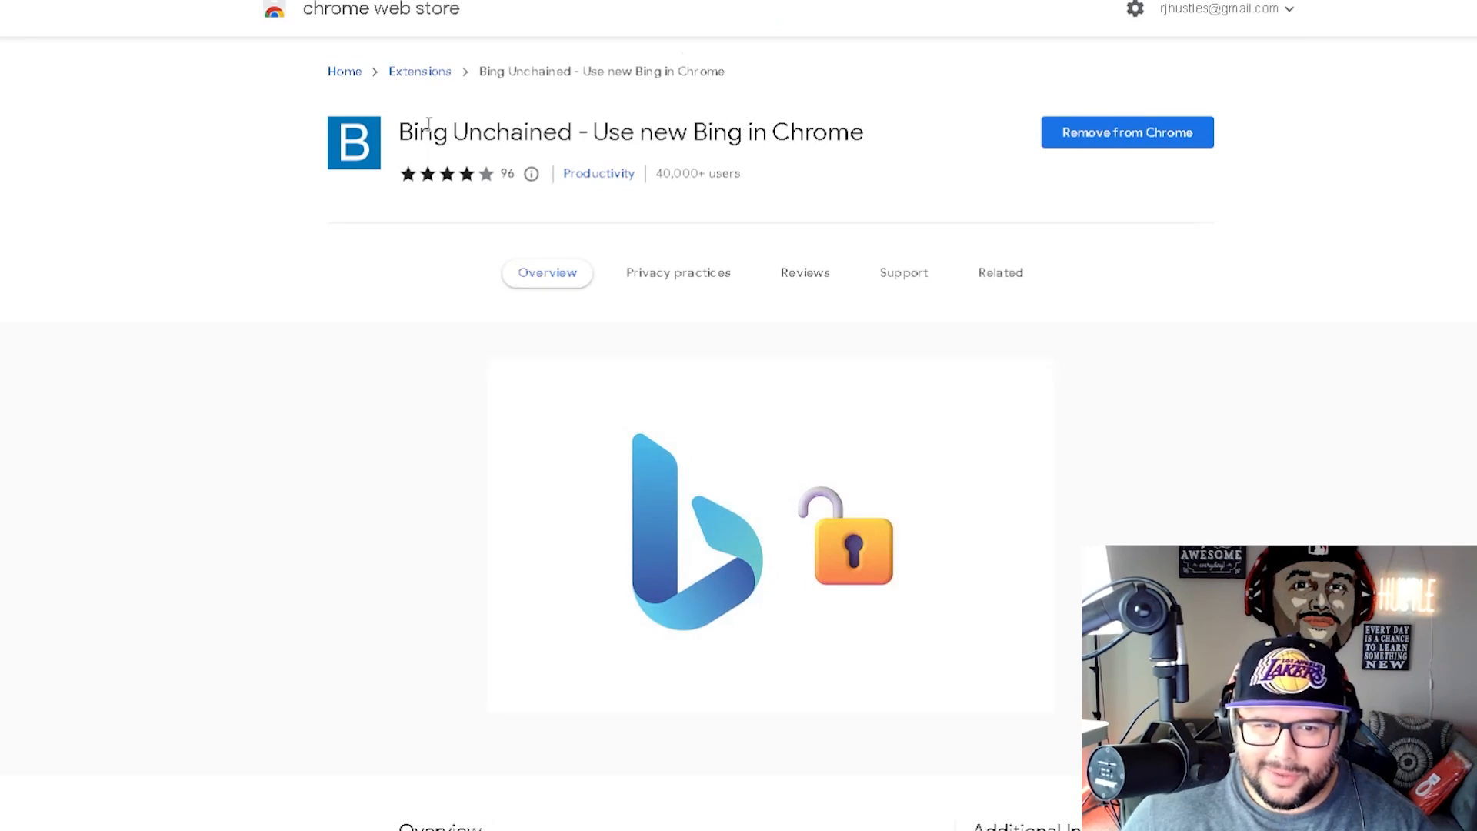
{"action": "mouse_move", "coordinate": [694, 111]}
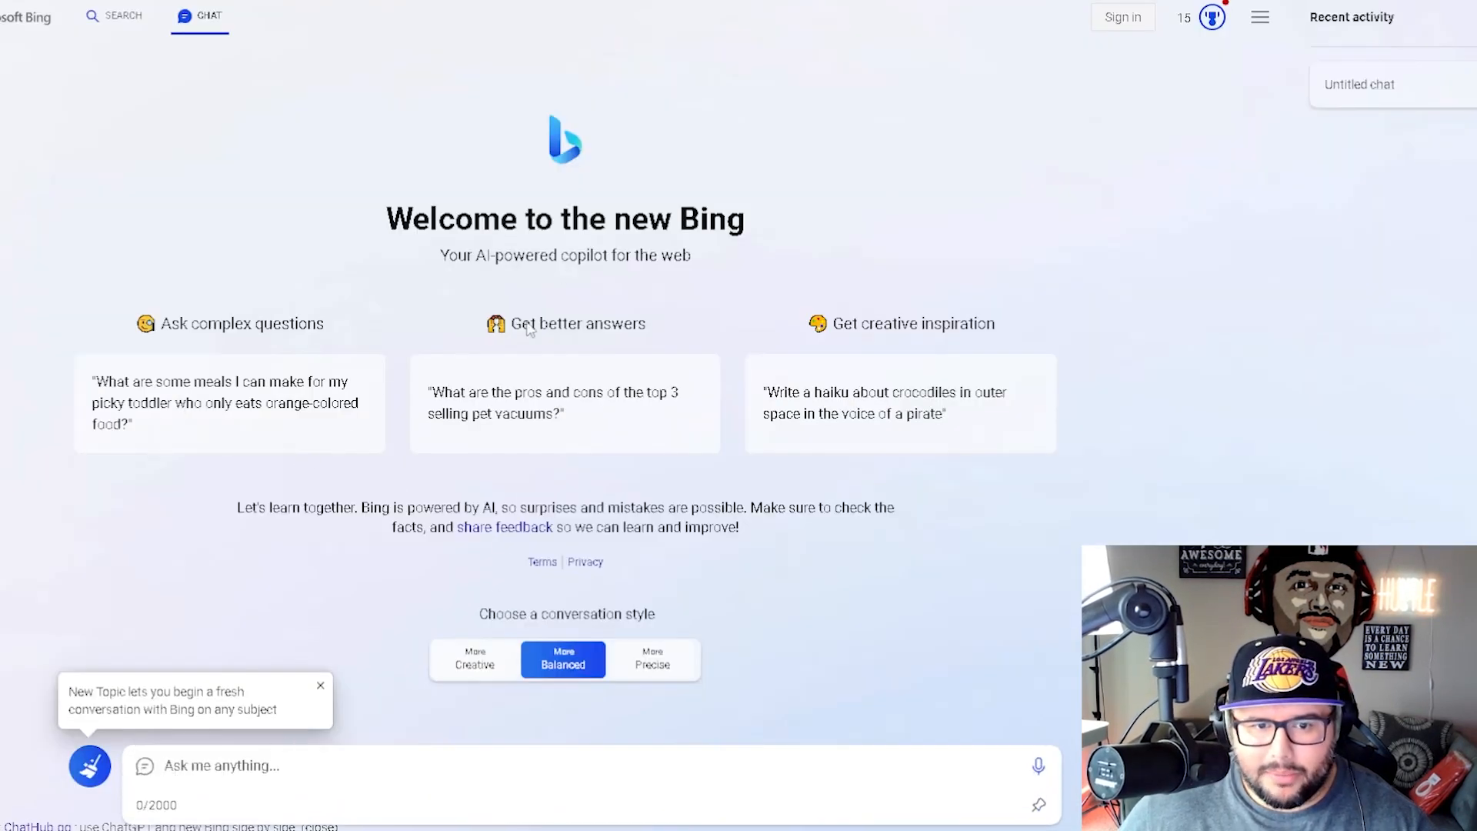
- Ask Bing for a product description for 'Blame It On The Drink Package Cruise', then start a new topic
{"action": "type", "text": "wei"}
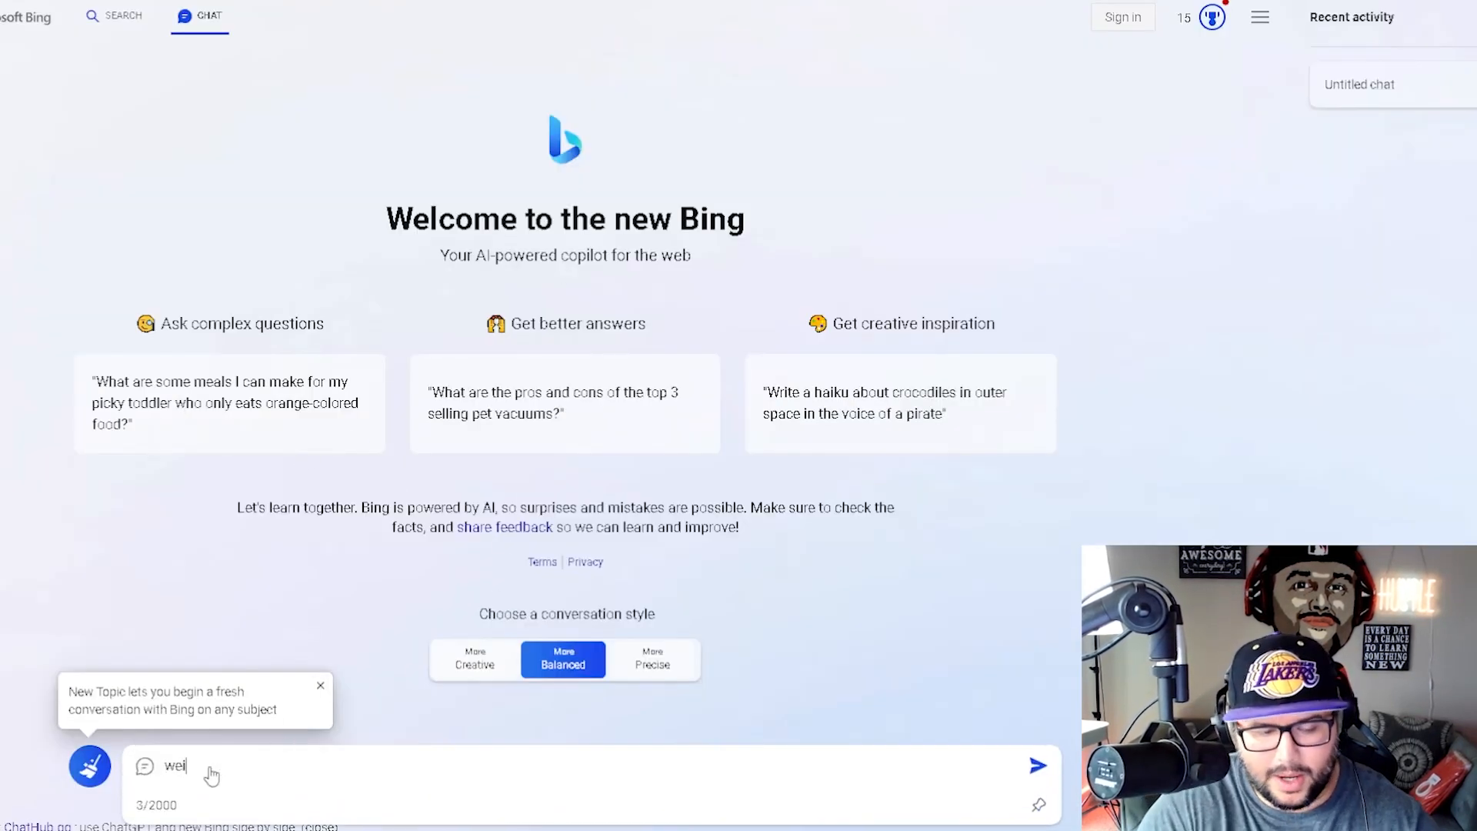
{"action": "type", "text": "rite me a"}
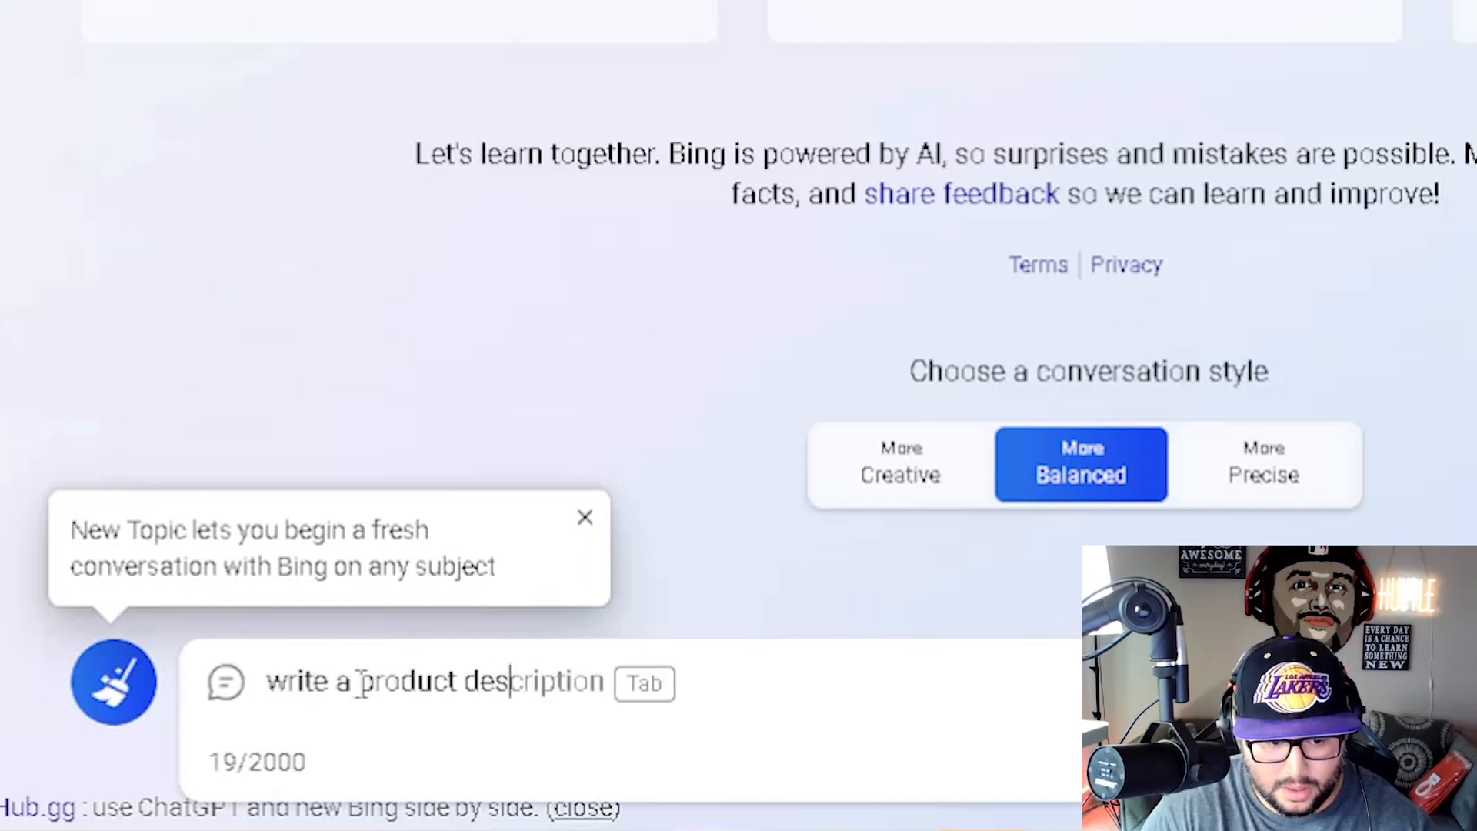
{"action": "type", "text": "for this product"}
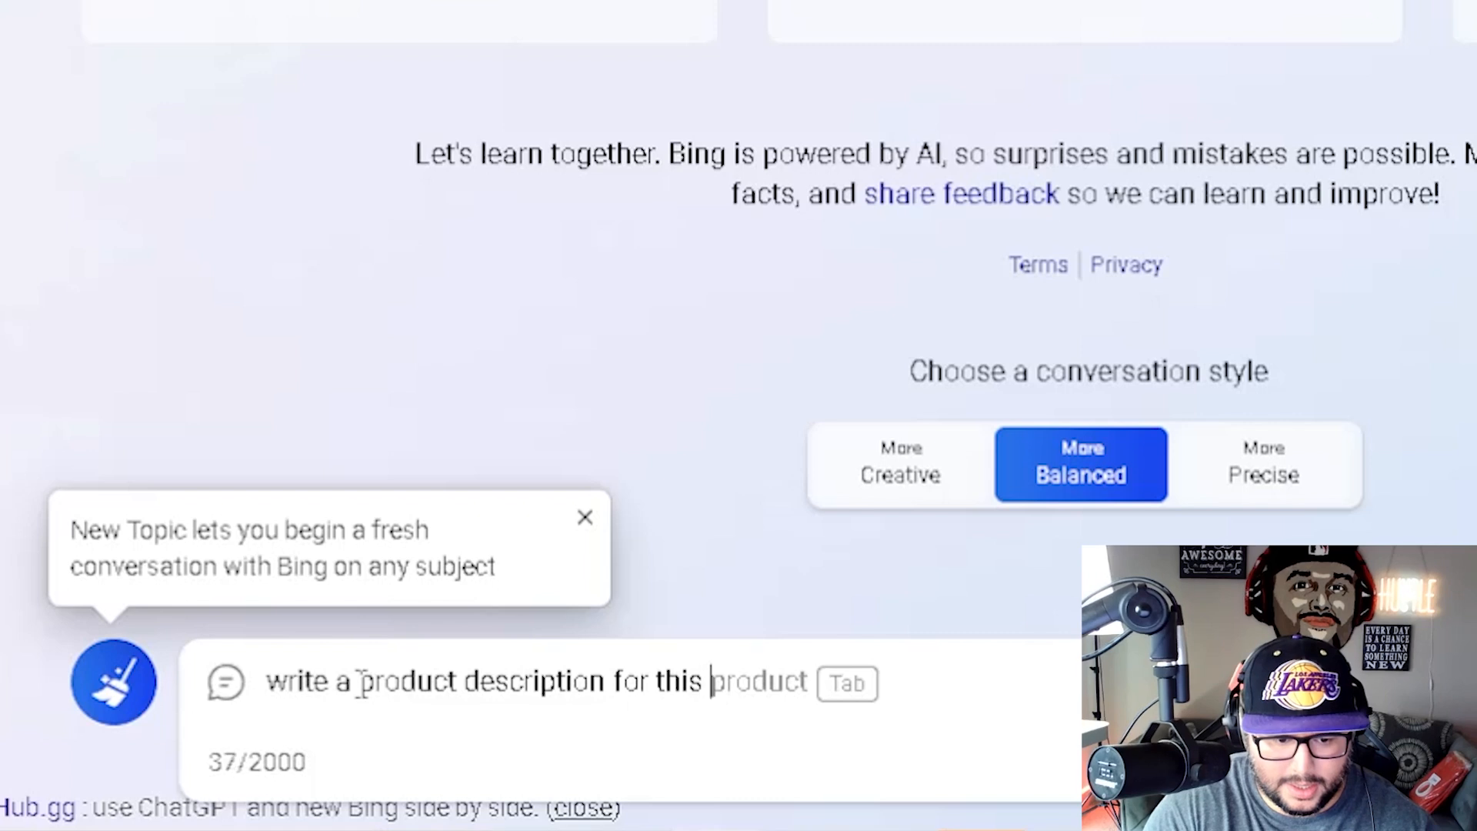
{"action": "type", "text": "design"}
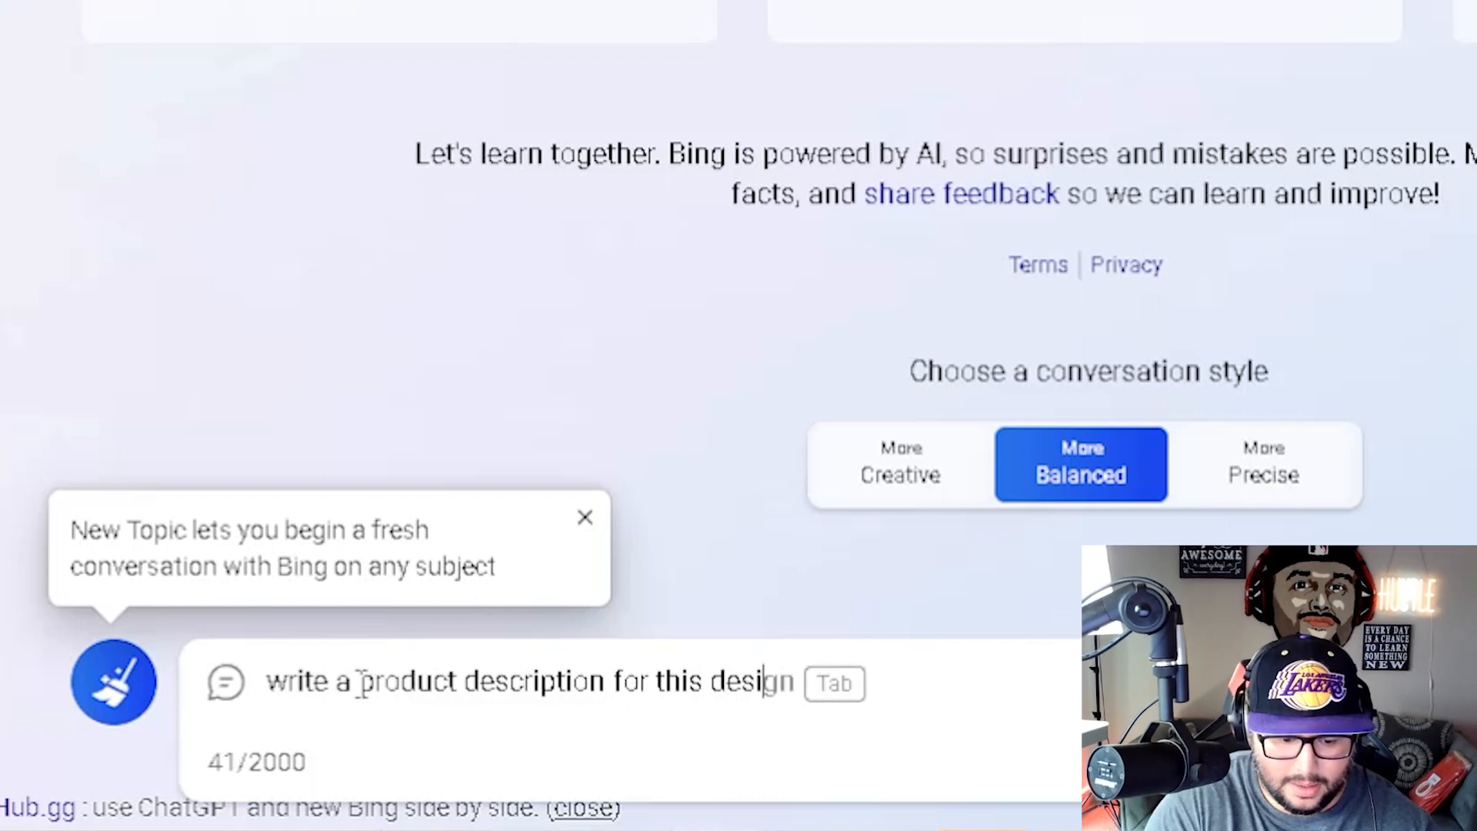
{"action": "type", "text": "on"}
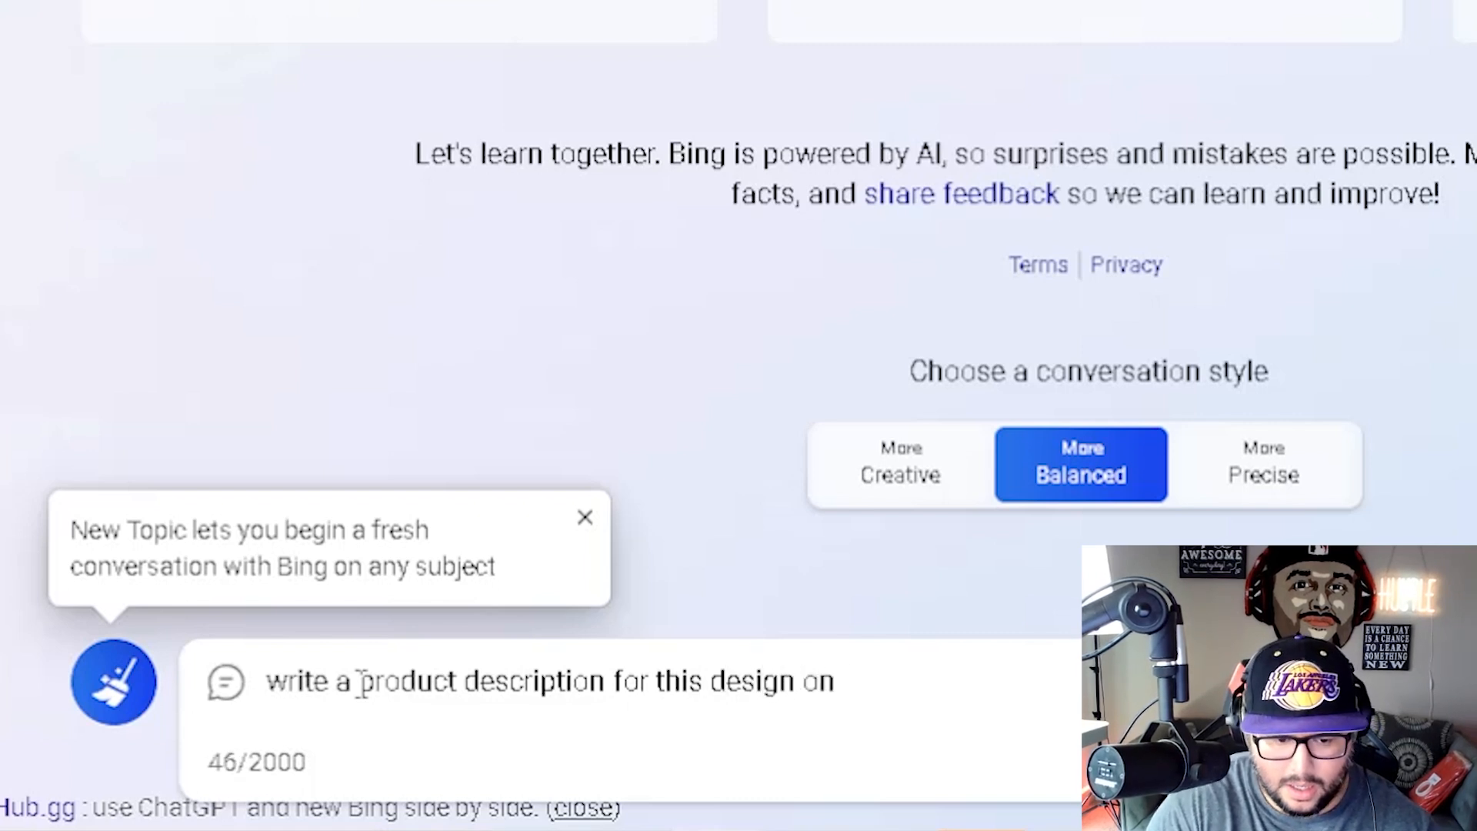
{"action": "type", "text": ": Blame It On The Drink Package Cruise"}
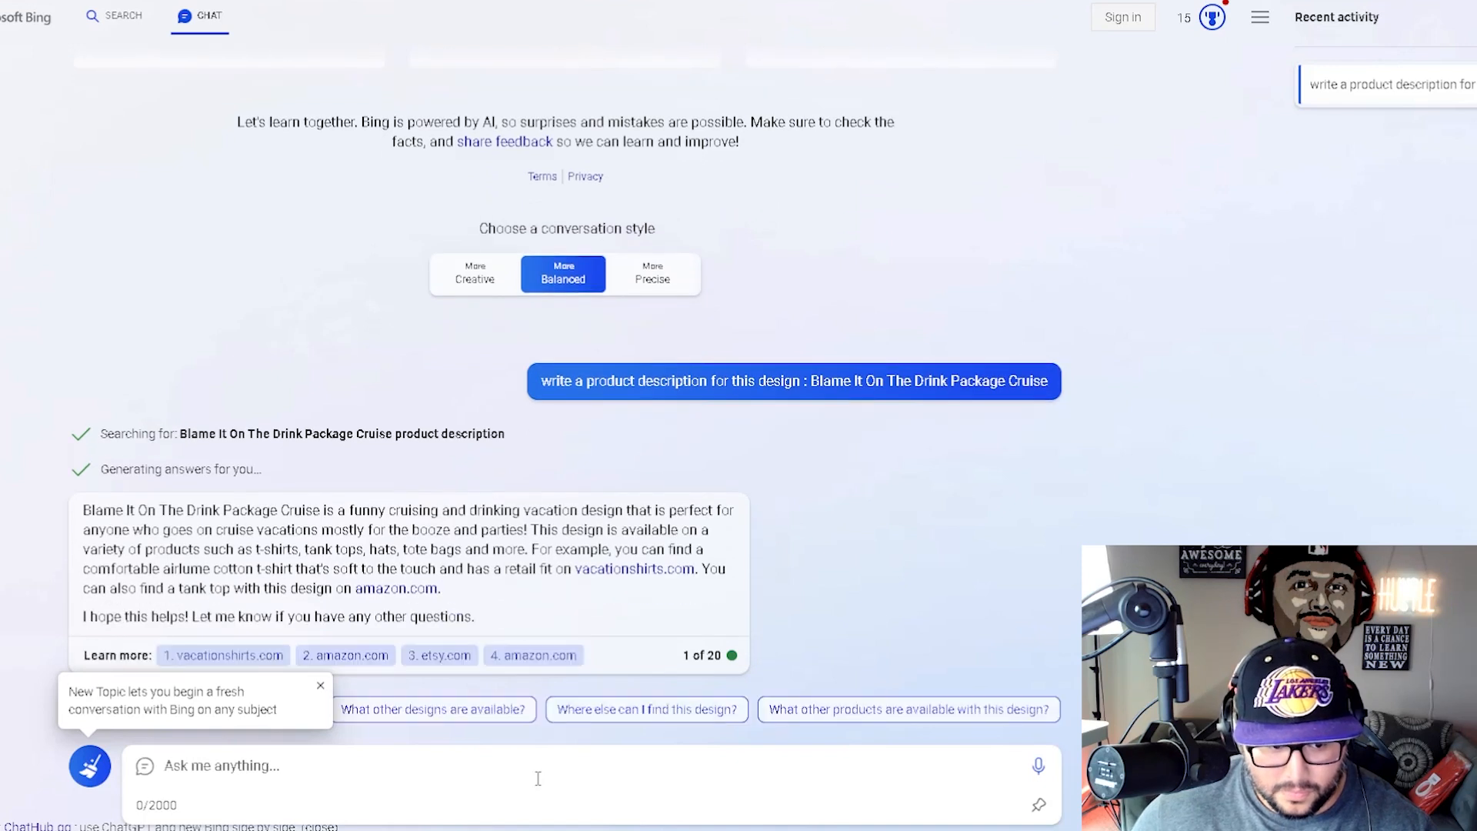
{"action": "mouse_move", "coordinate": [600, 577]}
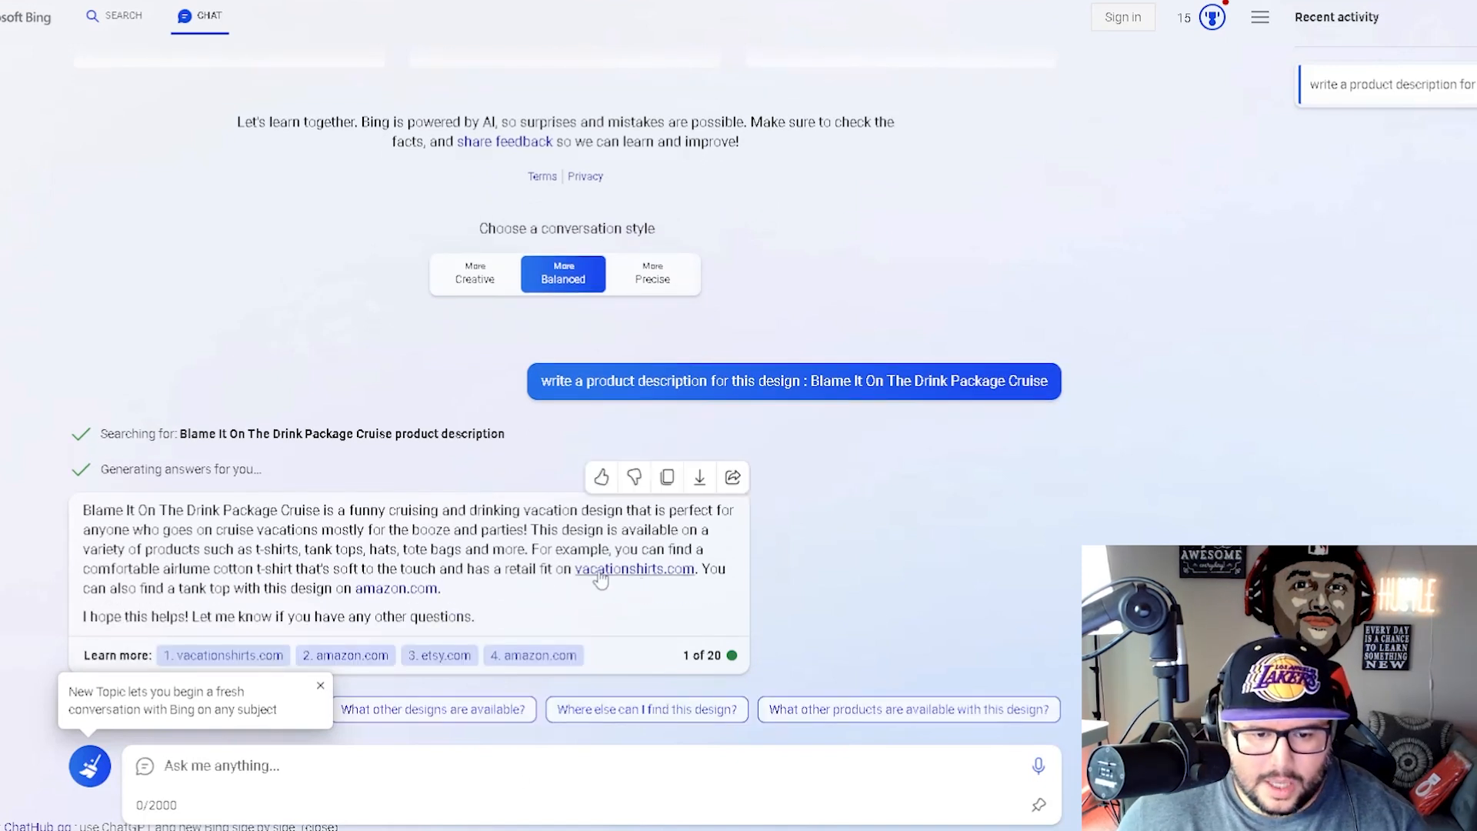
{"action": "mouse_move", "coordinate": [395, 588]}
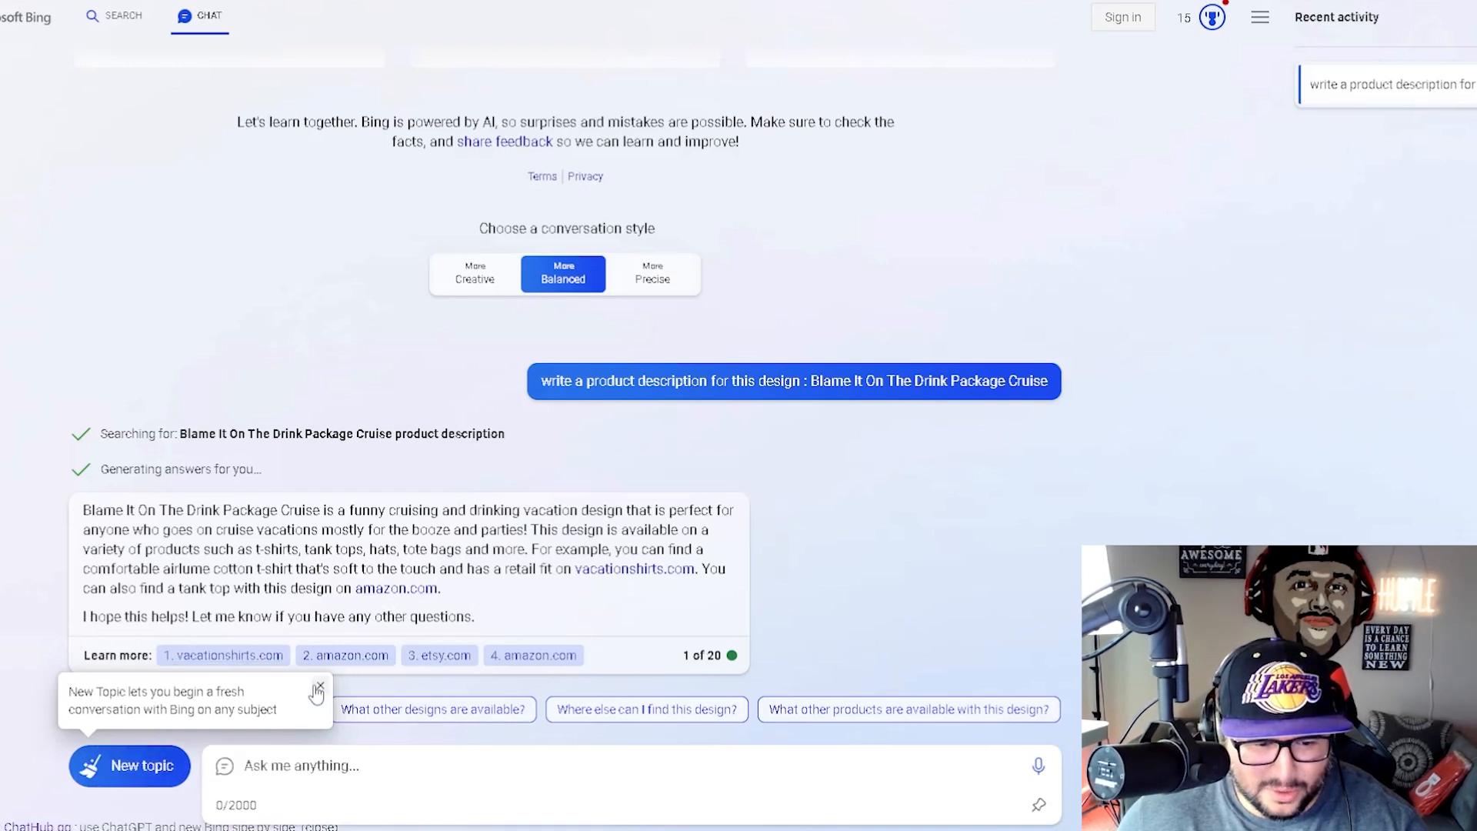
{"action": "mouse_move", "coordinate": [221, 656]}
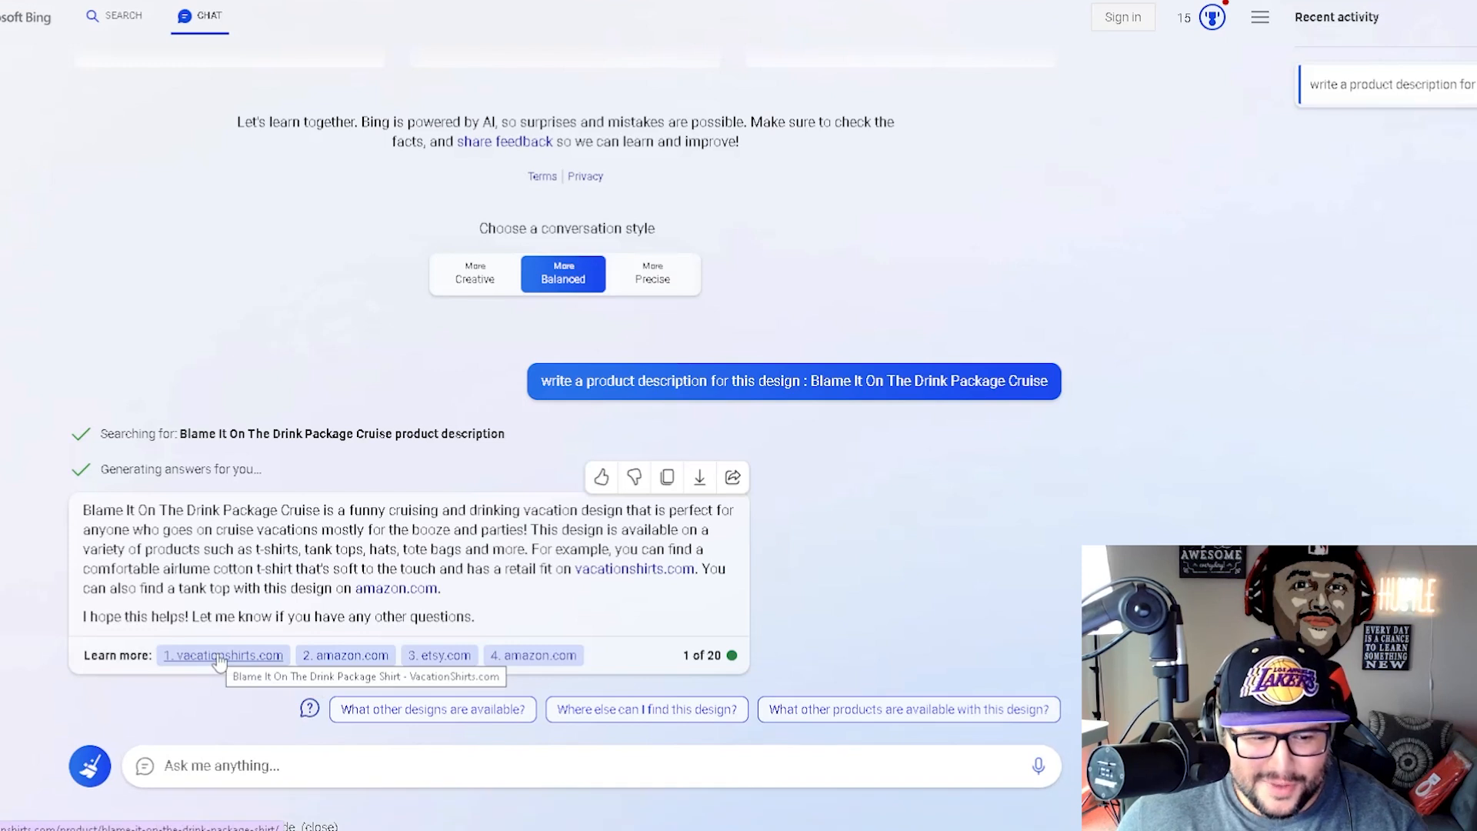
{"action": "left_click", "coordinate": [221, 656]}
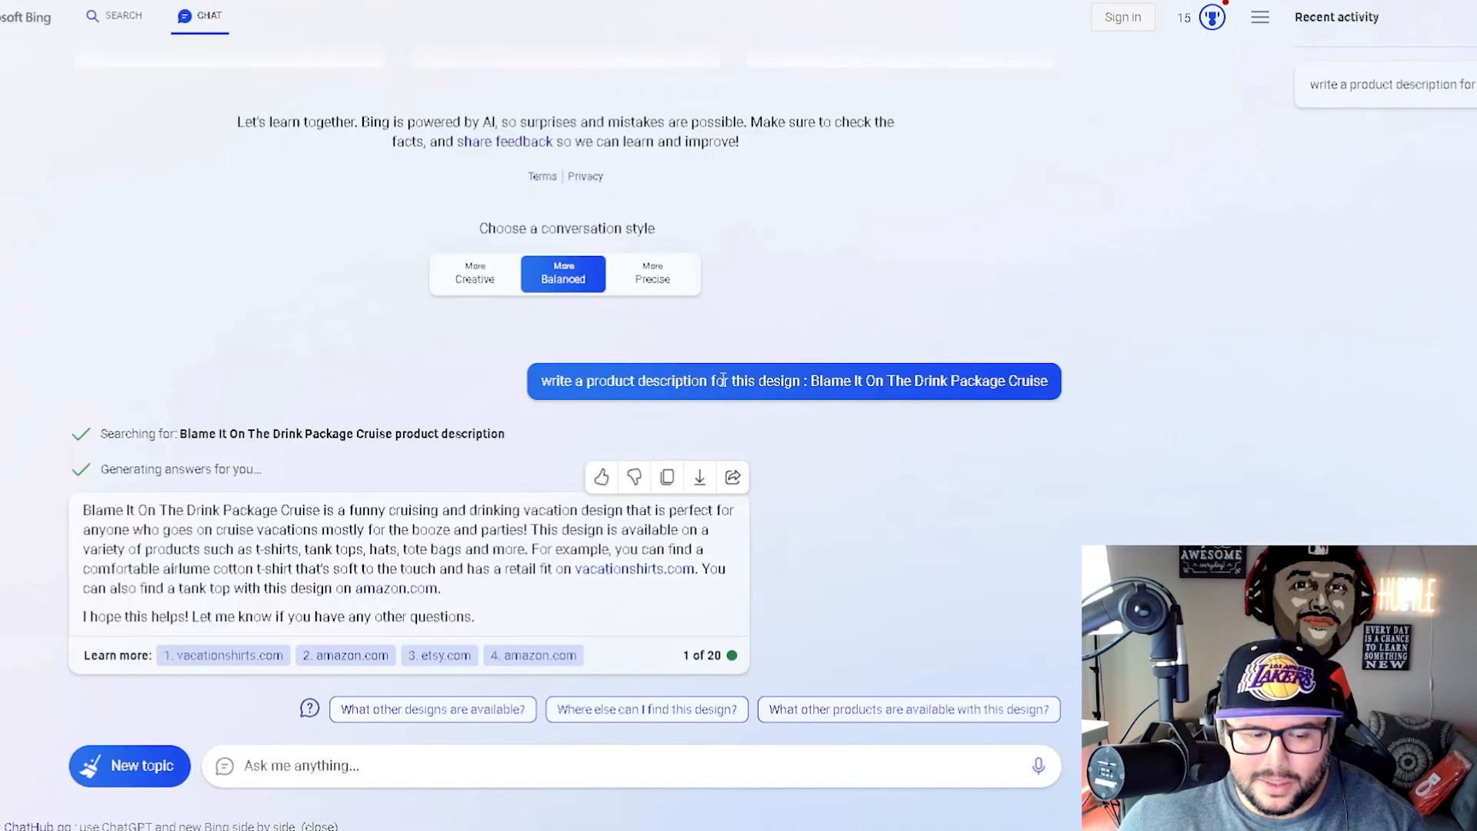
{"action": "left_click", "coordinate": [129, 765]}
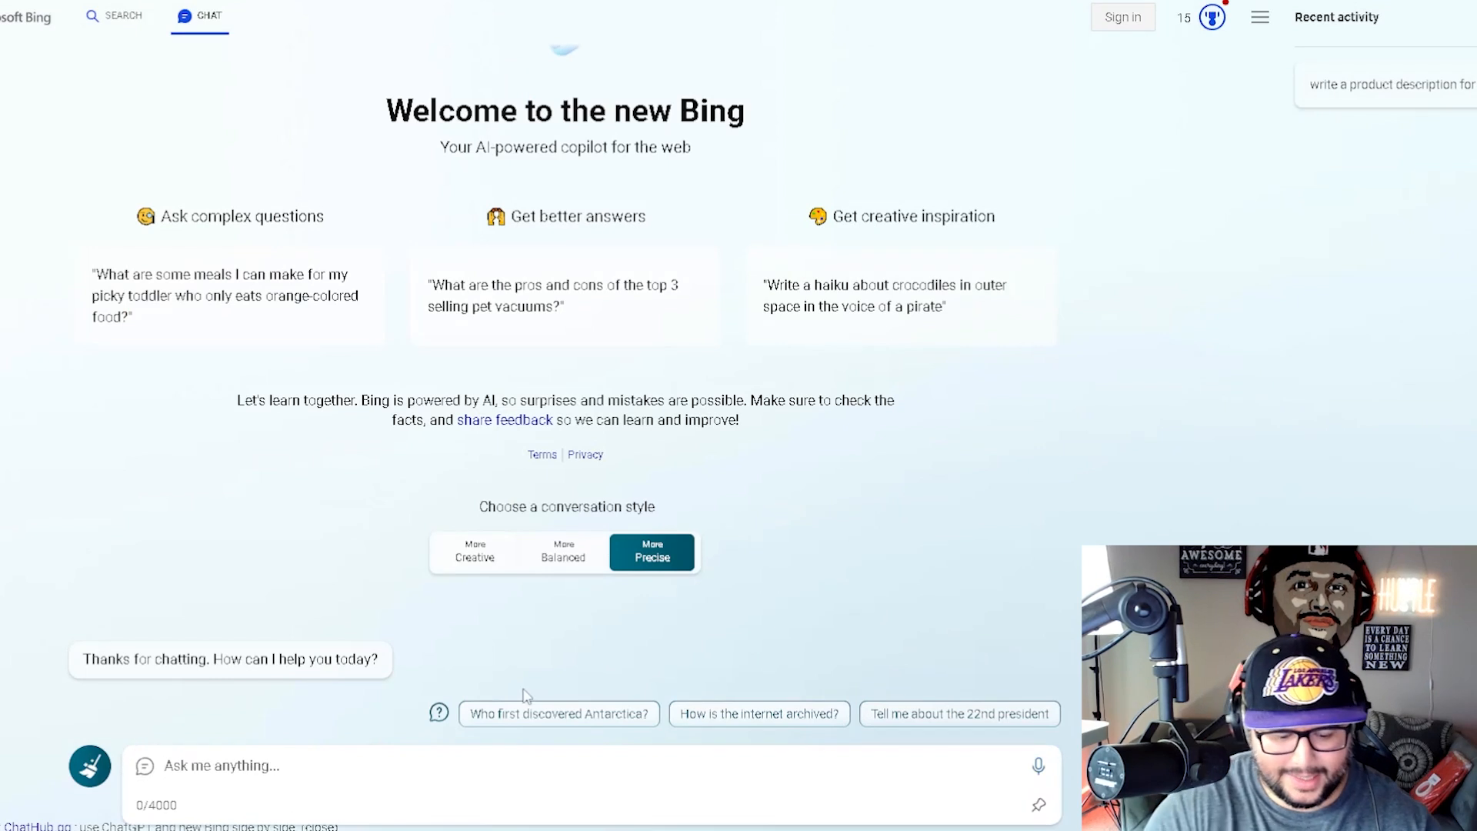
- Ask Bing to write 4 sentences for the product description in plain language
{"action": "type", "text": "write me a"}
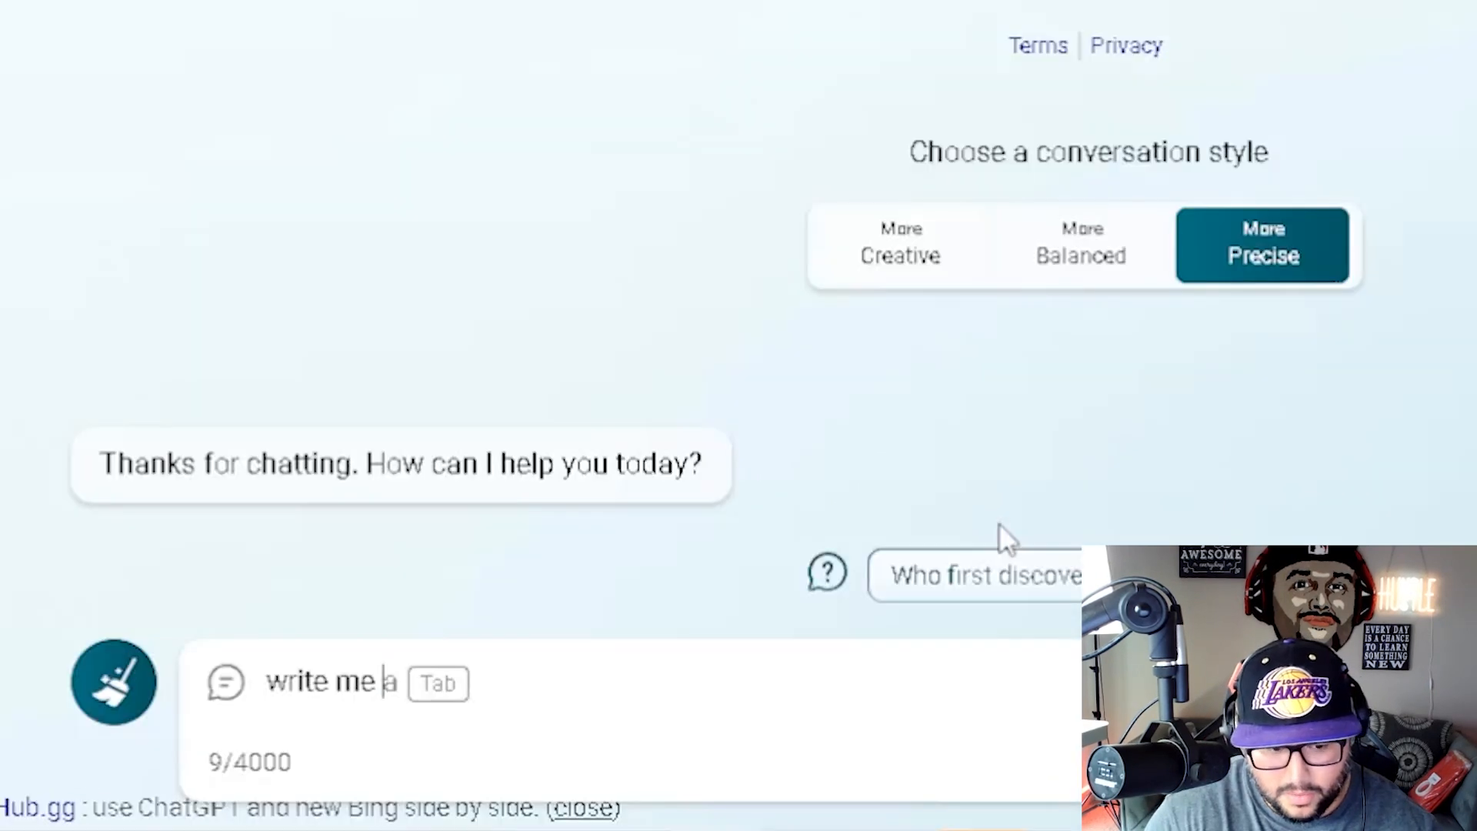
{"action": "type", "text": "4 sentences"}
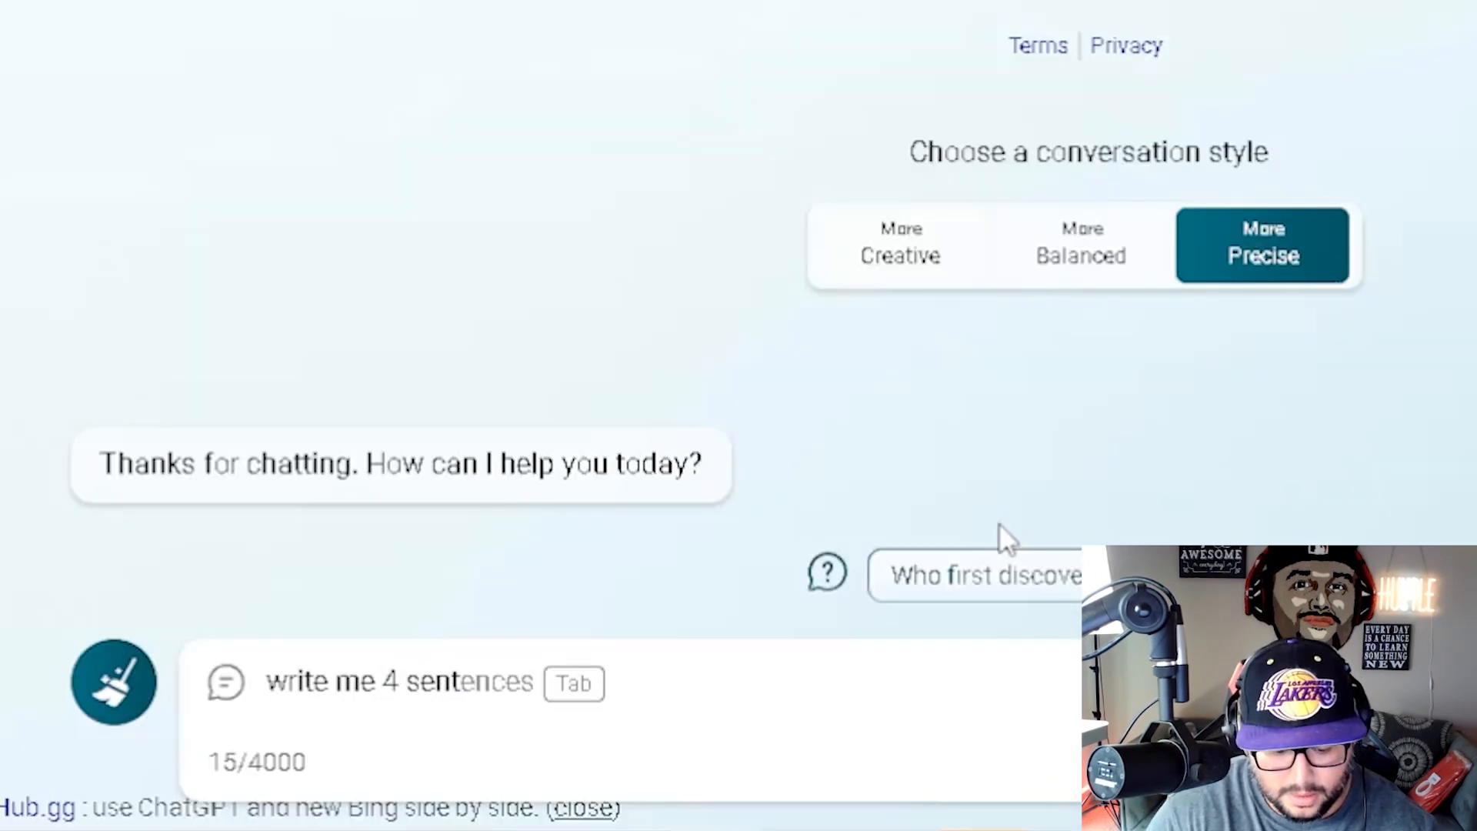
{"action": "type", "text": "for my prod"}
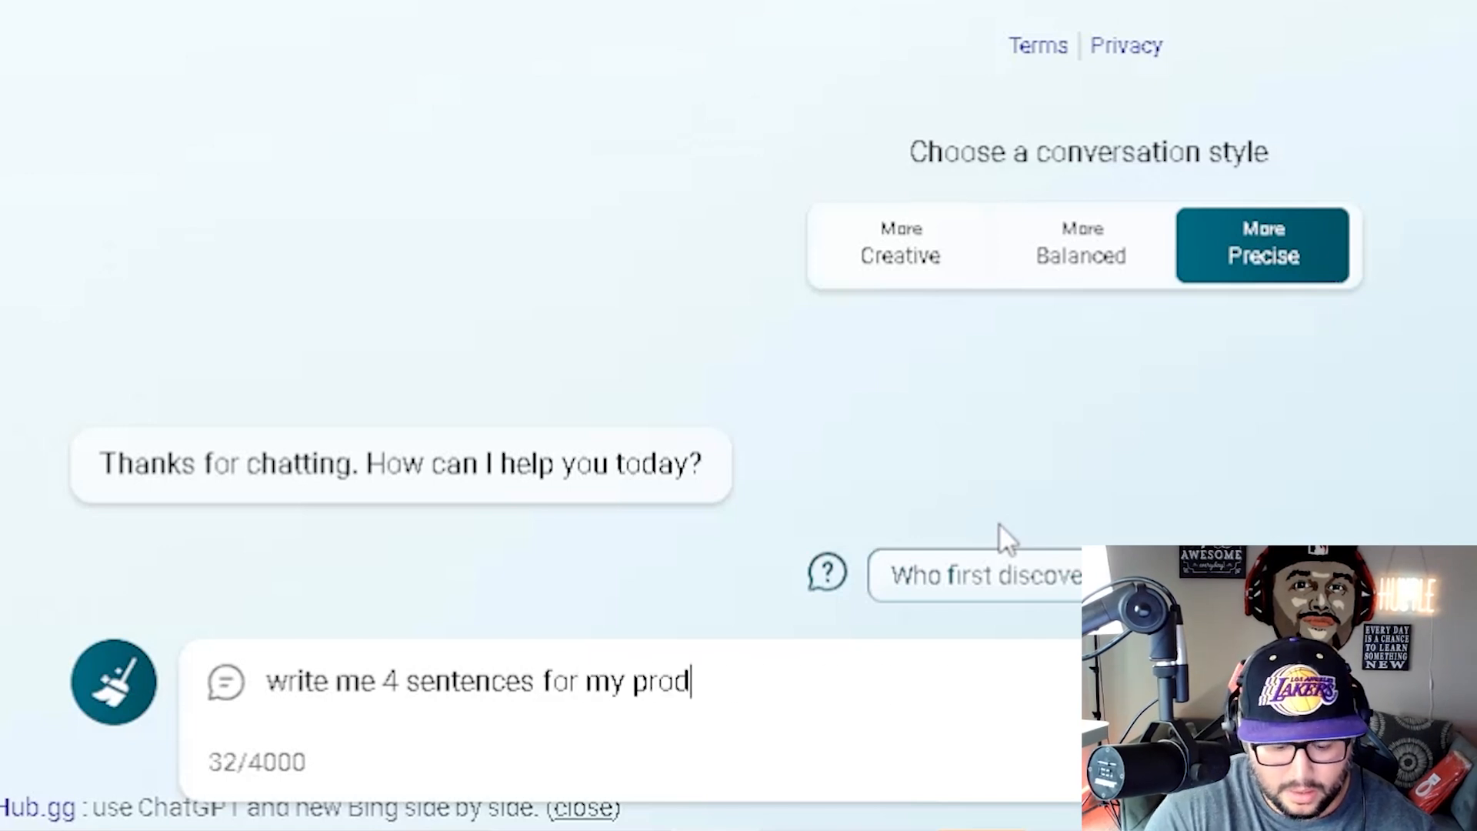
{"action": "type", "text": "uct description in"}
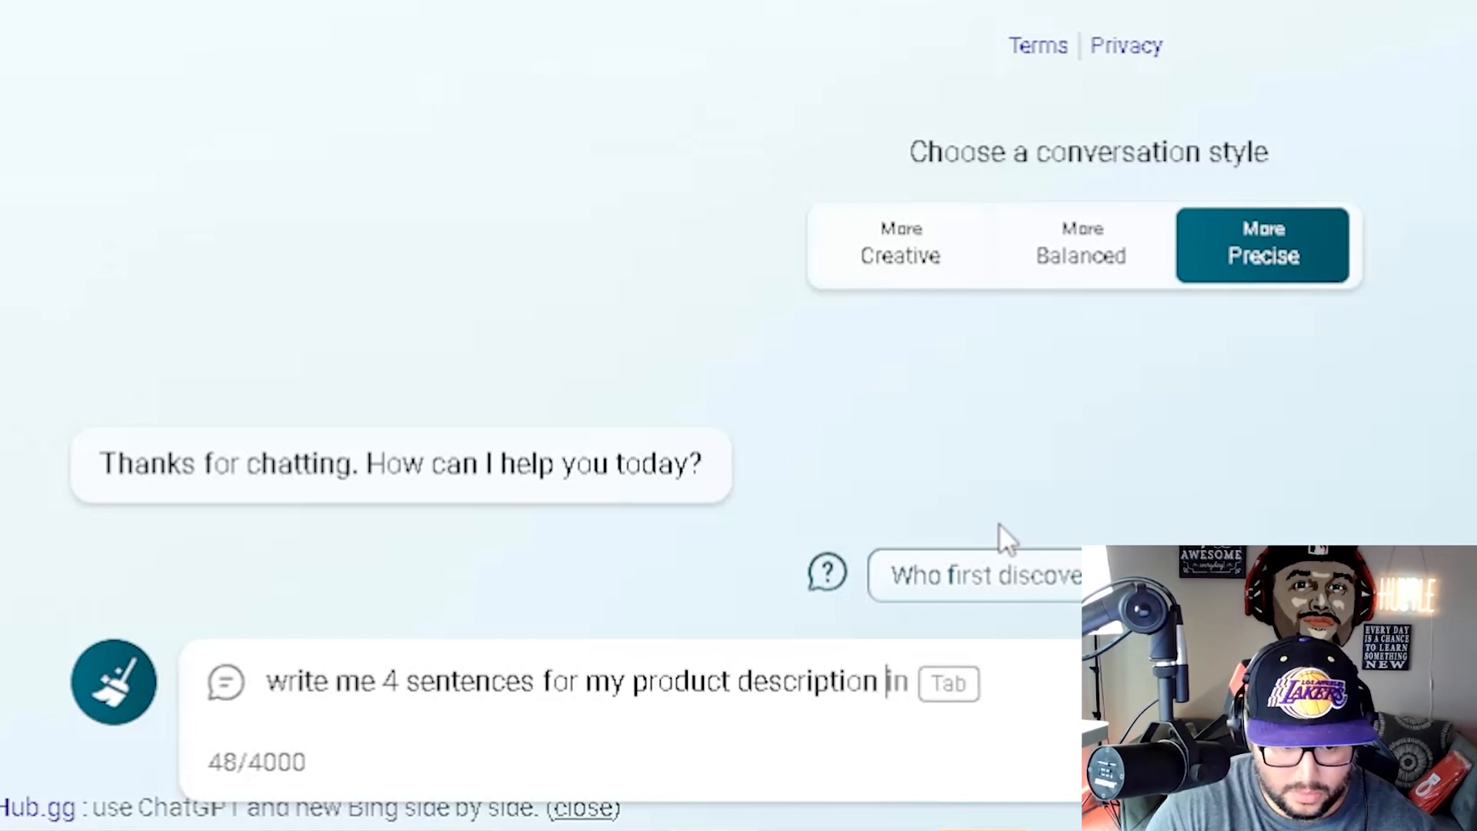
{"action": "type", "text": "Language"}
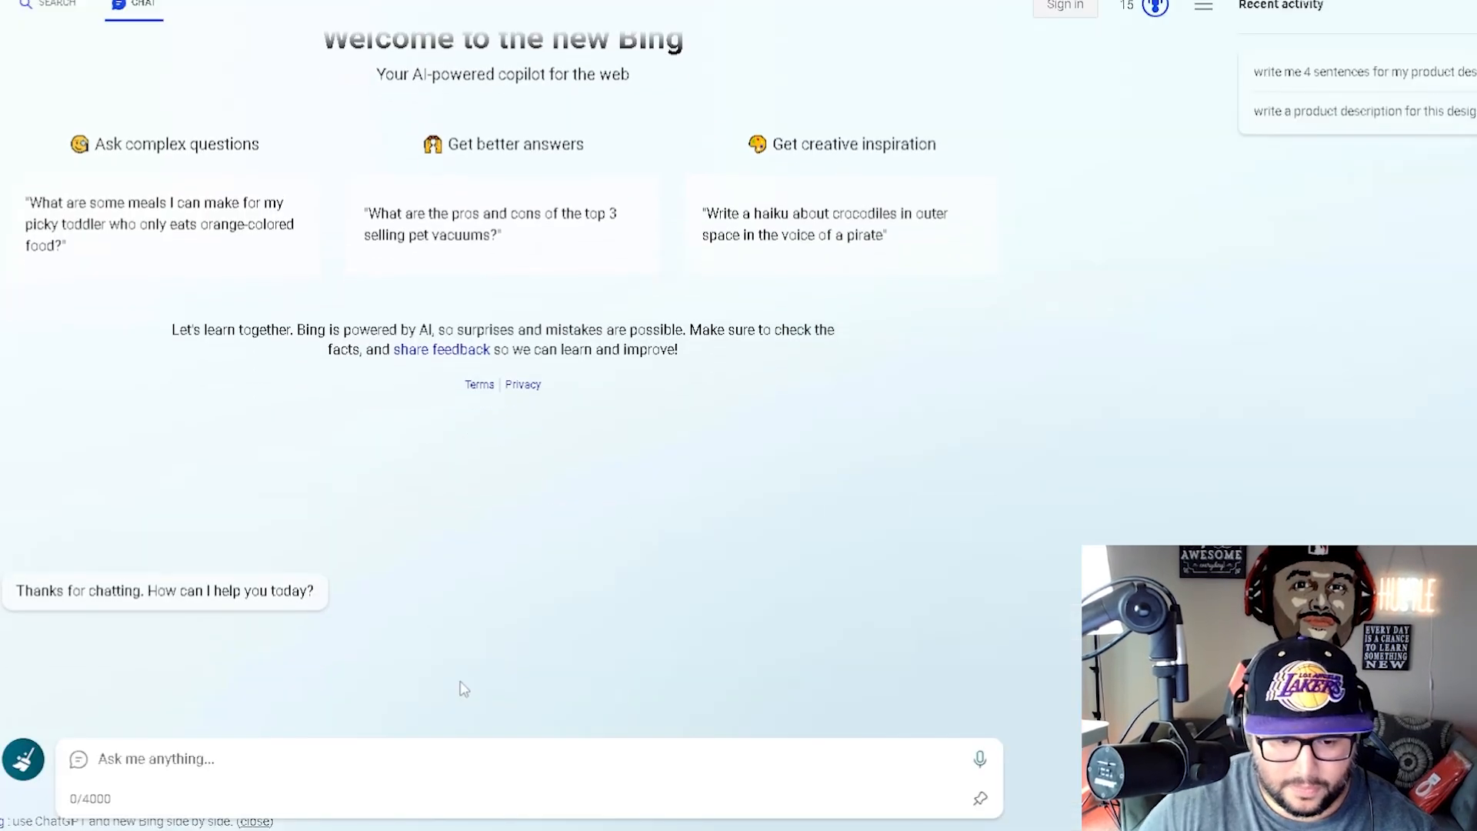
{"action": "left_click", "coordinate": [1362, 72]}
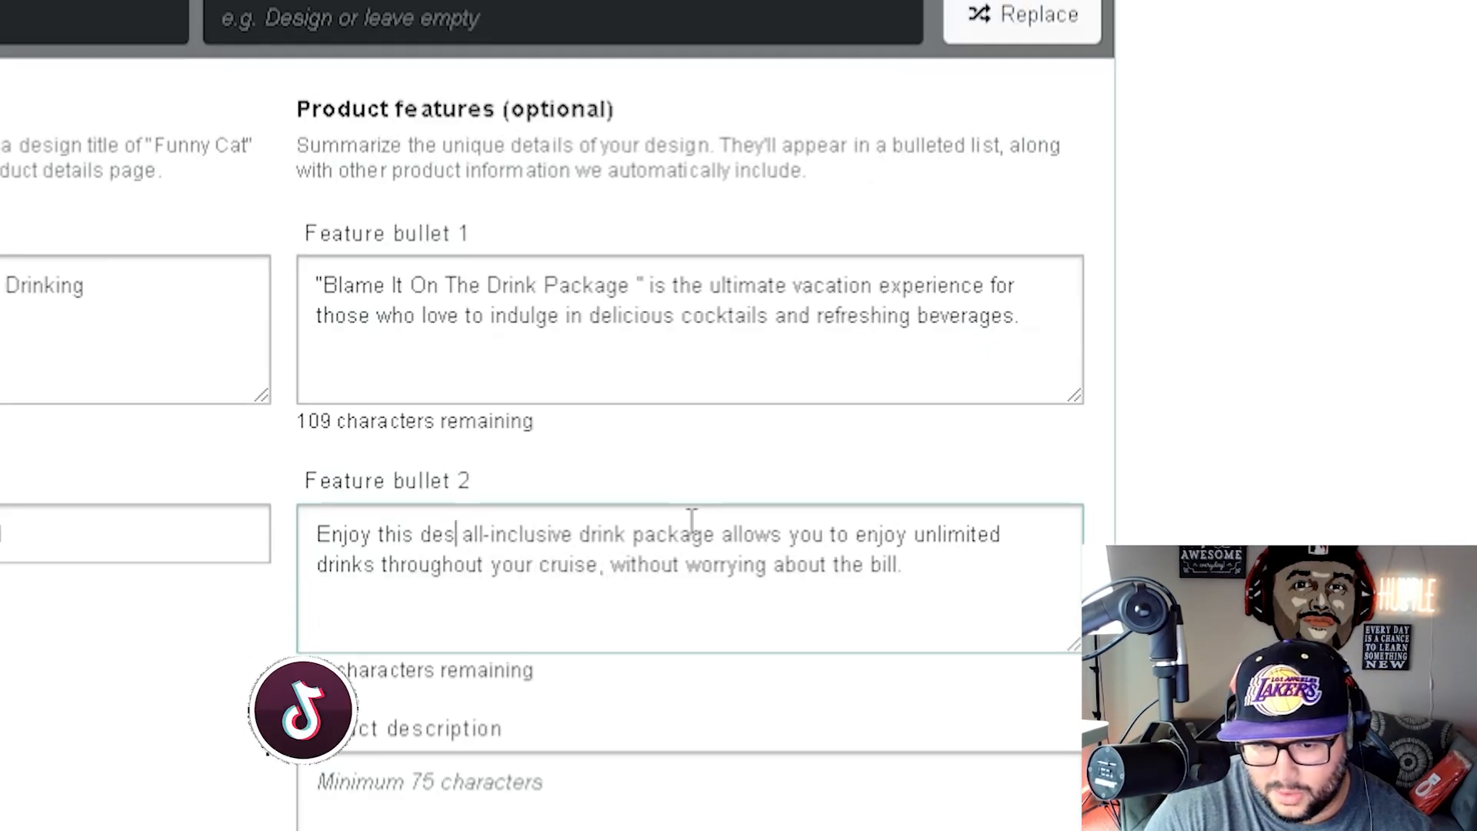
- Make feature bullet 2 read 'Enjoy this with your all-inclusive drink package'
{"action": "type", "text": "with"}
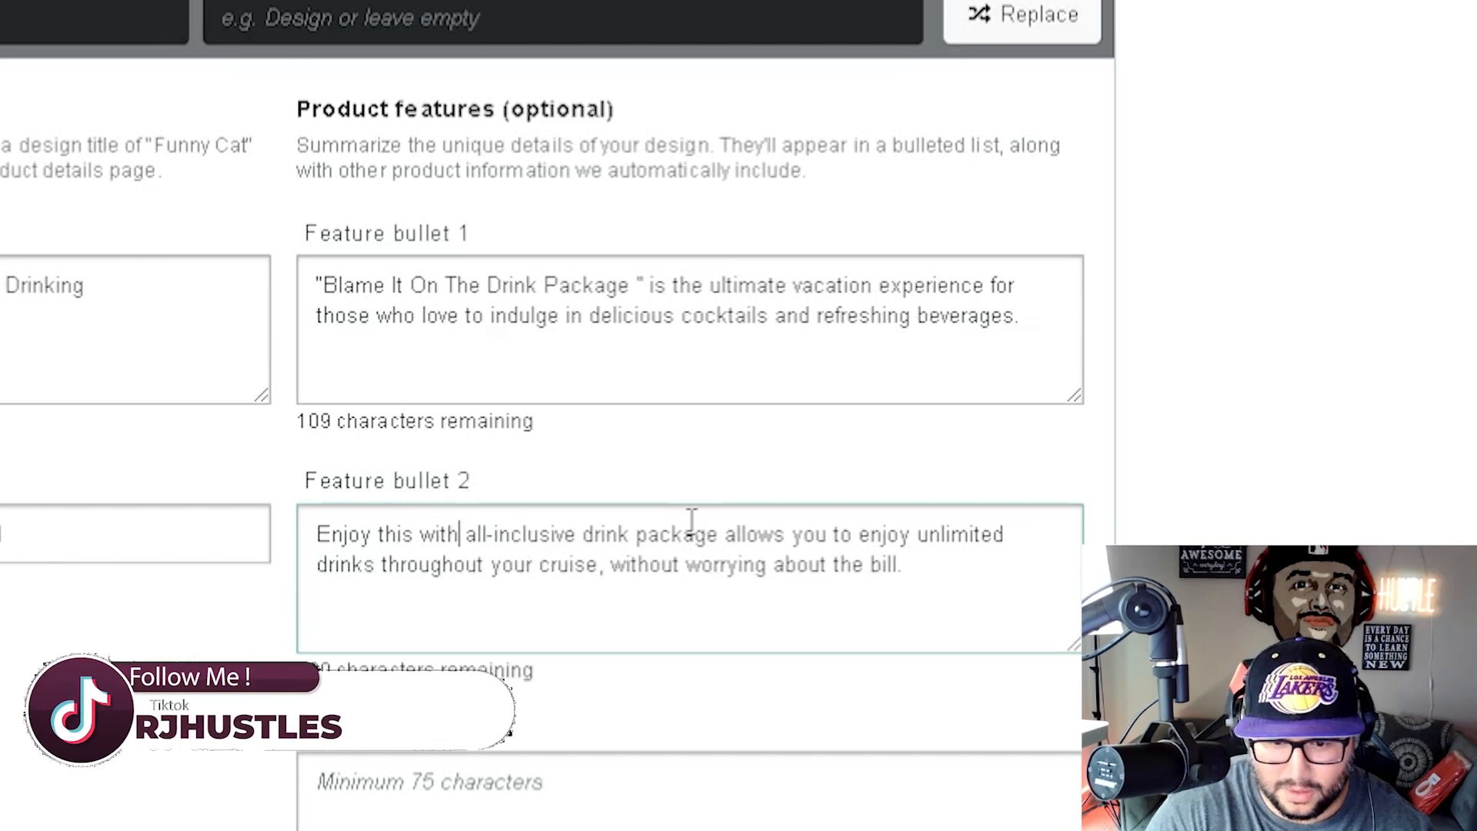
{"action": "type", "text": "your"}
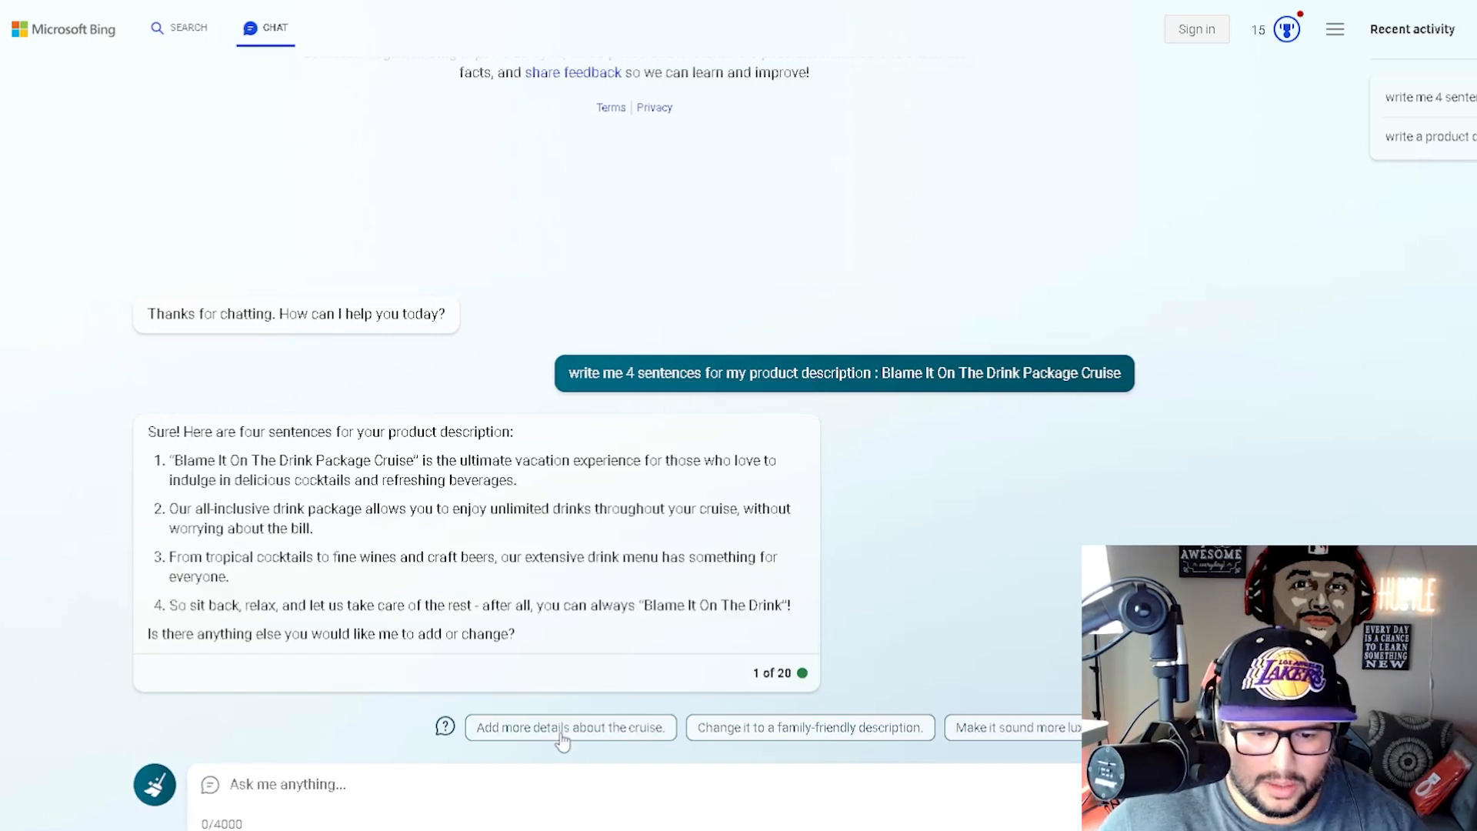
{"action": "mouse_move", "coordinate": [745, 740]}
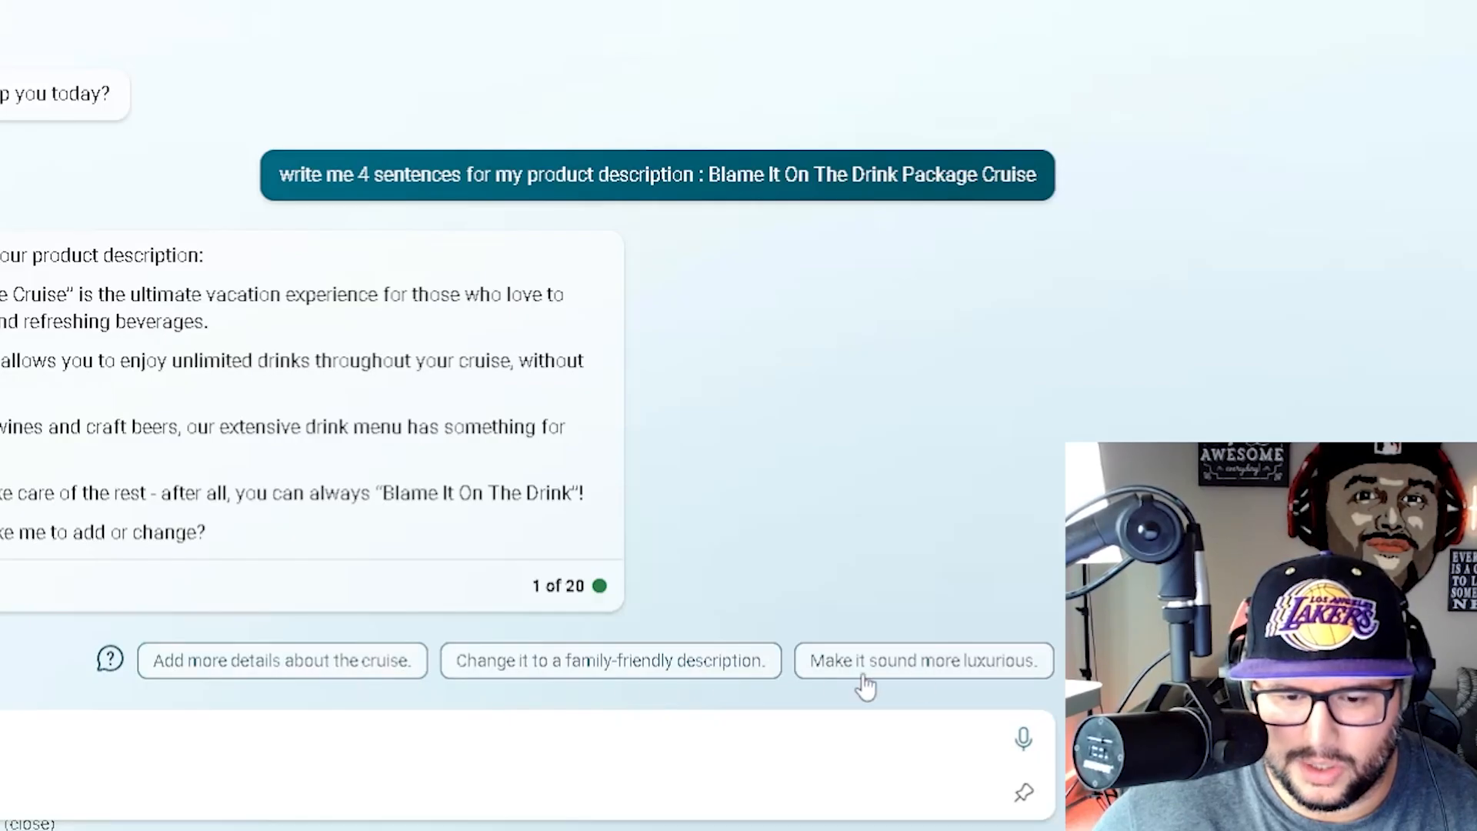
- Request Bing's family-friendly rewrite of the four Drink Package Cruise sentences via the suggestion chip
{"action": "left_click", "coordinate": [609, 661]}
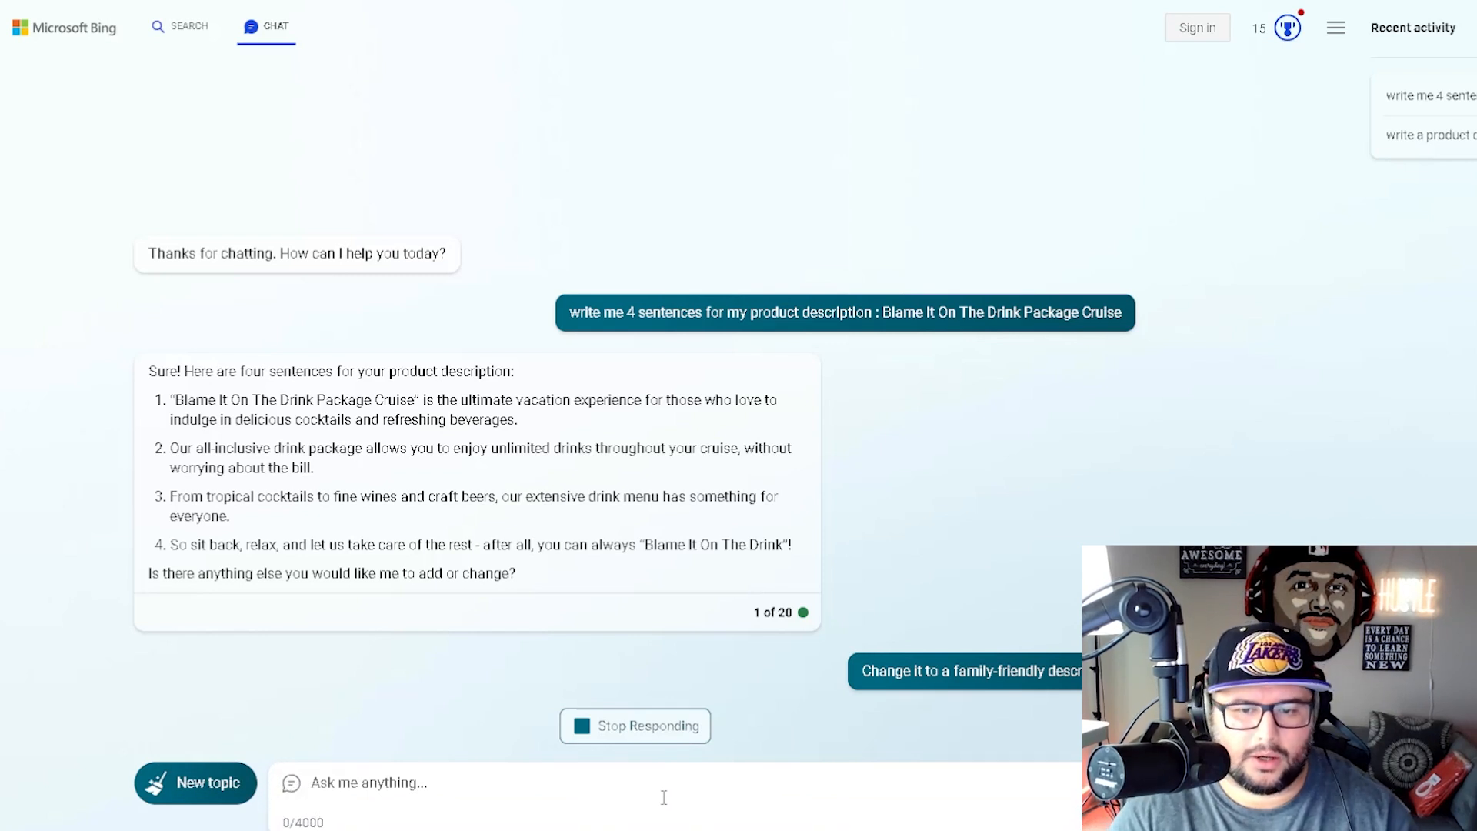
{"action": "scroll", "scroll_direction": "down", "scroll_amount": 3}
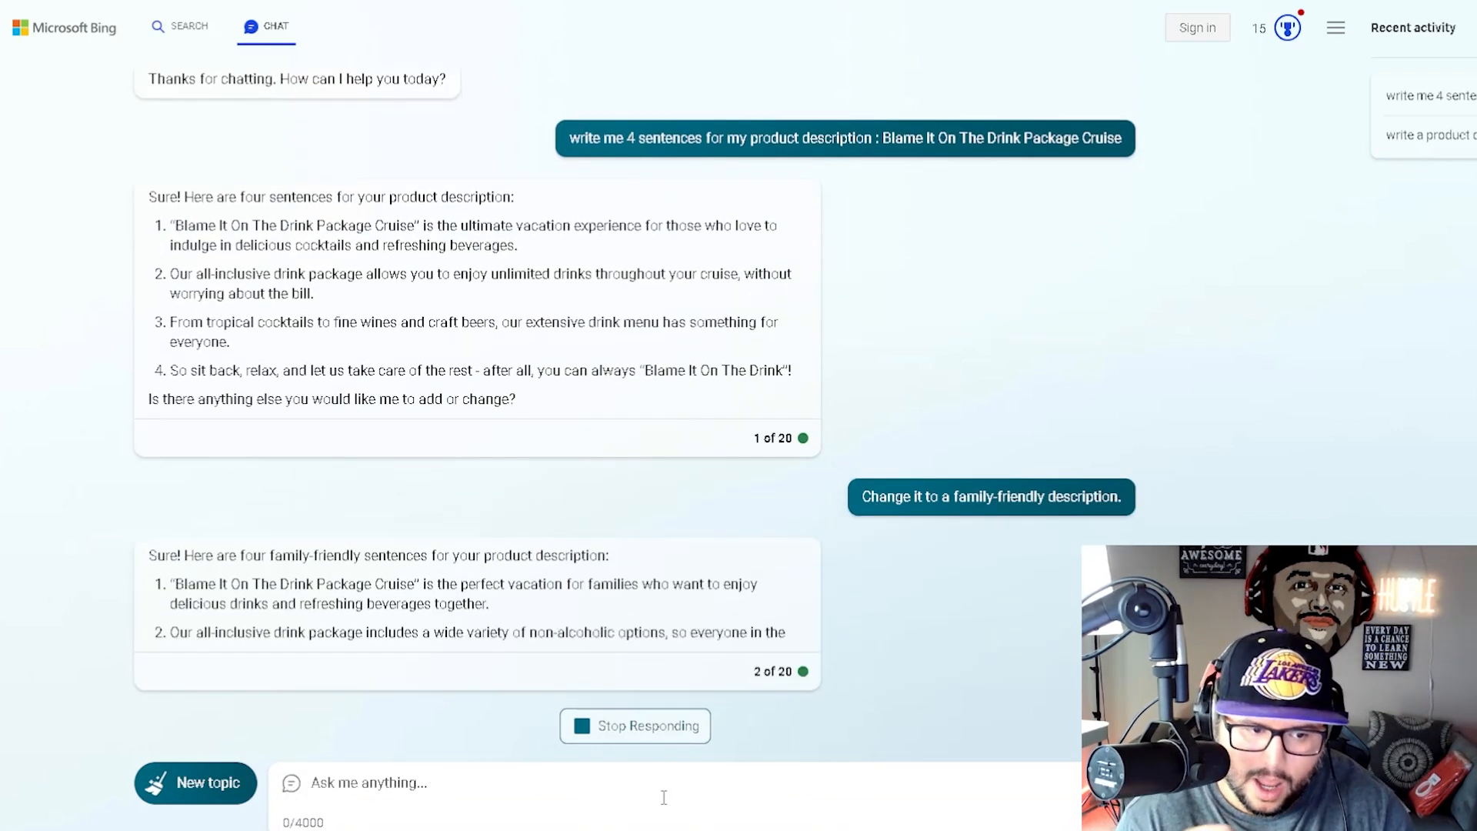
{"action": "scroll", "scroll_direction": "down", "scroll_amount": 3}
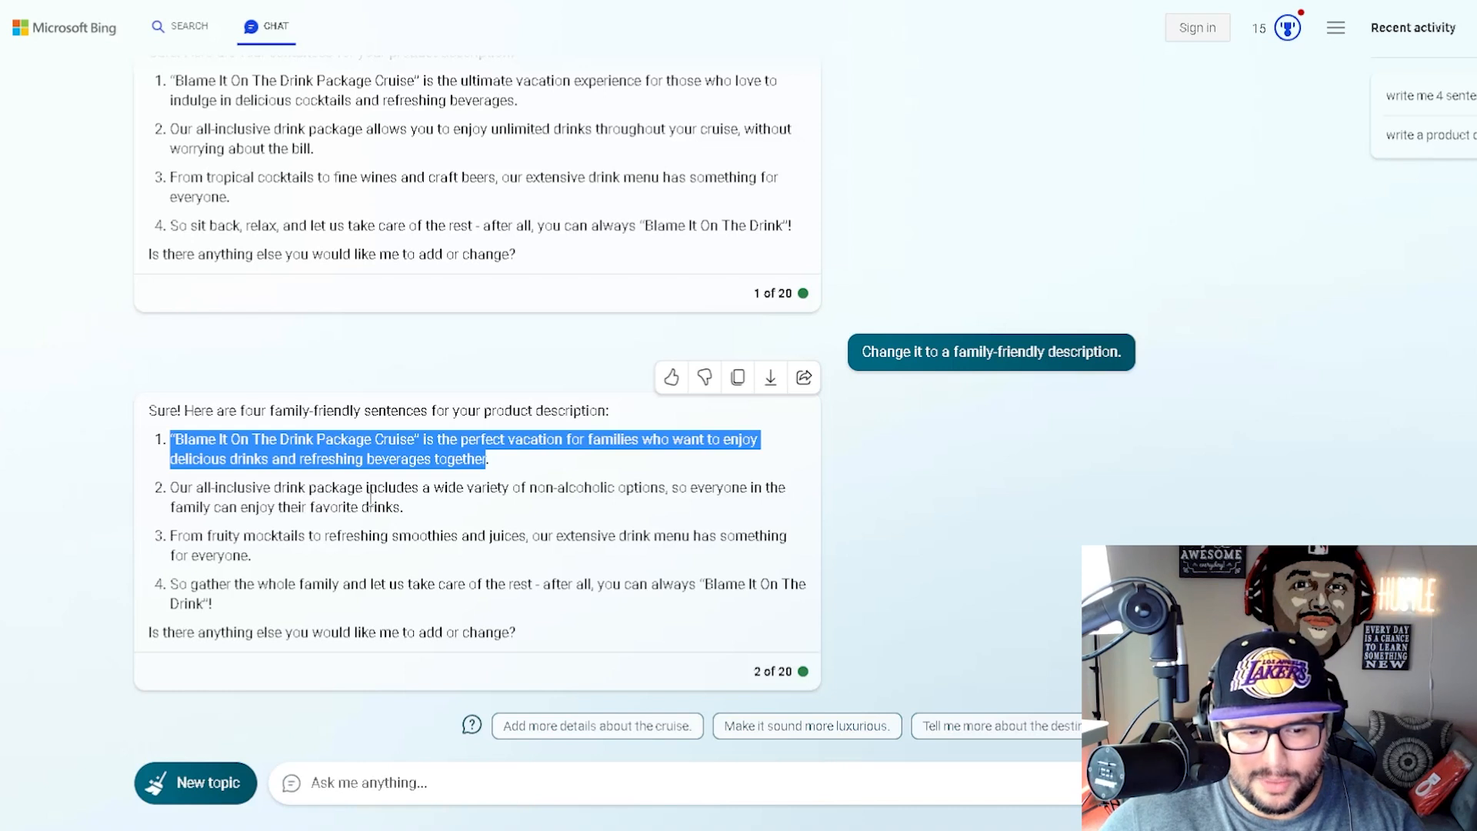
{"action": "mouse_move", "coordinate": [702, 509]}
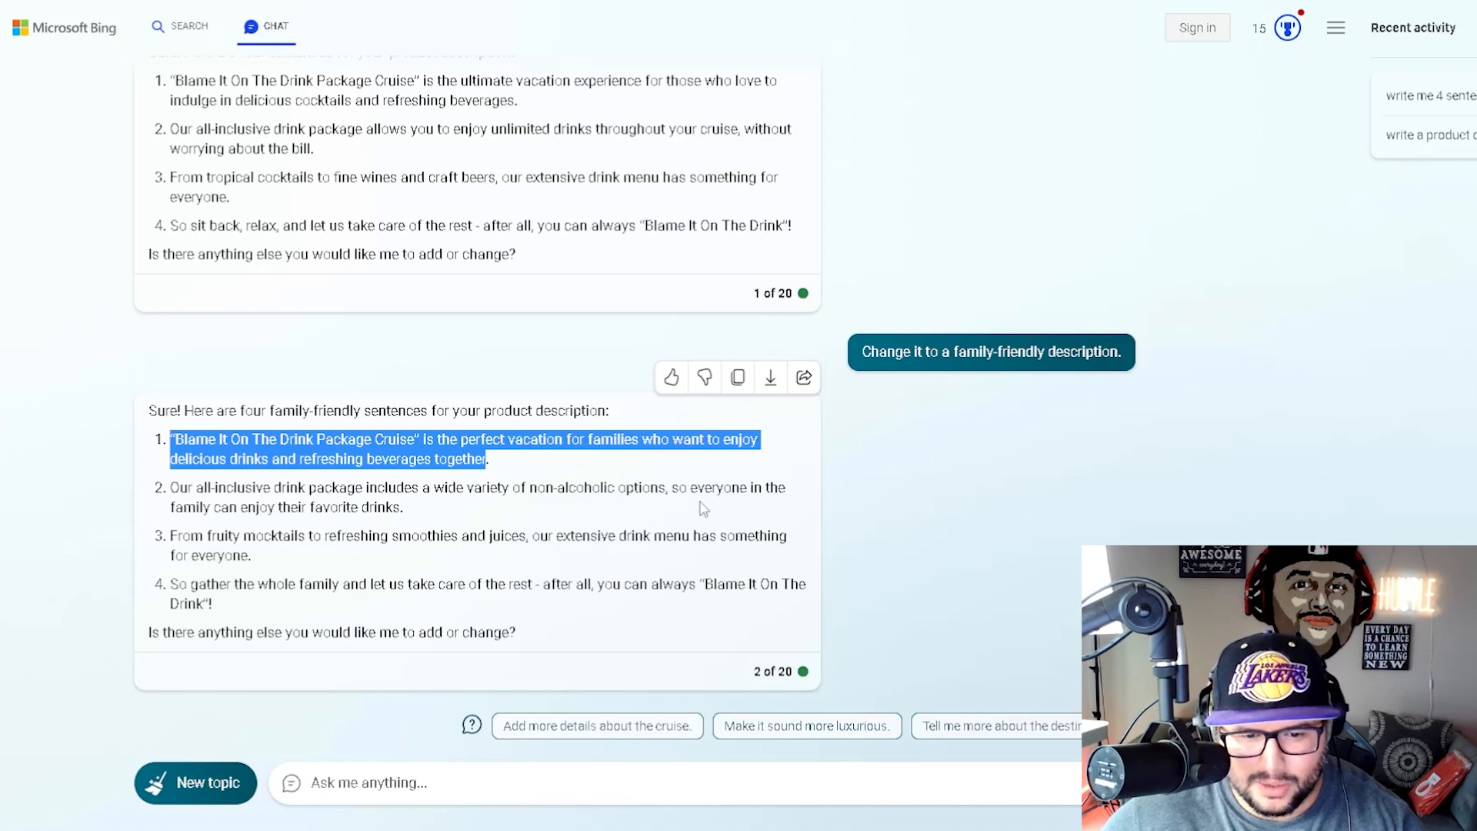
{"action": "mouse_move", "coordinate": [394, 502]}
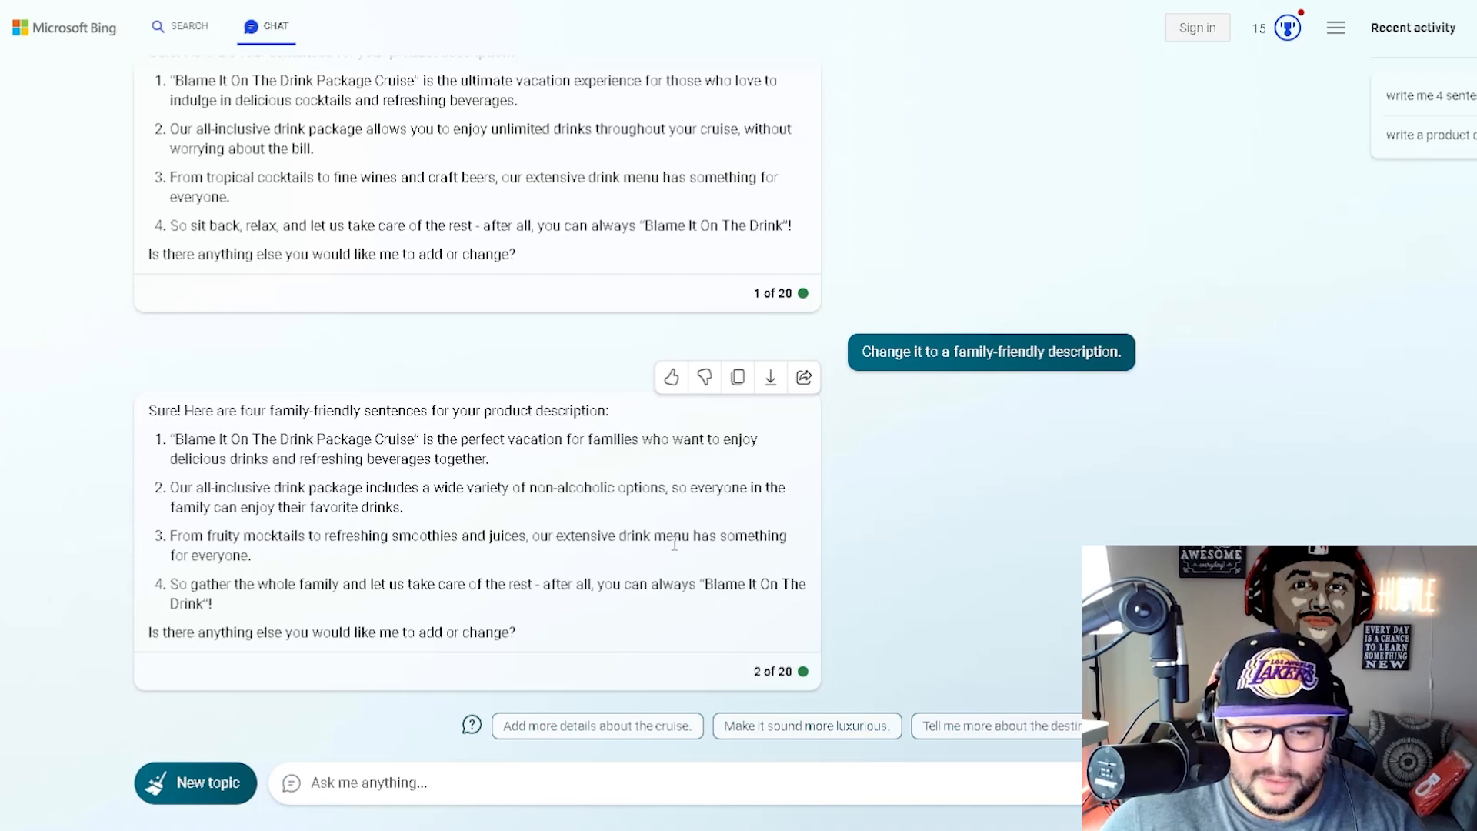
{"action": "mouse_move", "coordinate": [199, 573]}
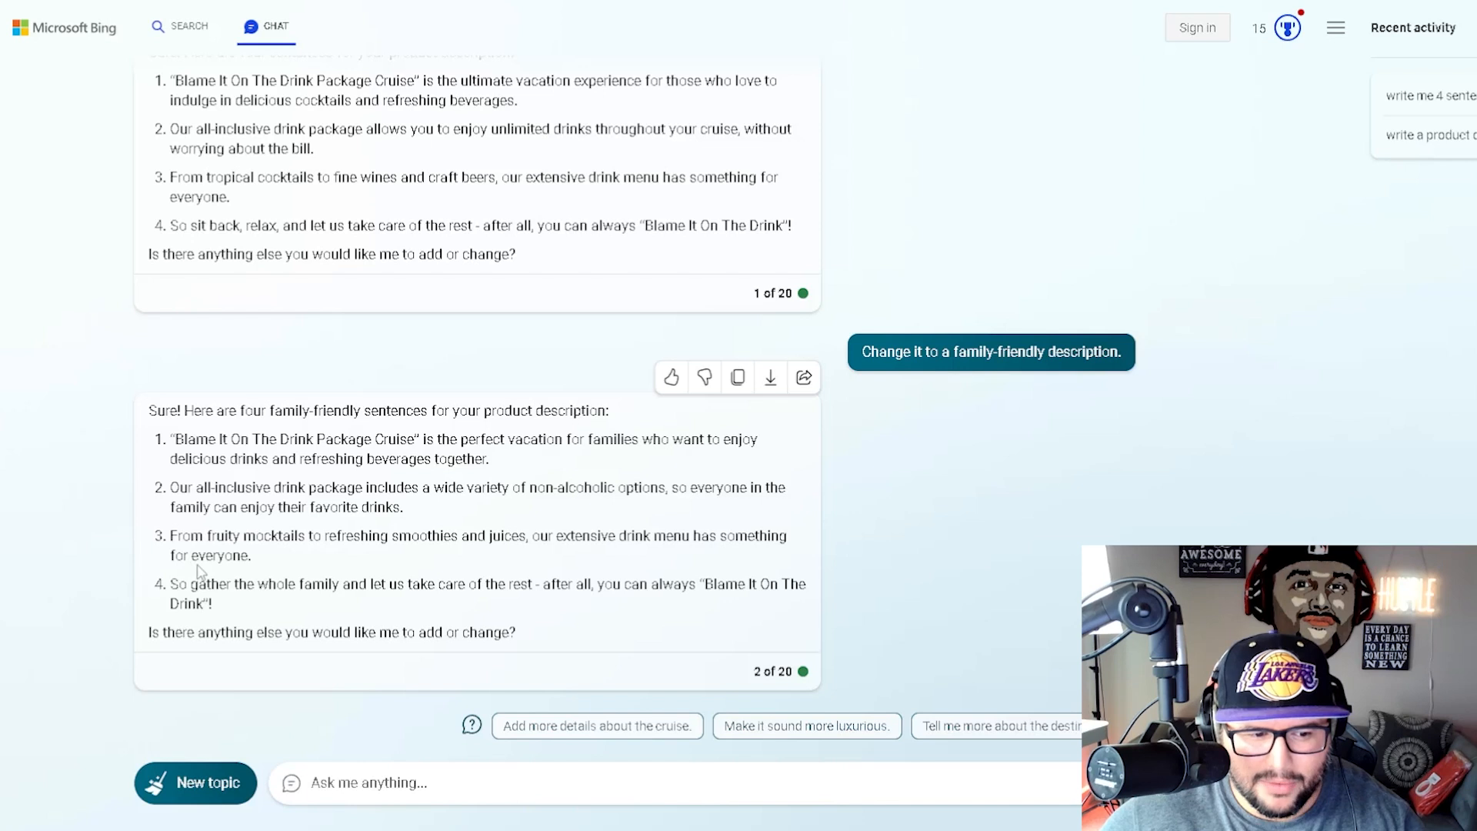
{"action": "mouse_move", "coordinate": [399, 591]}
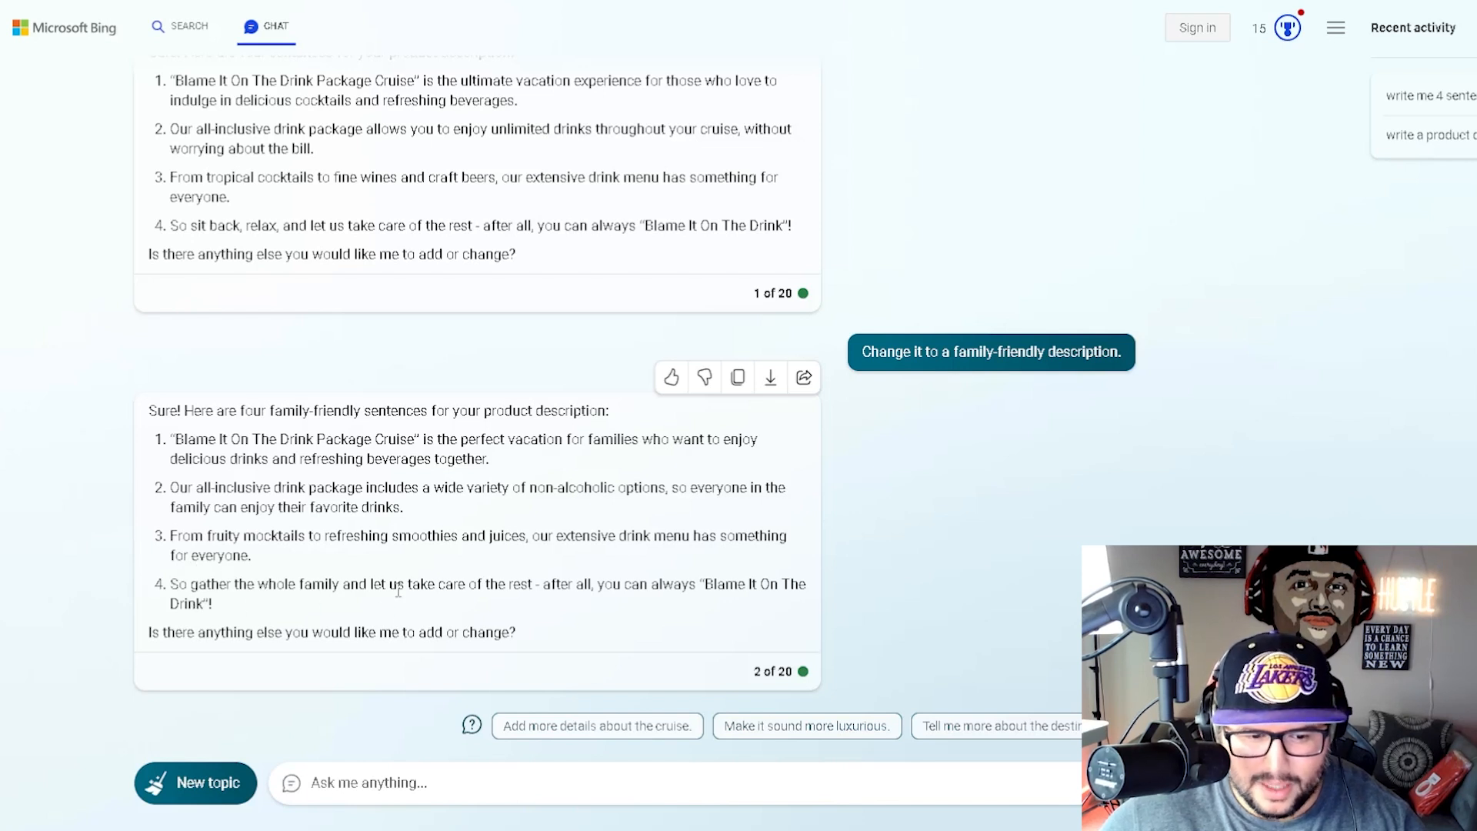
{"action": "mouse_move", "coordinate": [661, 603]}
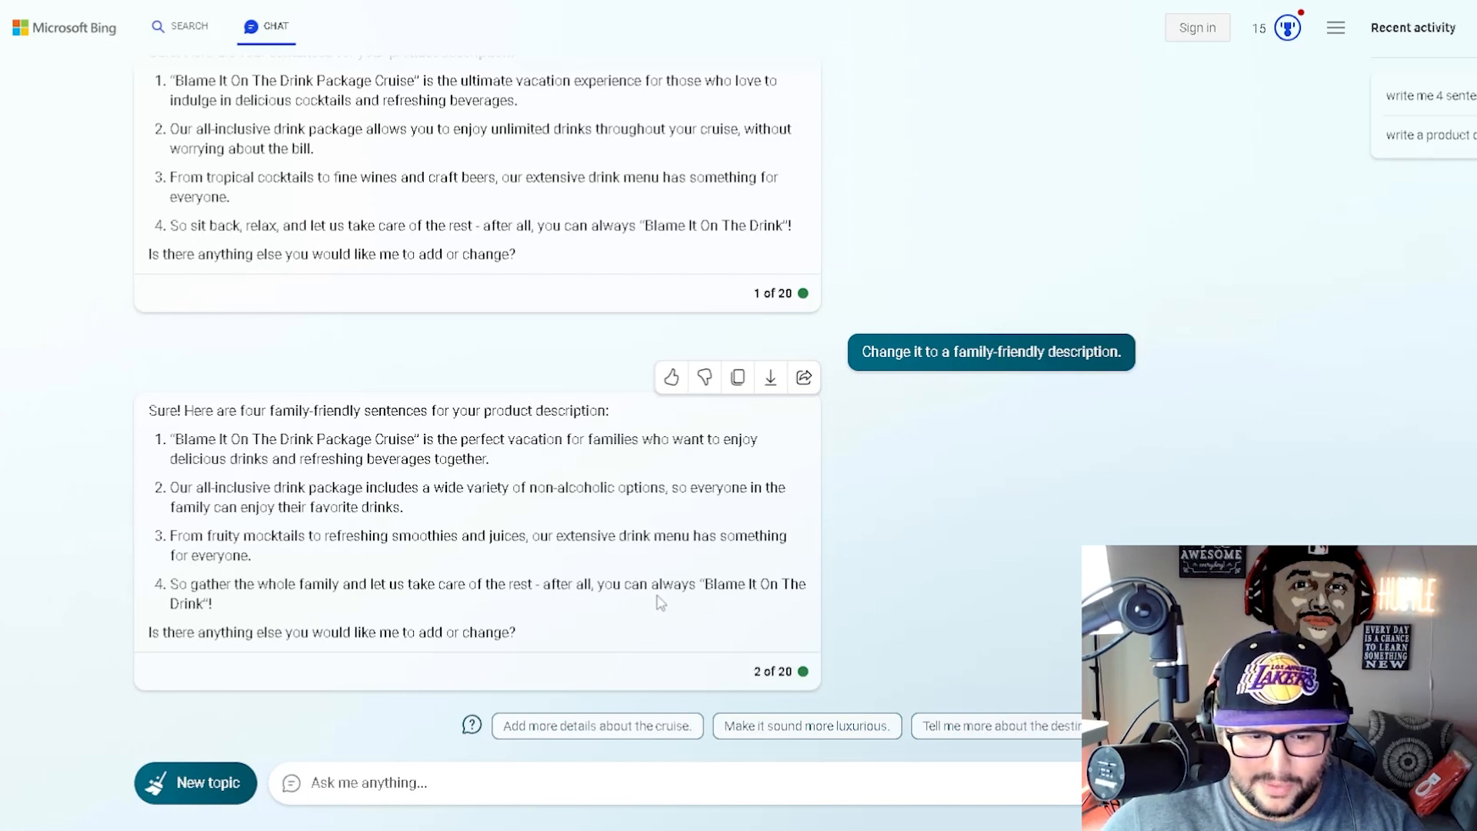
{"action": "mouse_move", "coordinate": [366, 574]}
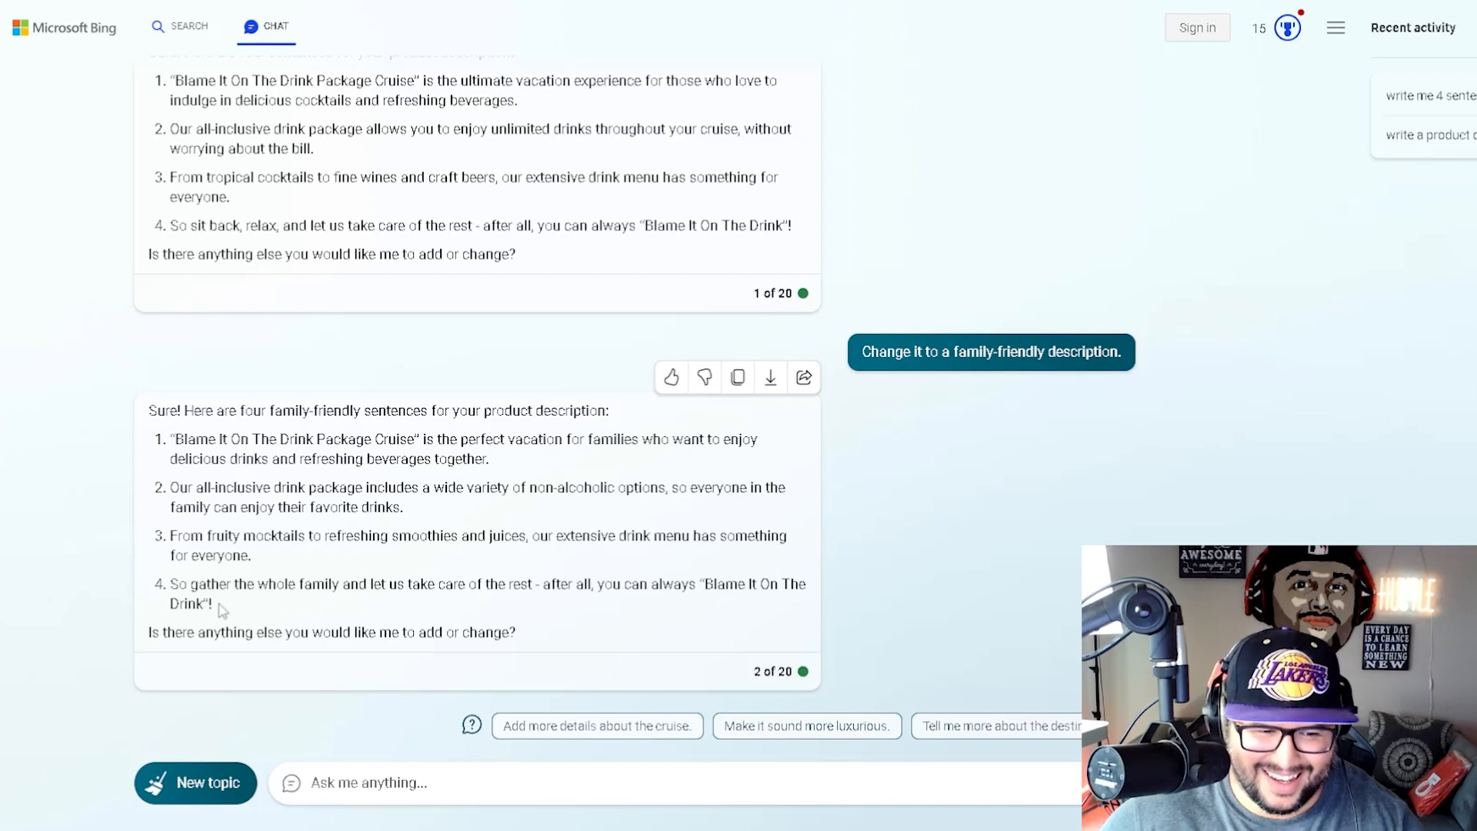
{"action": "mouse_move", "coordinate": [376, 558]}
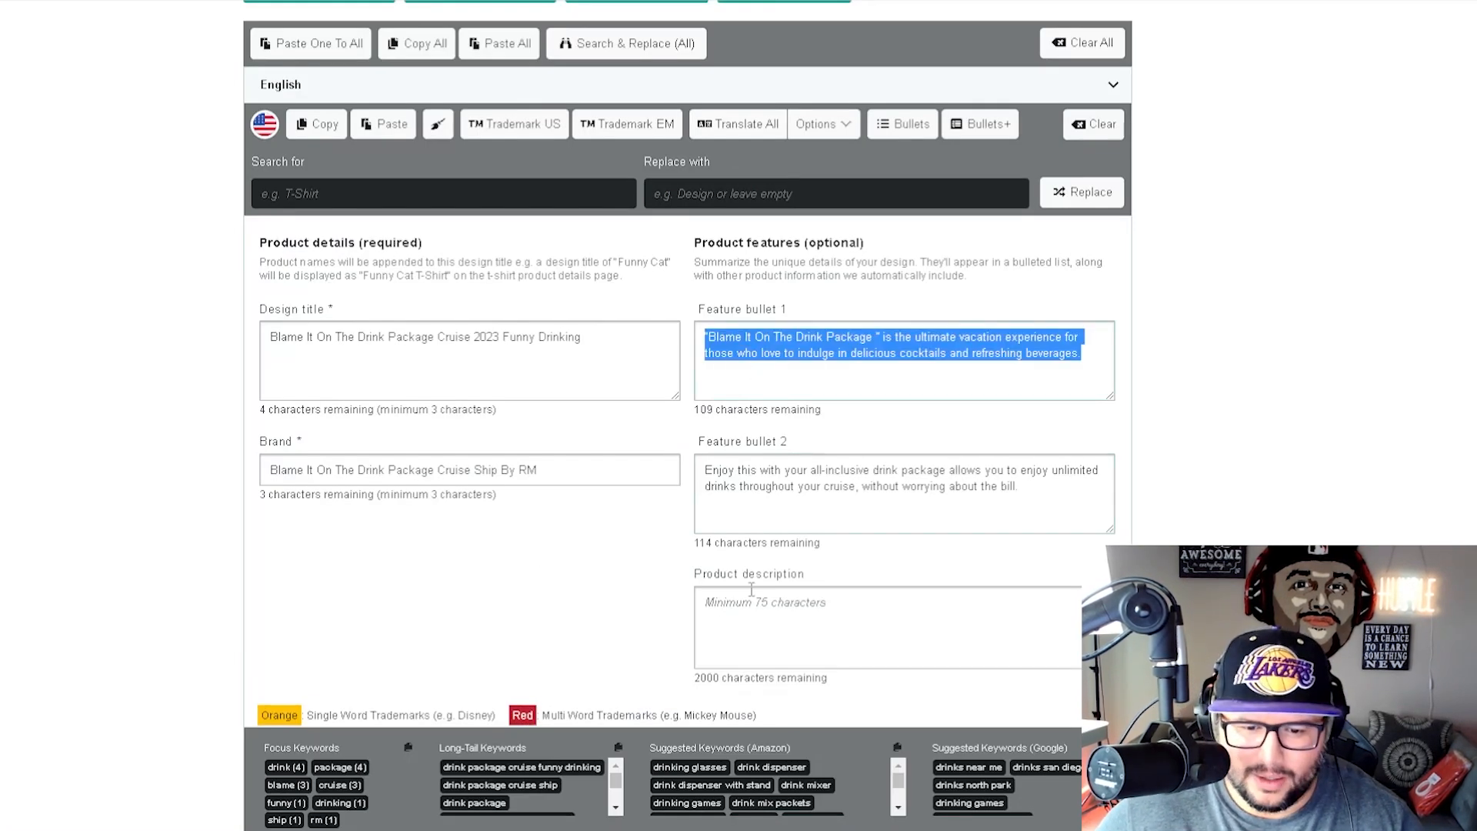
- Place both feature bullet sentences into the Product description box, leaving 1710 characters
{"action": "left_click", "coordinate": [888, 628]}
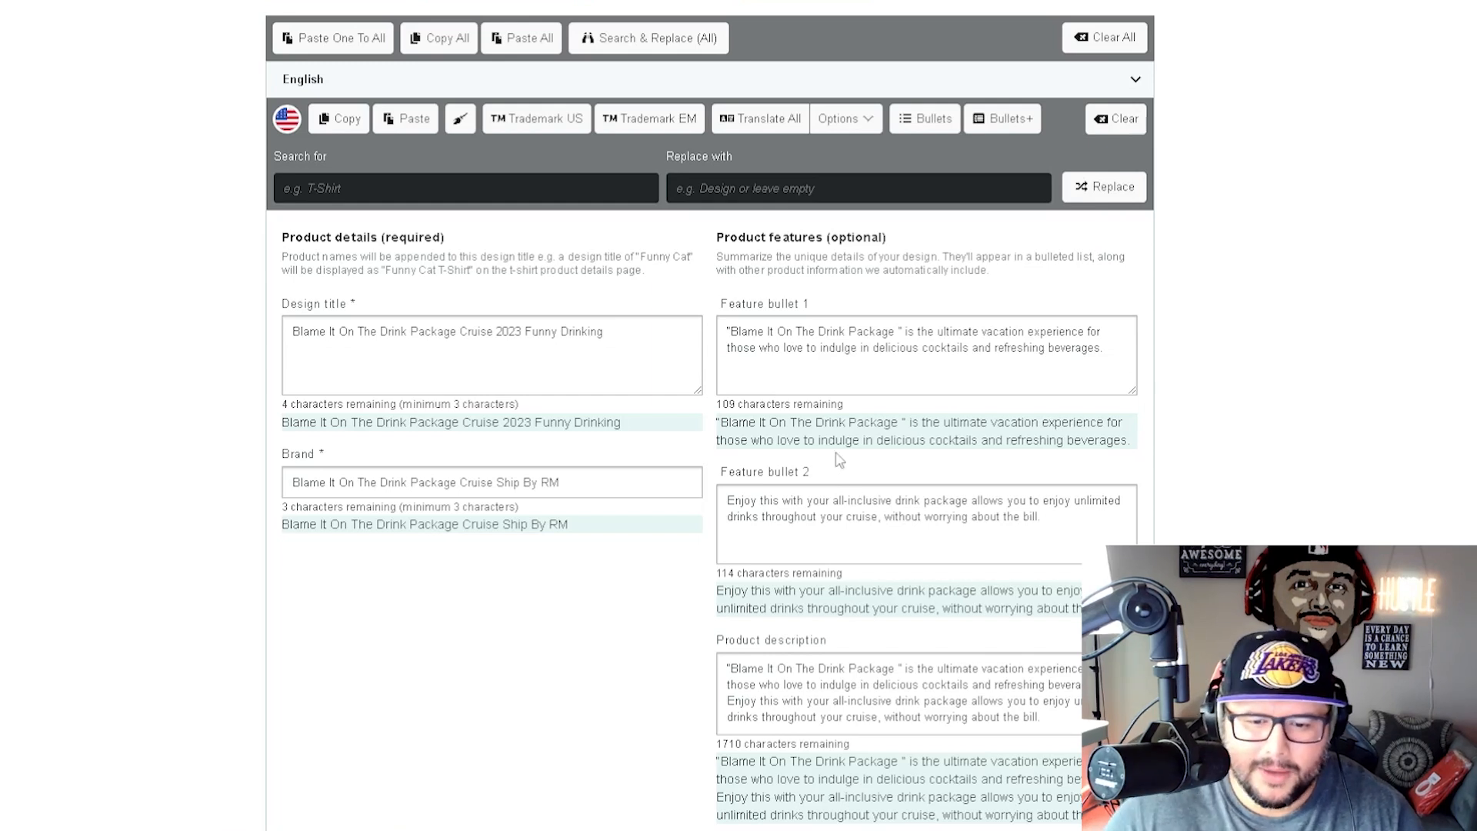
{"action": "scroll", "scroll_direction": "down", "scroll_amount": 3}
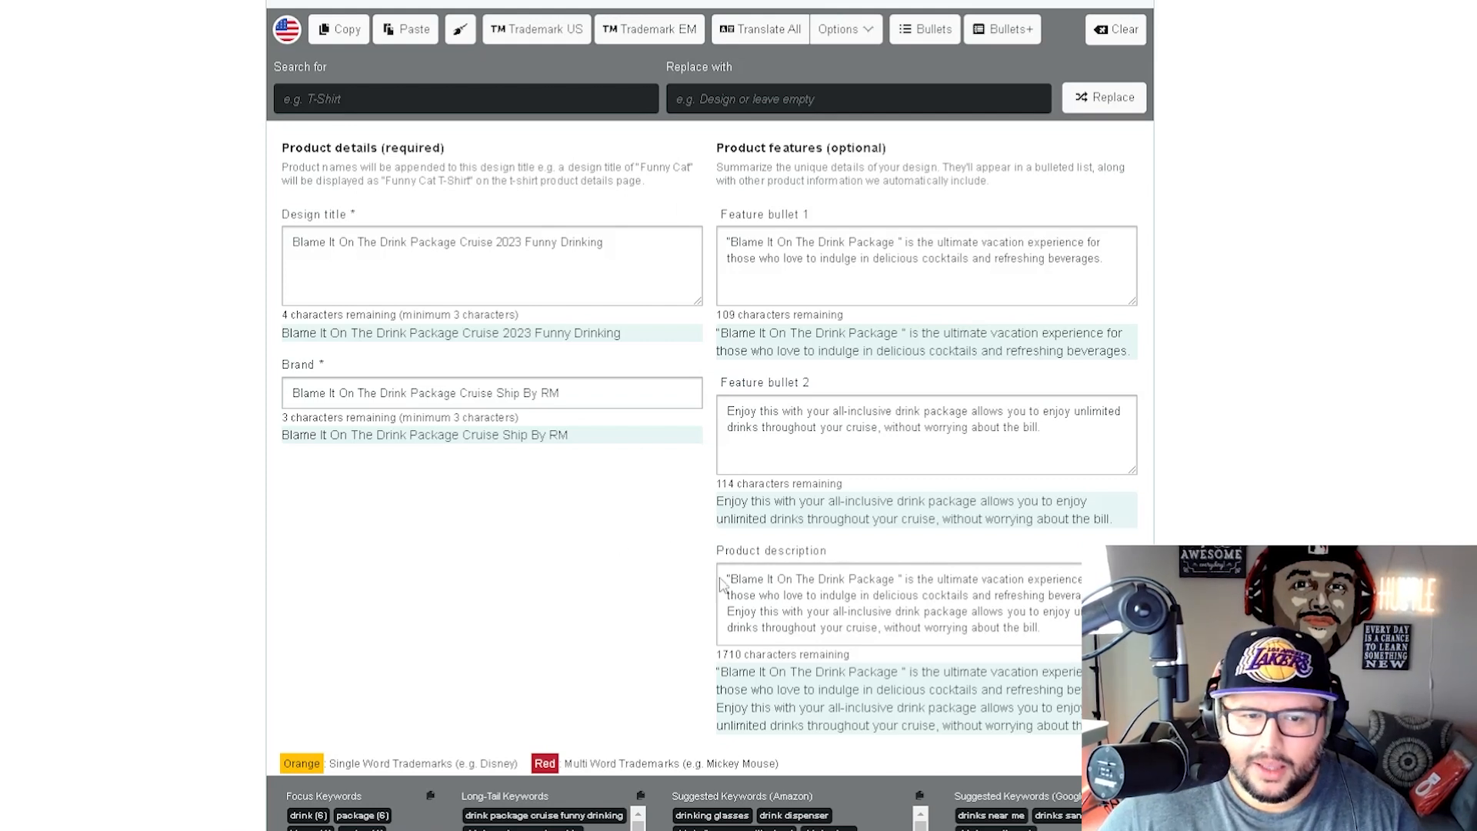
{"action": "mouse_move", "coordinate": [725, 574]}
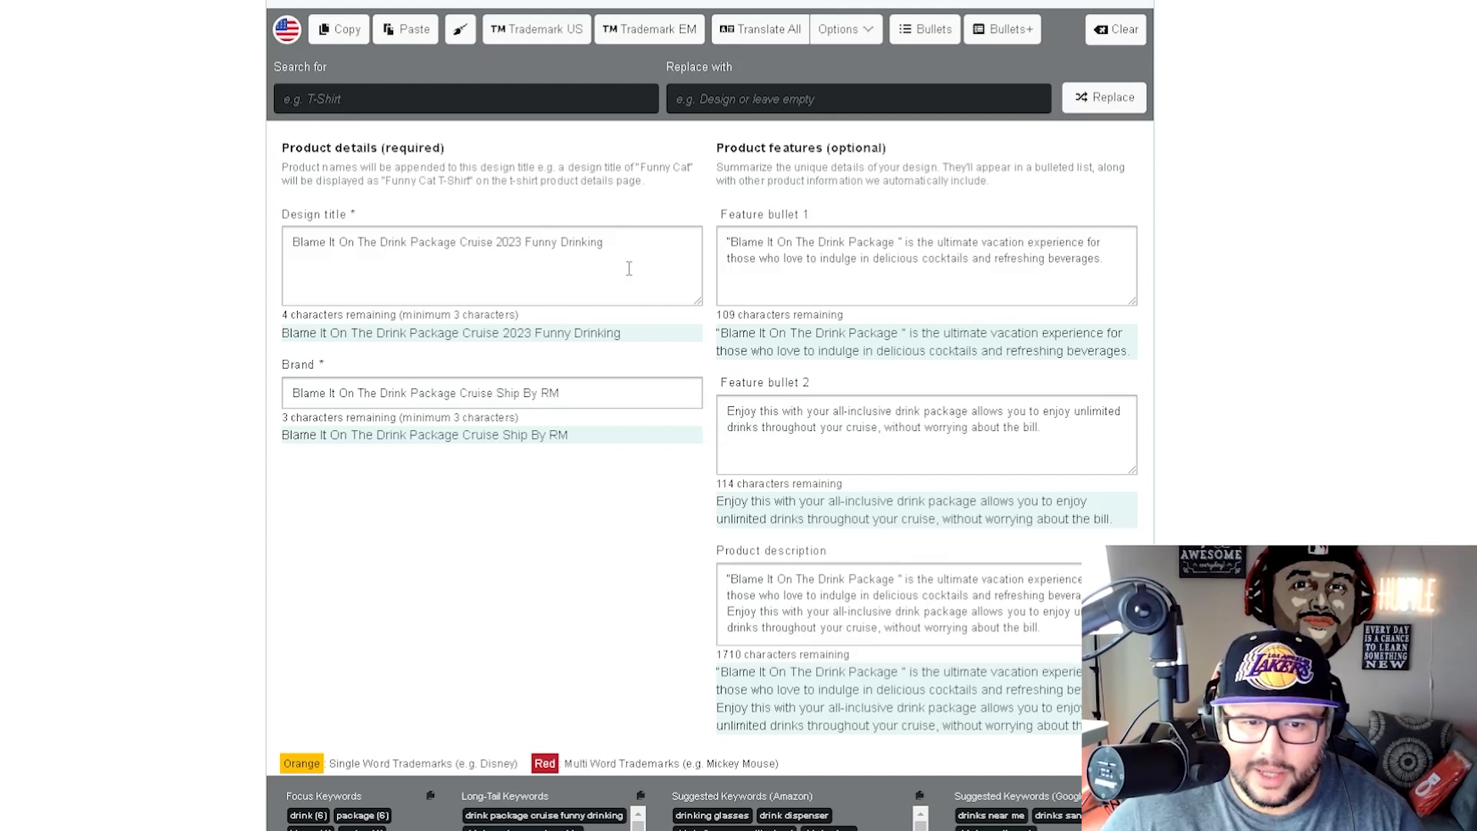
{"action": "mouse_move", "coordinate": [594, 295]}
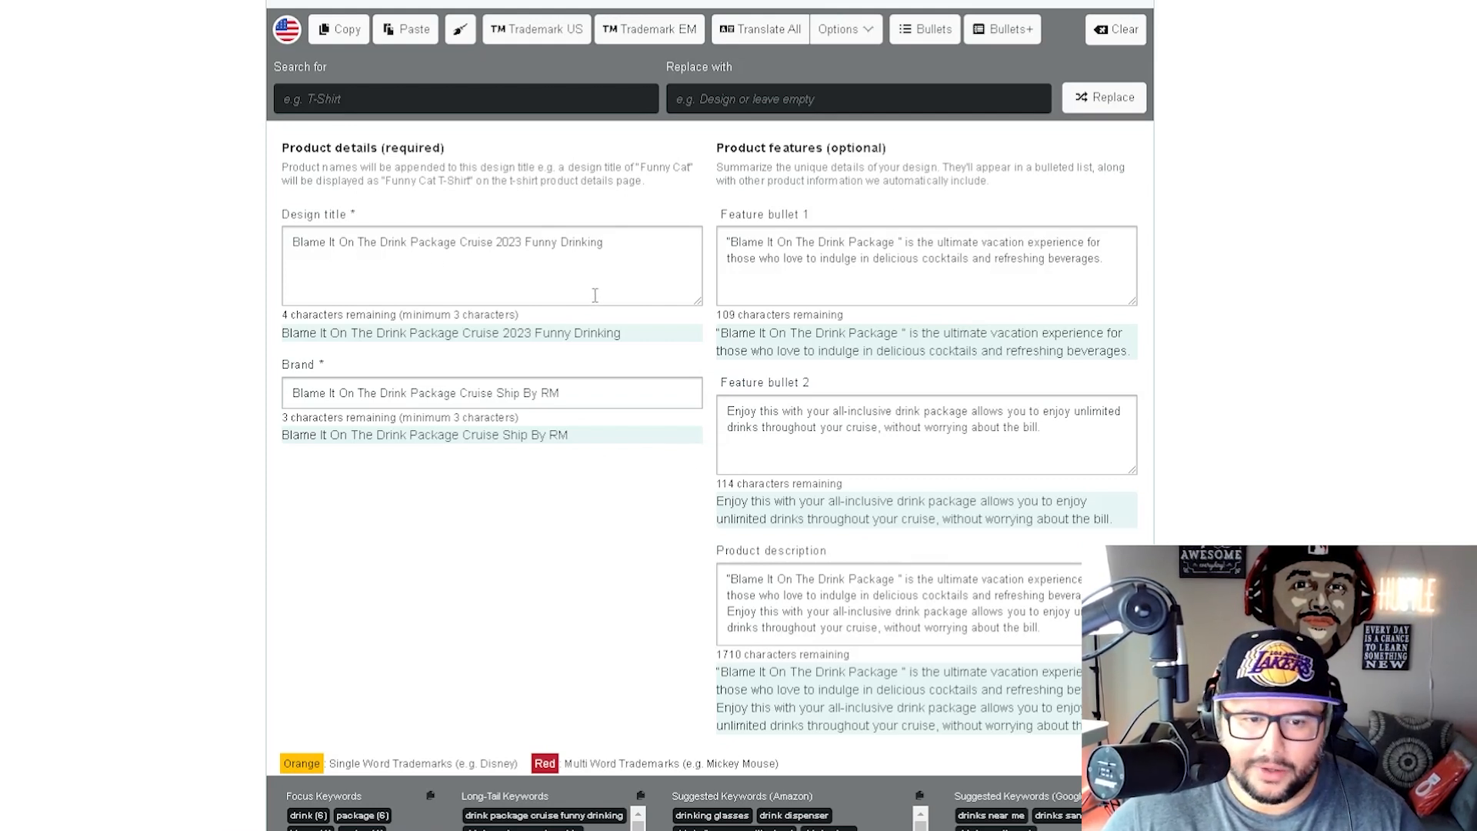